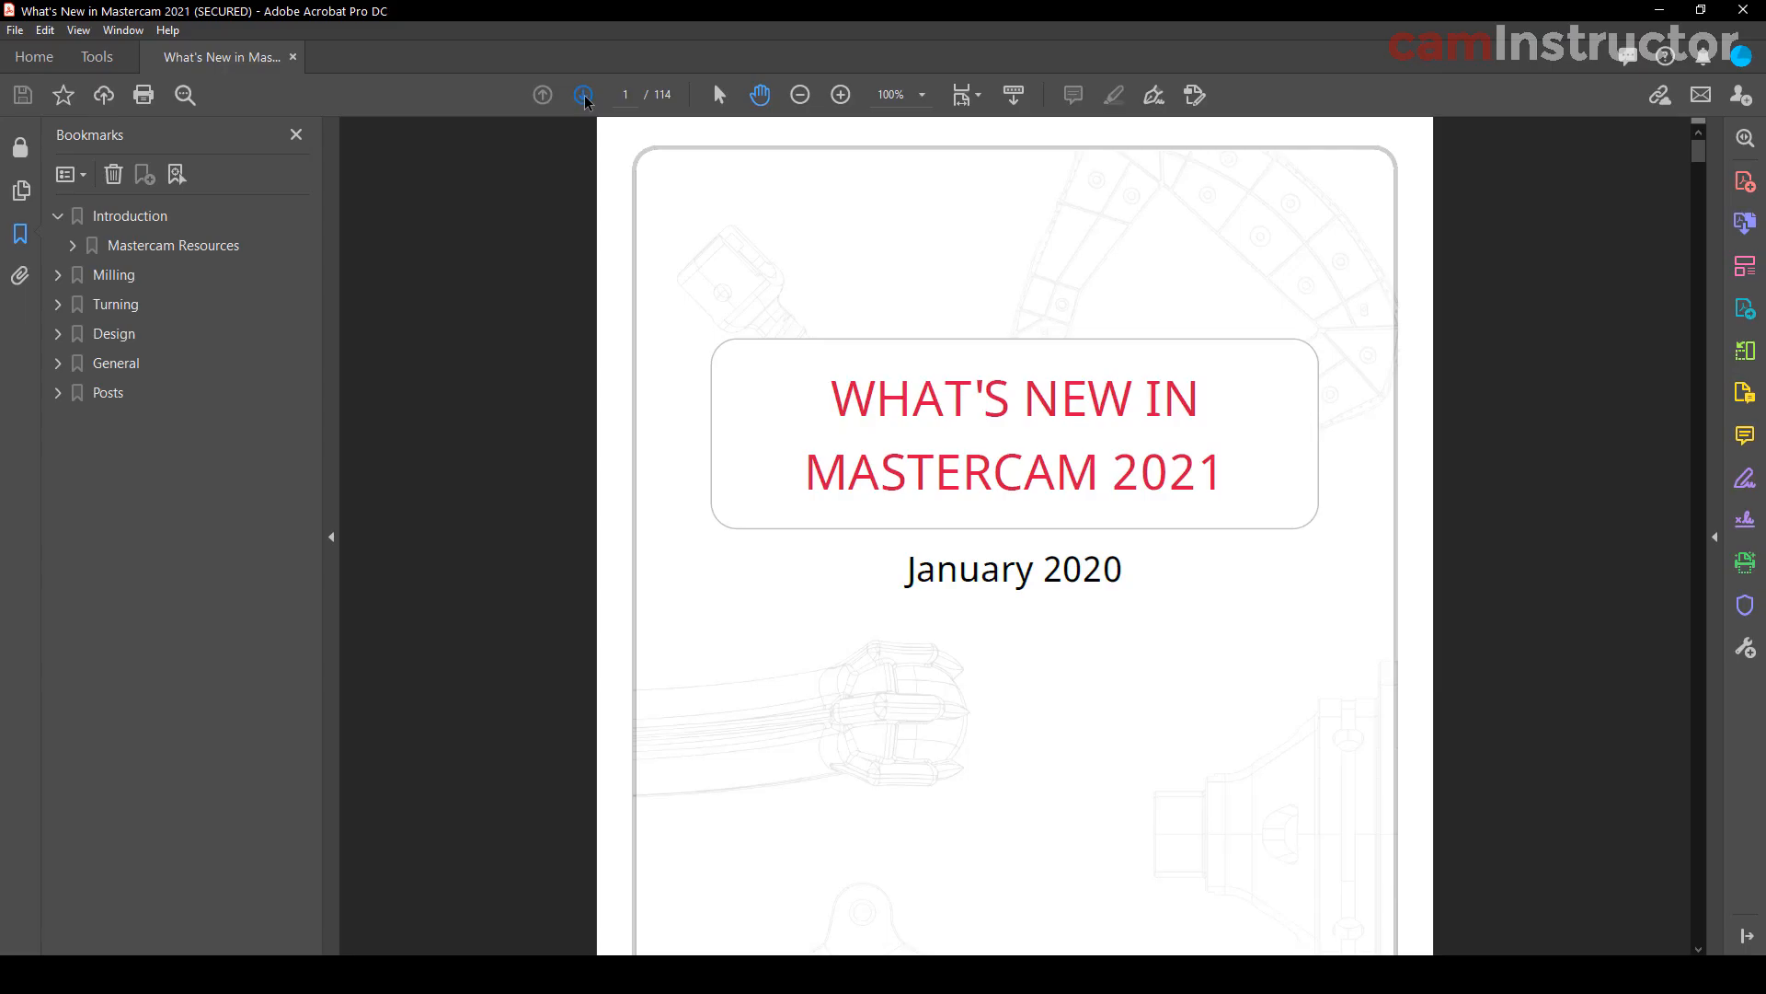
- Advance past the guide's cover and scroll the contents pages down to the General section
click(583, 94)
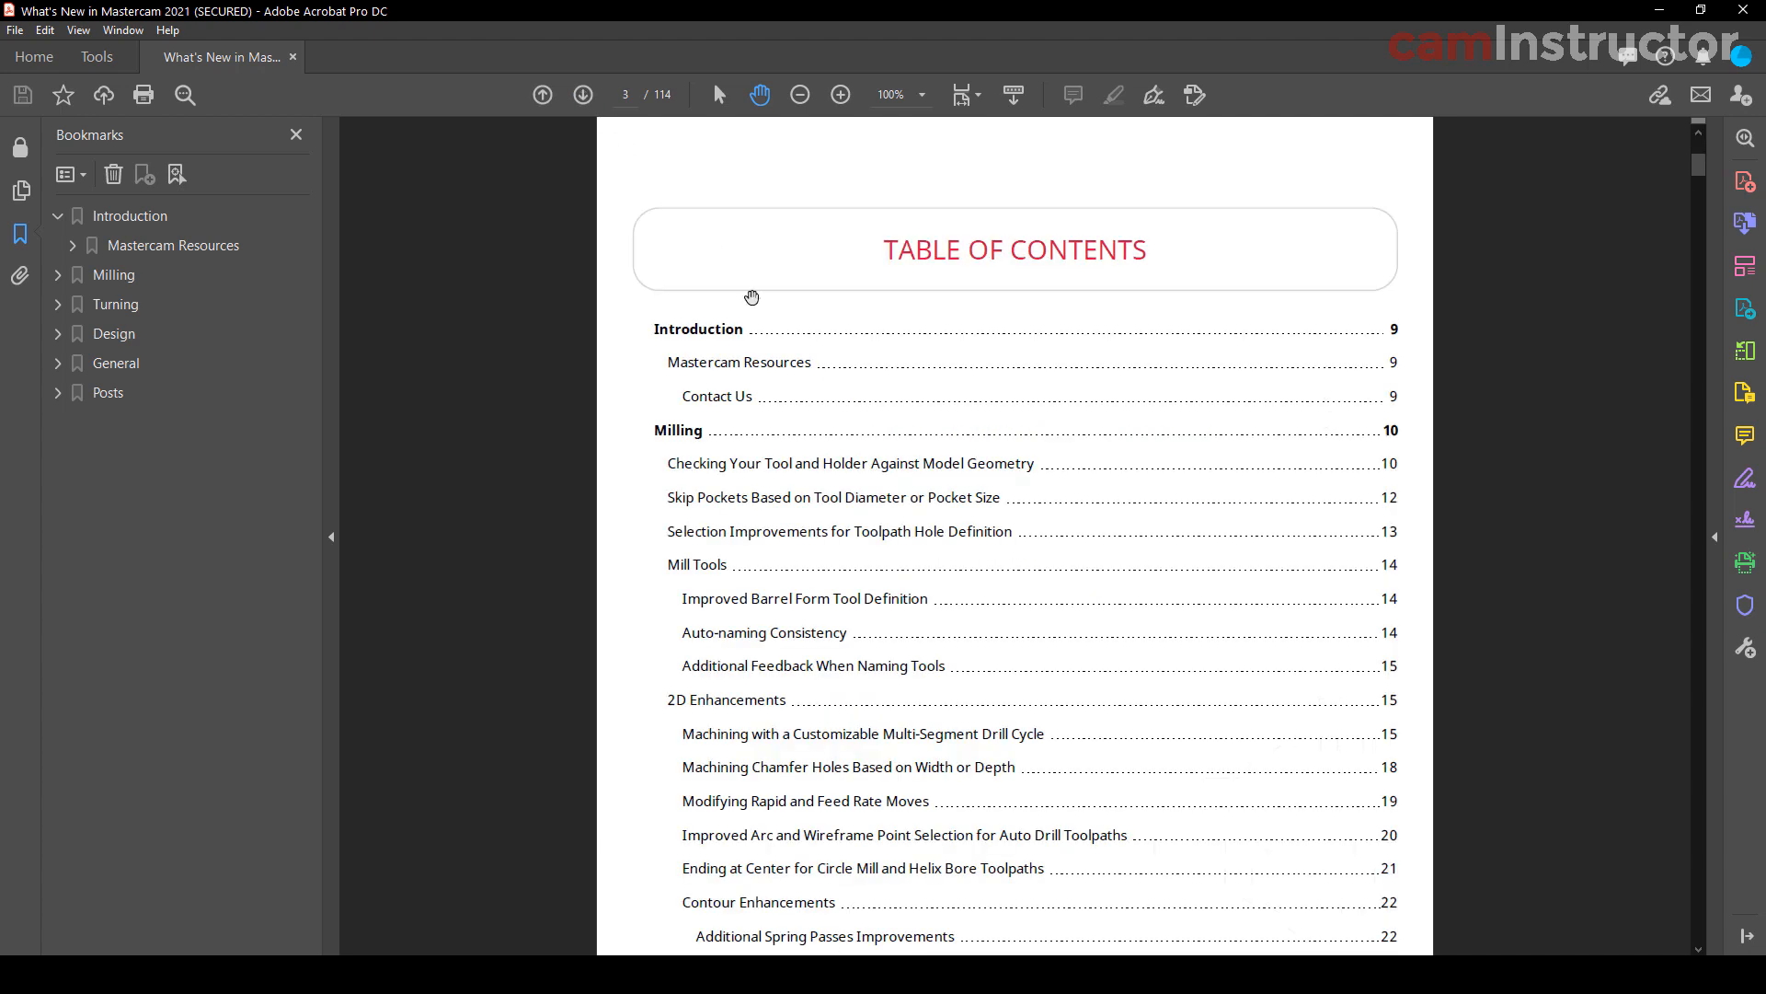
scroll(down, 3)
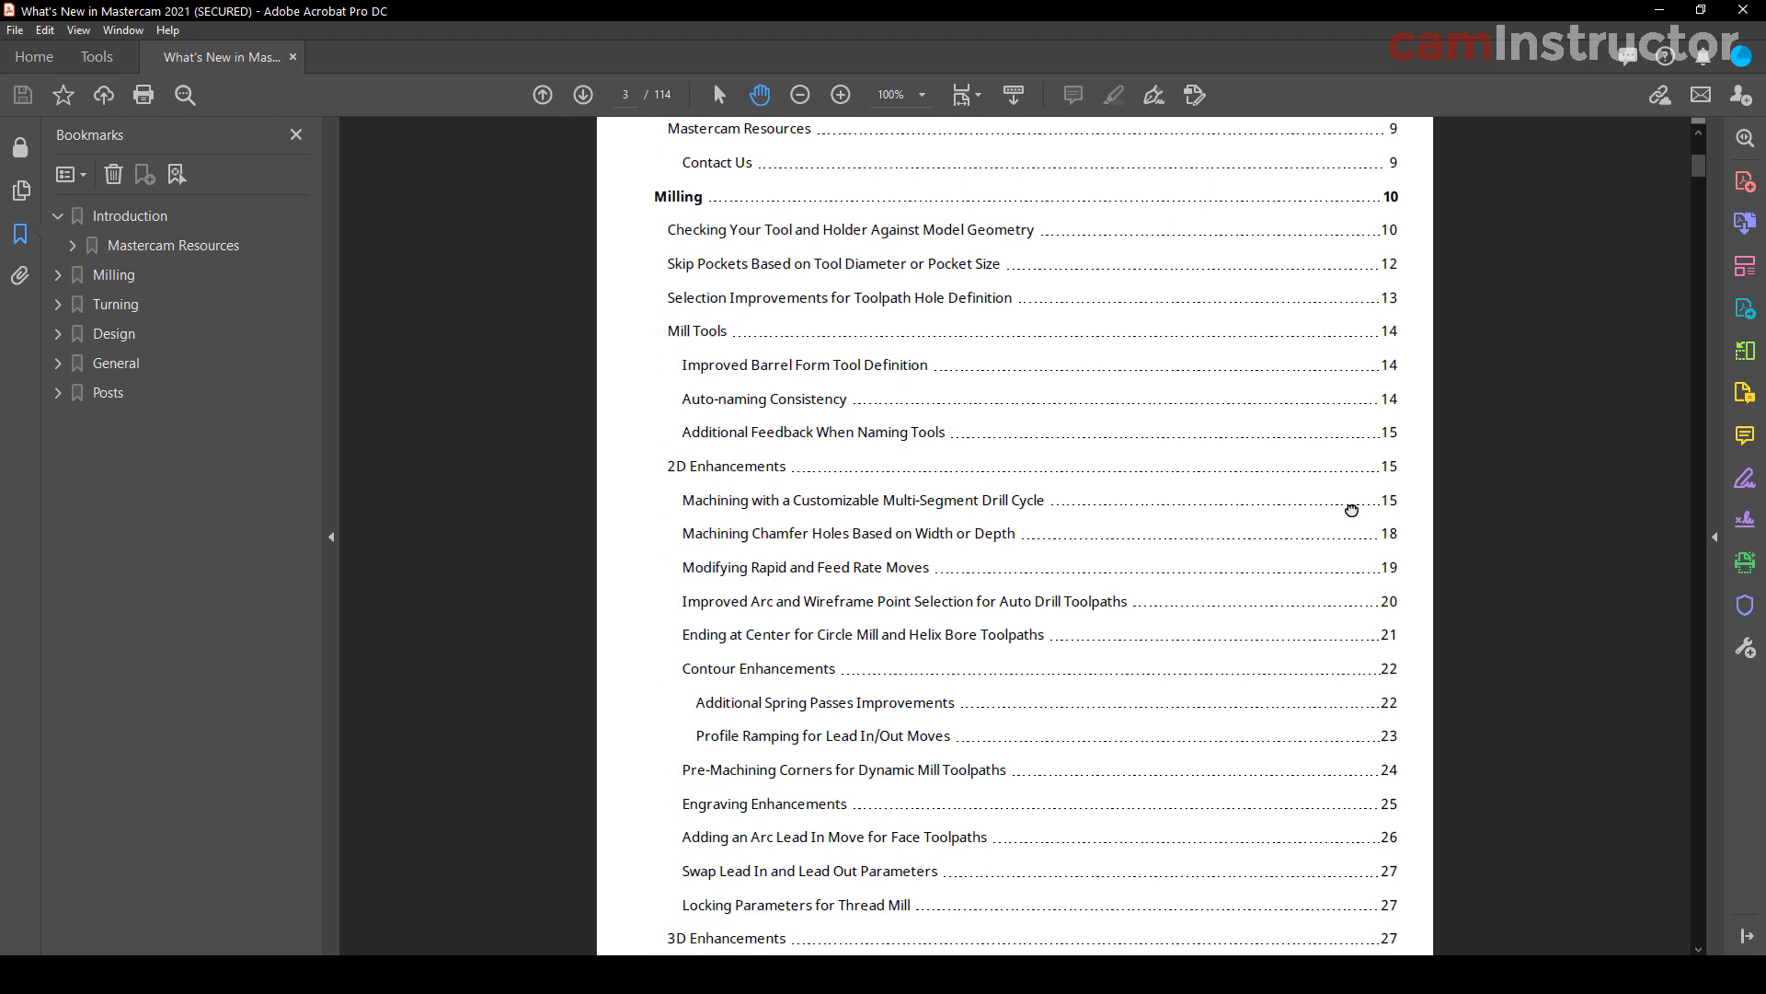
scroll(down, 3)
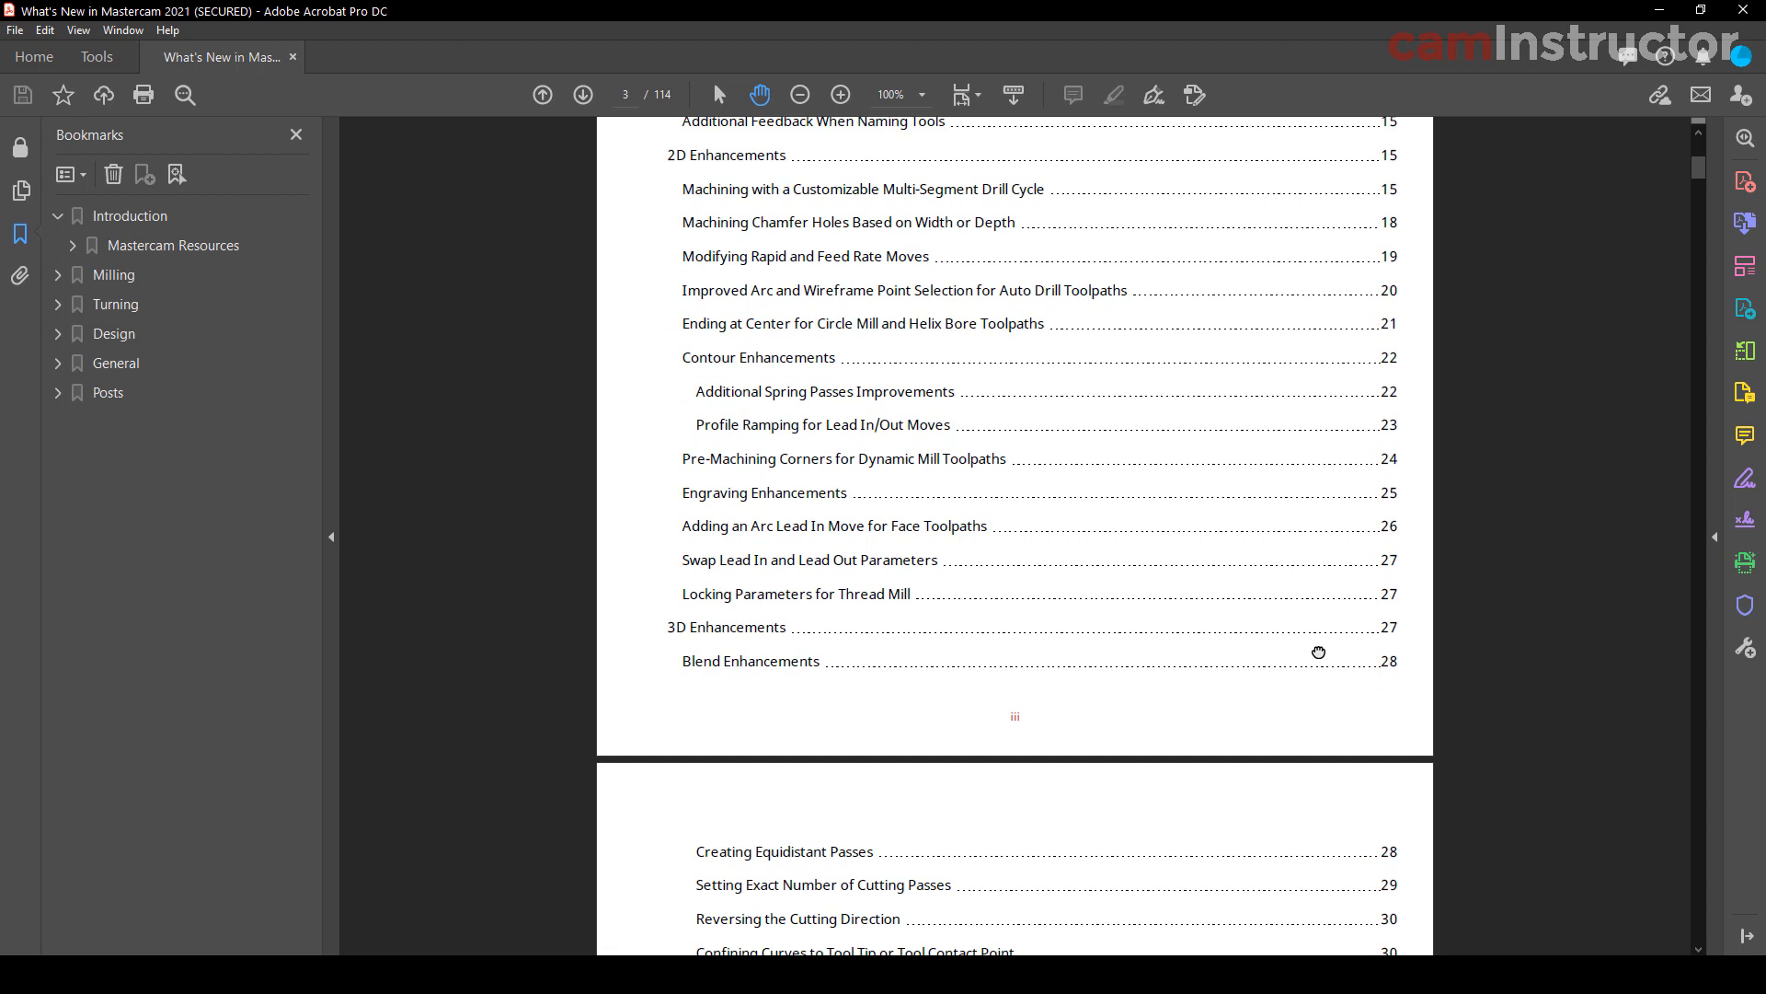
scroll(down, 3)
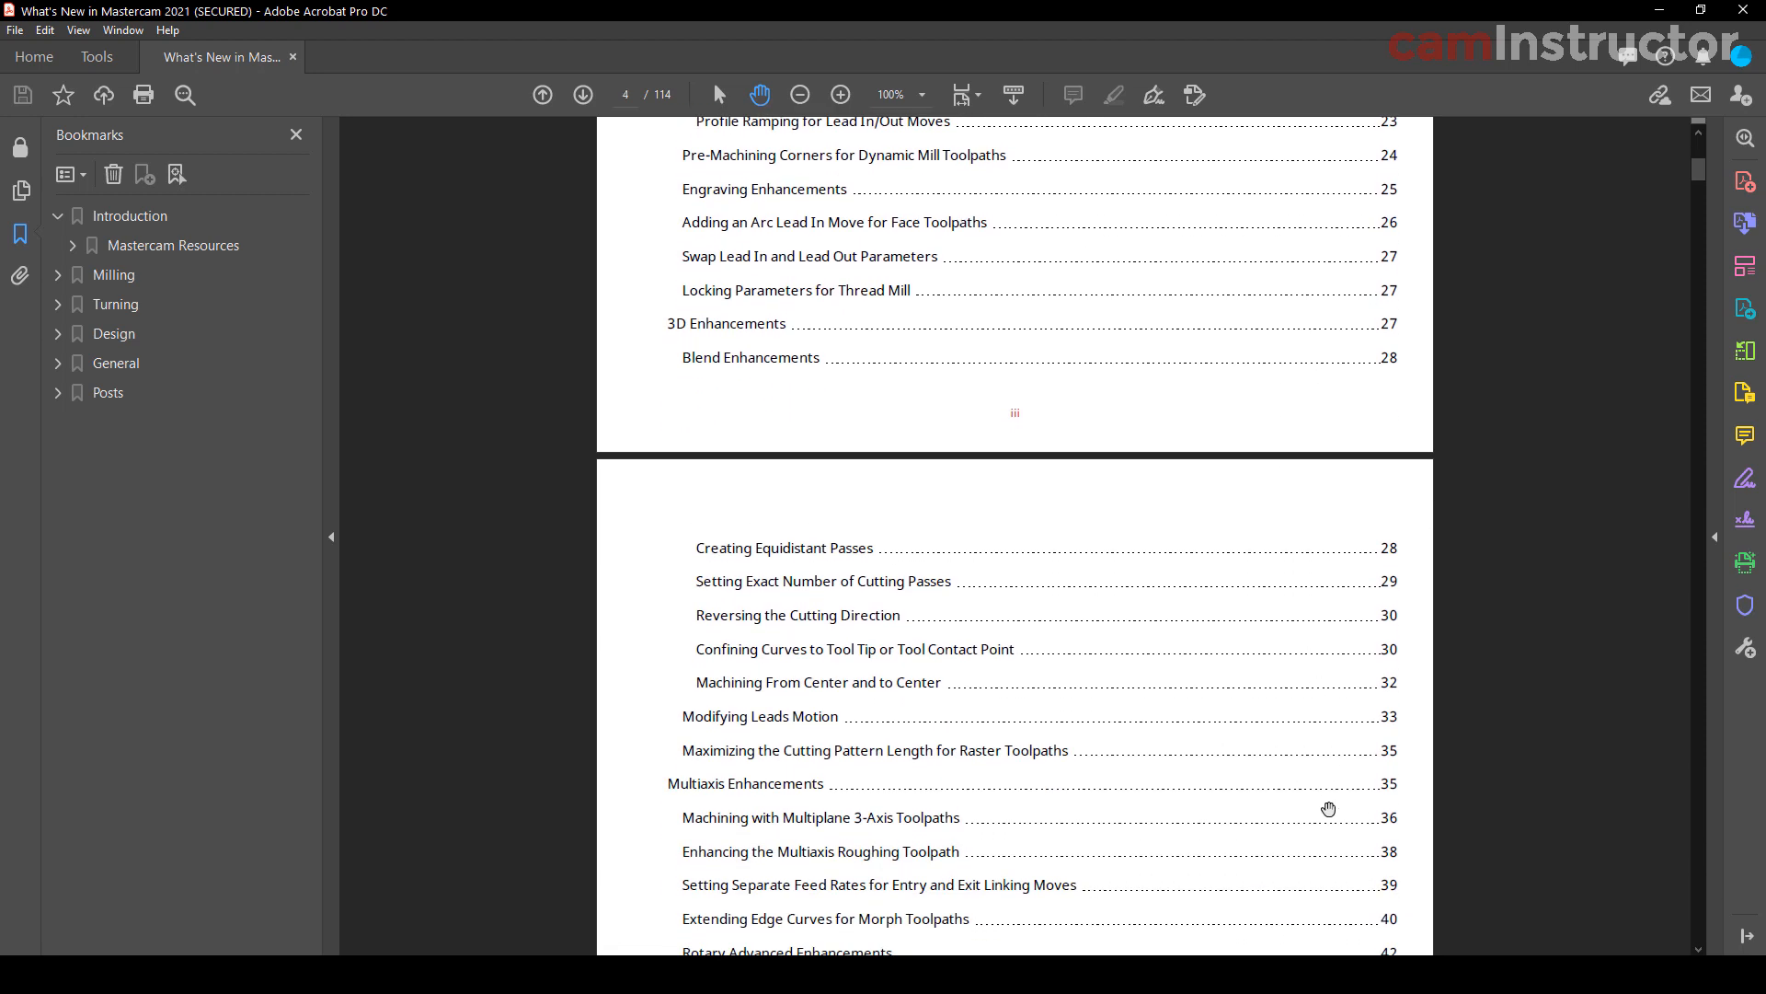
scroll(down, 3)
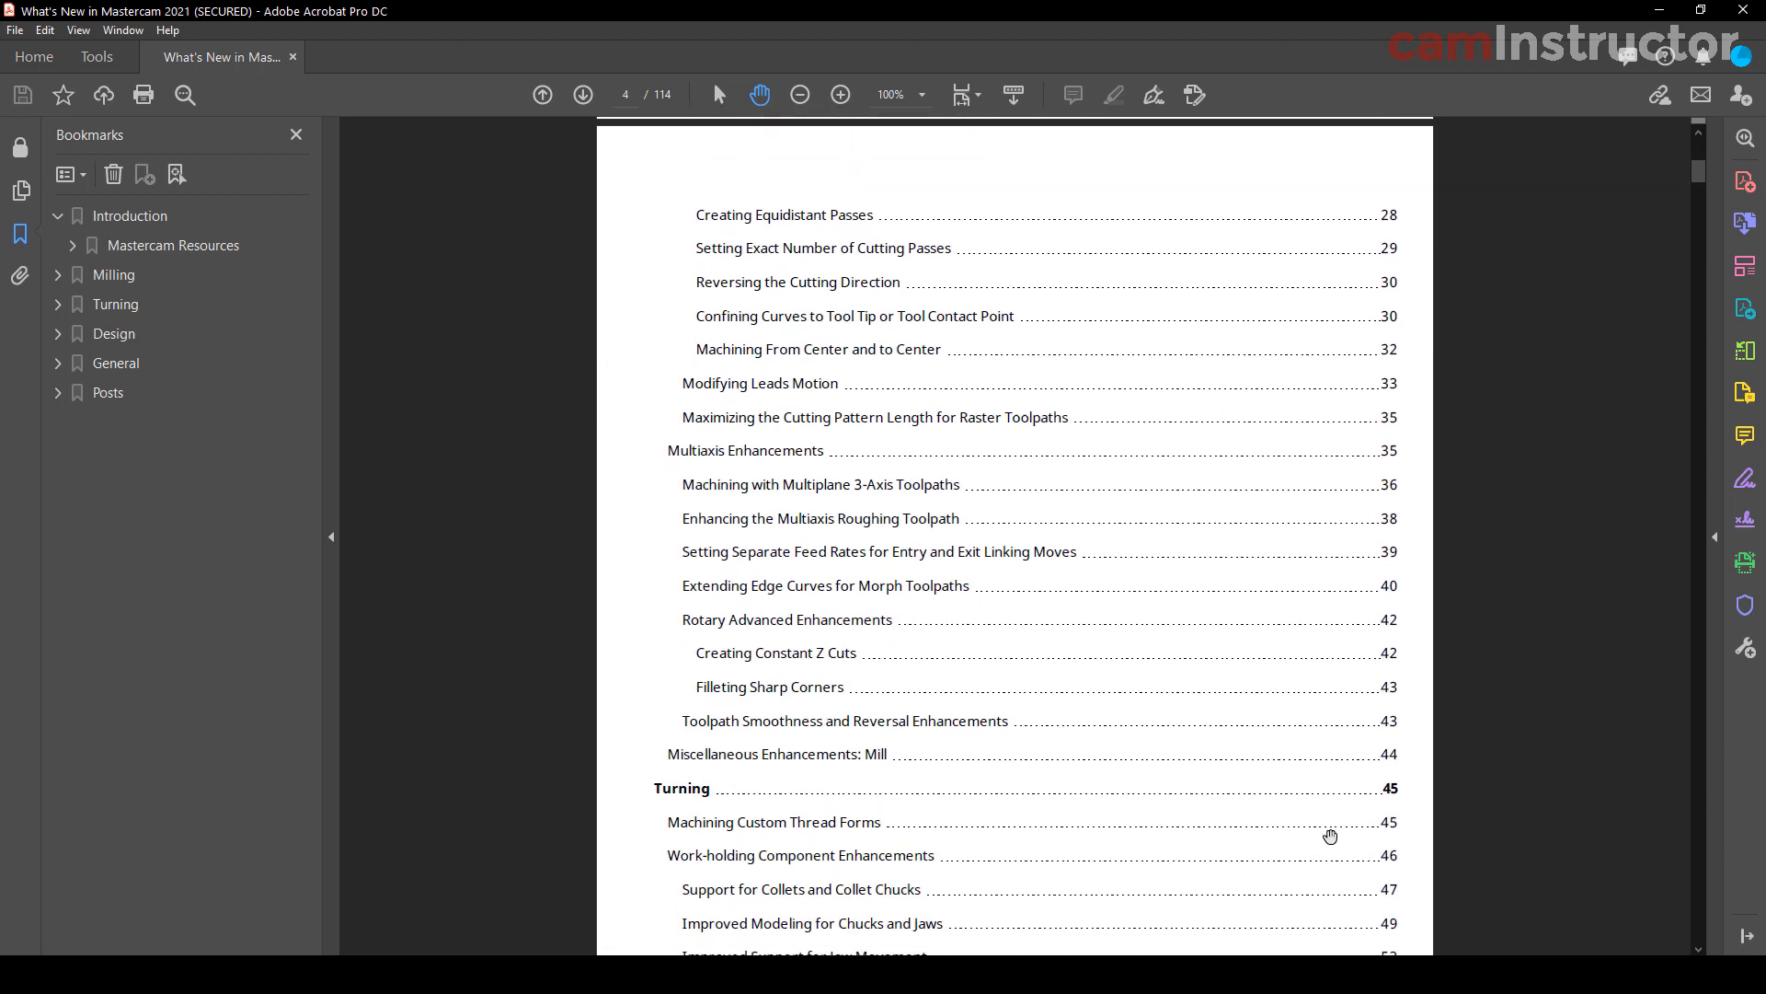
scroll(down, 3)
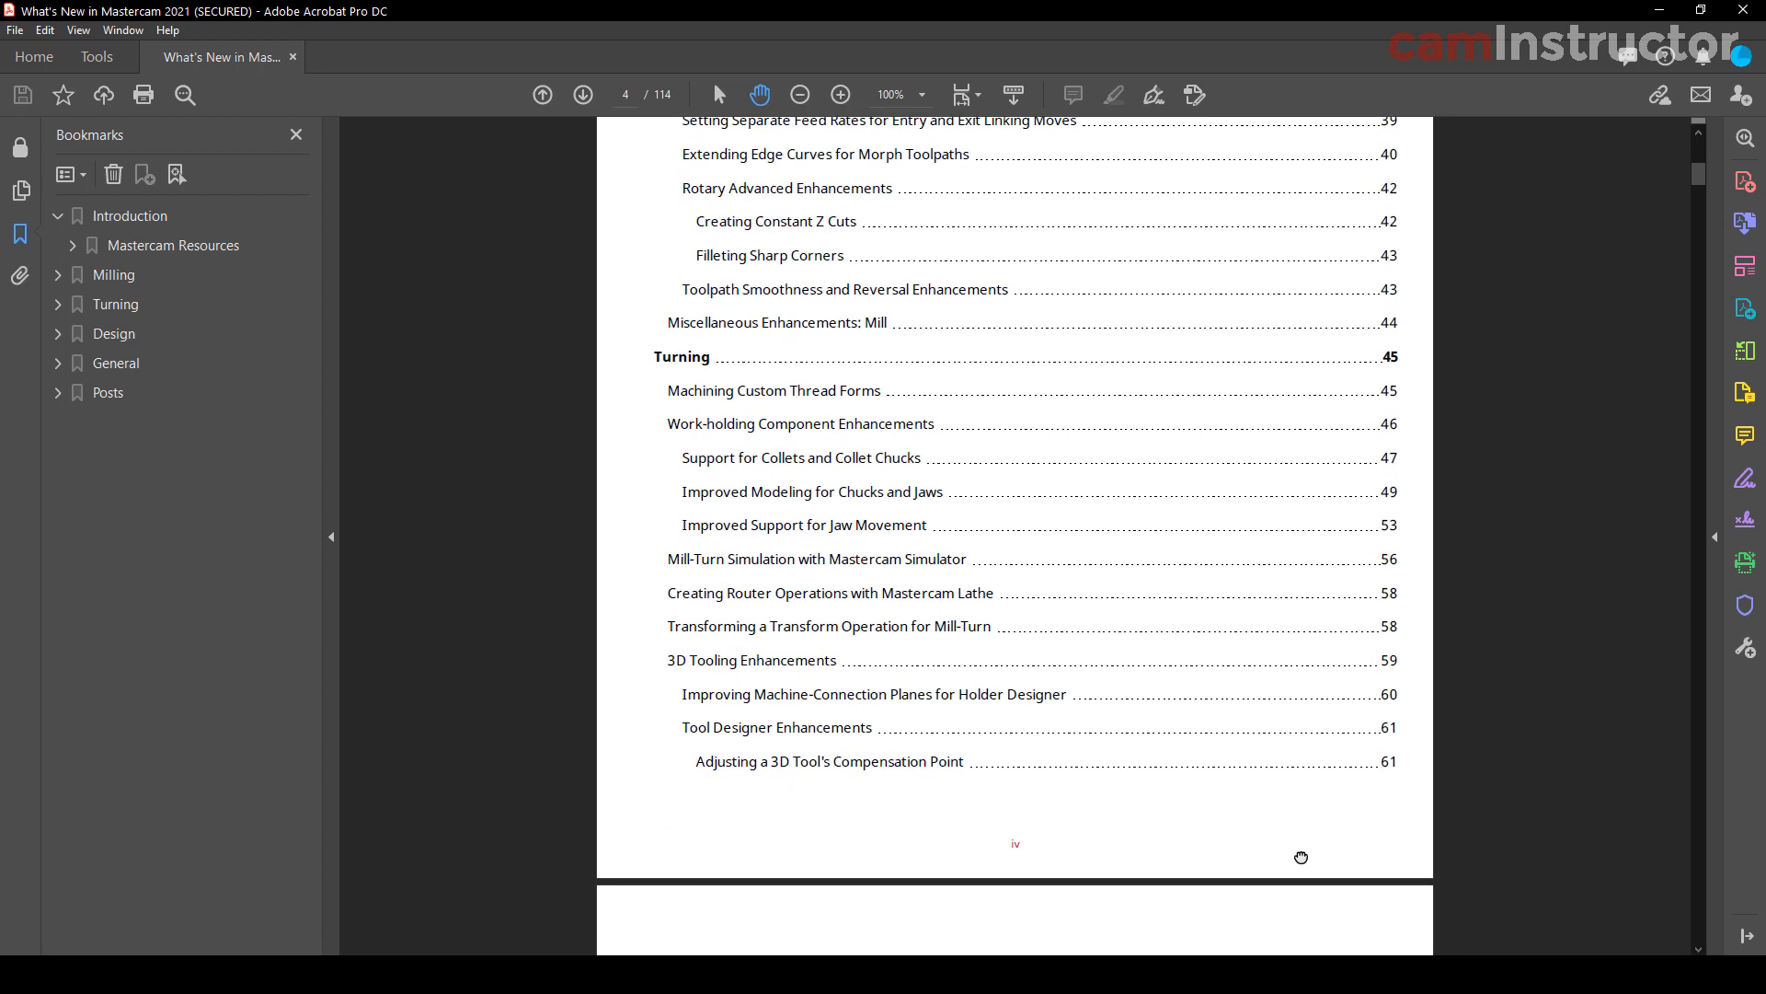
scroll(down, 3)
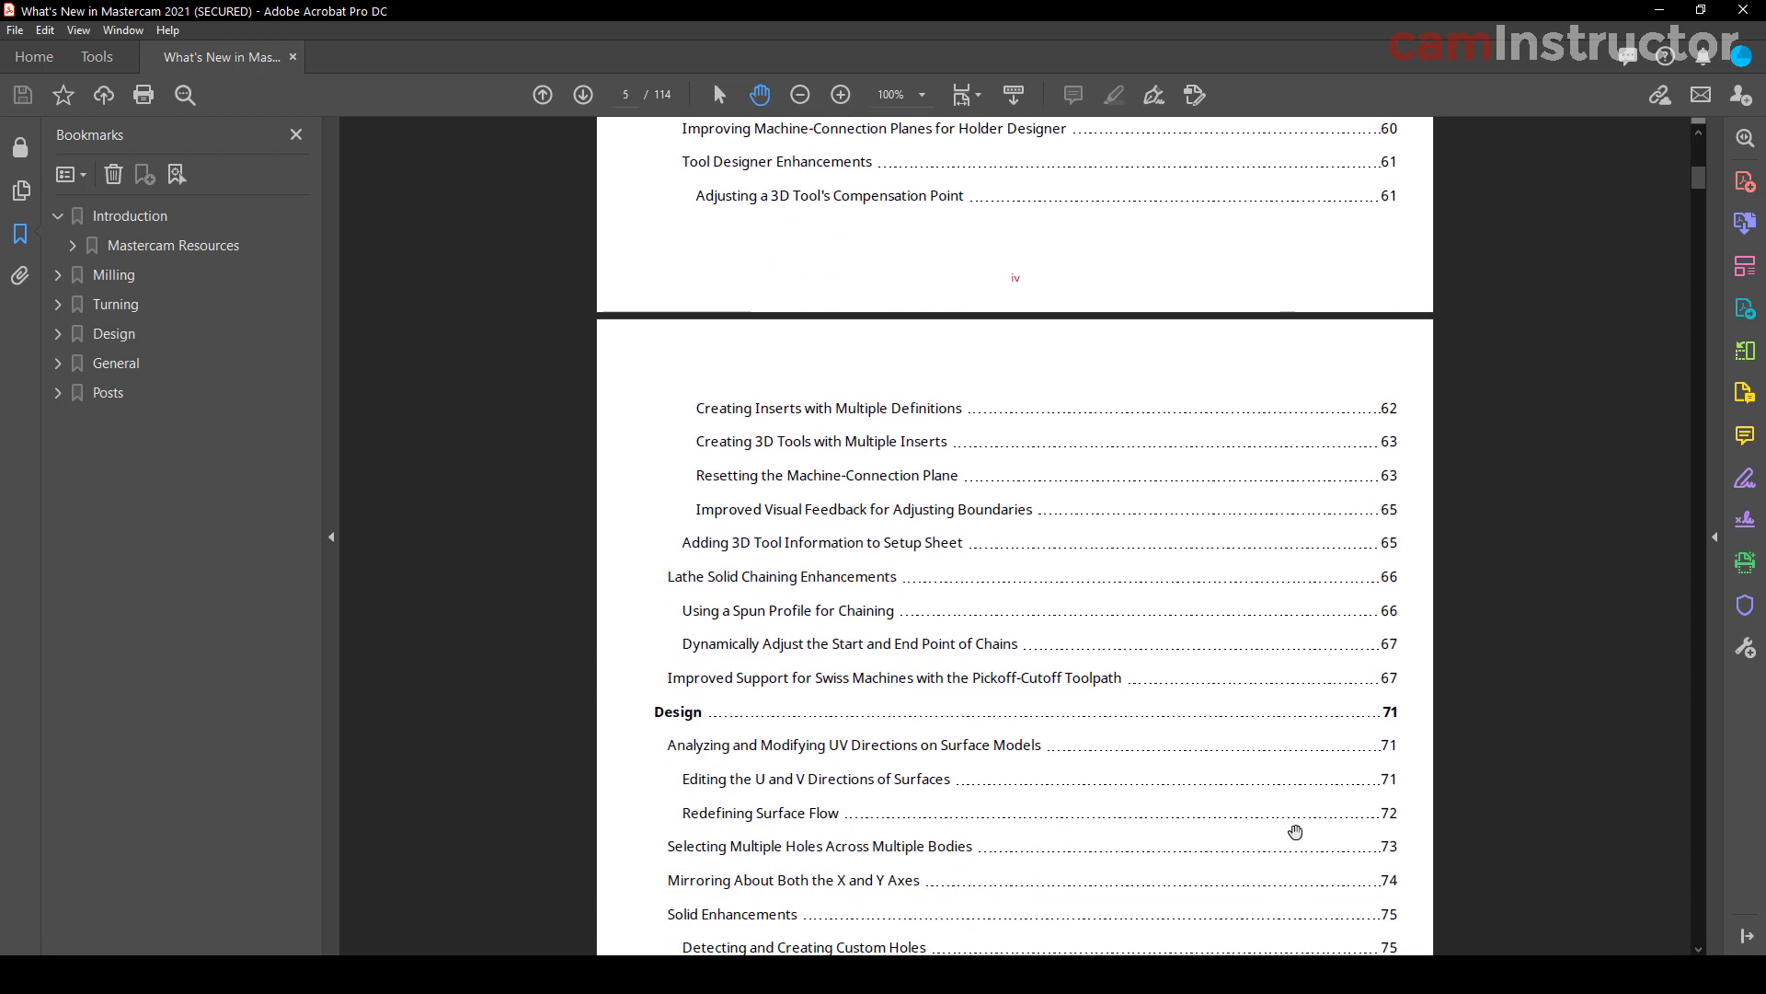
scroll(down, 3)
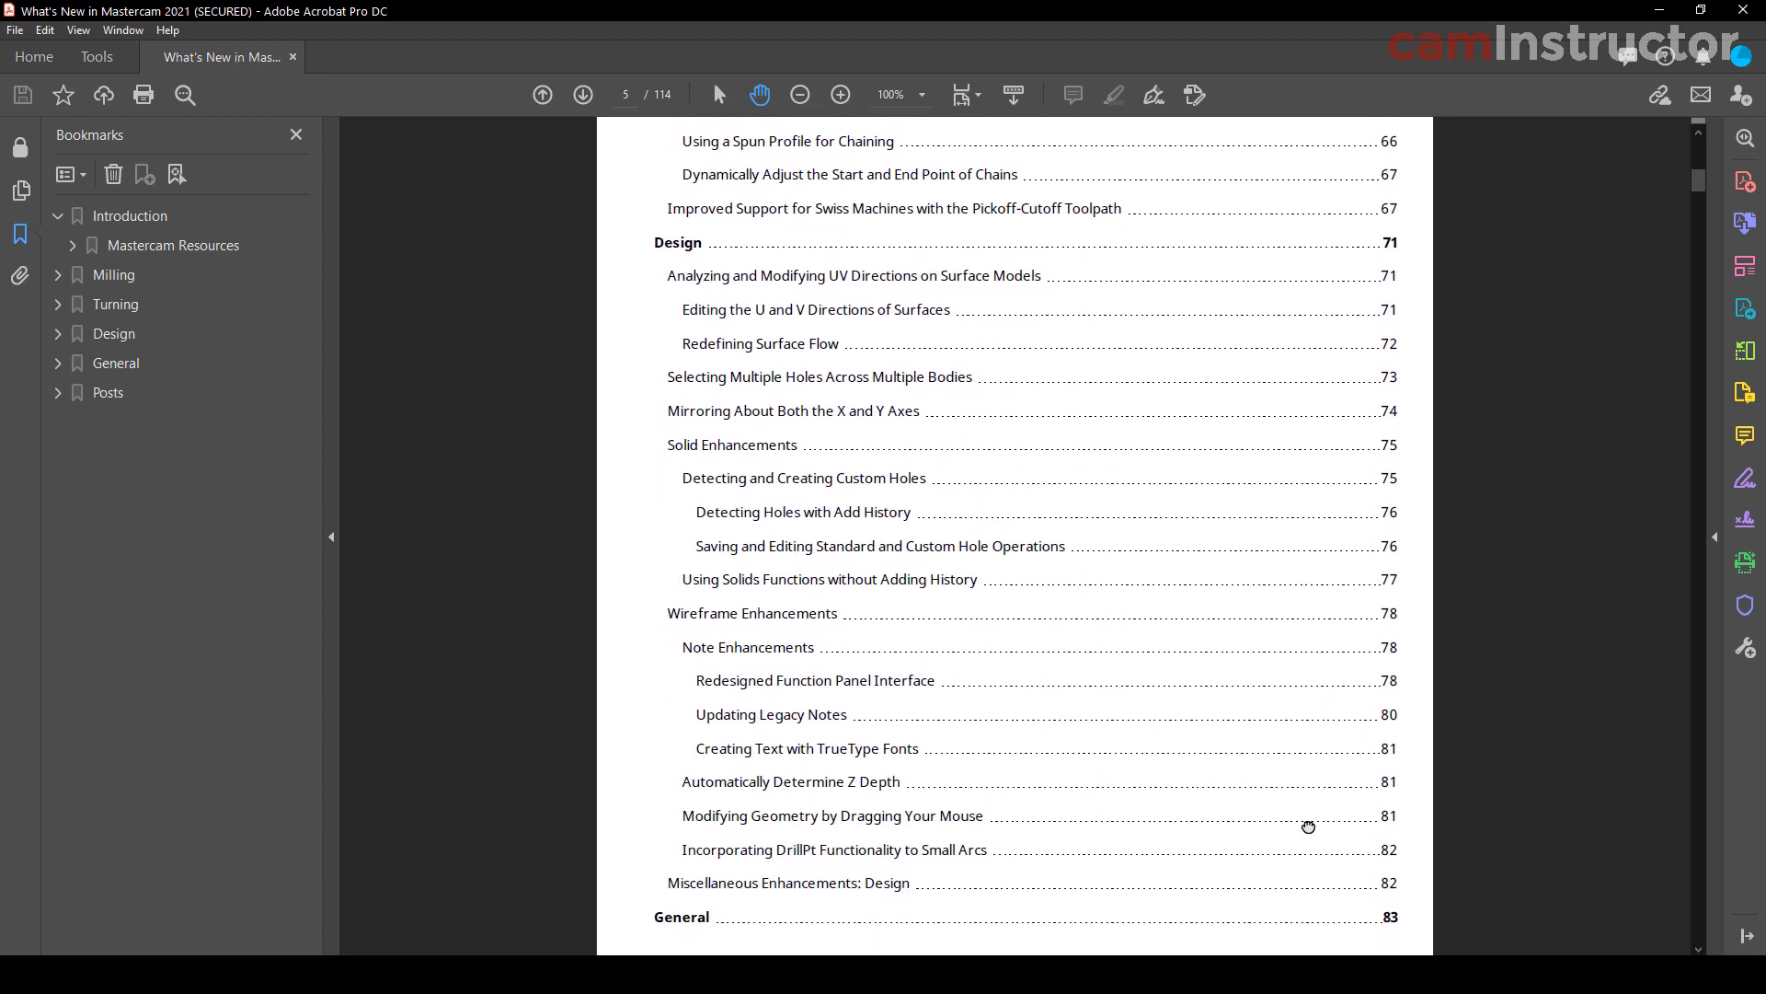
scroll(down, 3)
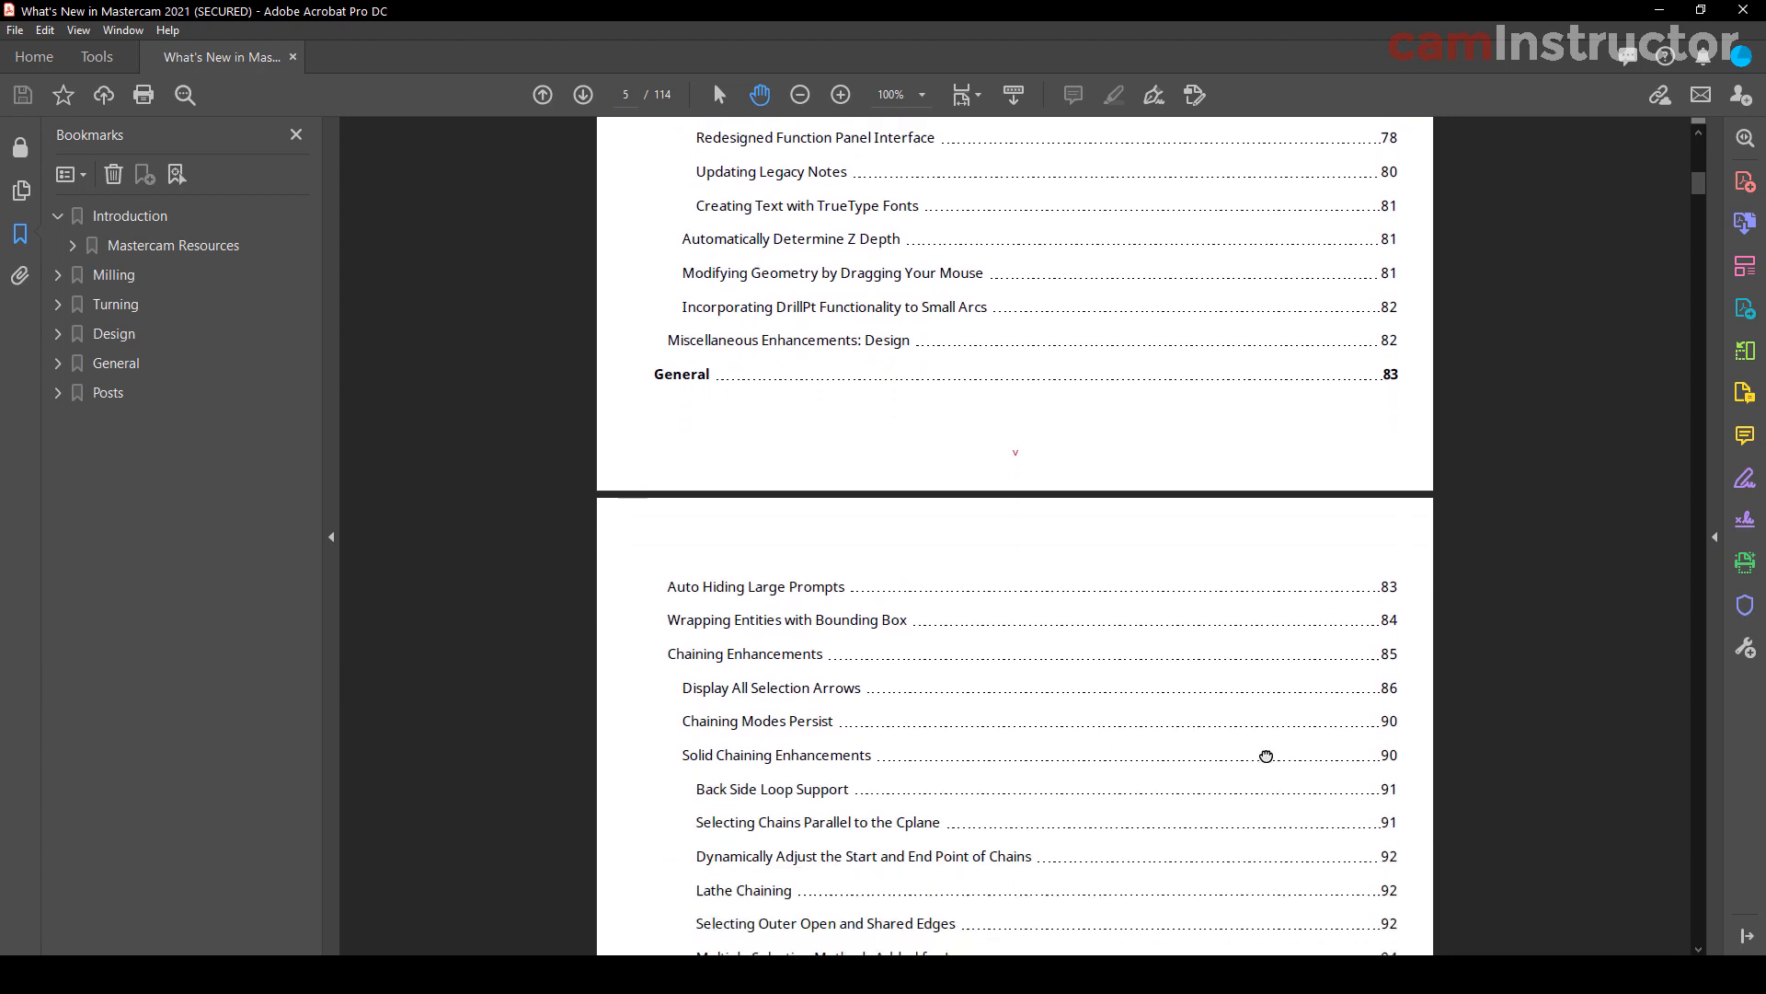
scroll(down, 3)
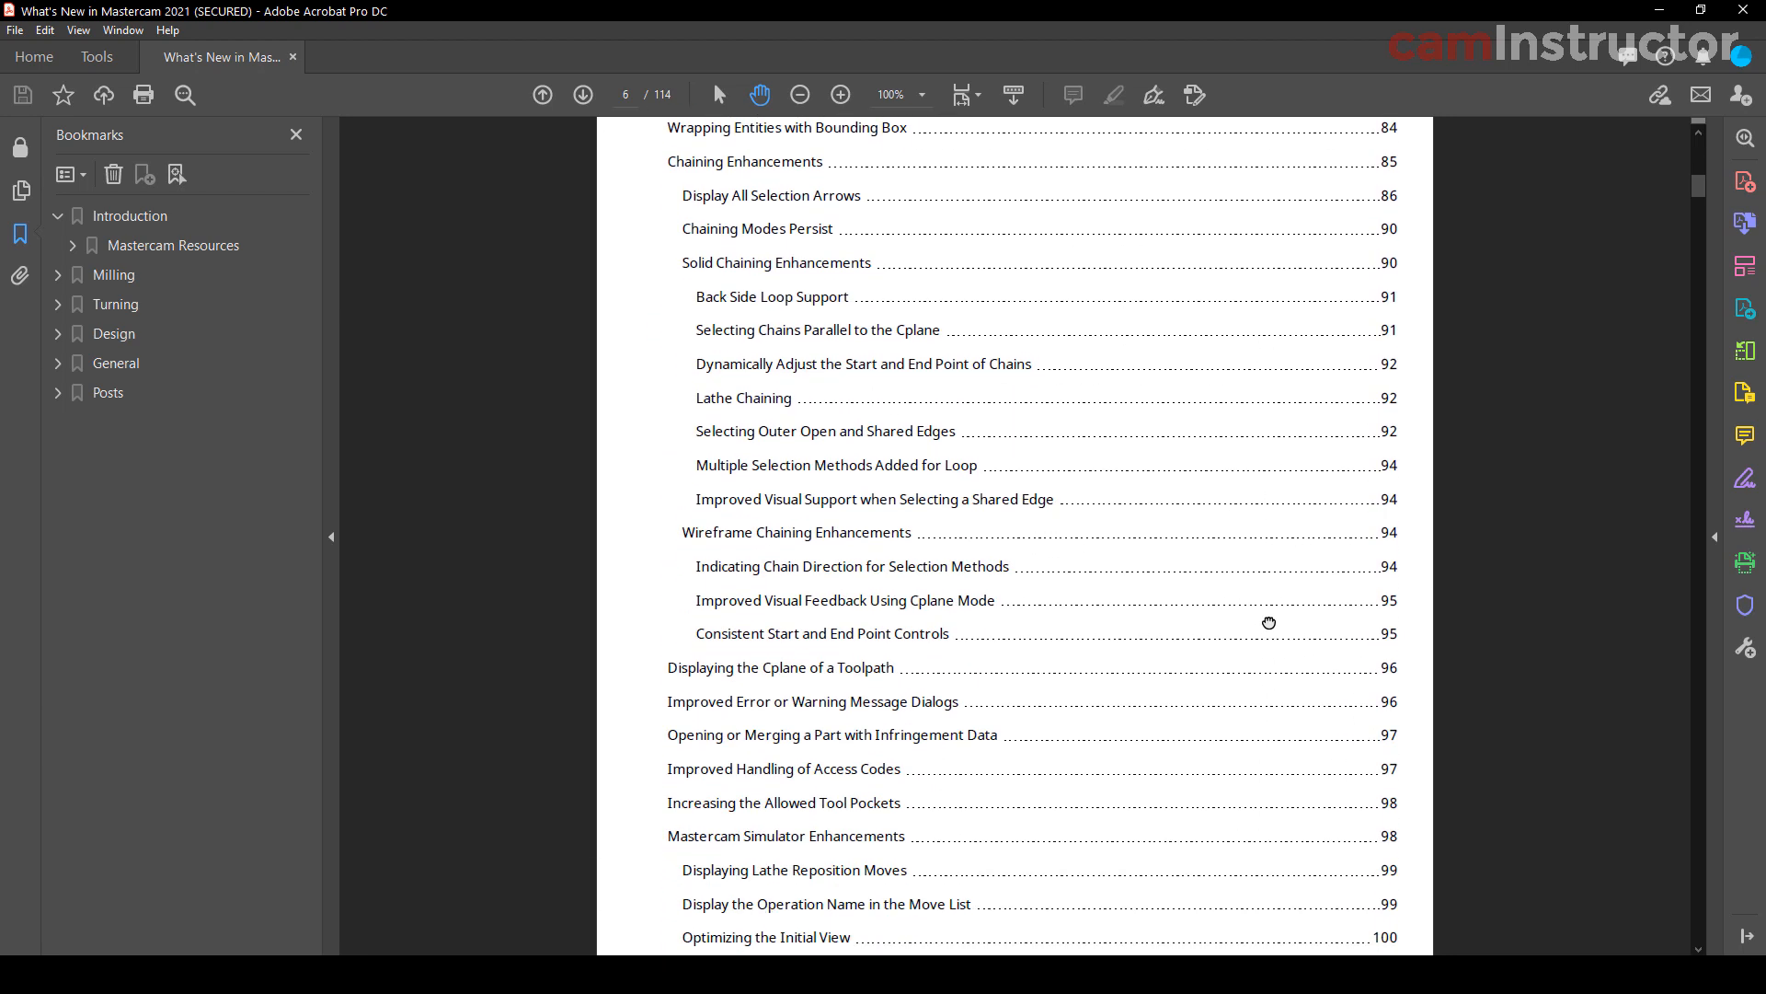
scroll(down, 3)
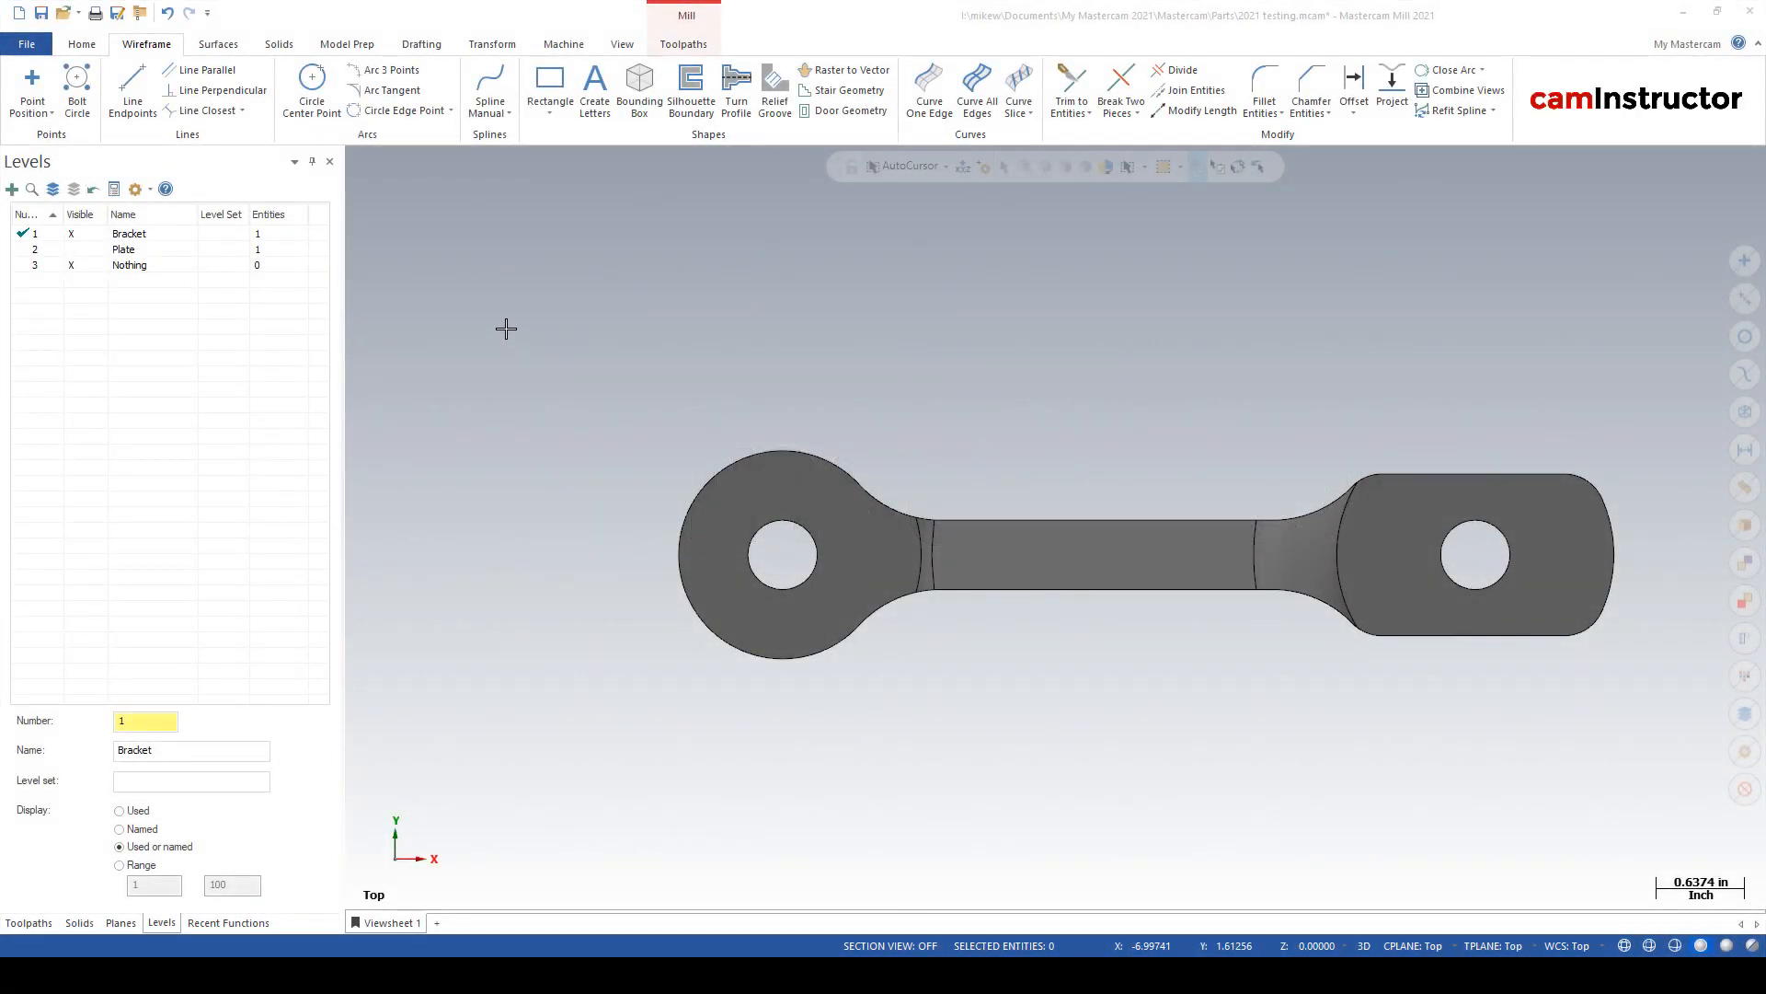
mouse_move(560, 288)
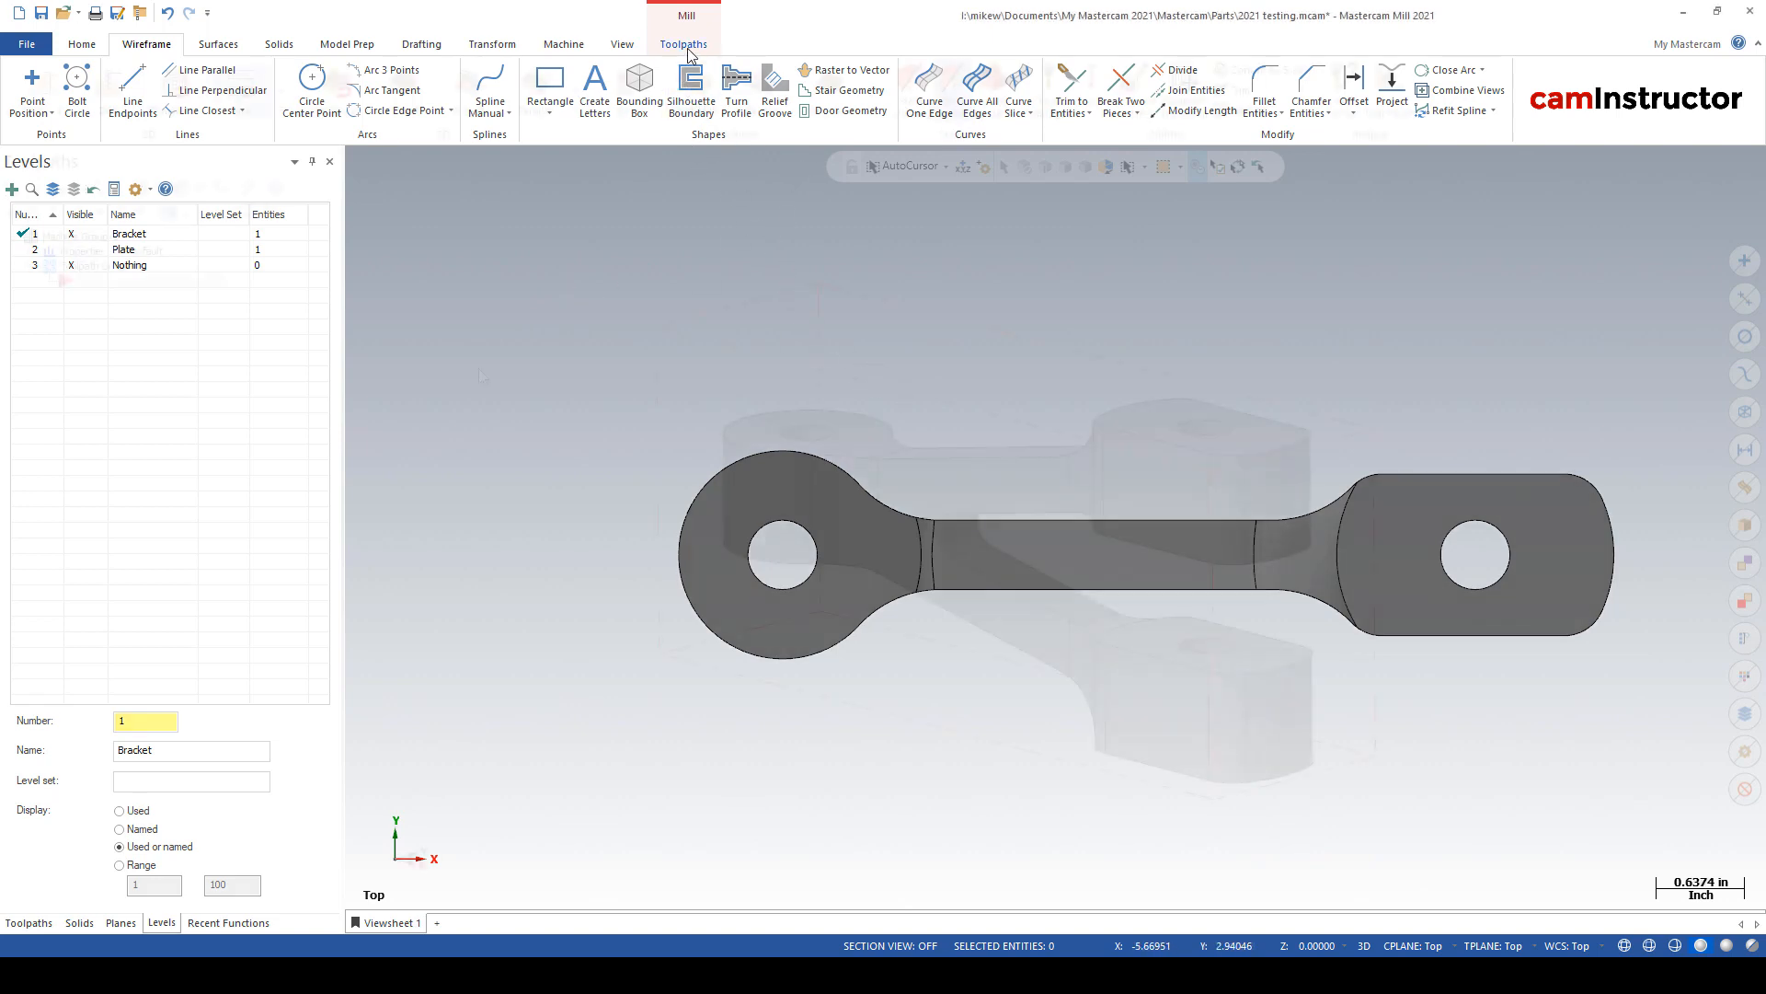
- Create a new Face toolpath from the Toolpaths 2D group
click(683, 45)
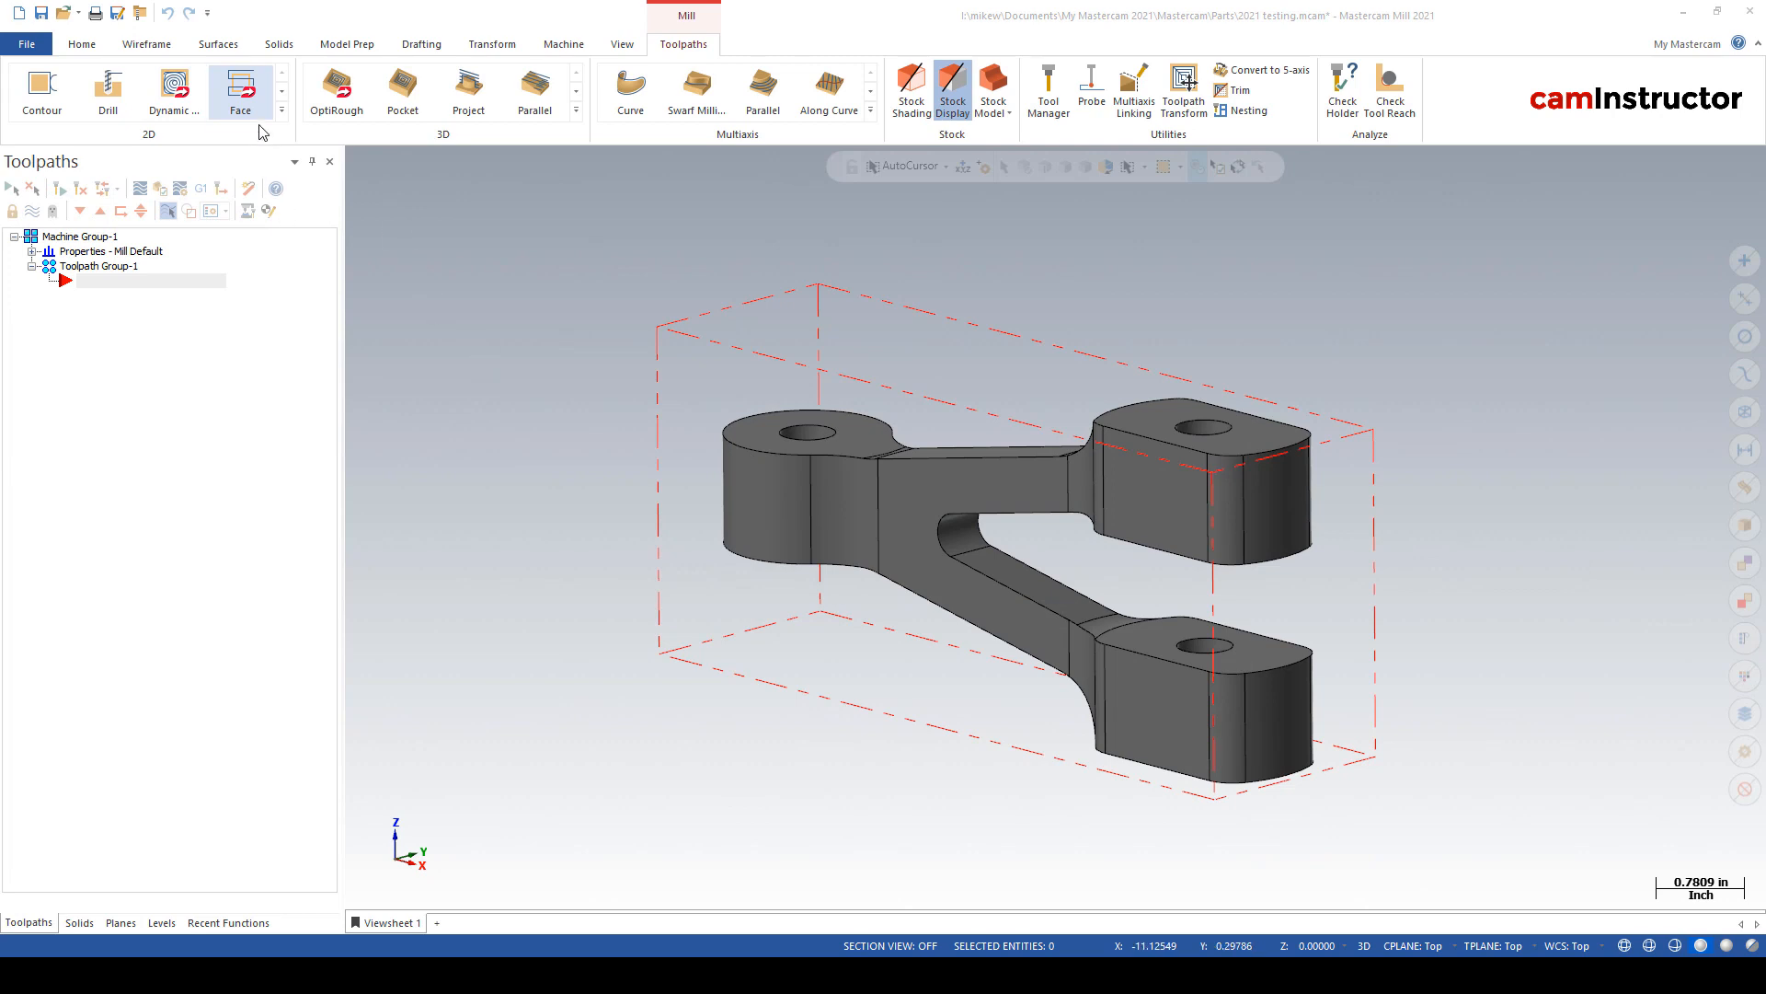
click(240, 91)
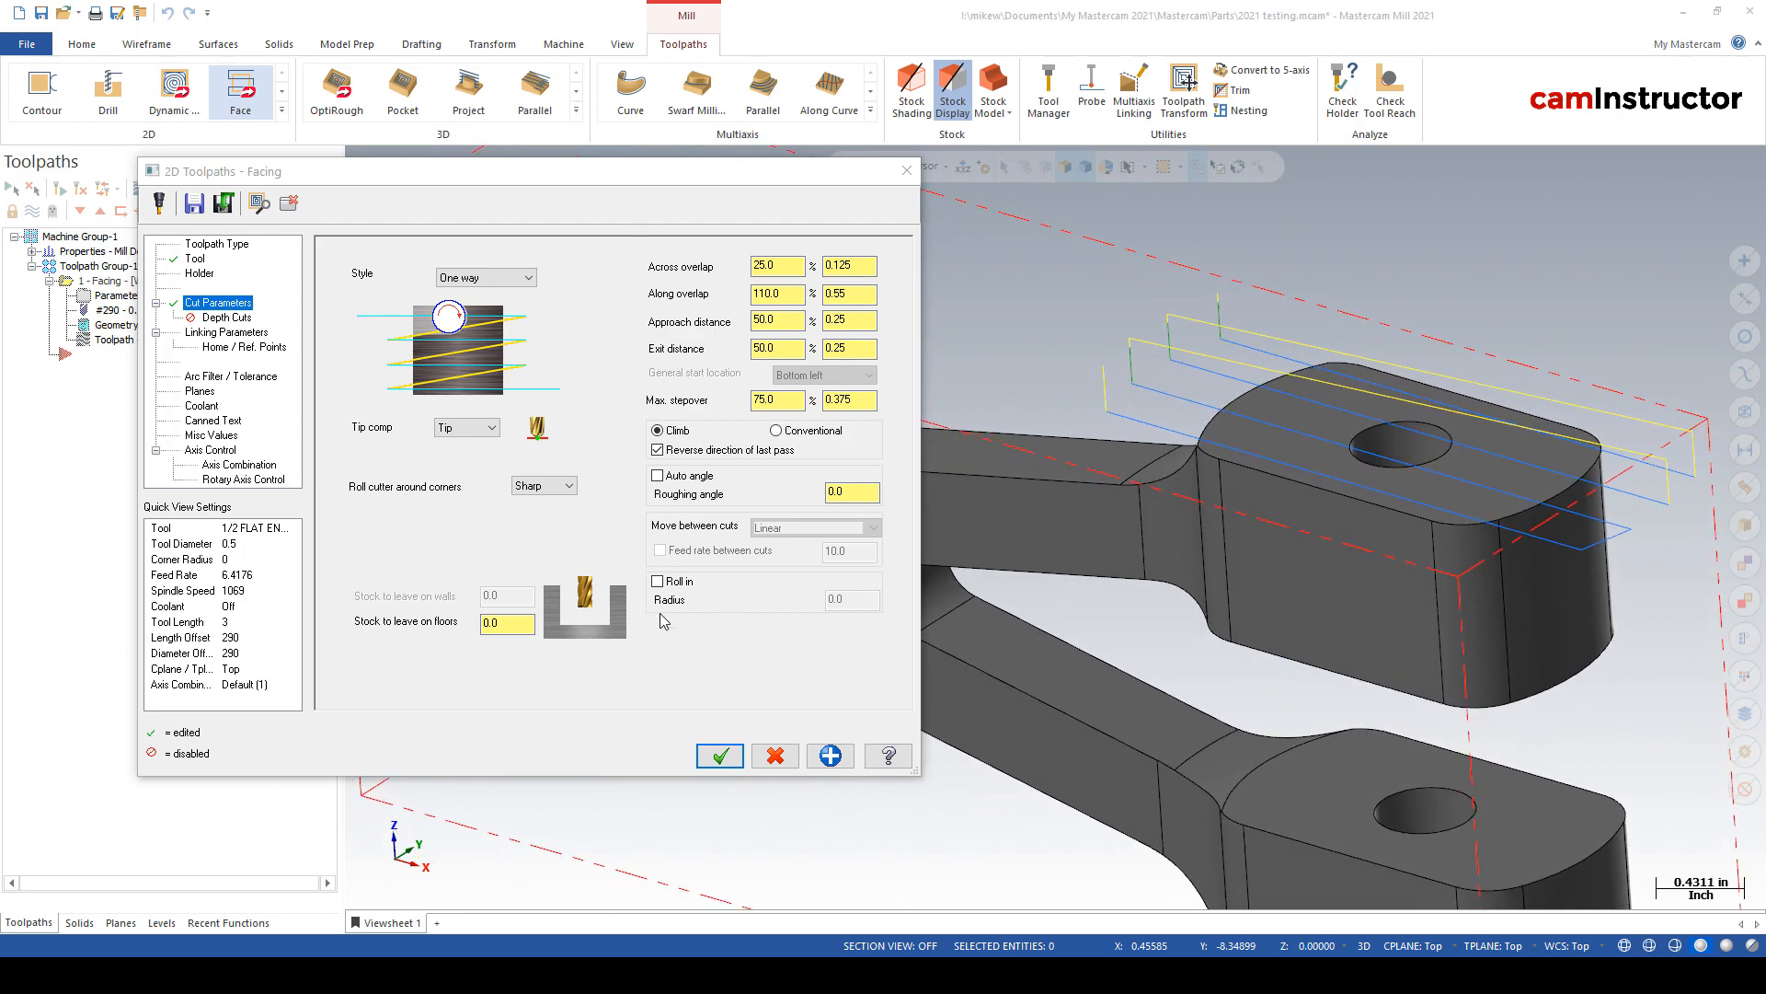
- Enable Roll in on the facing cut with a 0.2 radius
click(659, 582)
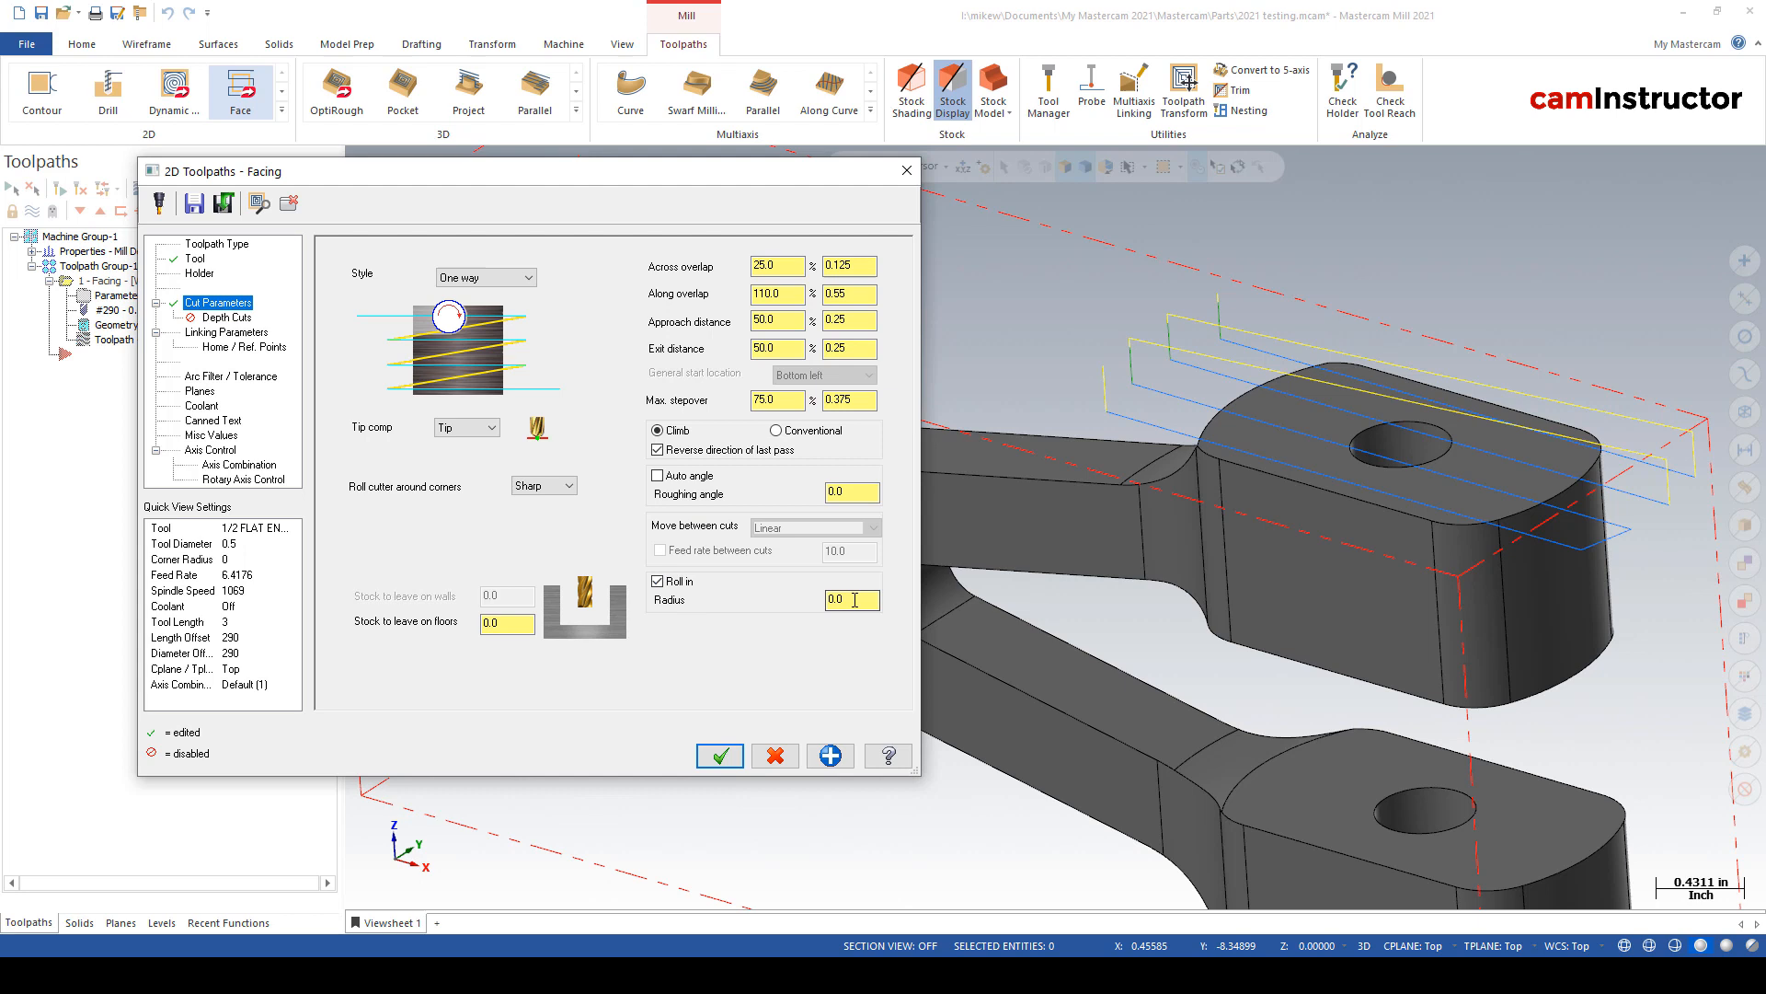
text(.2)
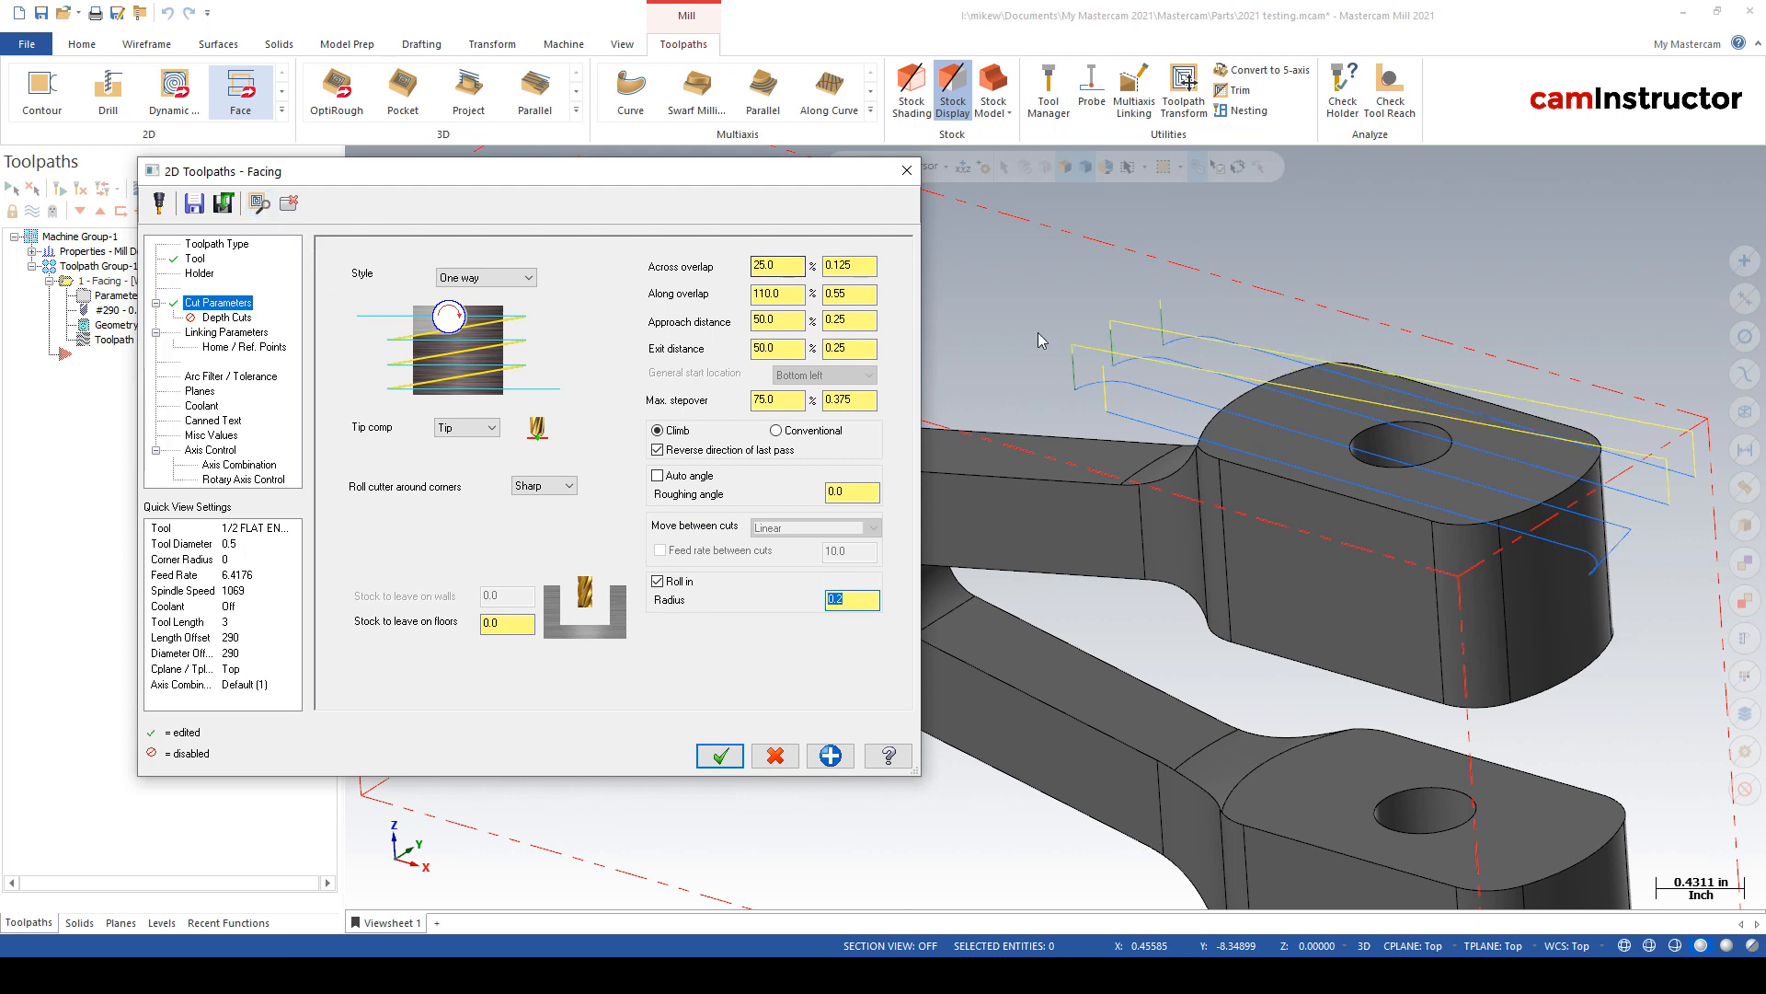
mouse_move(1088, 386)
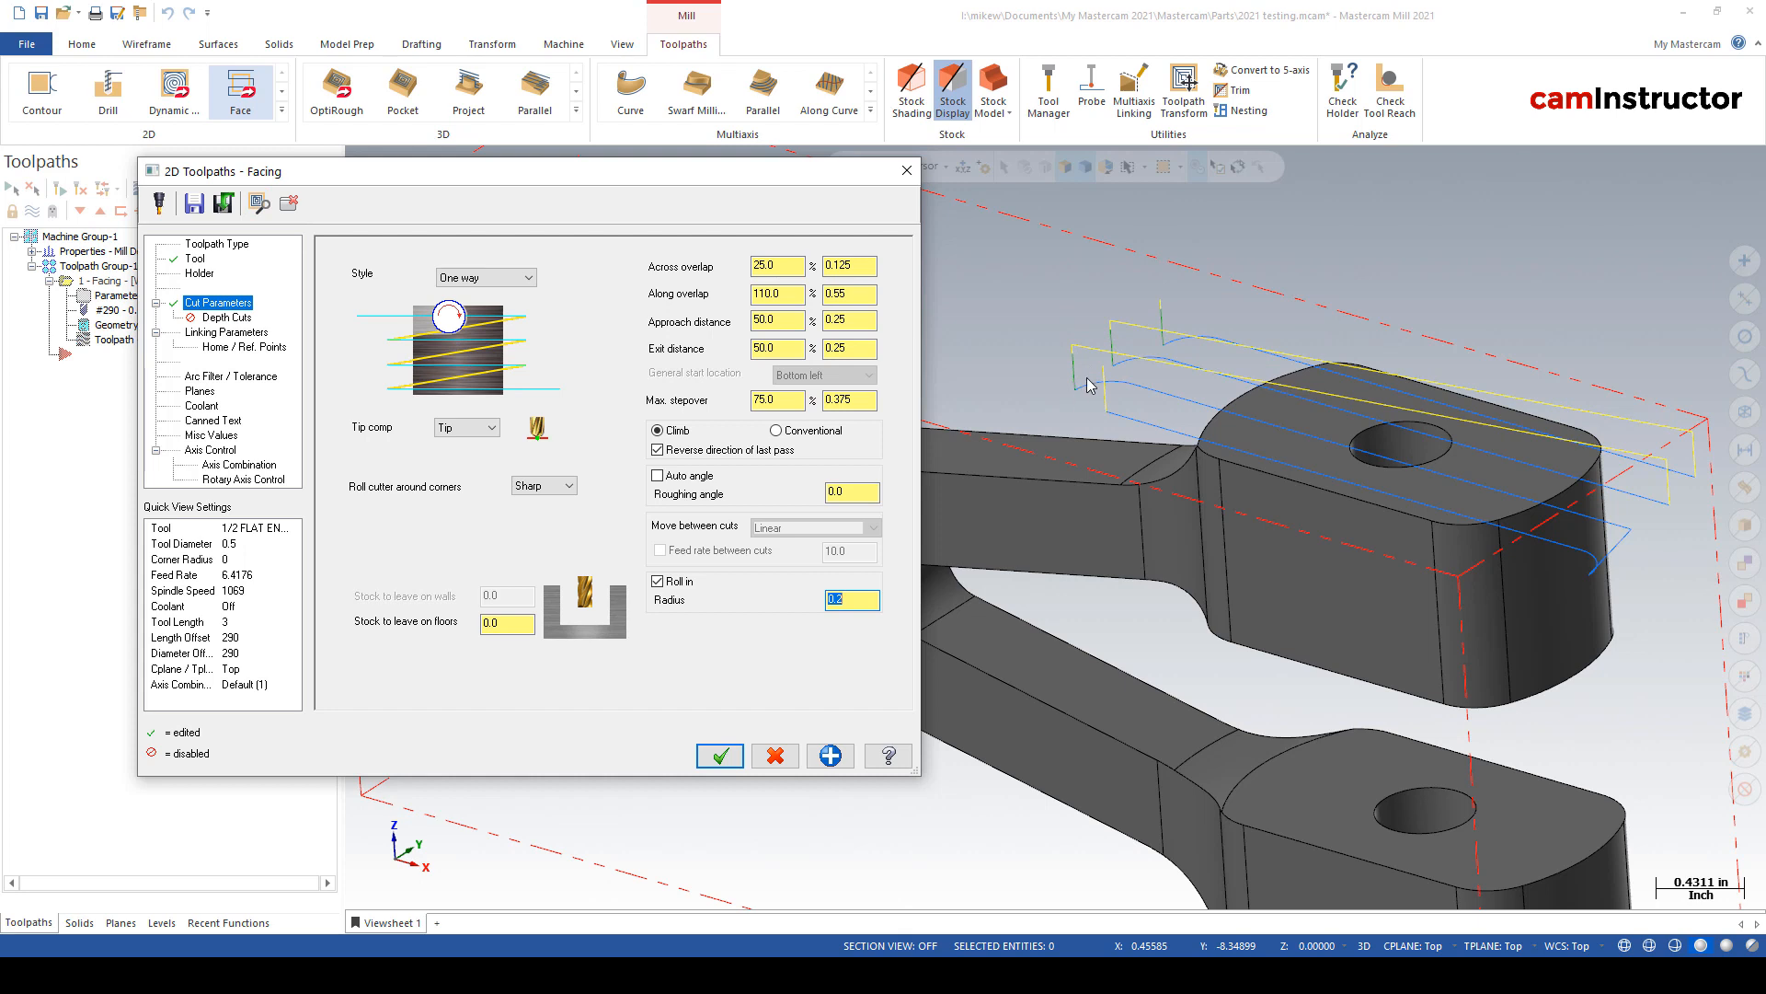
mouse_move(1093, 398)
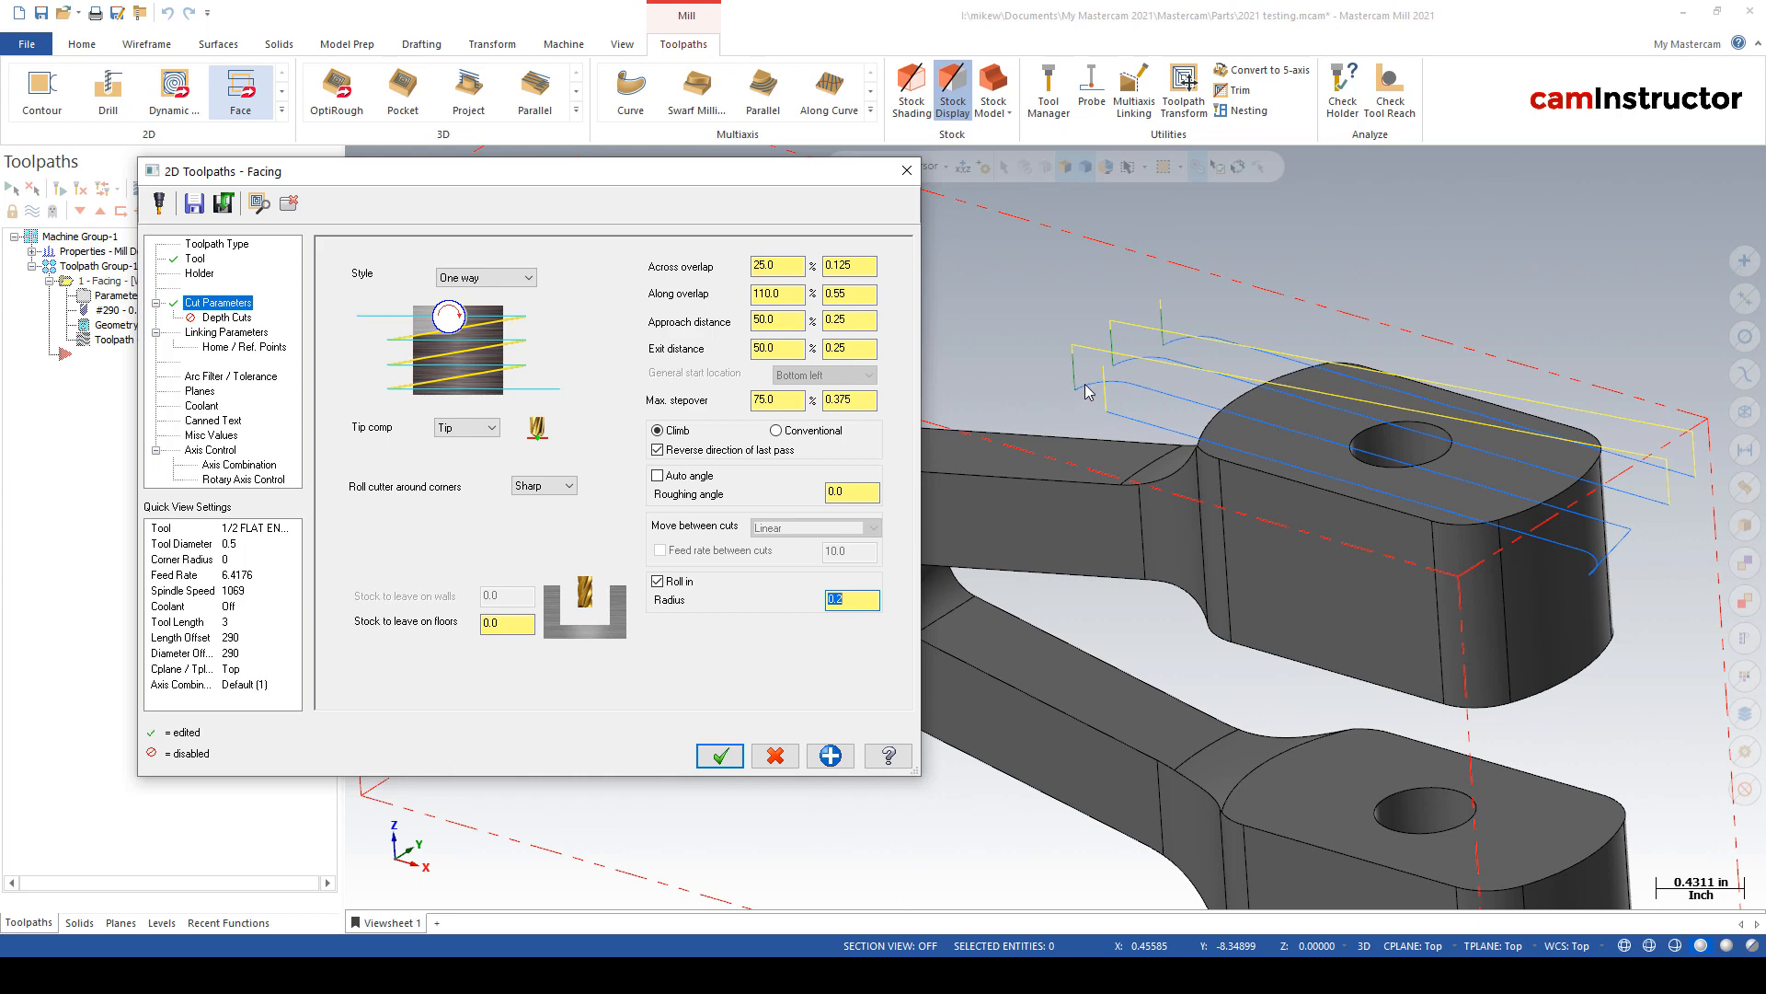
mouse_move(1123, 366)
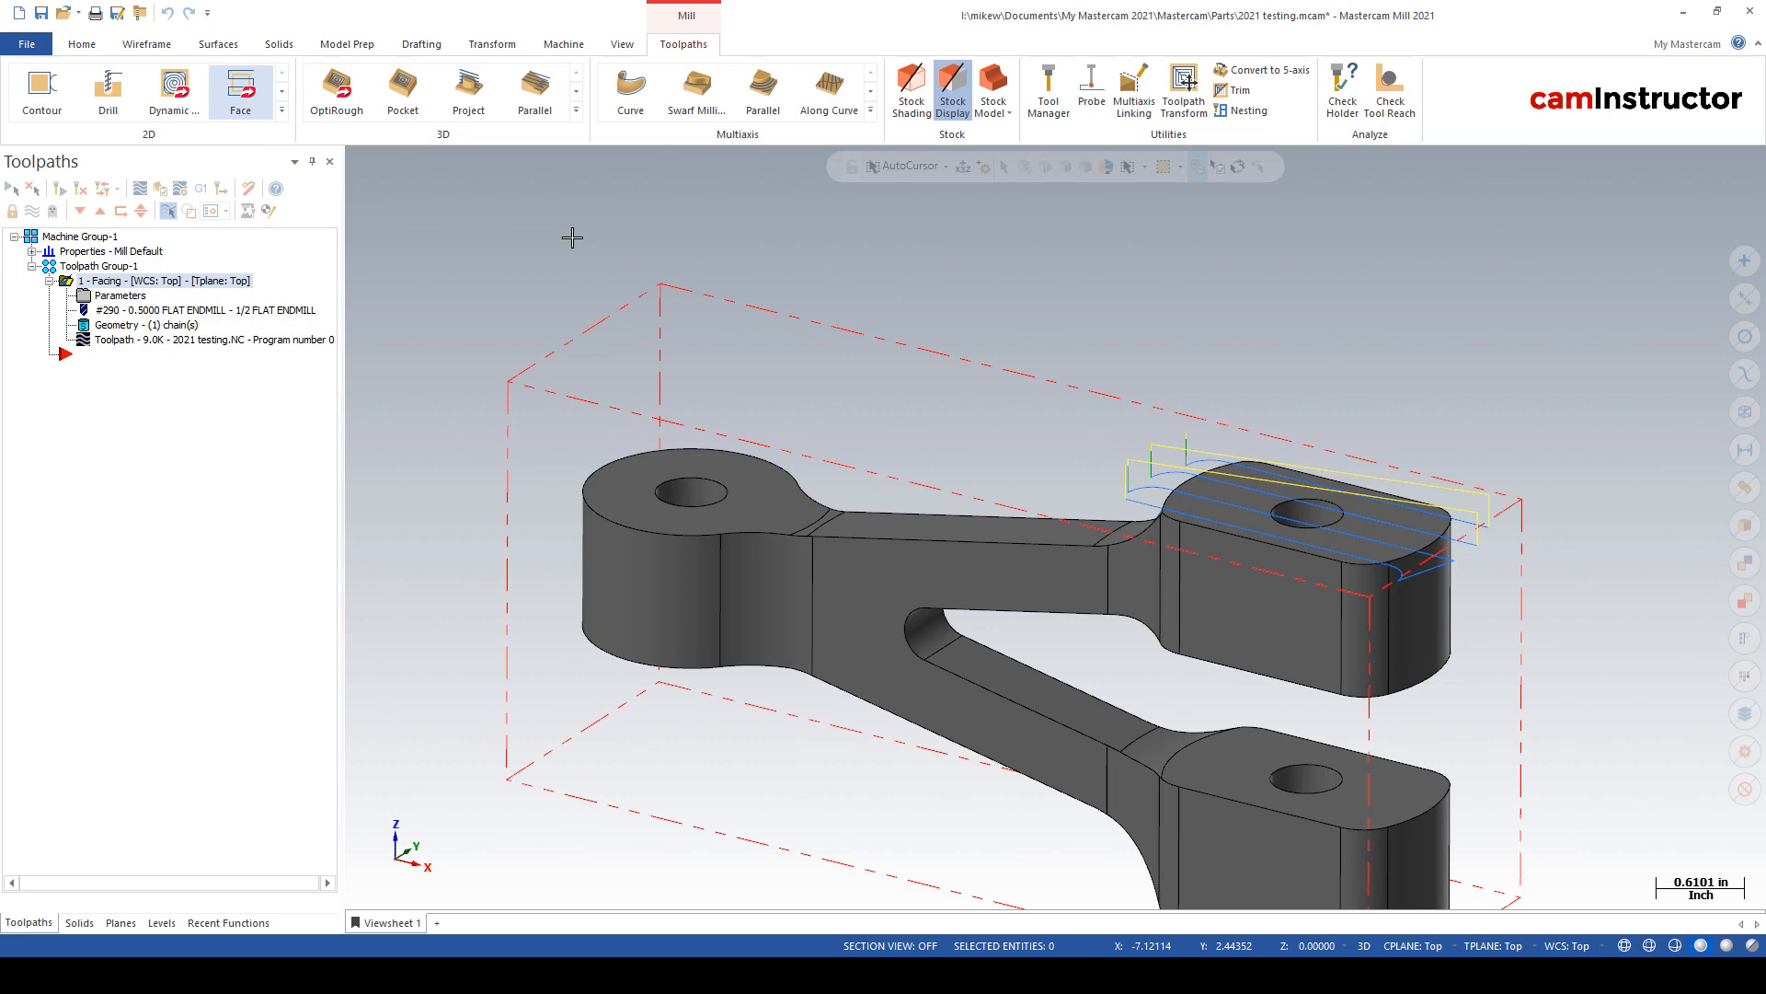
- Chain the bracket outline for a Dynamic Mill toolpath and show its Corner Pretreatment page
click(173, 92)
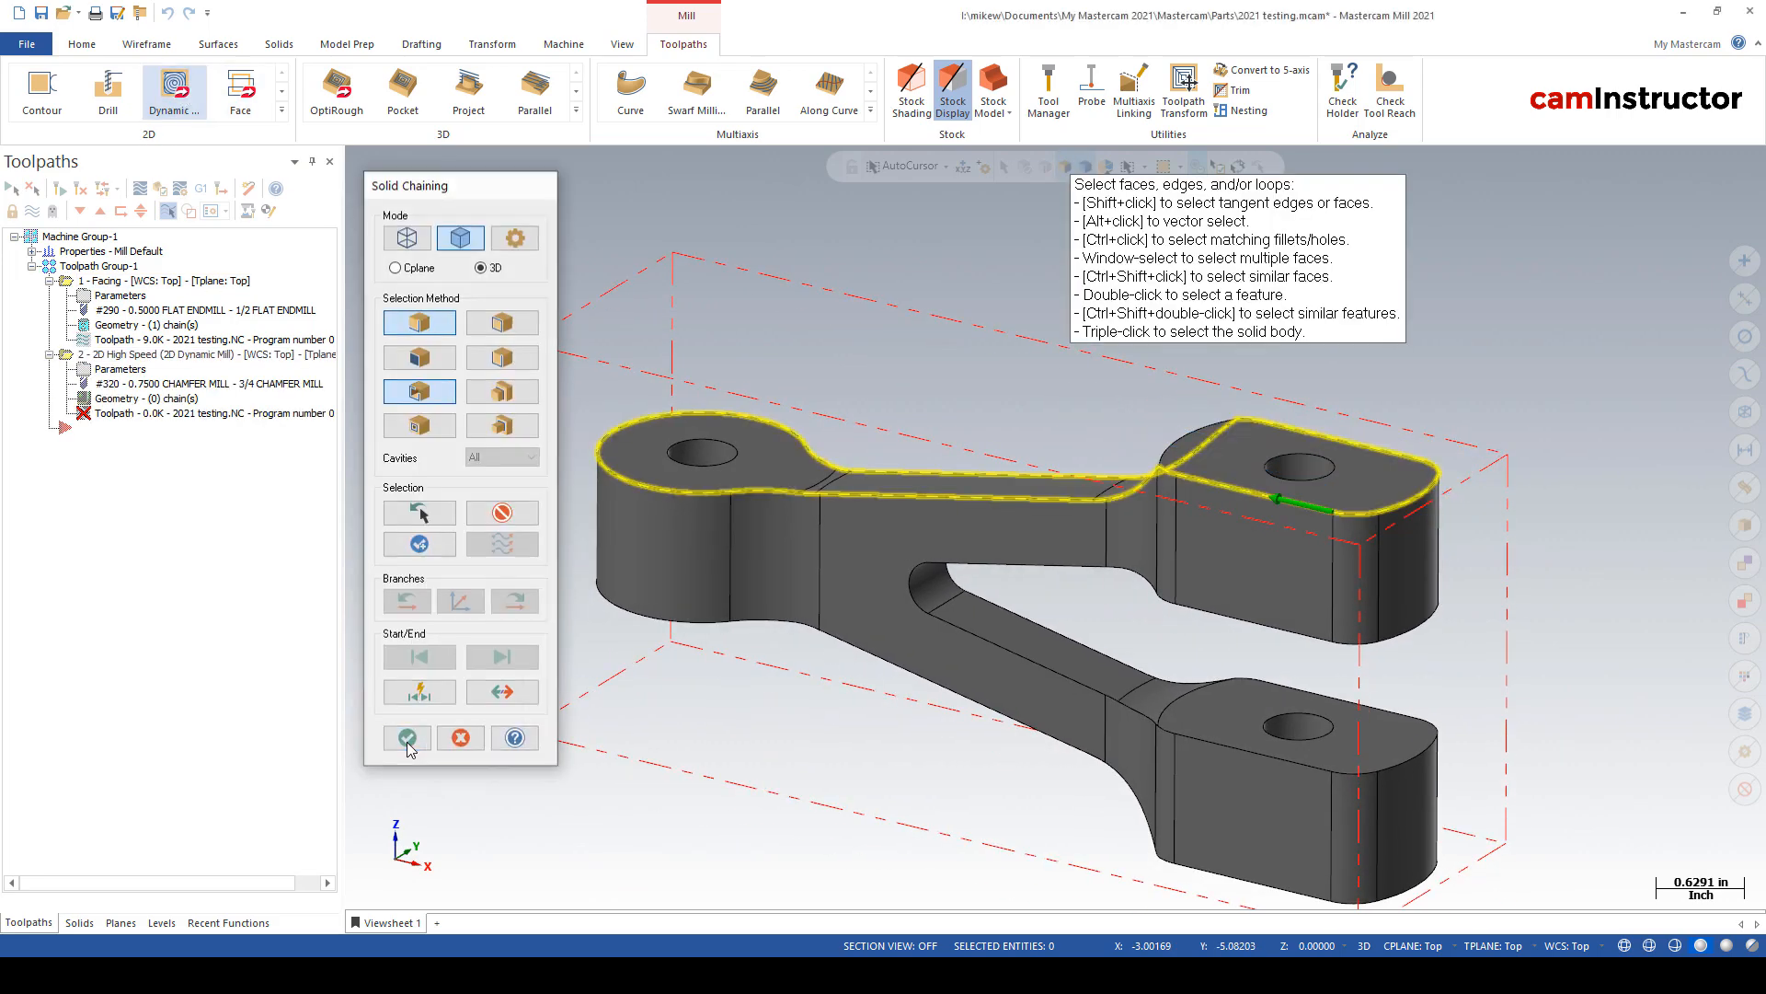
click(407, 736)
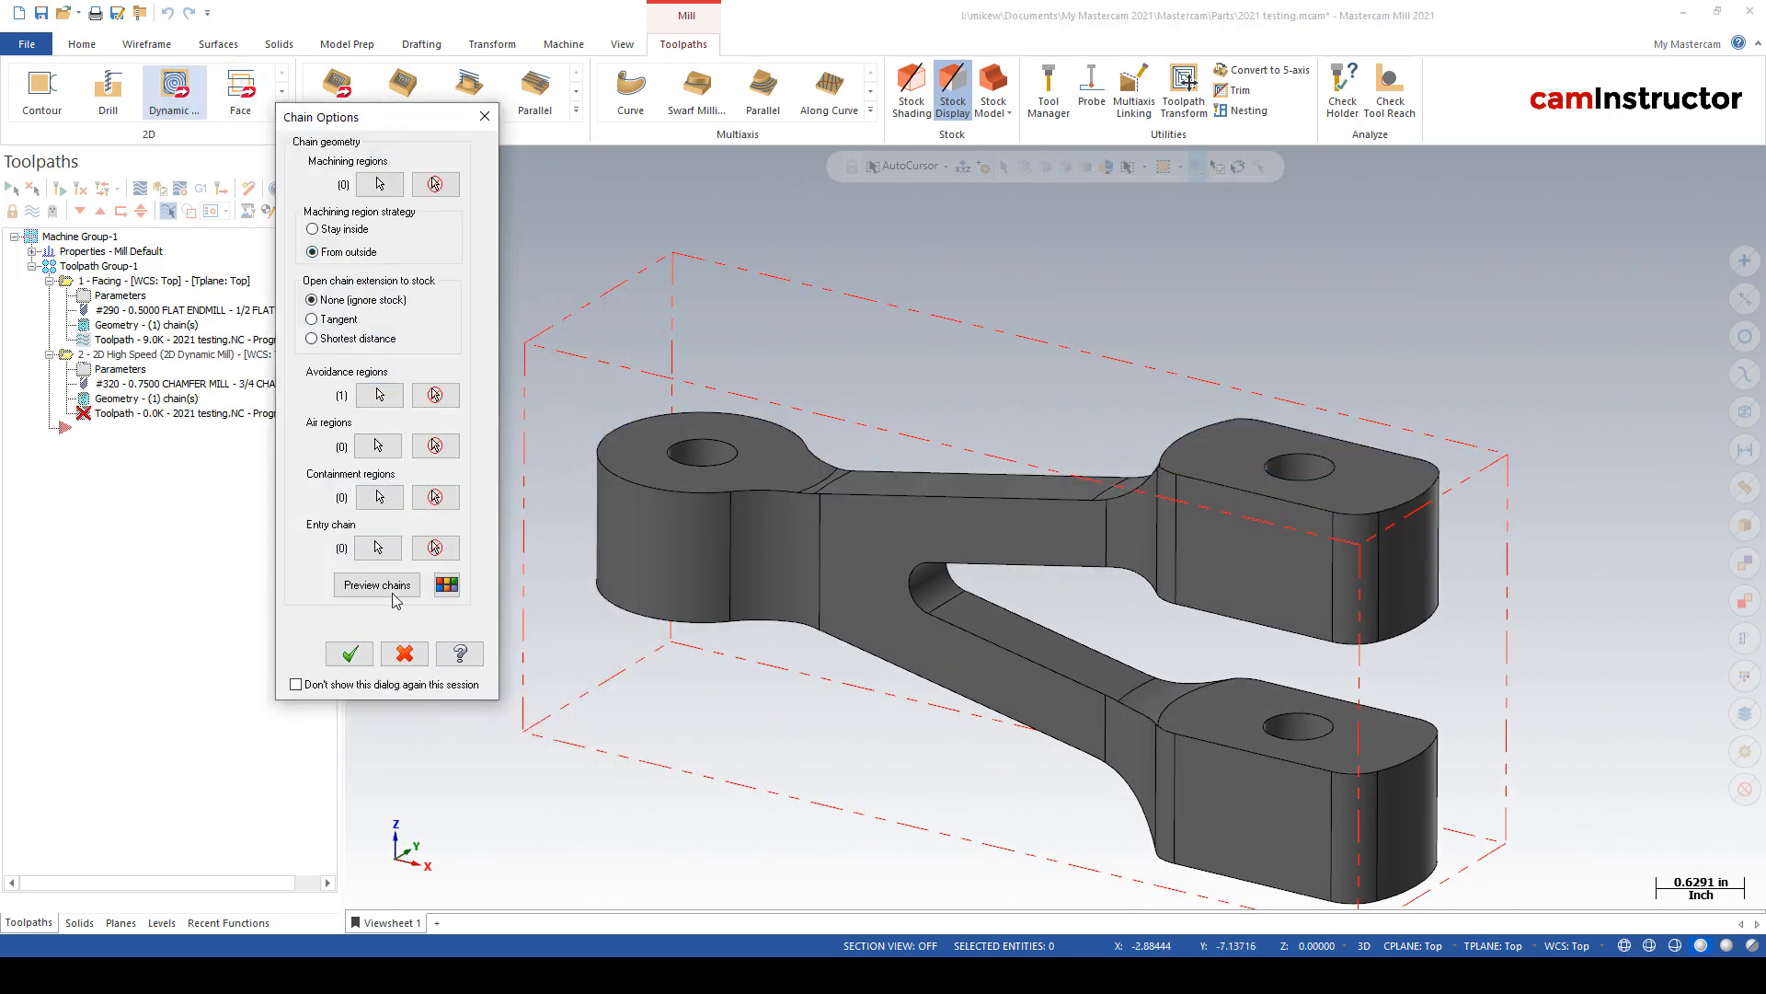
click(348, 654)
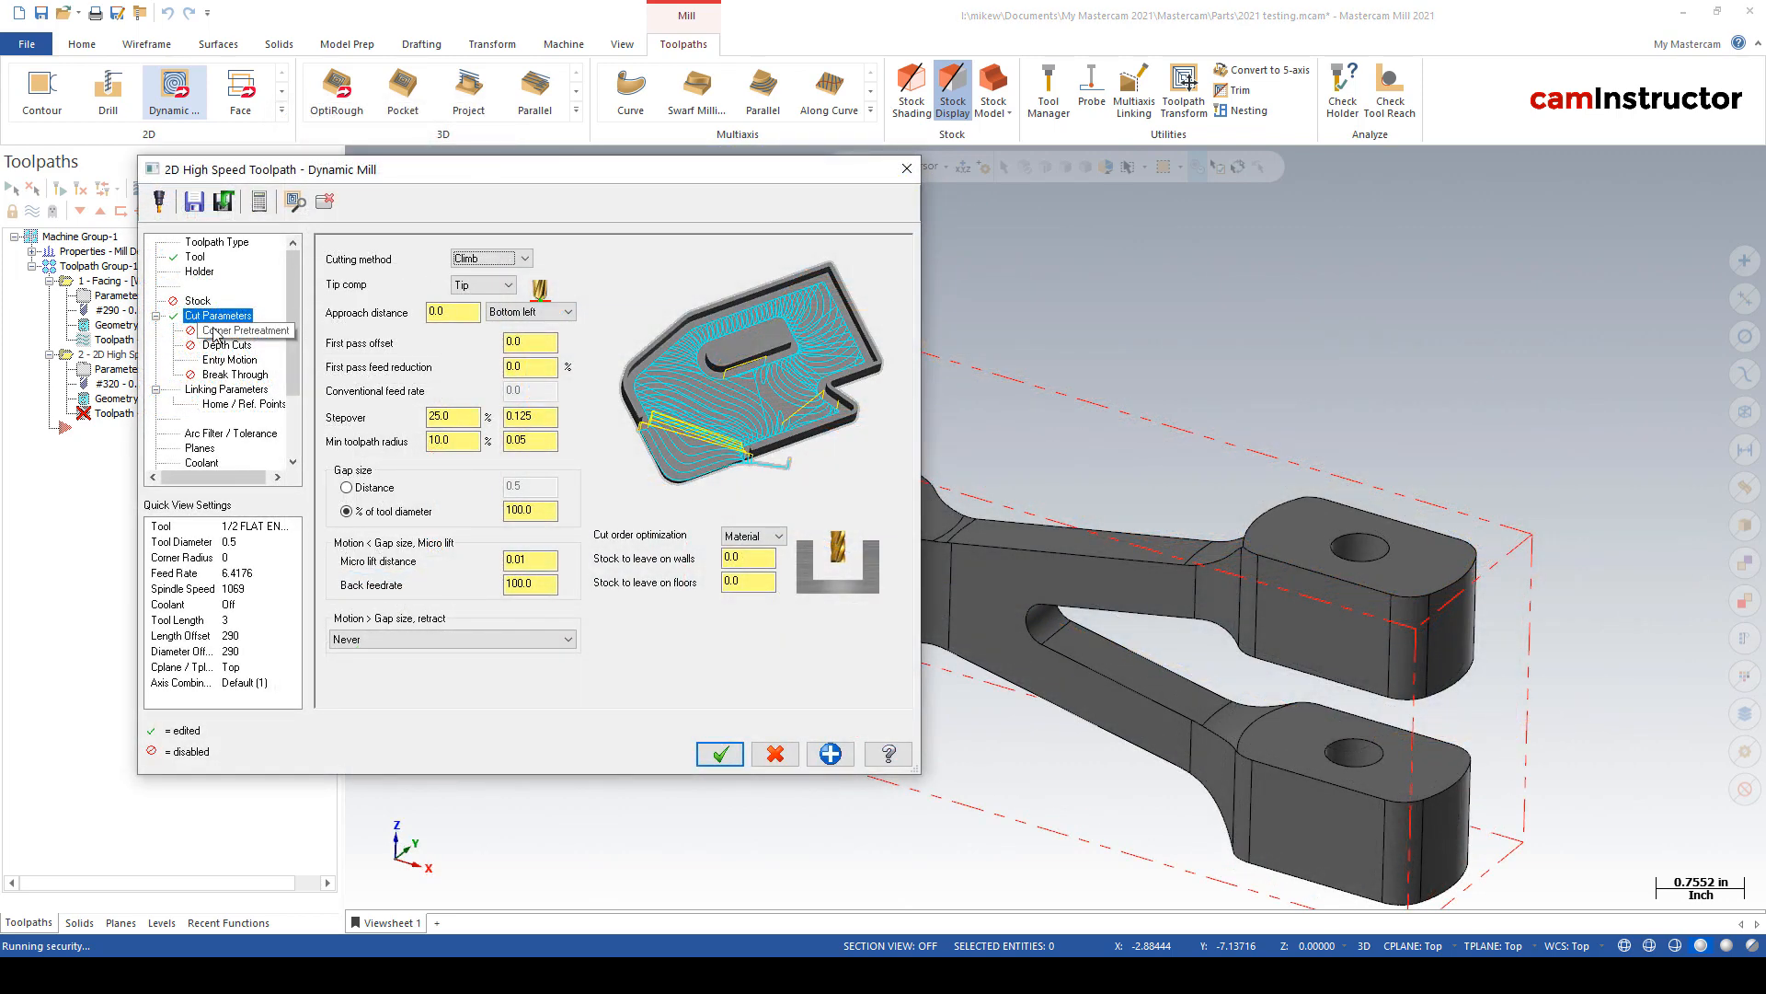
click(244, 329)
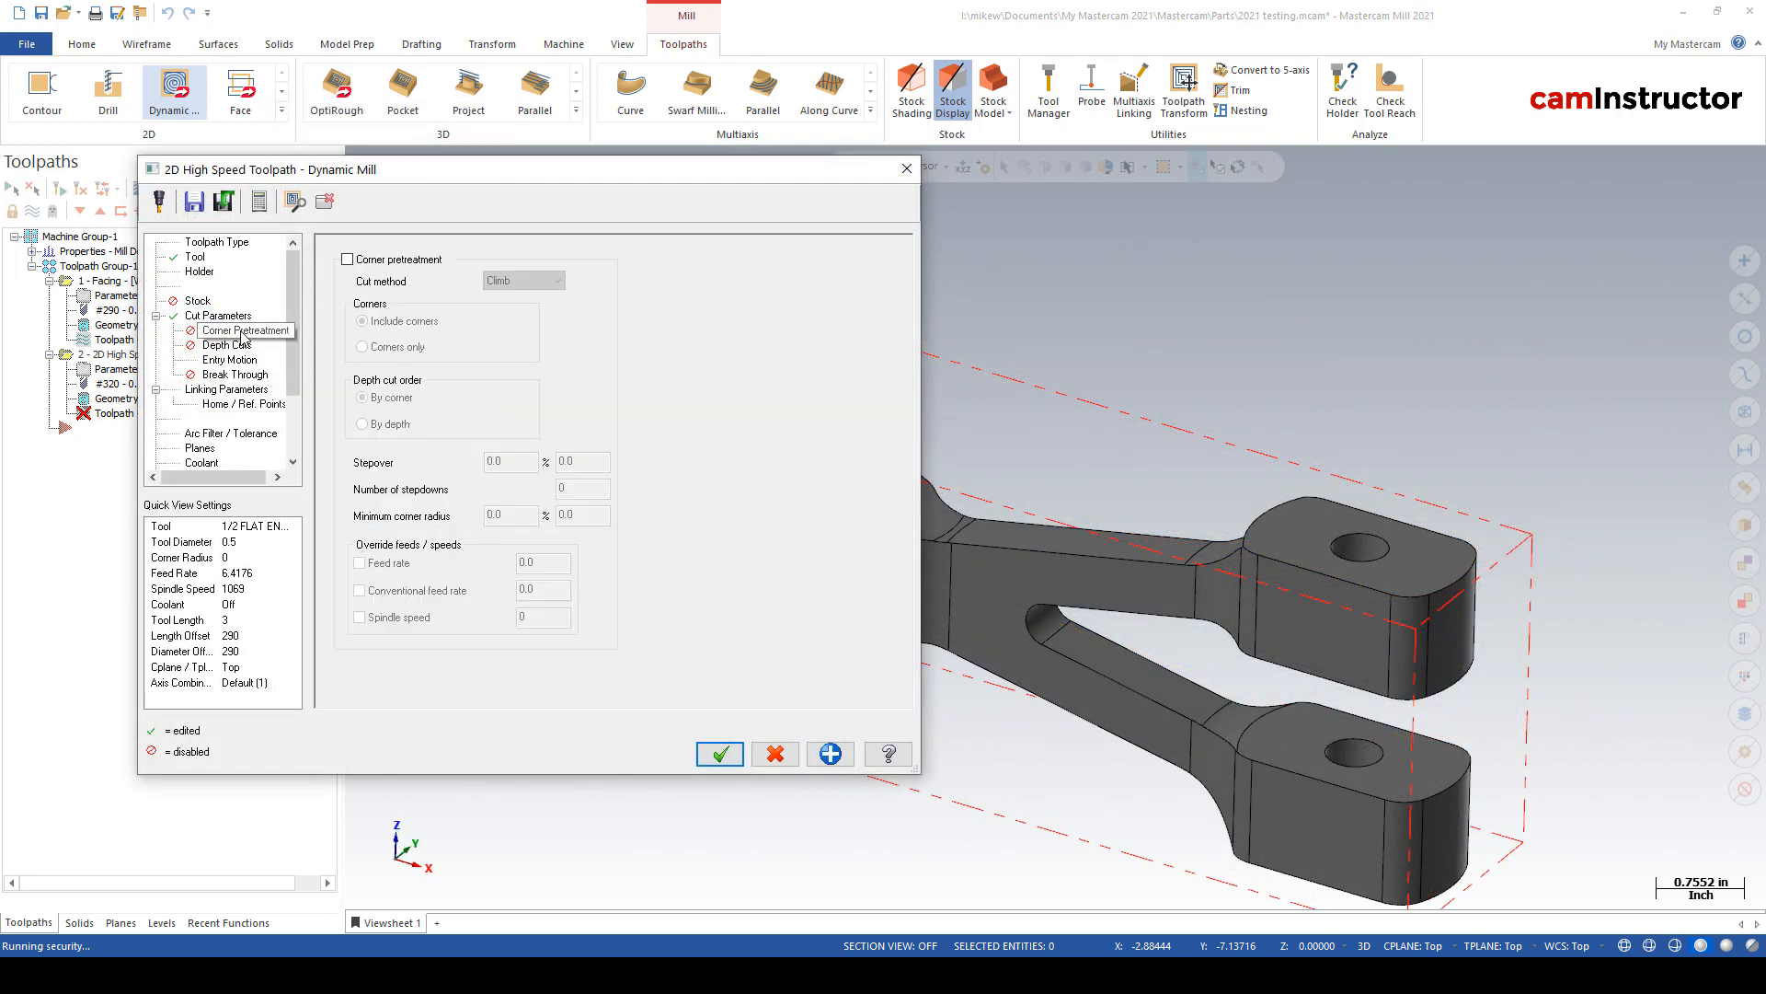
click(245, 330)
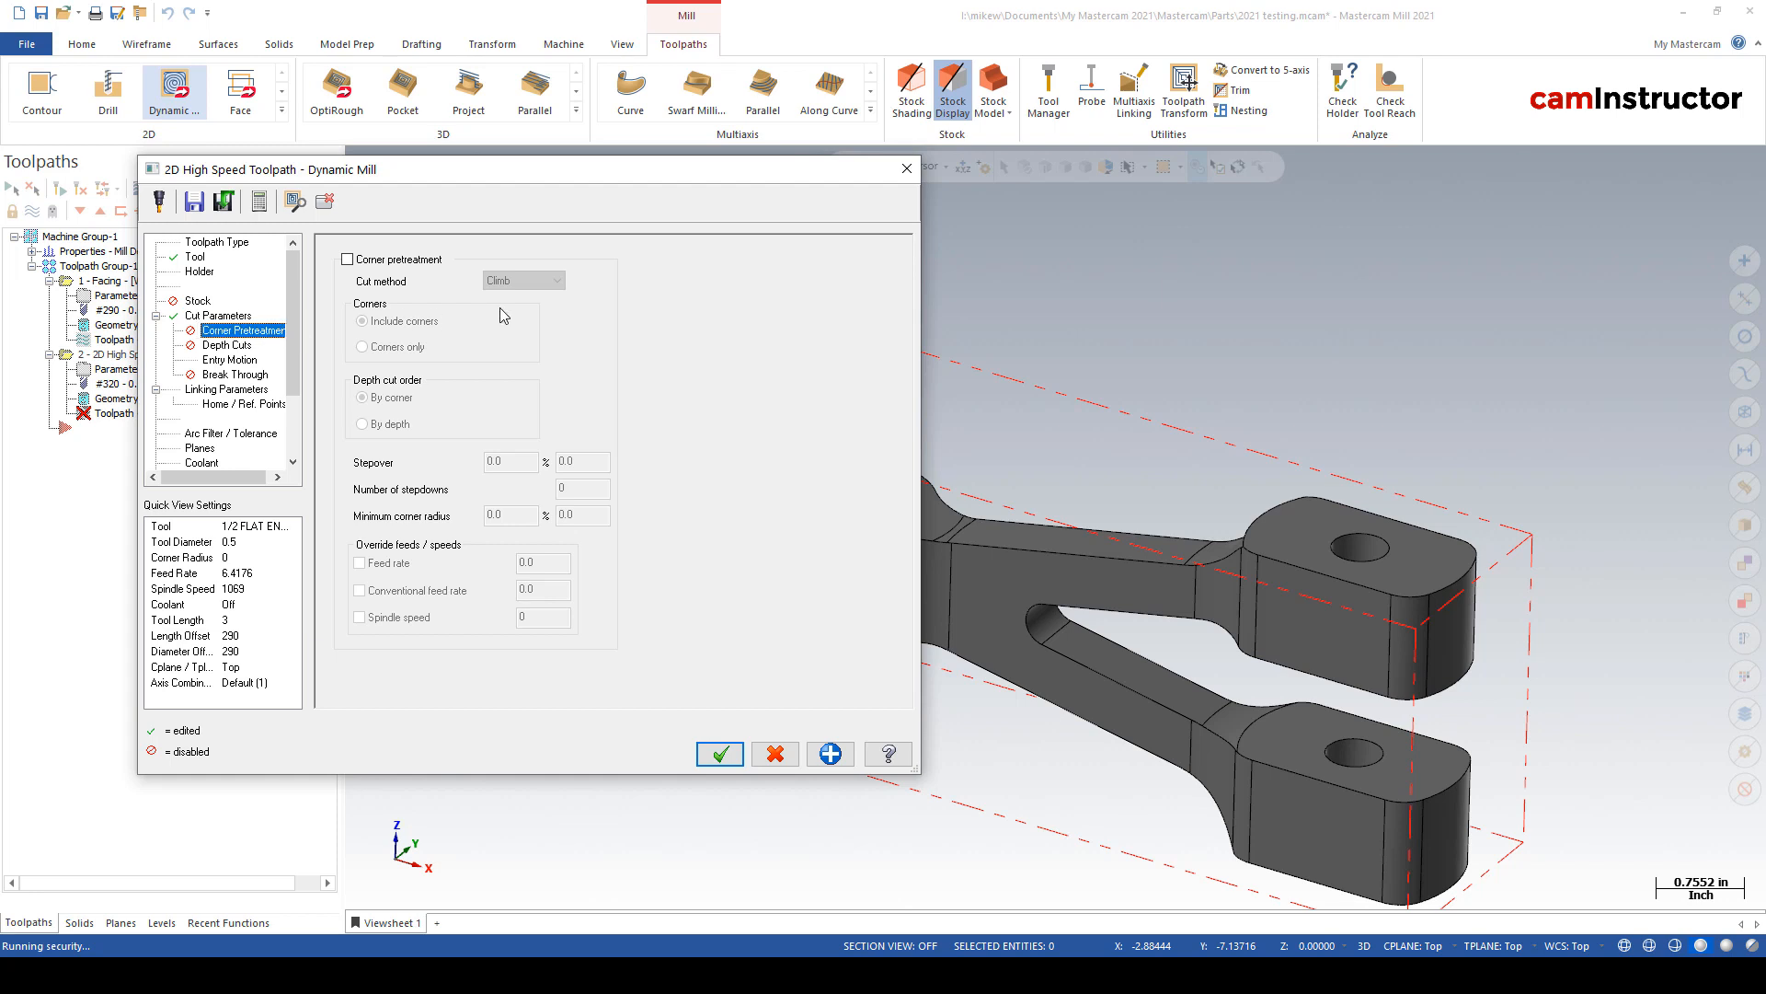
mouse_move(599, 181)
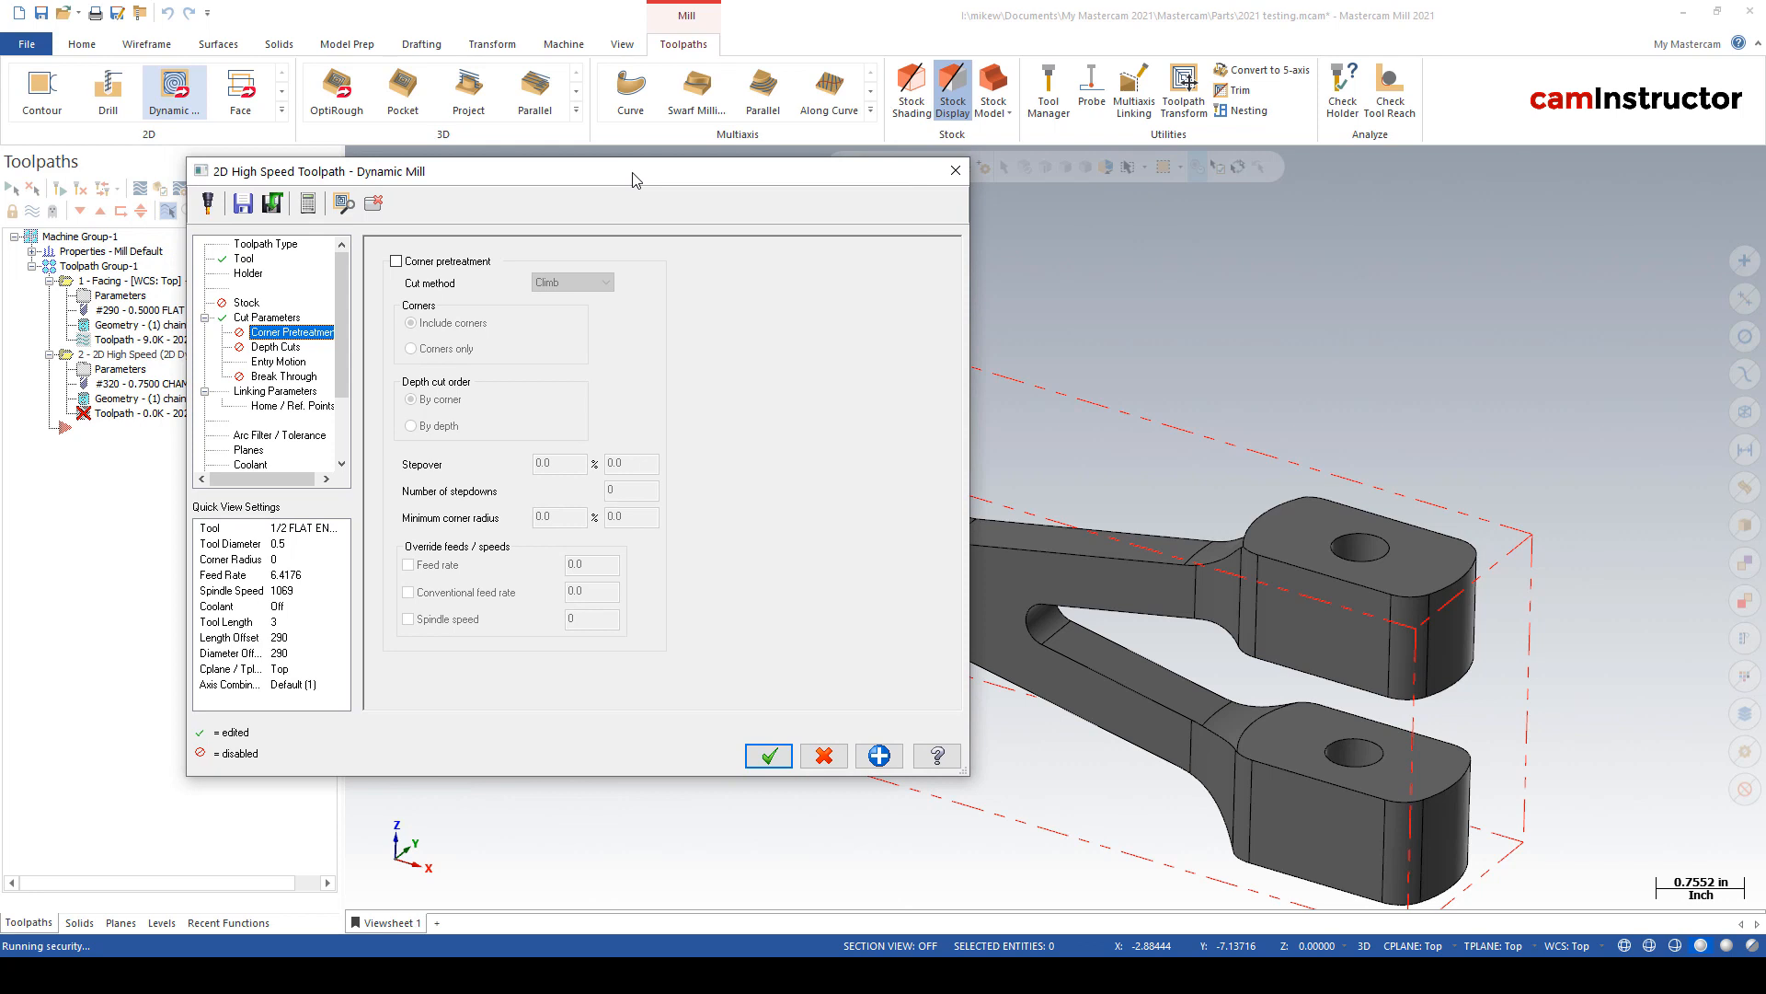
mouse_move(1529, 535)
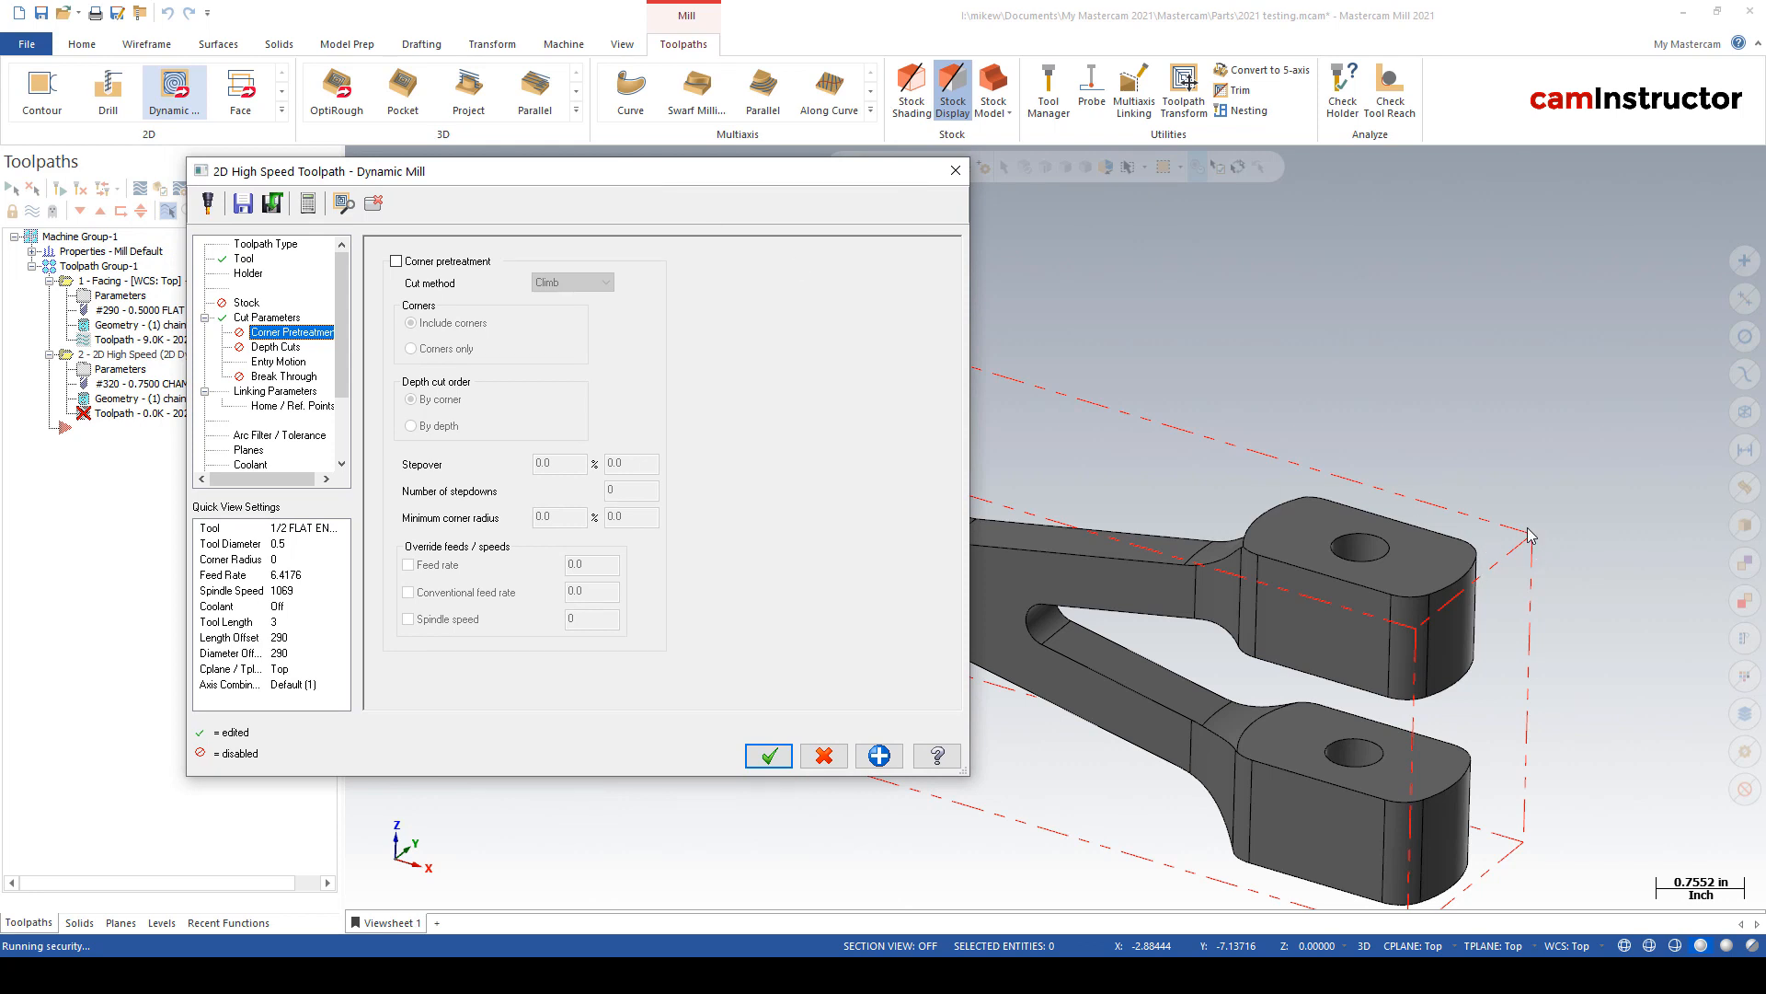
mouse_move(1523, 532)
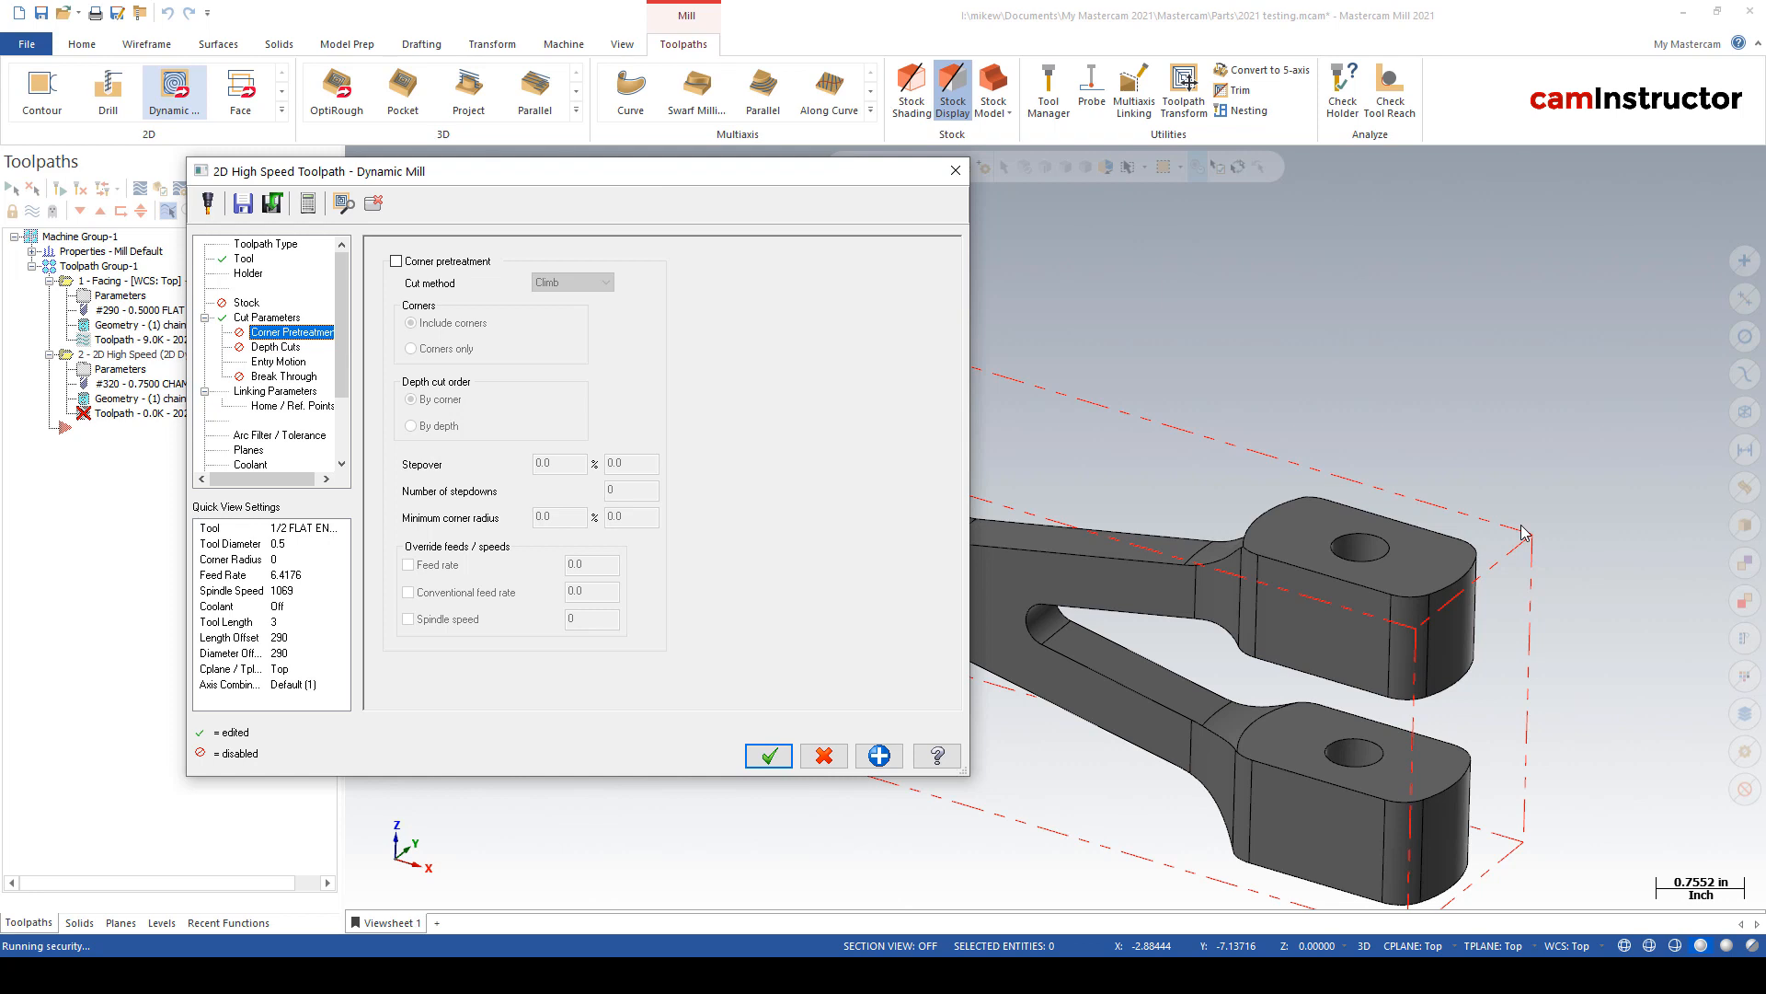
mouse_move(1506, 518)
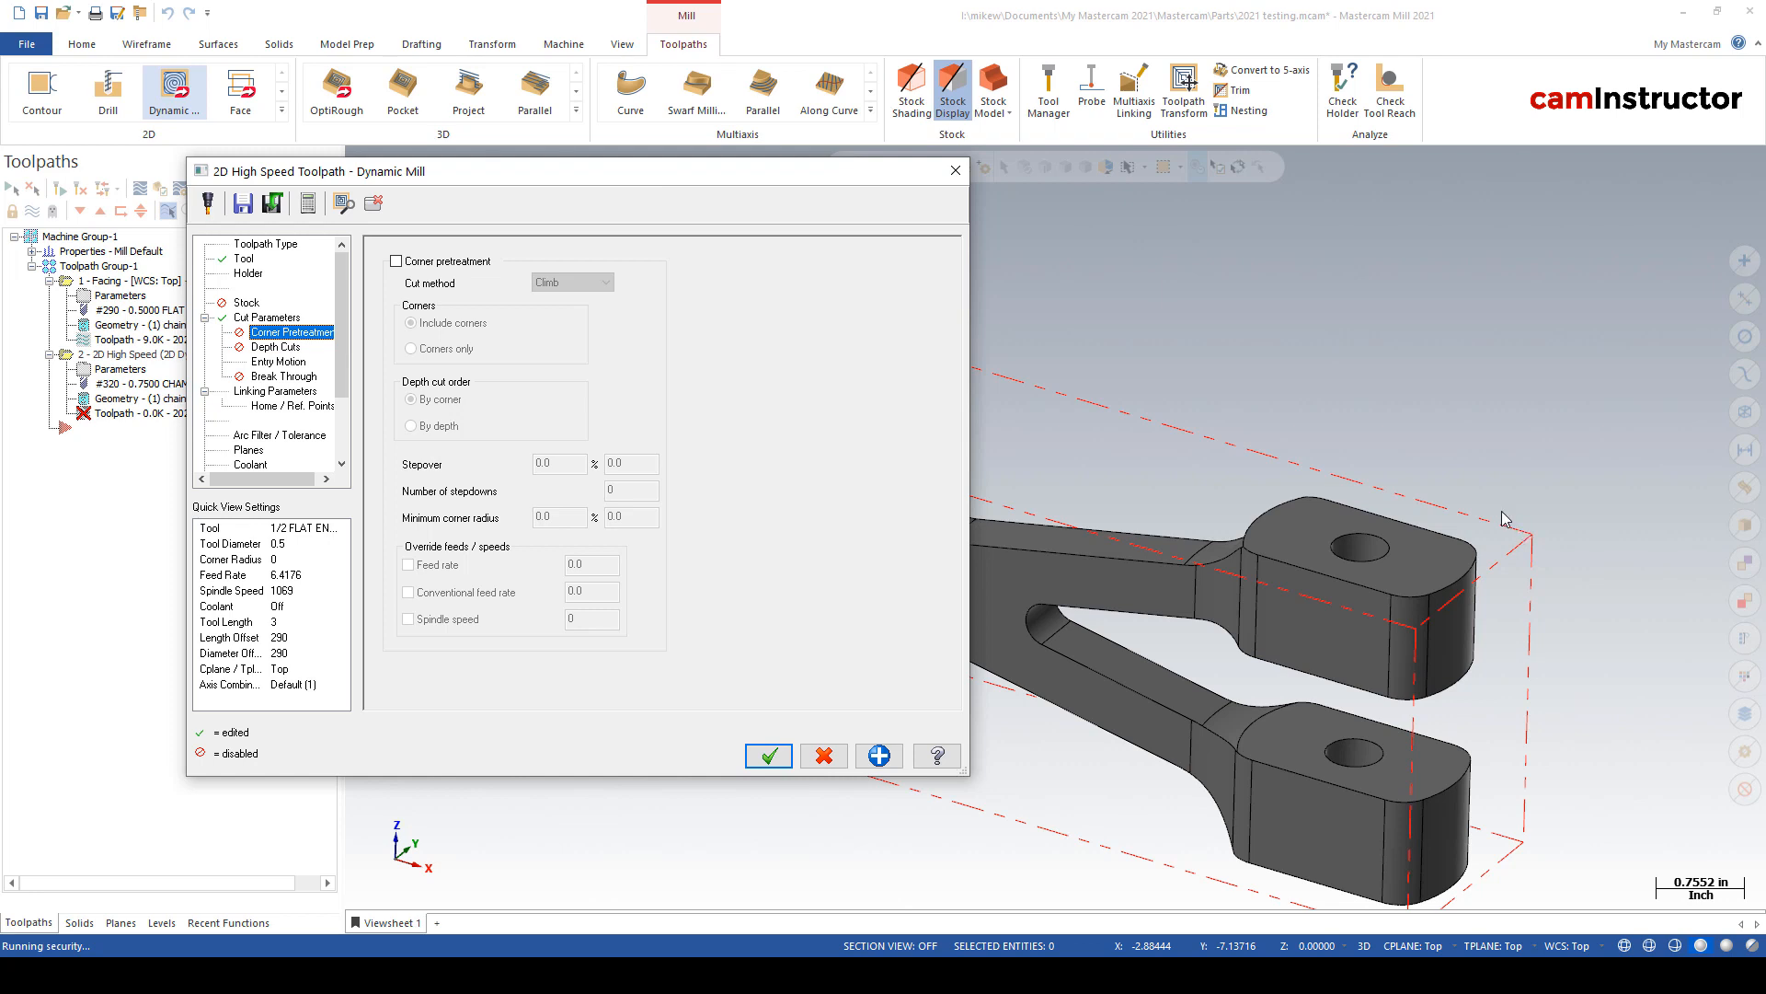
mouse_move(574, 290)
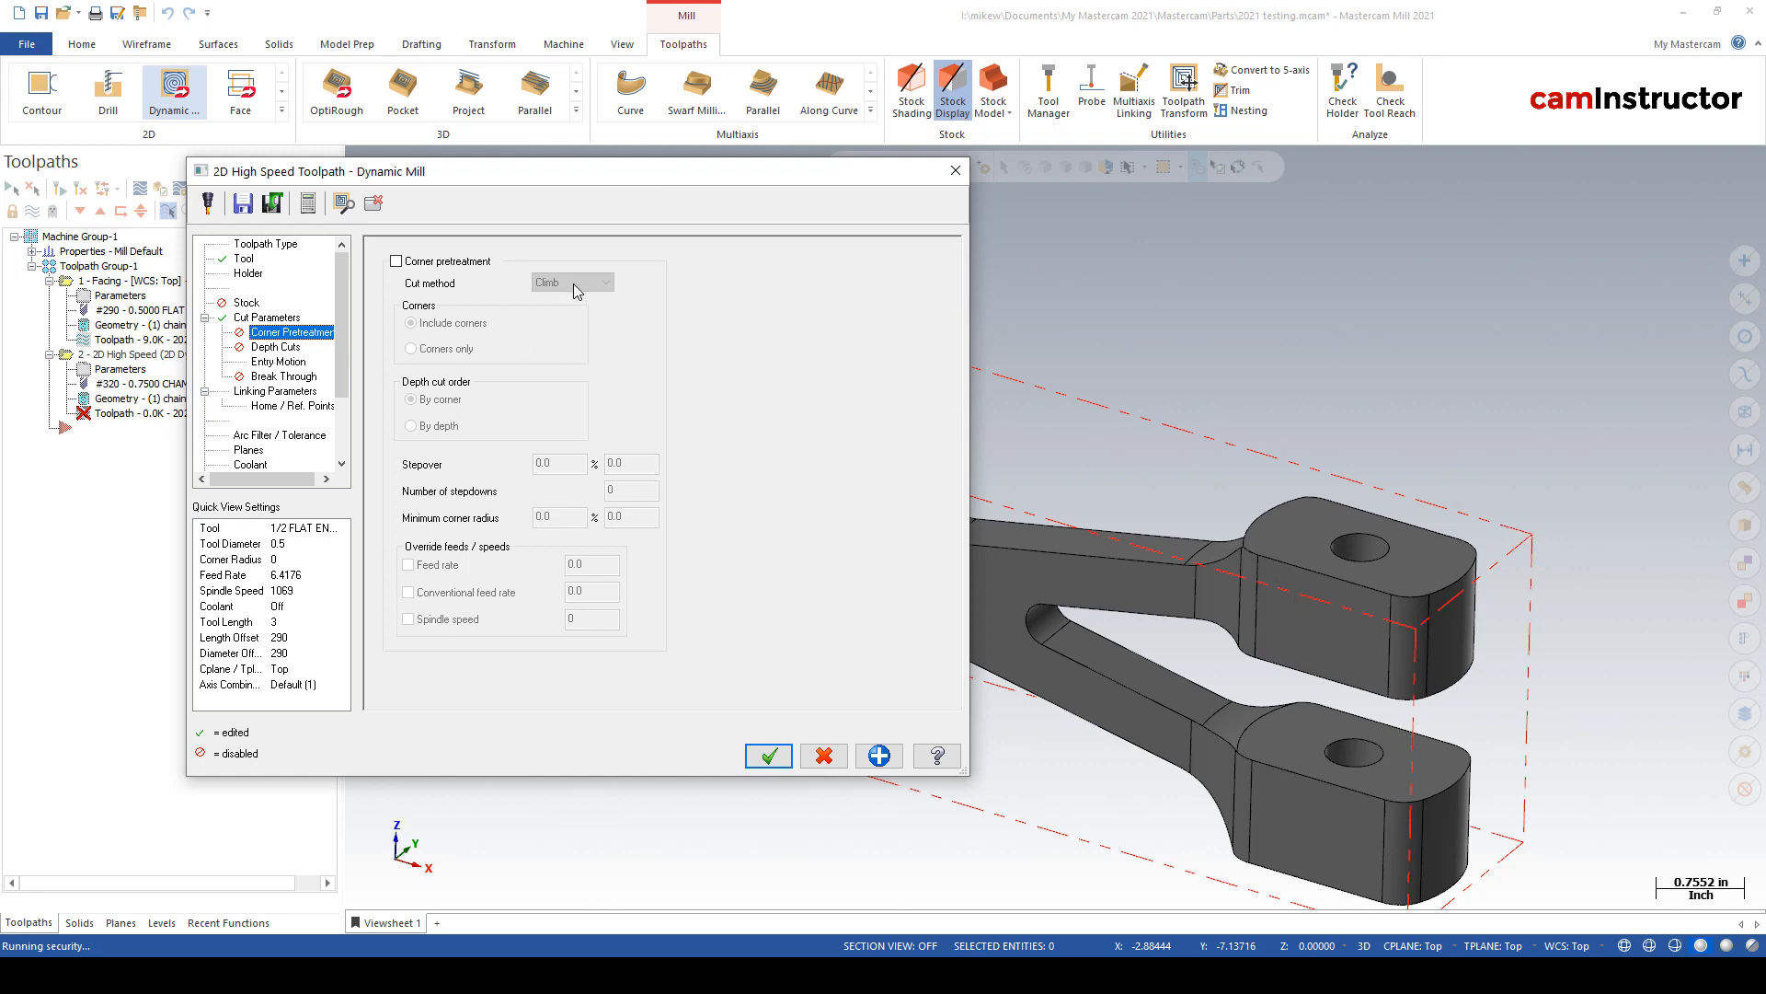
mouse_move(473, 431)
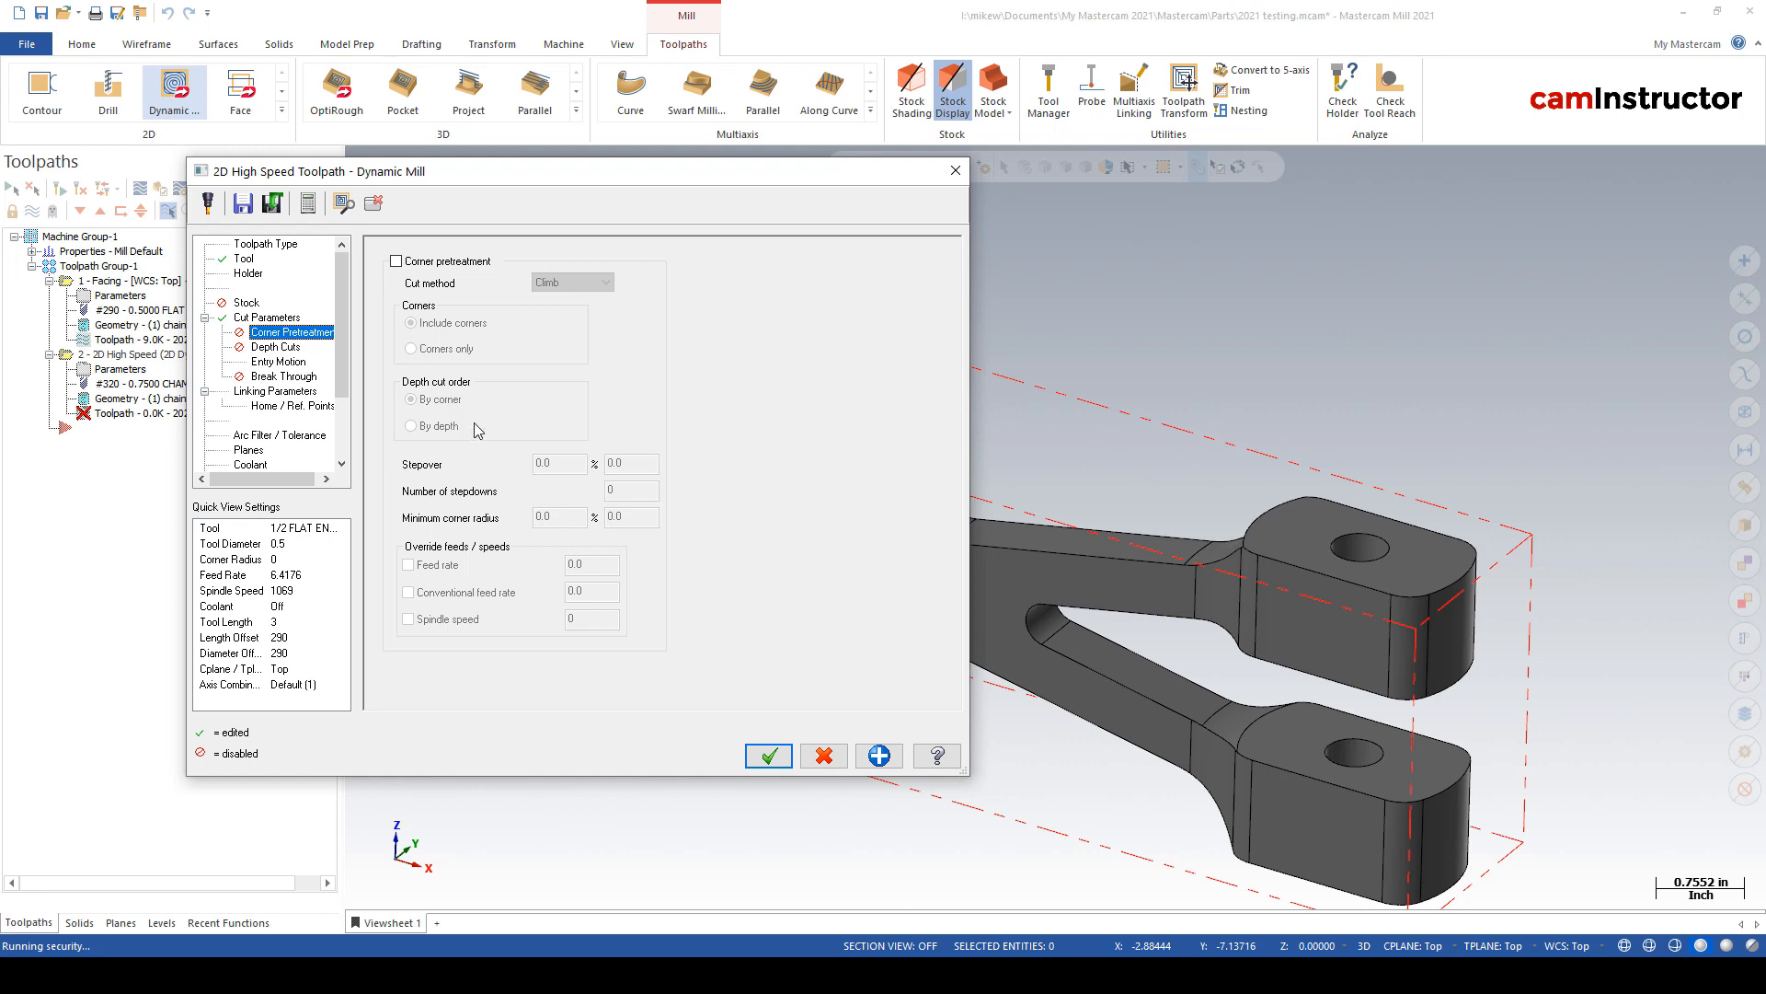
mouse_move(407, 370)
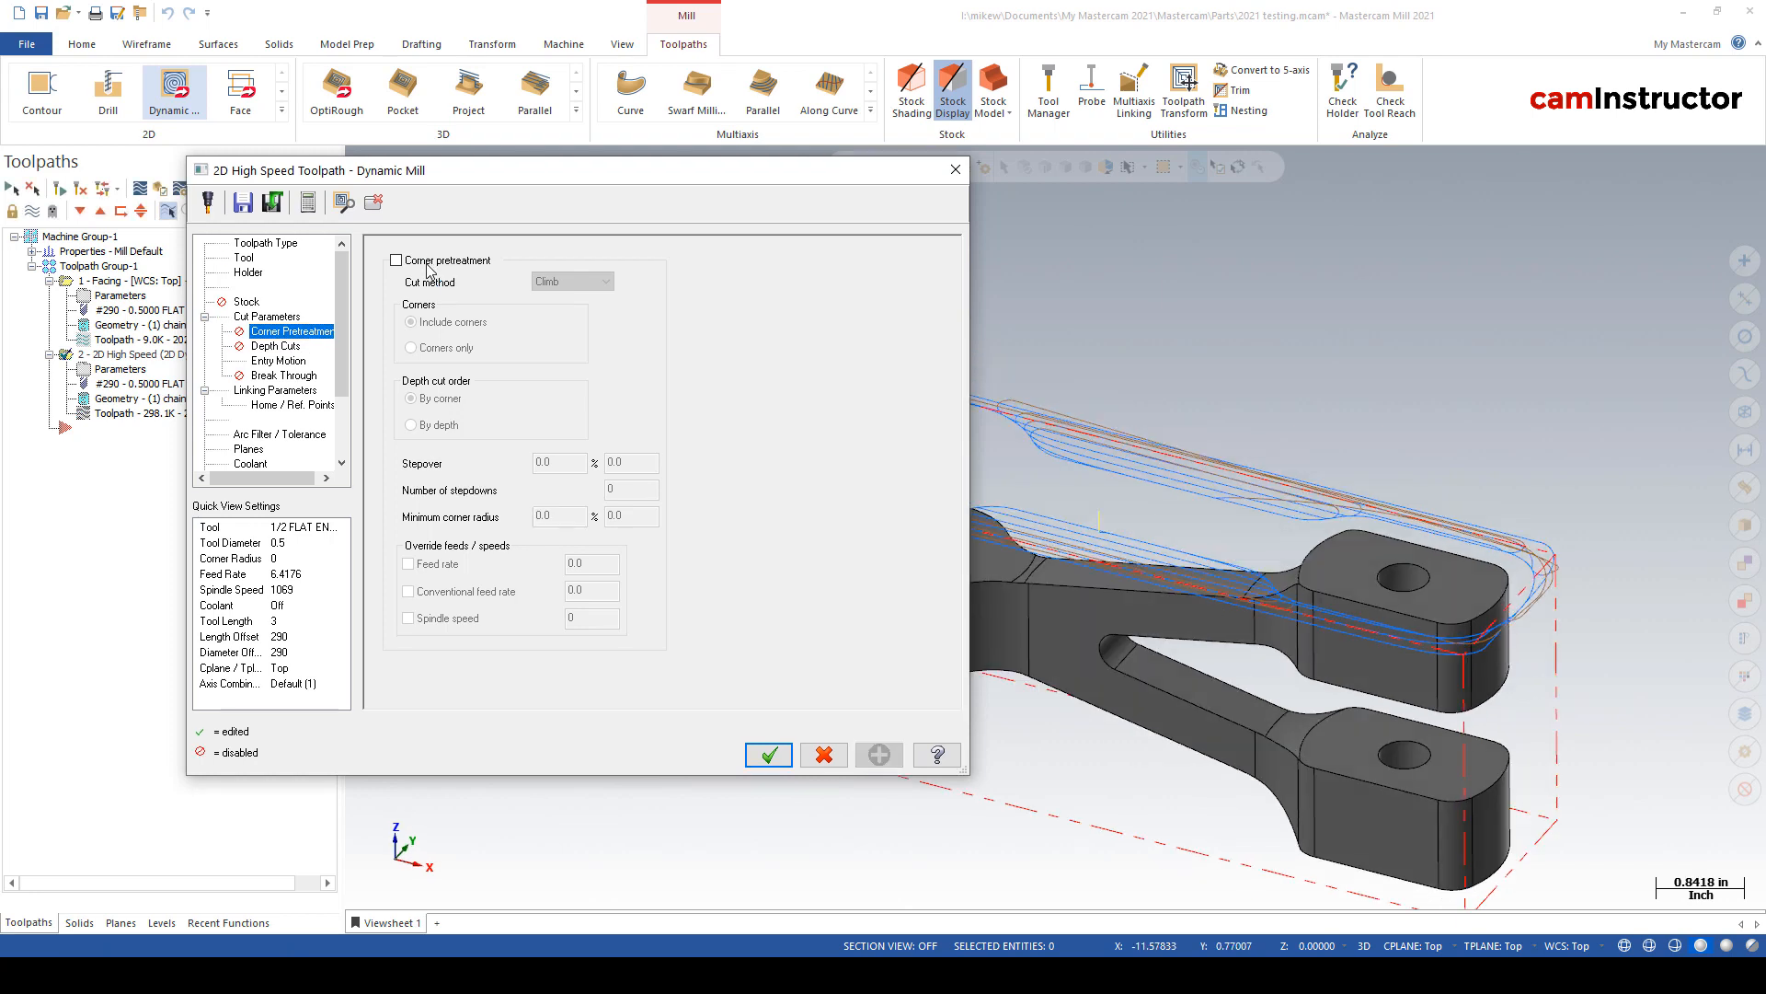
- Turn on corner pretreatment with 1 stepdown and a 40% minimum corner radius
click(396, 259)
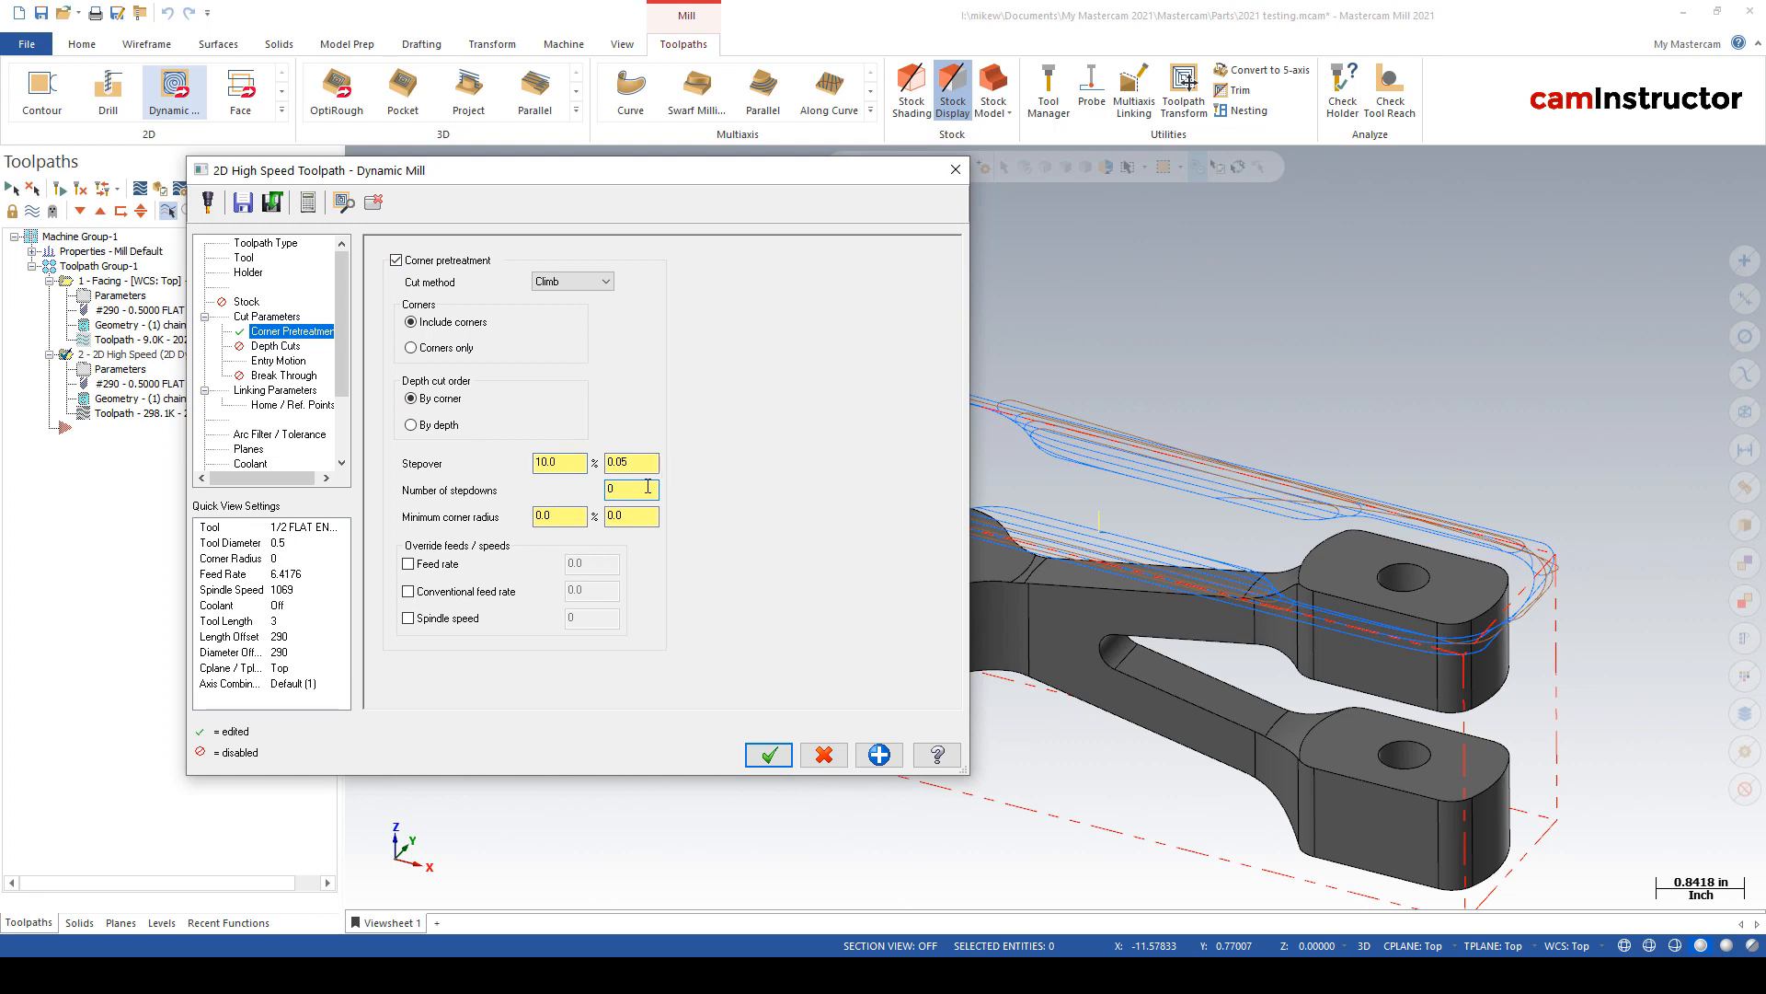
text(1)
click(560, 516)
text(40)
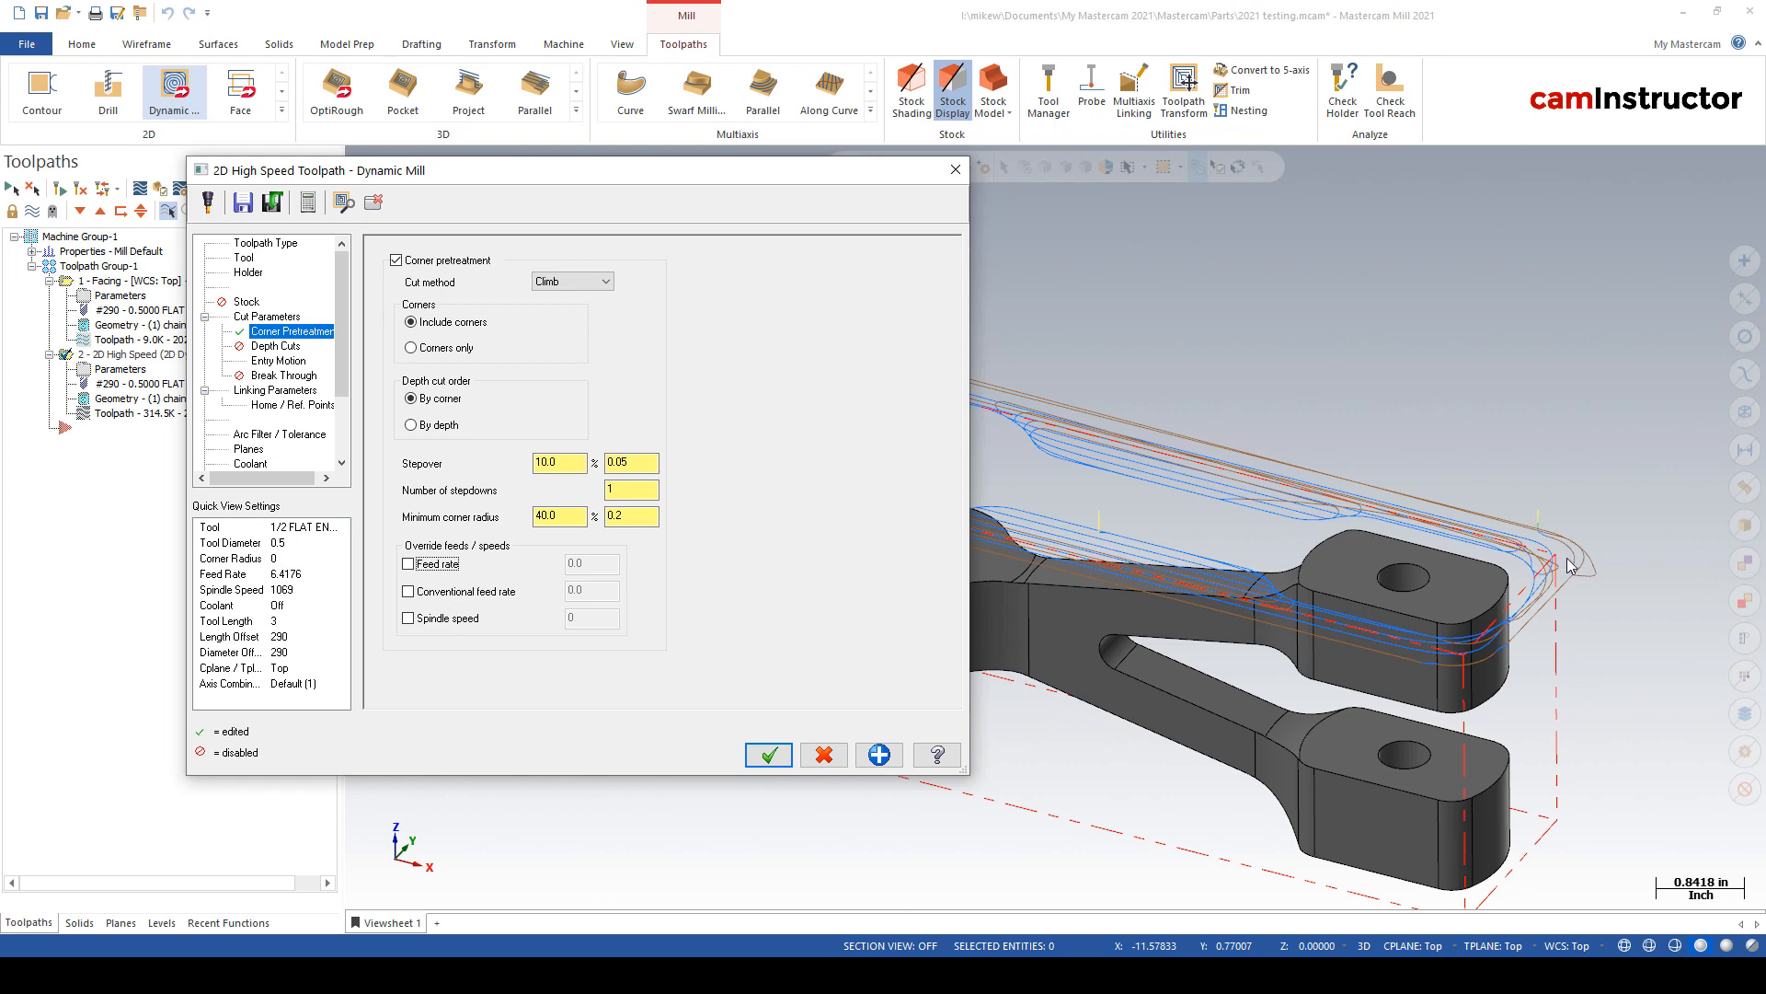
click(769, 754)
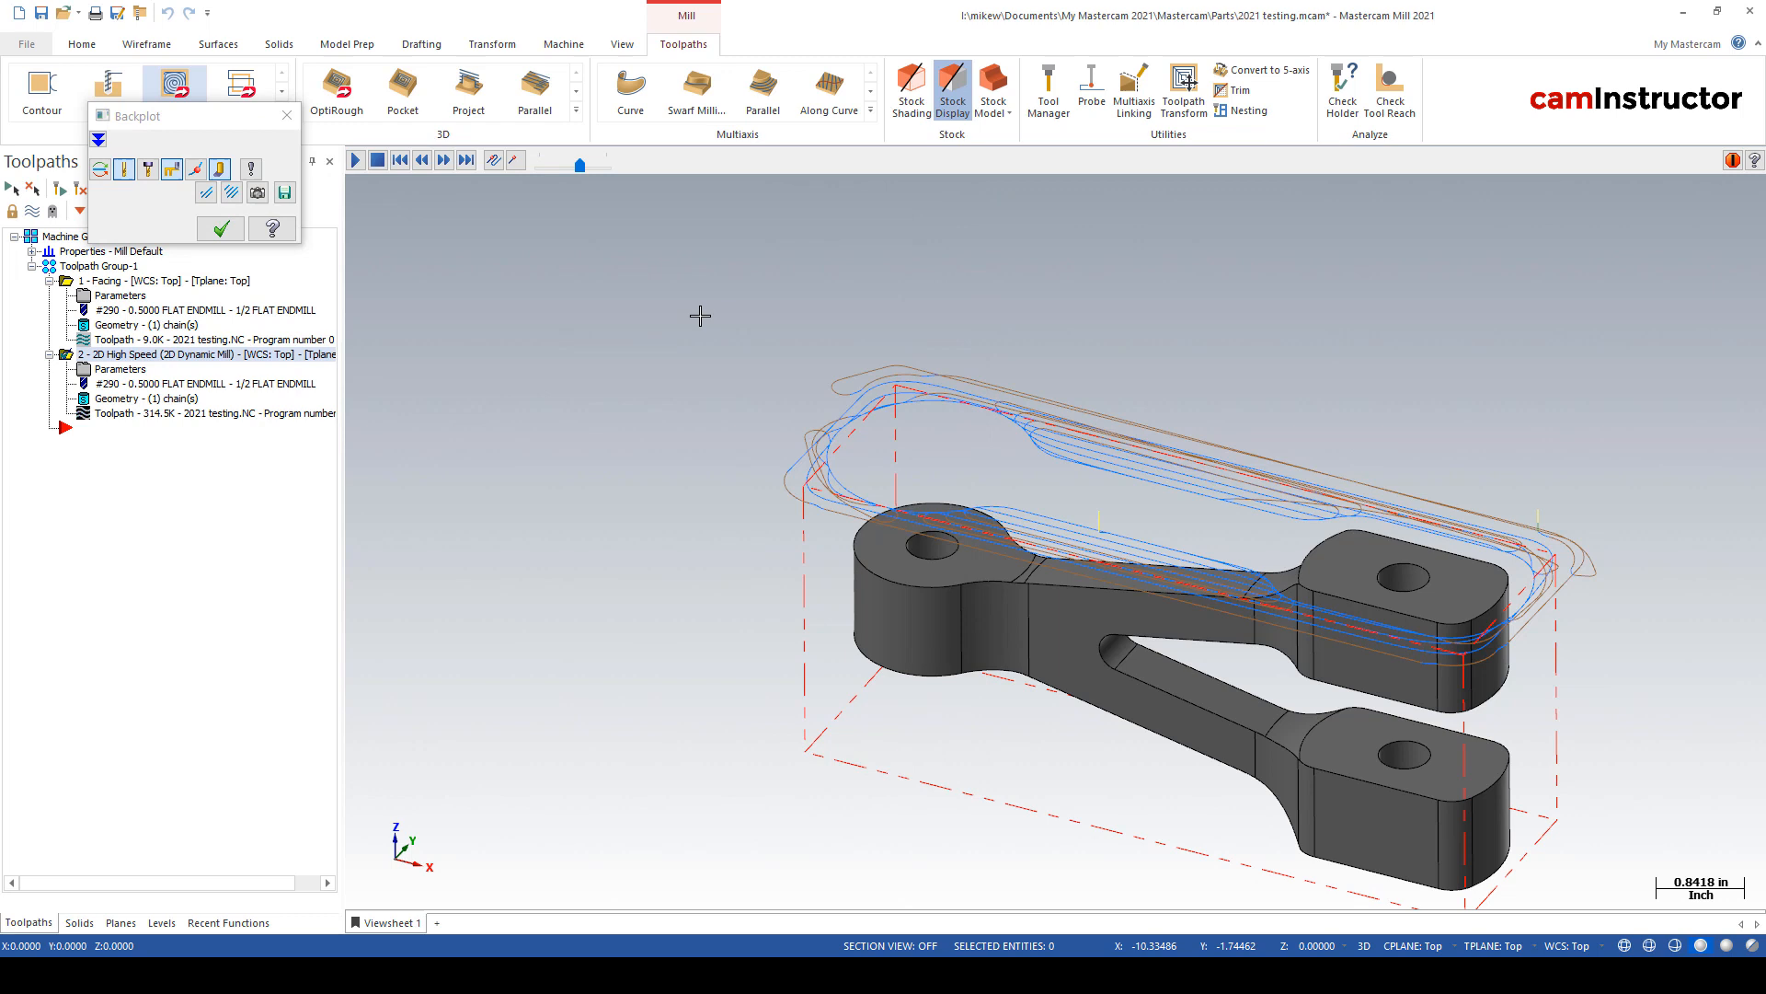
- Play the corner-pretreated toolpath in Backplot and scrub the timeline forward
click(444, 160)
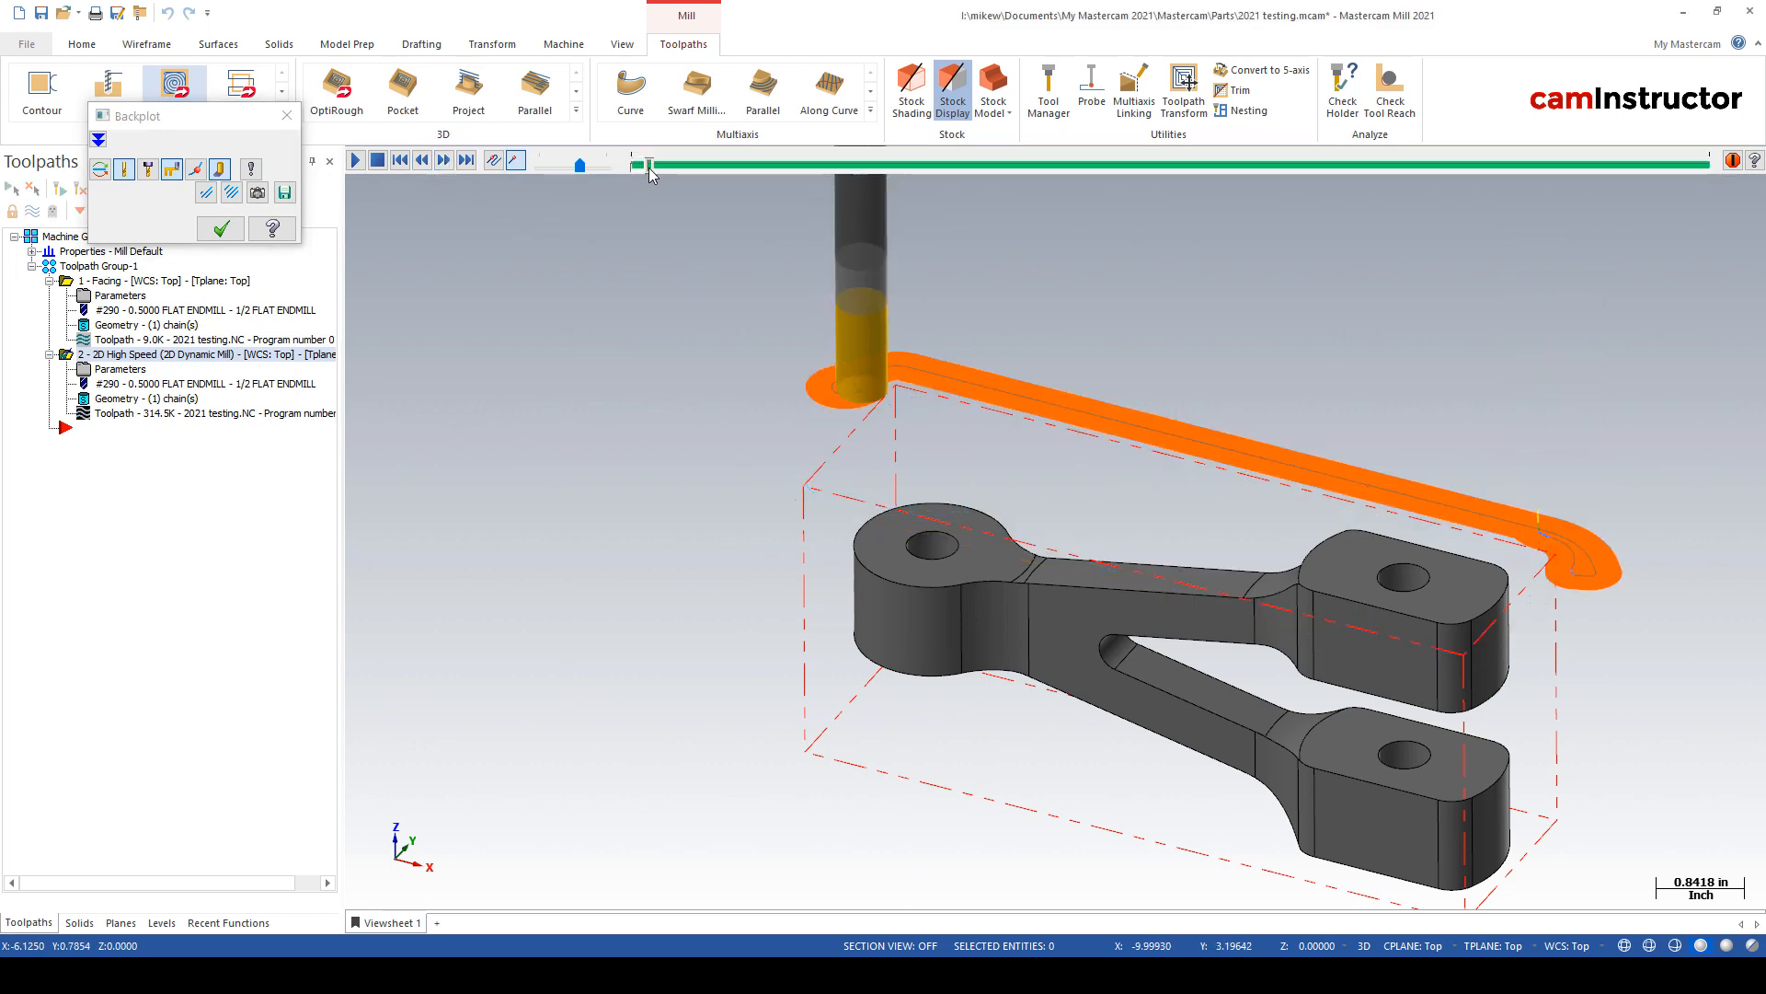
drag(651, 171, 688, 171)
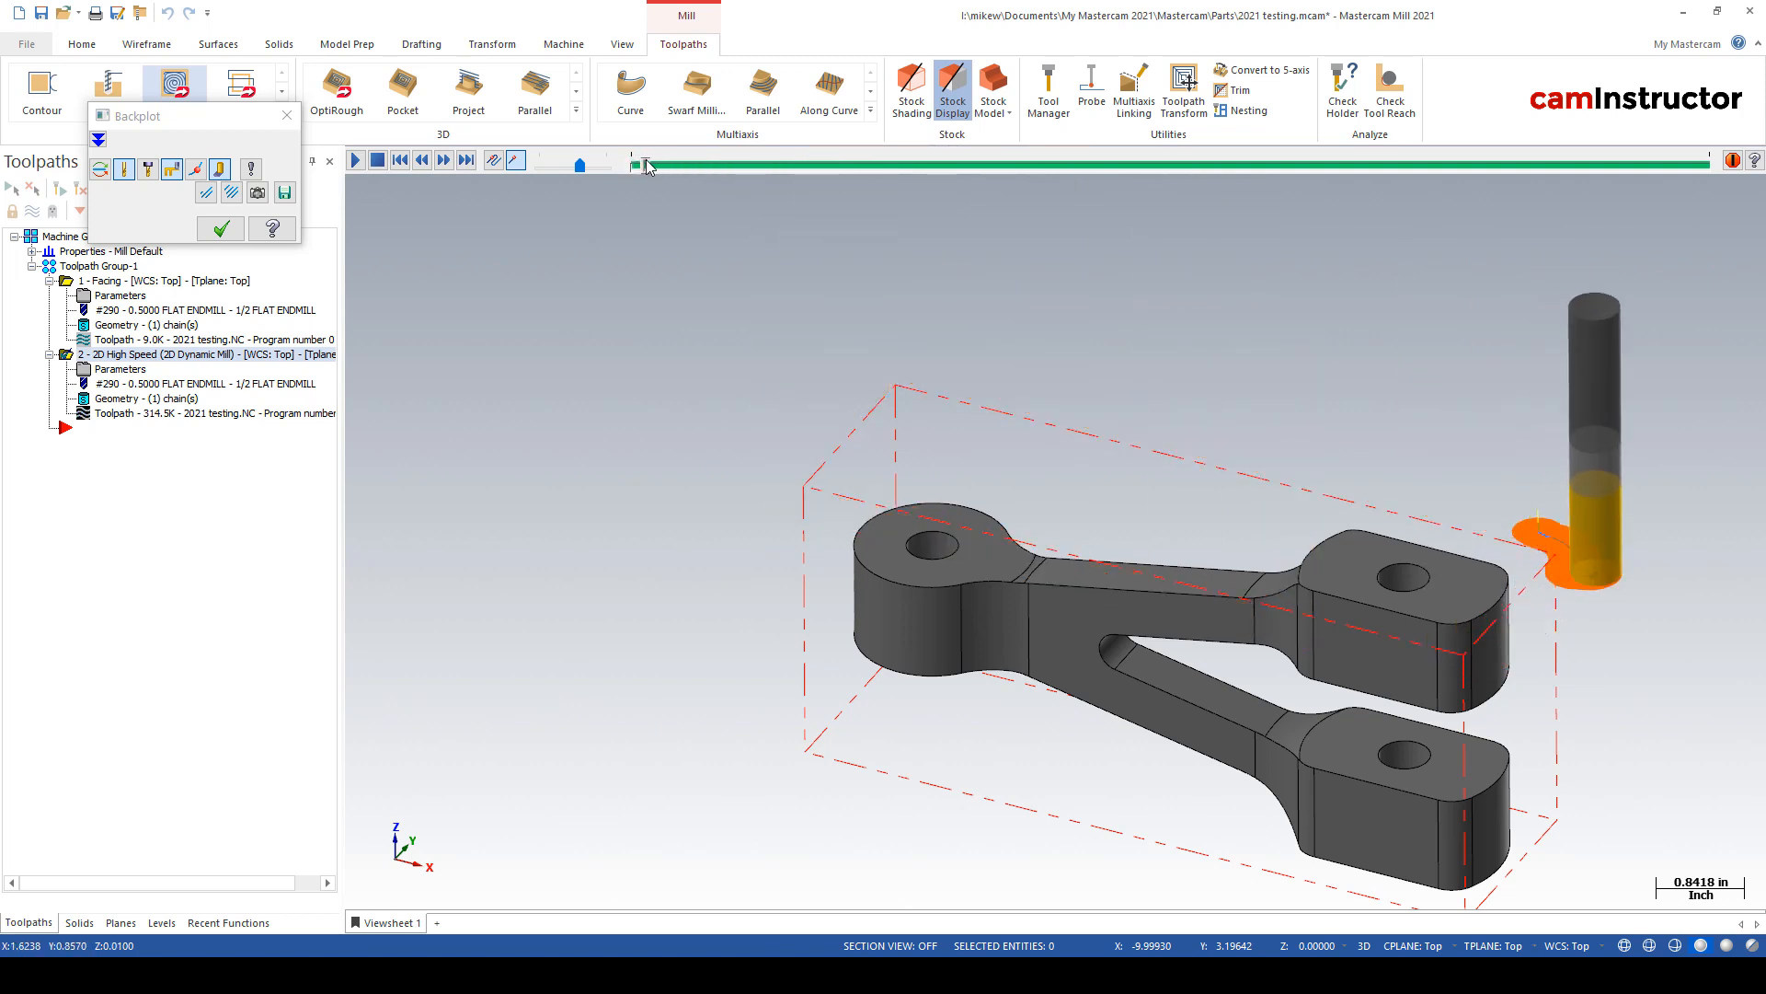
drag(646, 166, 679, 165)
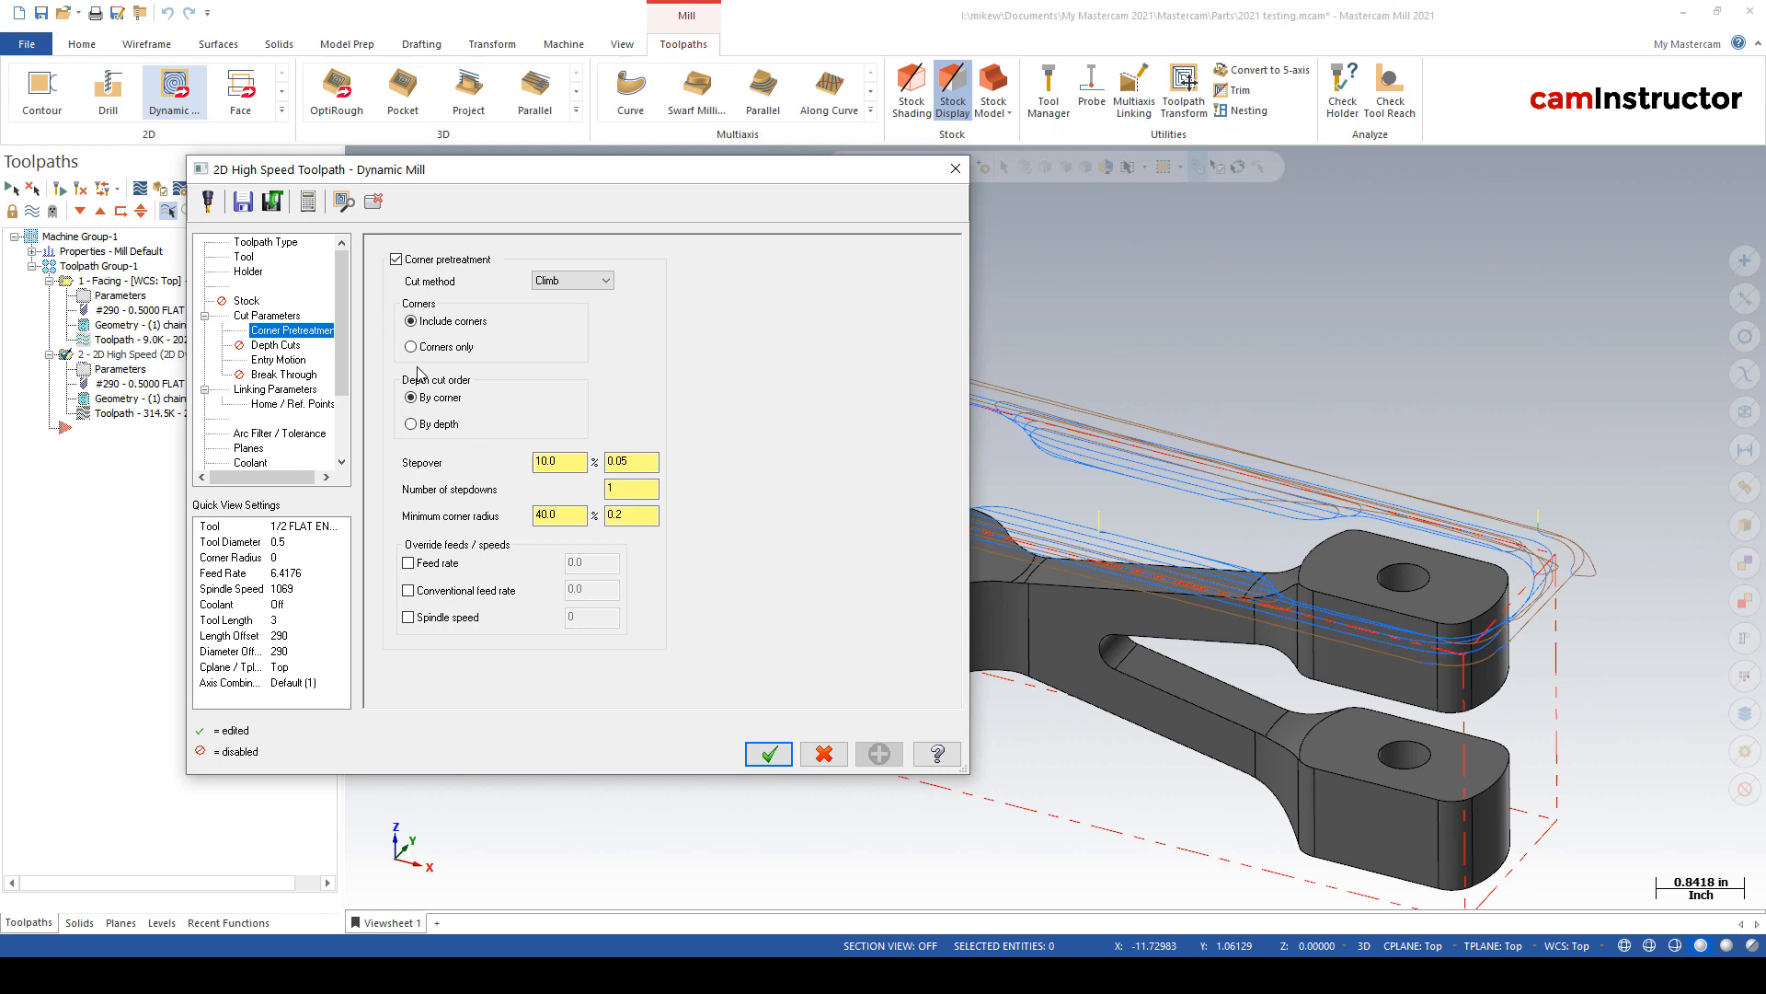
- Try Corners only, revert to Include corners, and accept the Dynamic Mill settings
click(411, 346)
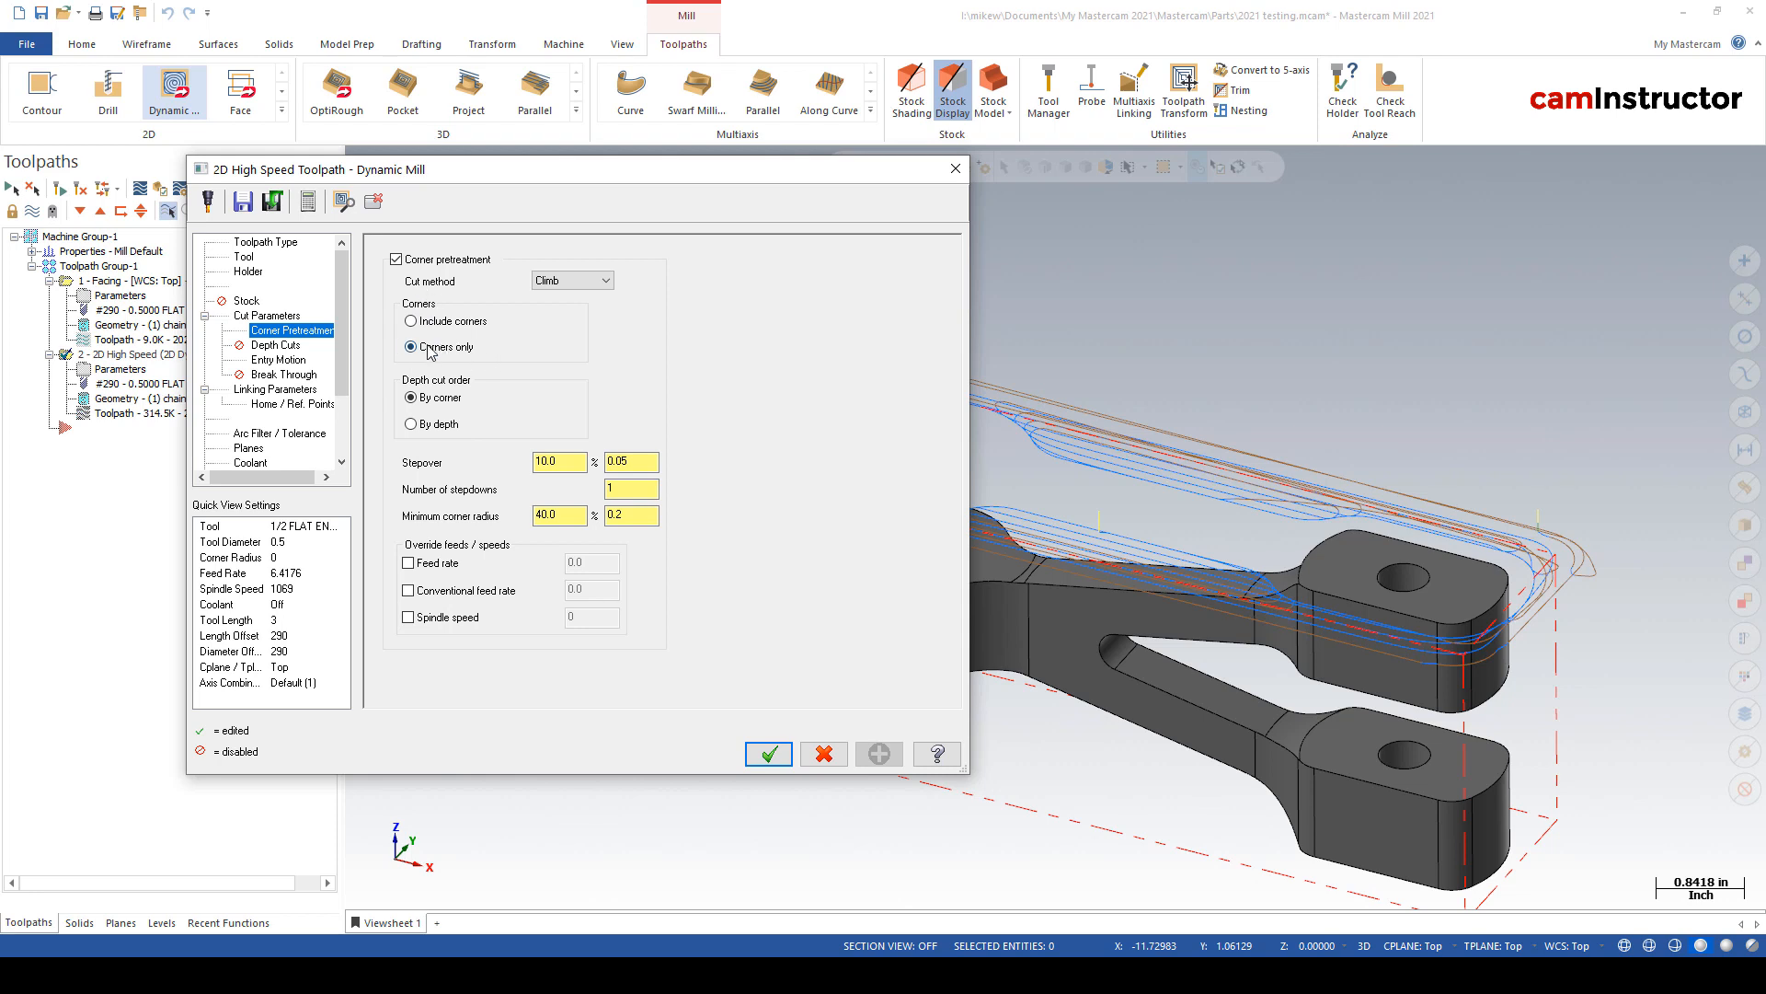
click(410, 321)
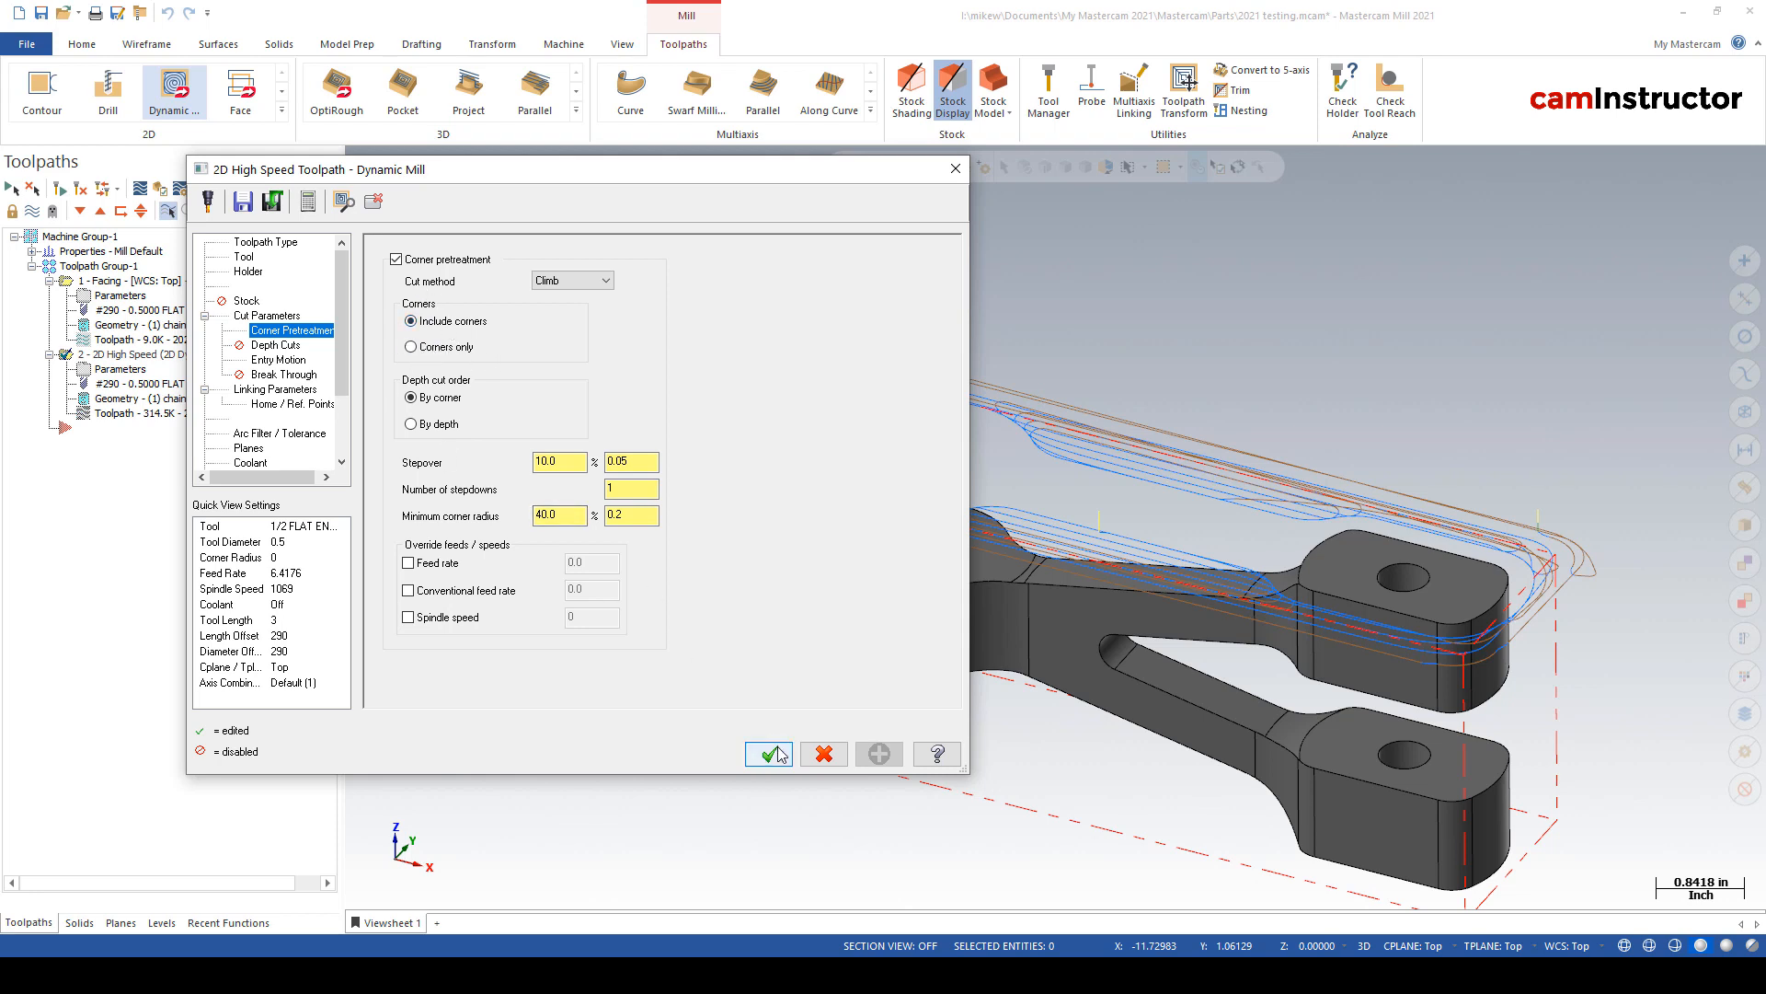
click(768, 753)
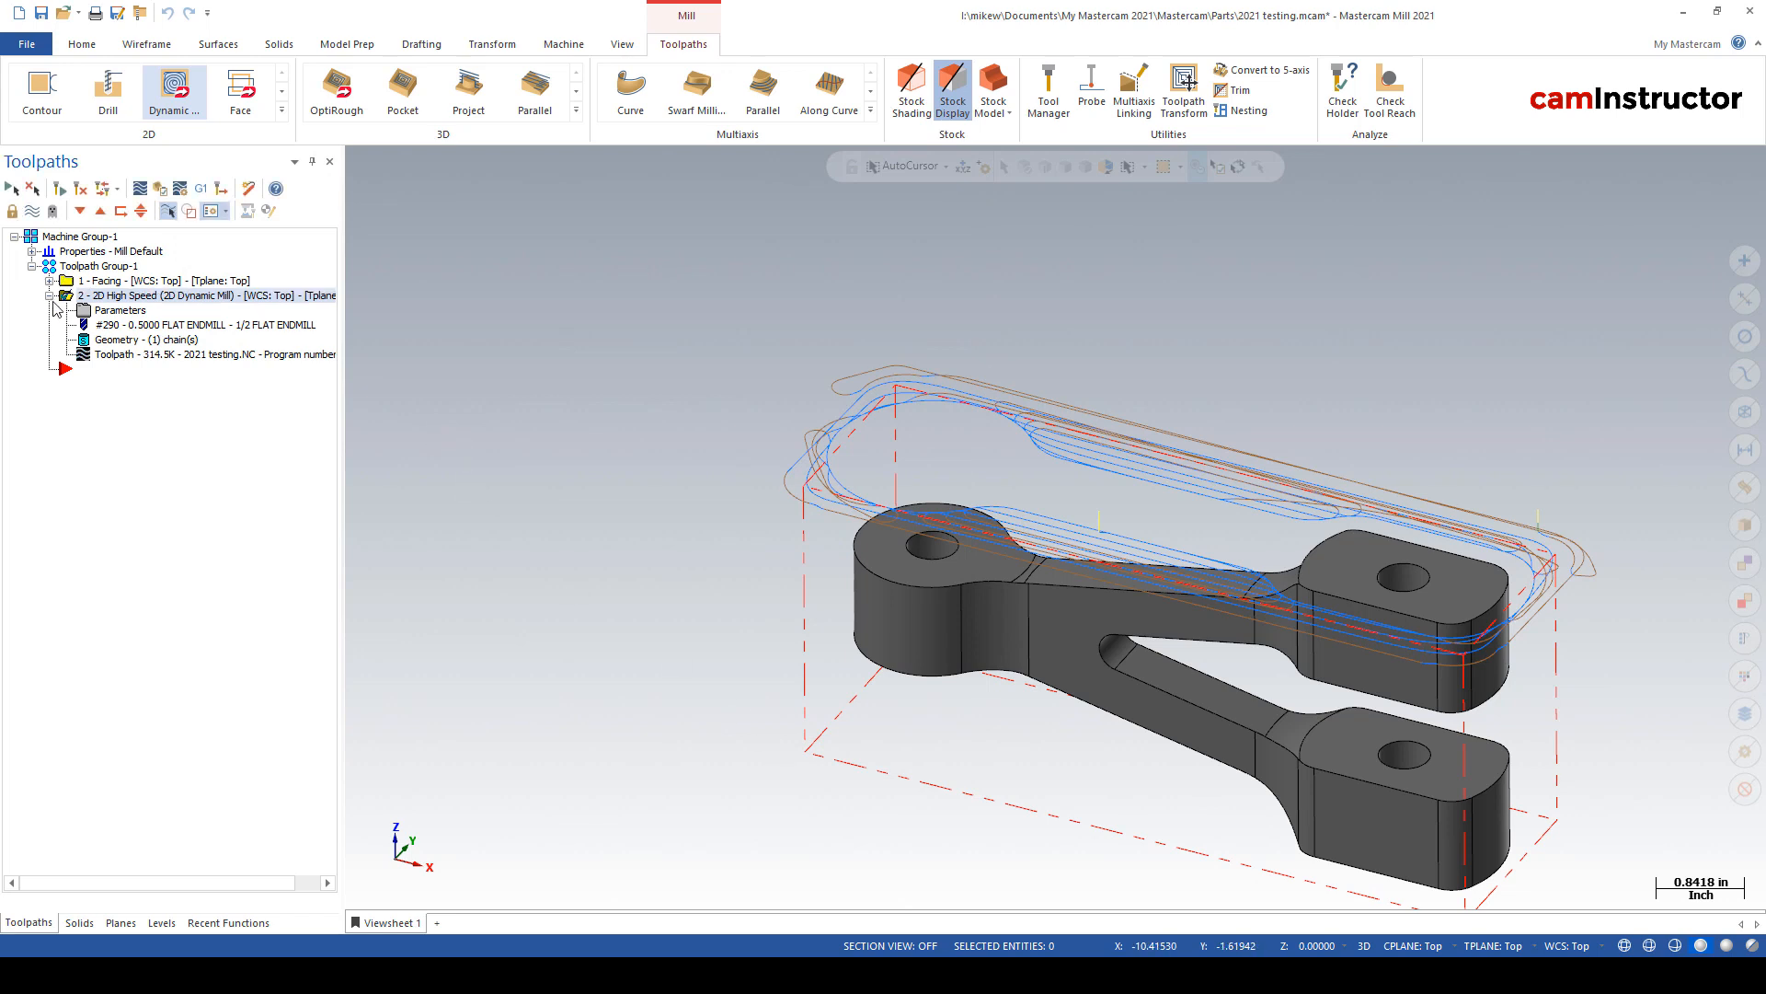
- Collapse the Dynamic Mill operation and pick Advanced Drill from the expanded 2D gallery
click(64, 295)
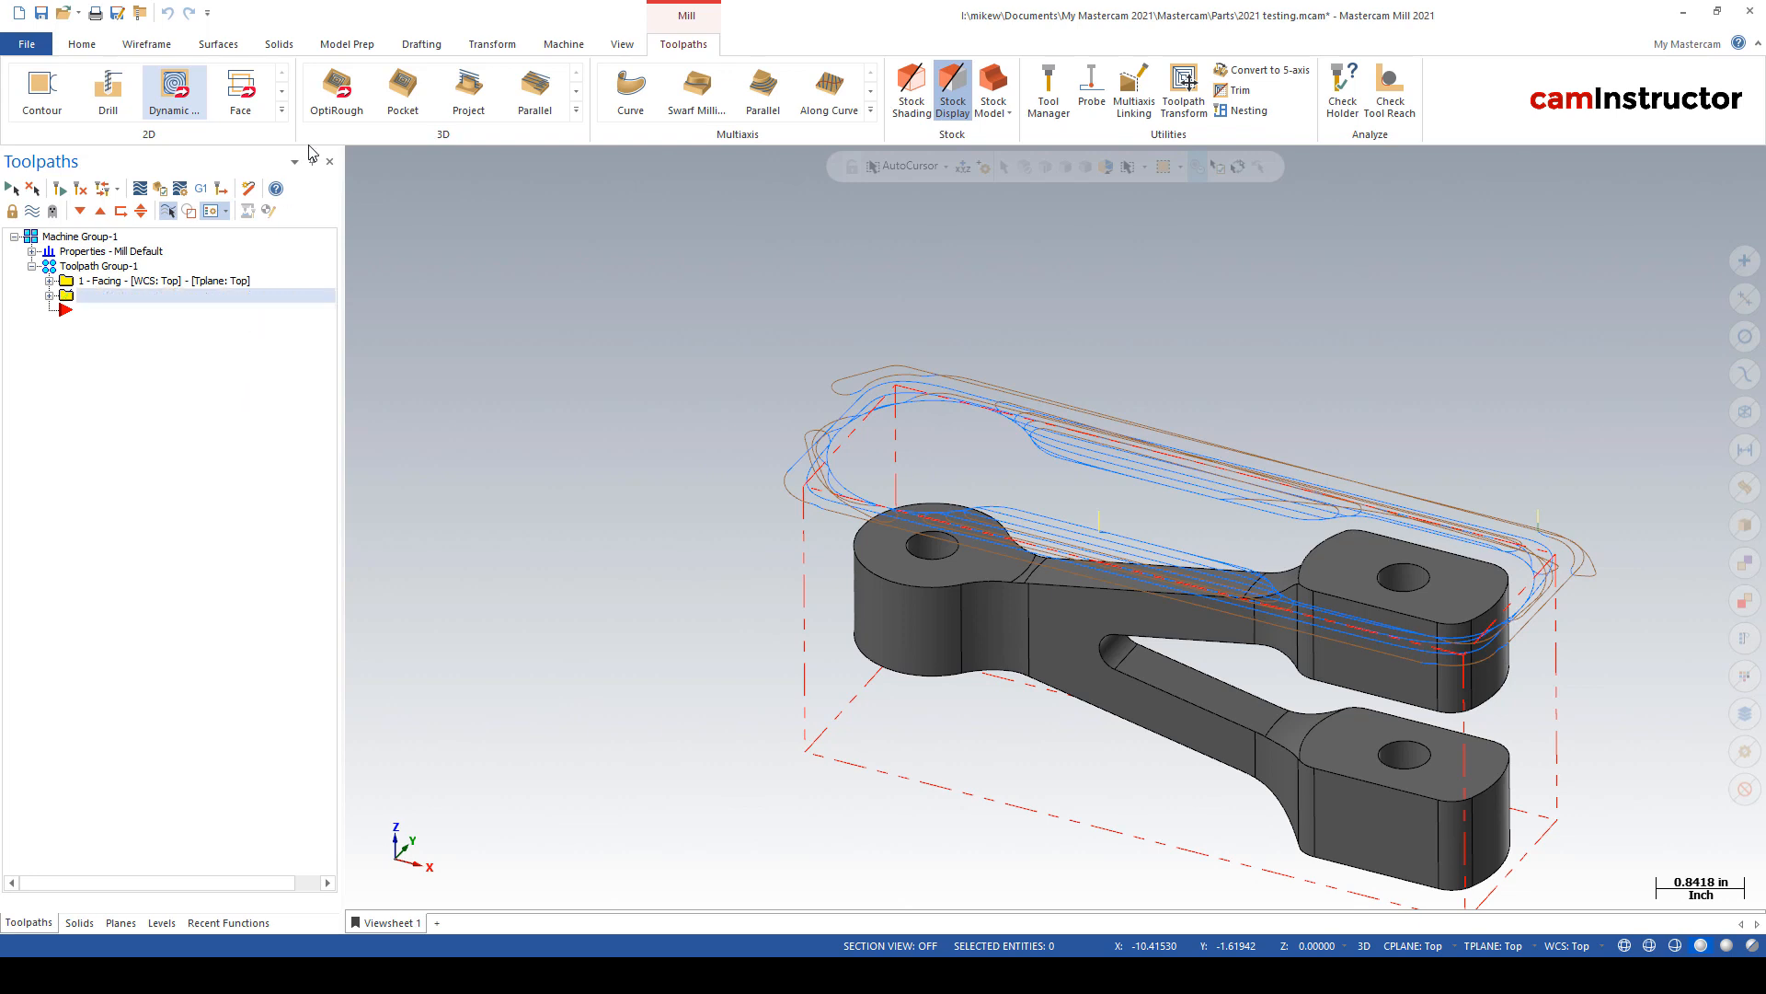
click(282, 110)
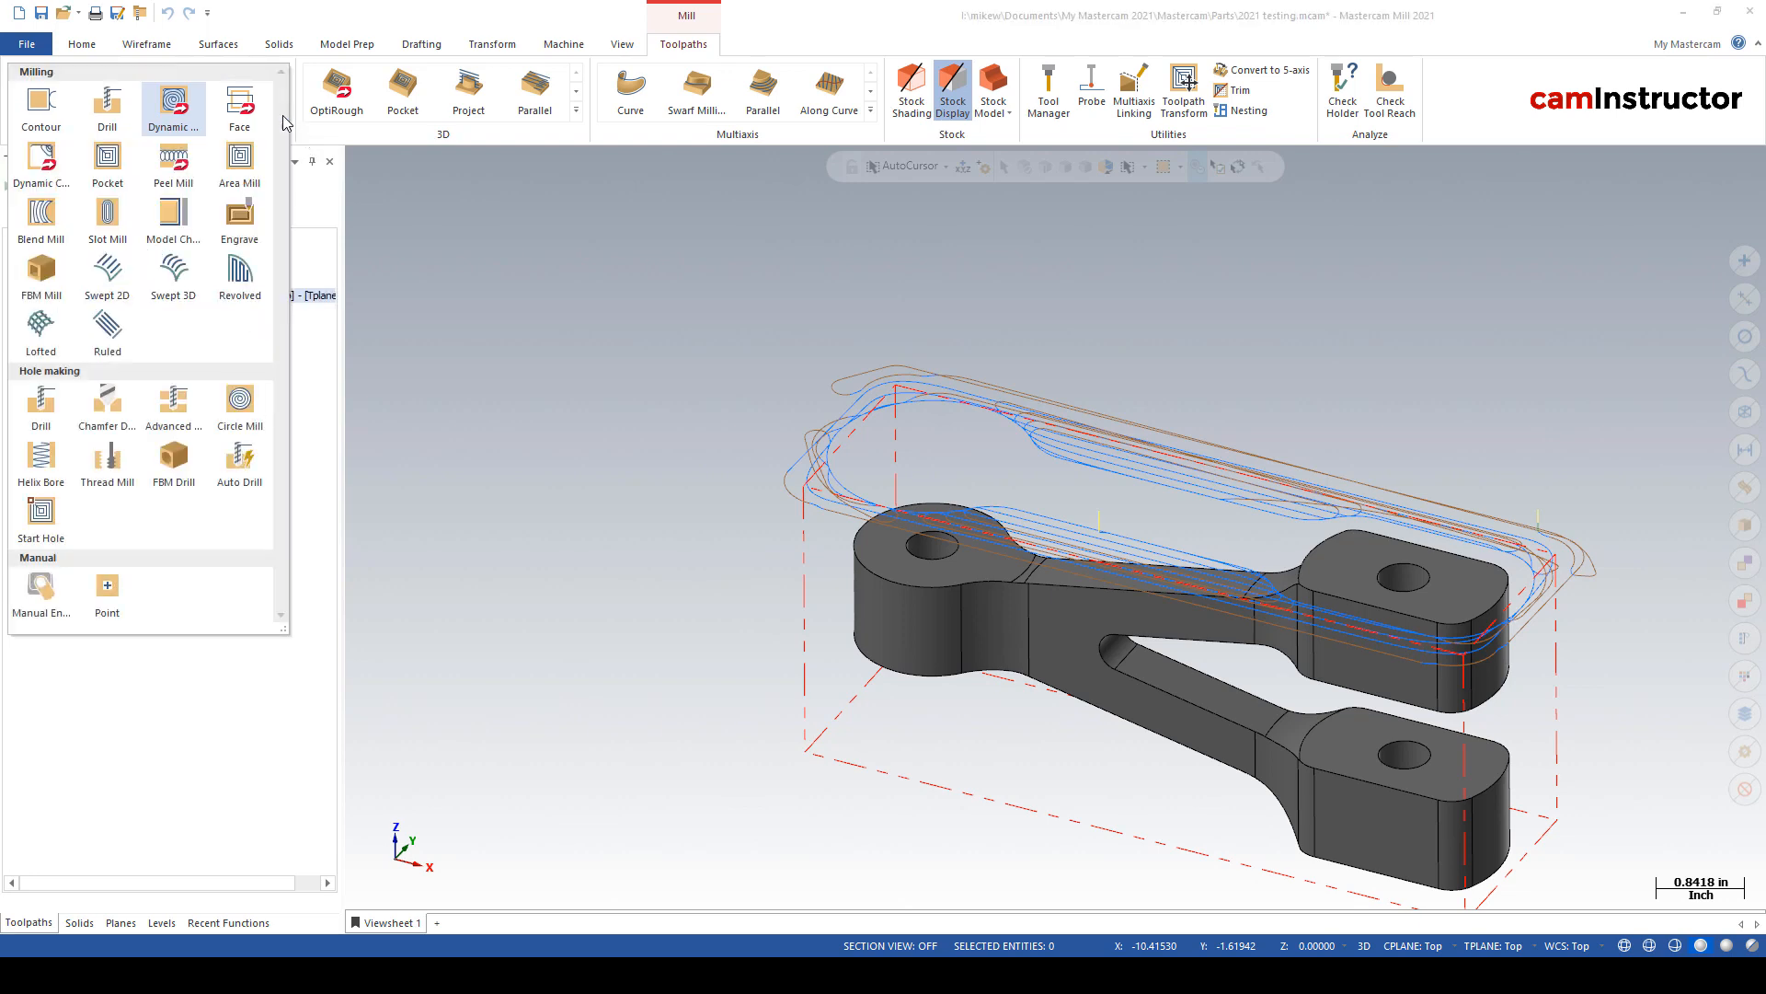
mouse_move(65, 377)
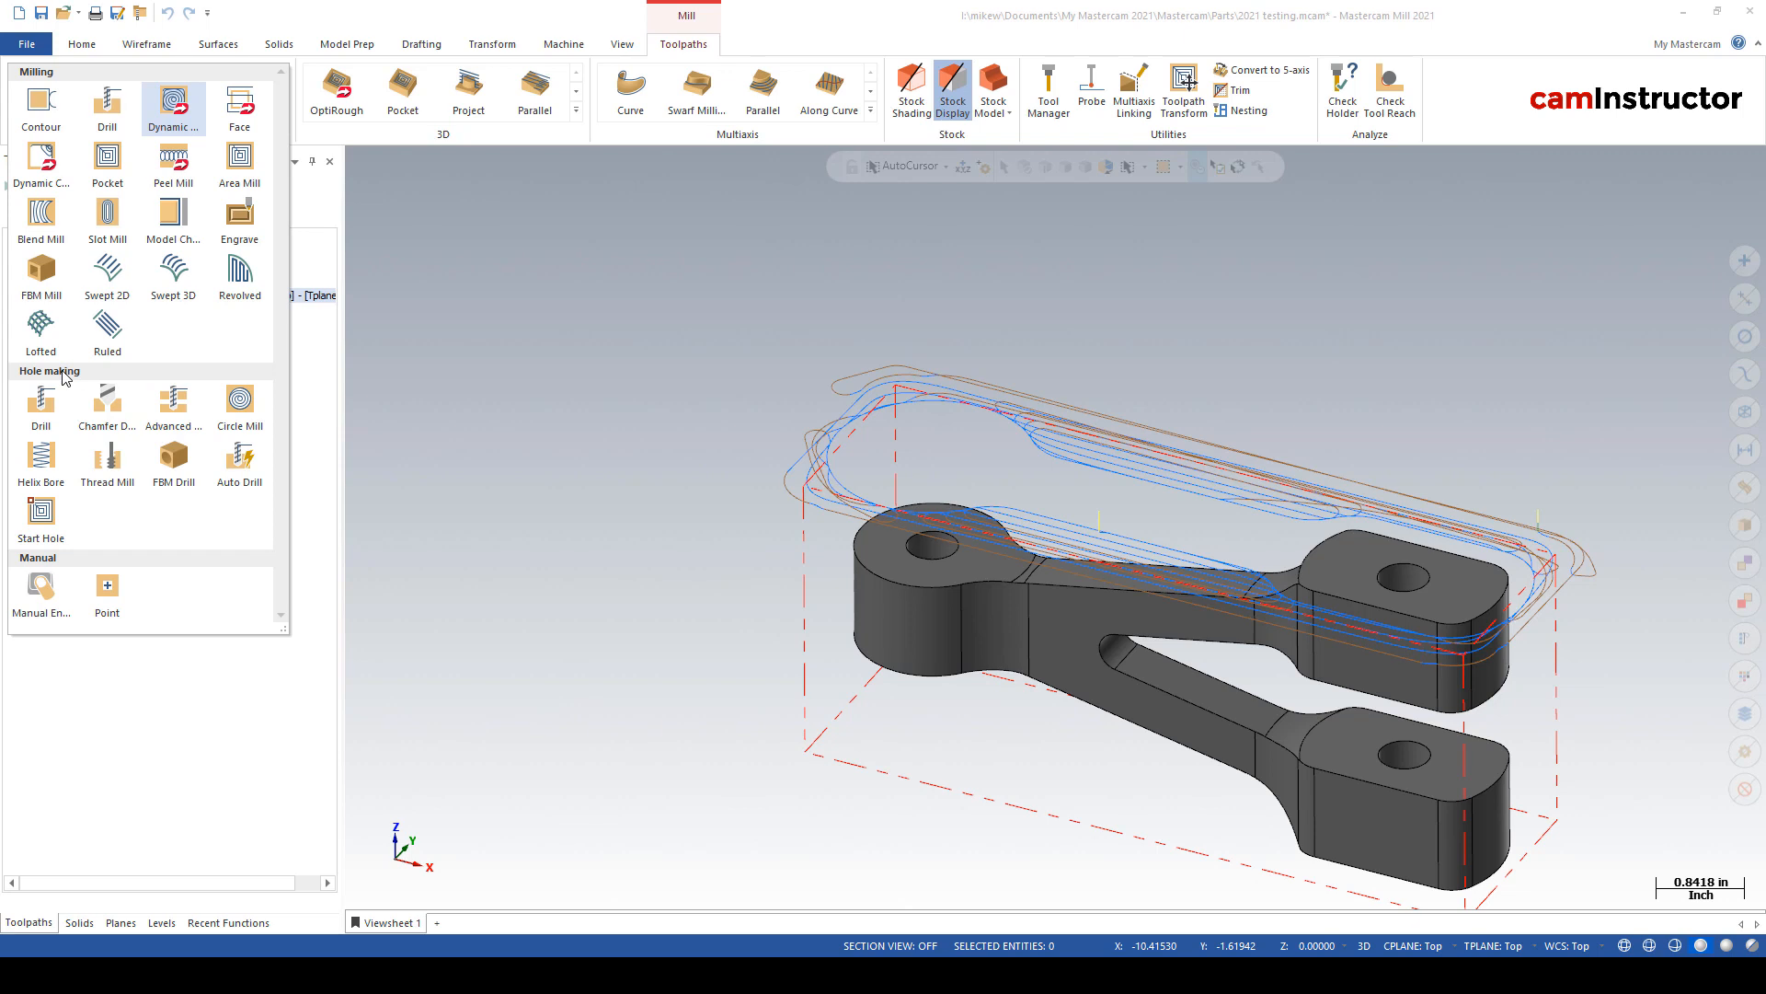
mouse_move(106, 405)
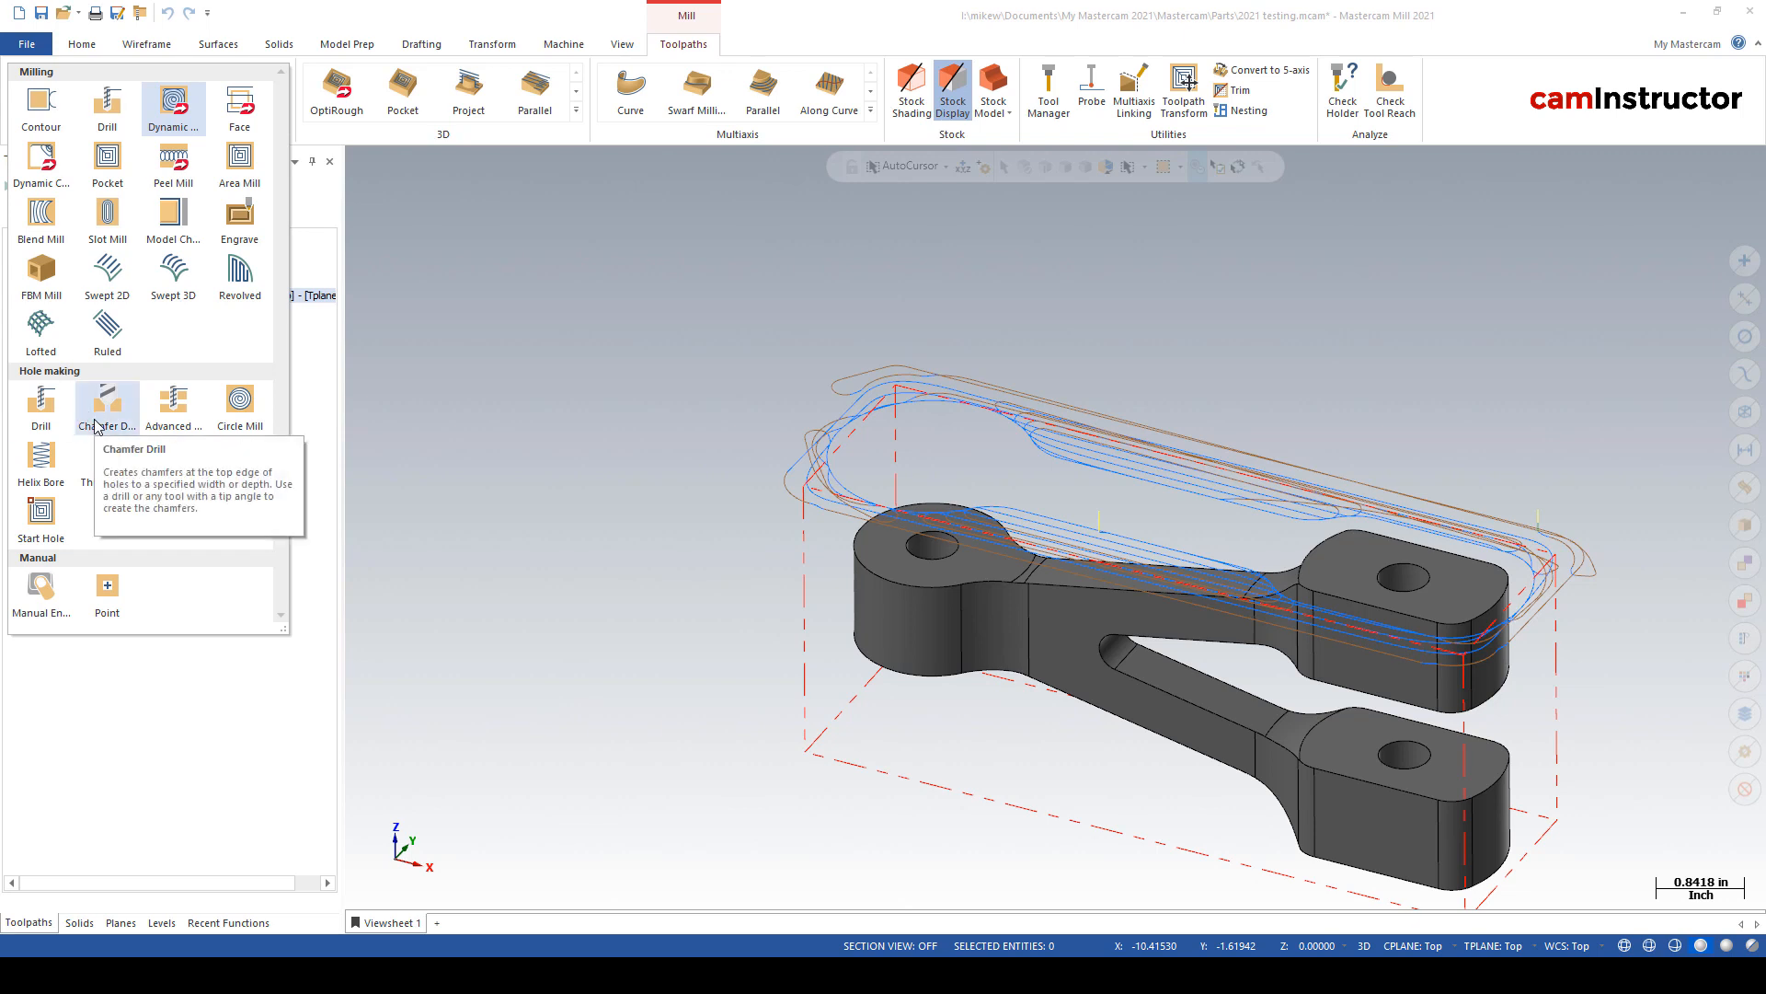
mouse_move(172, 406)
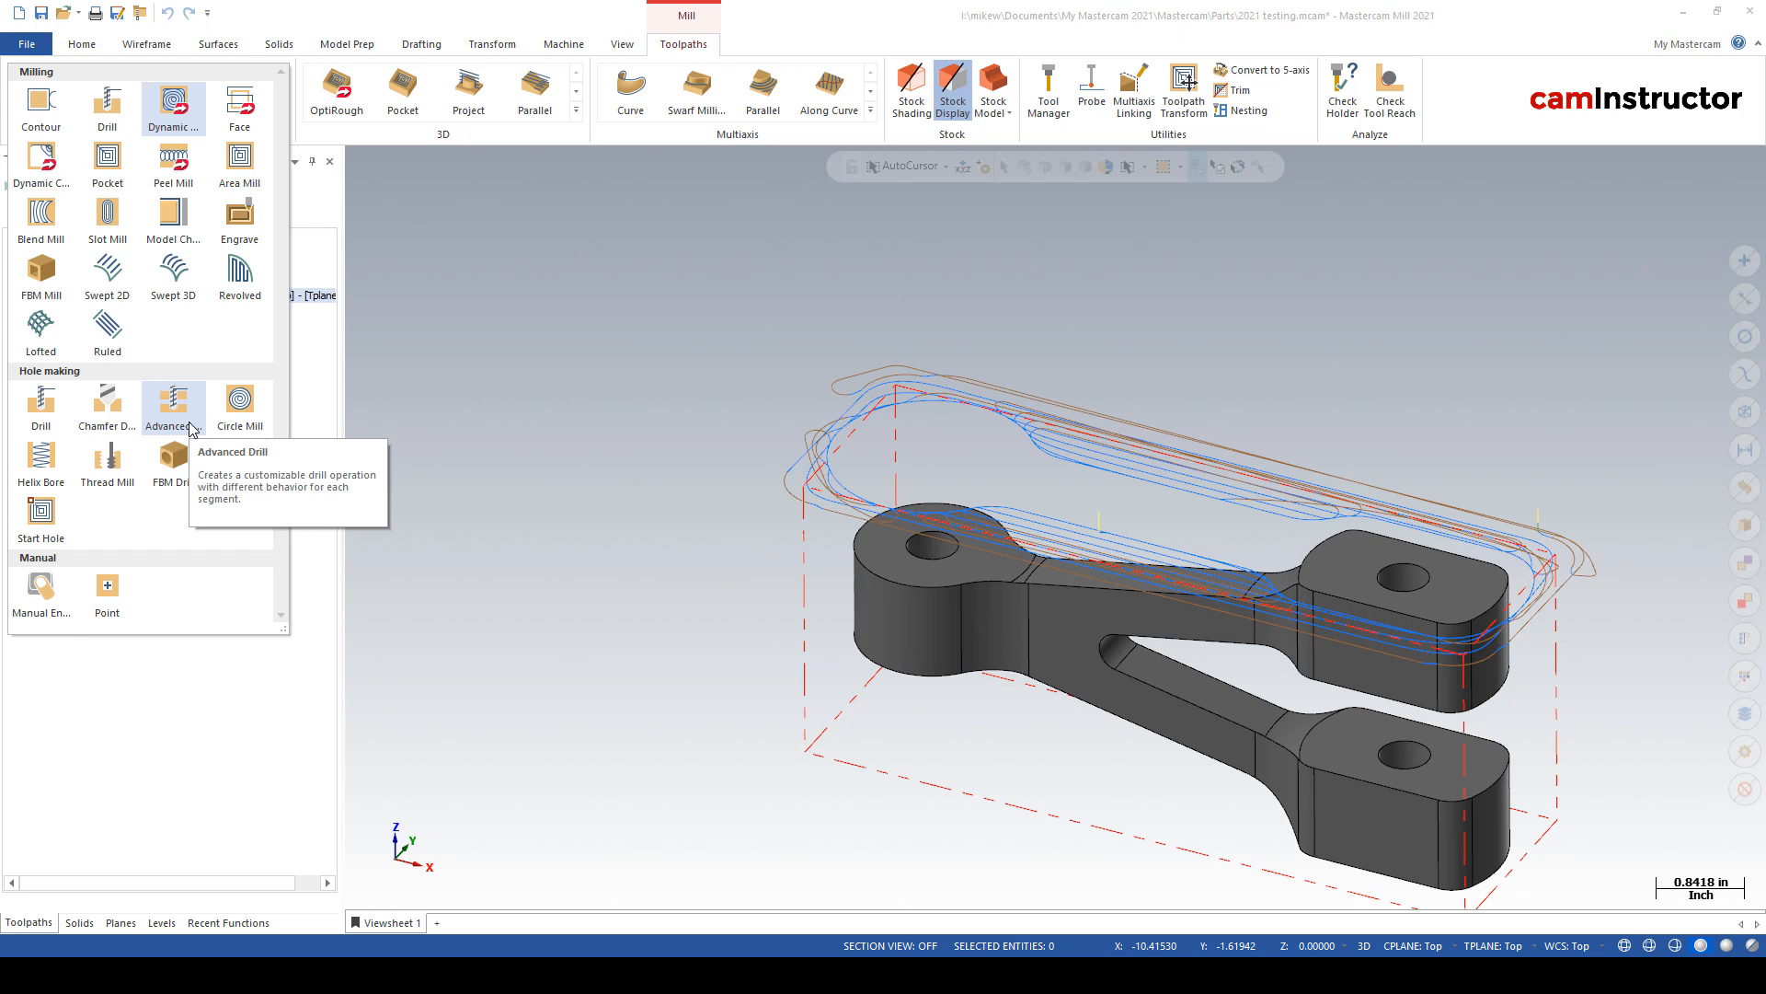
click(171, 405)
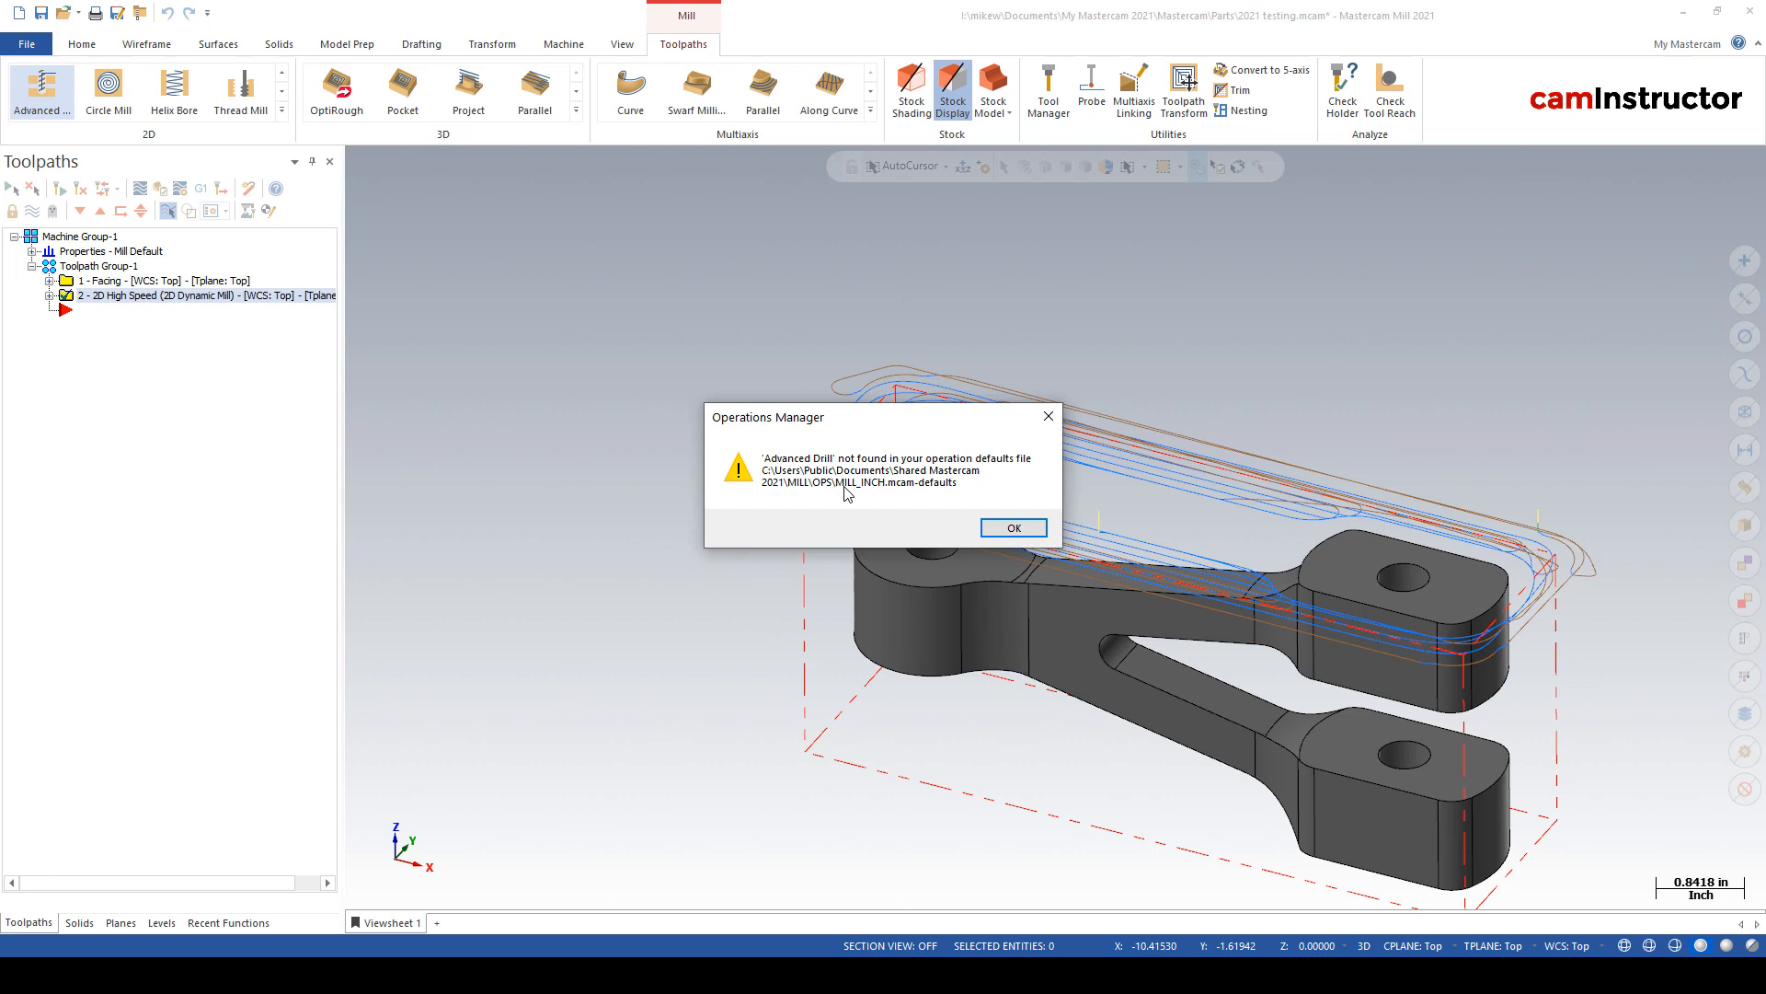
- Dismiss the defaults warning and select the 0.5-diameter hole in the right-hand lug
click(1010, 527)
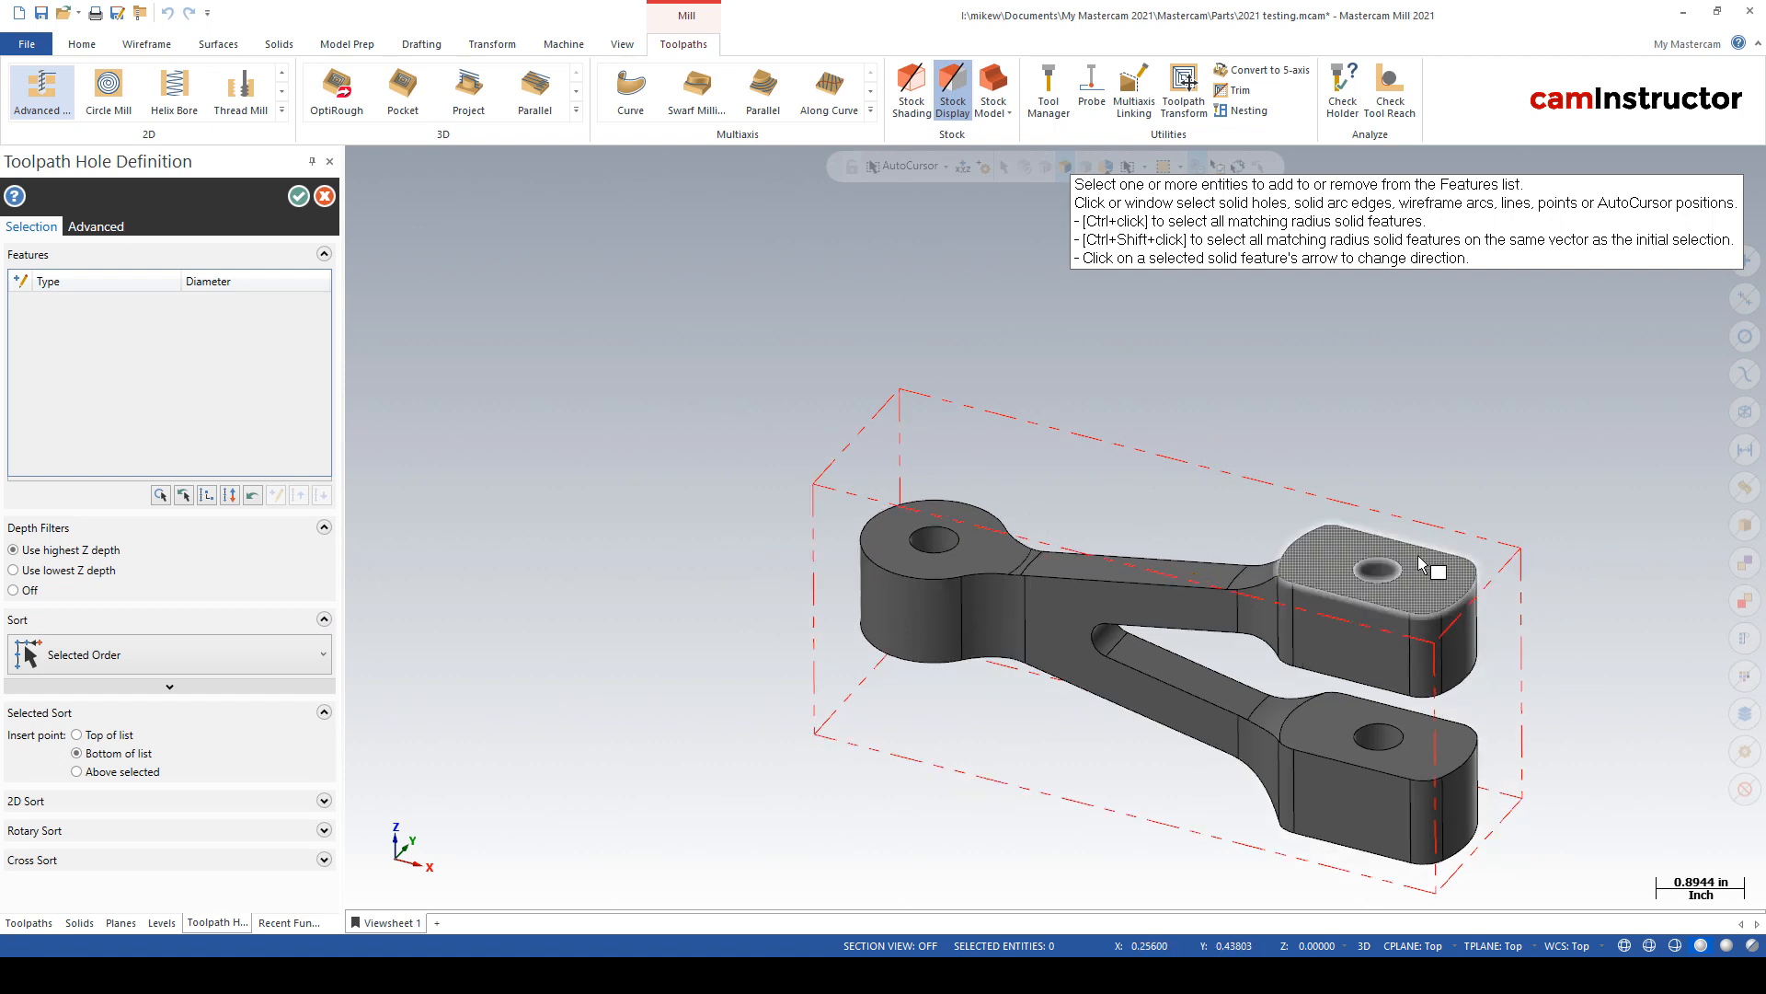
click(1362, 569)
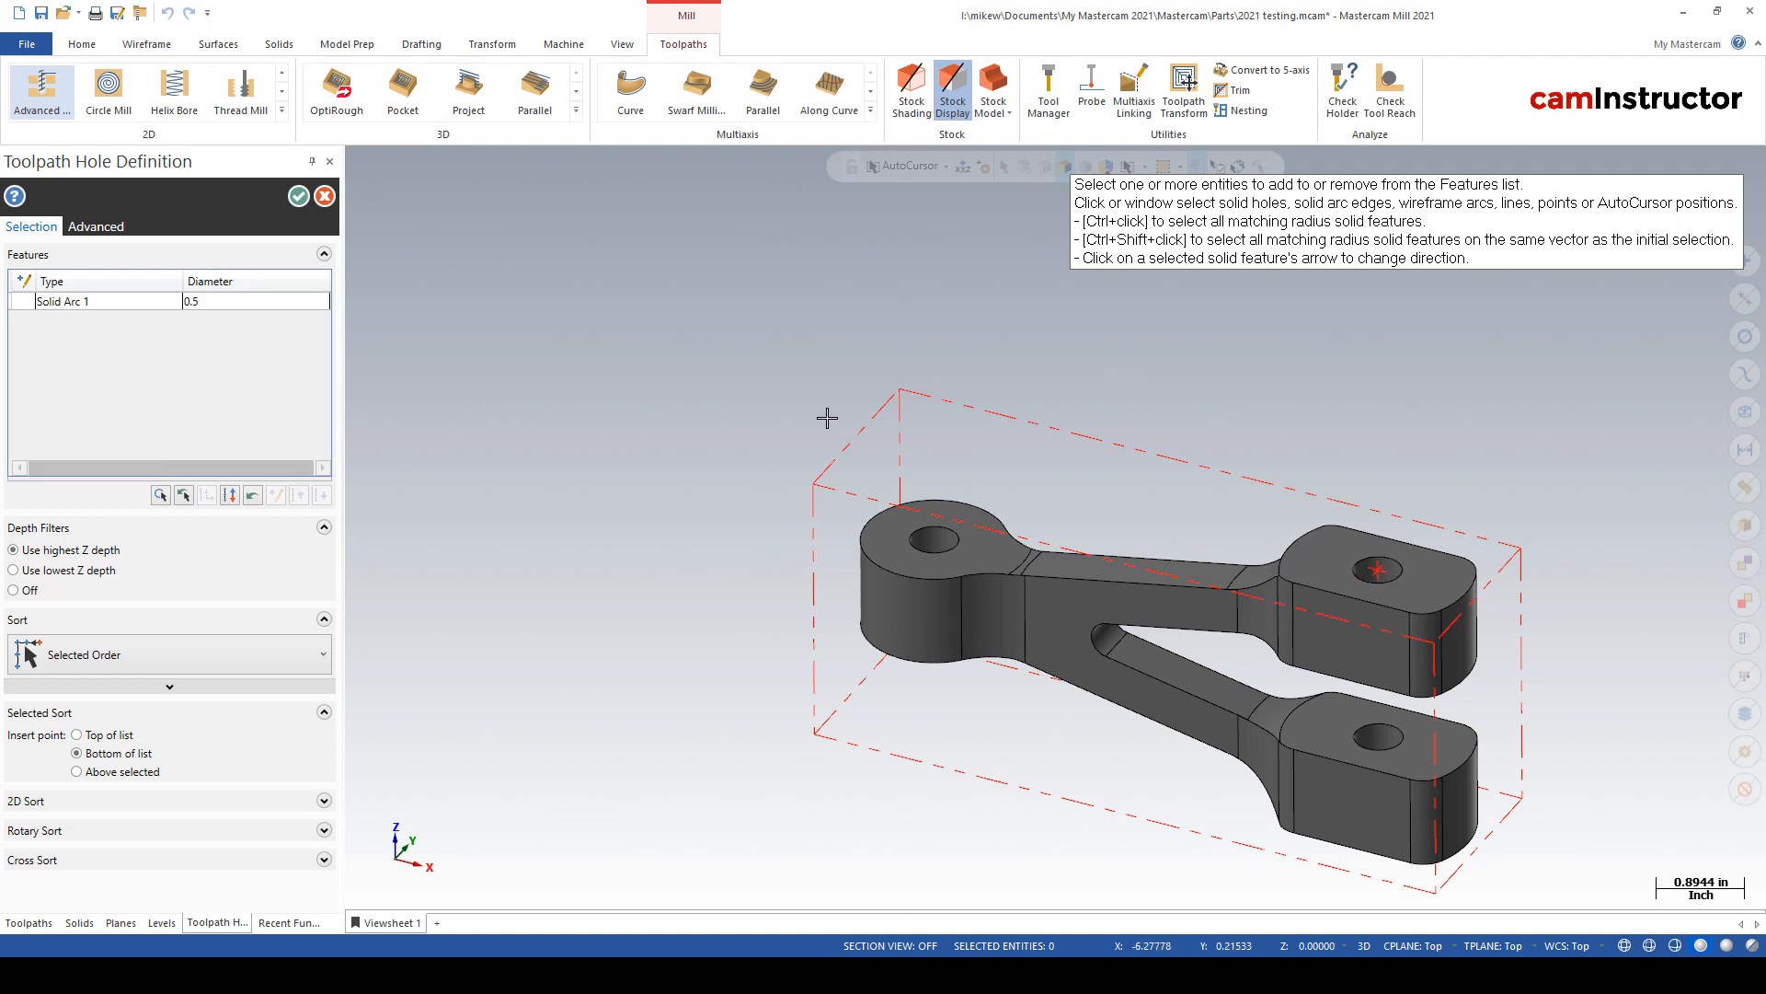
click(297, 195)
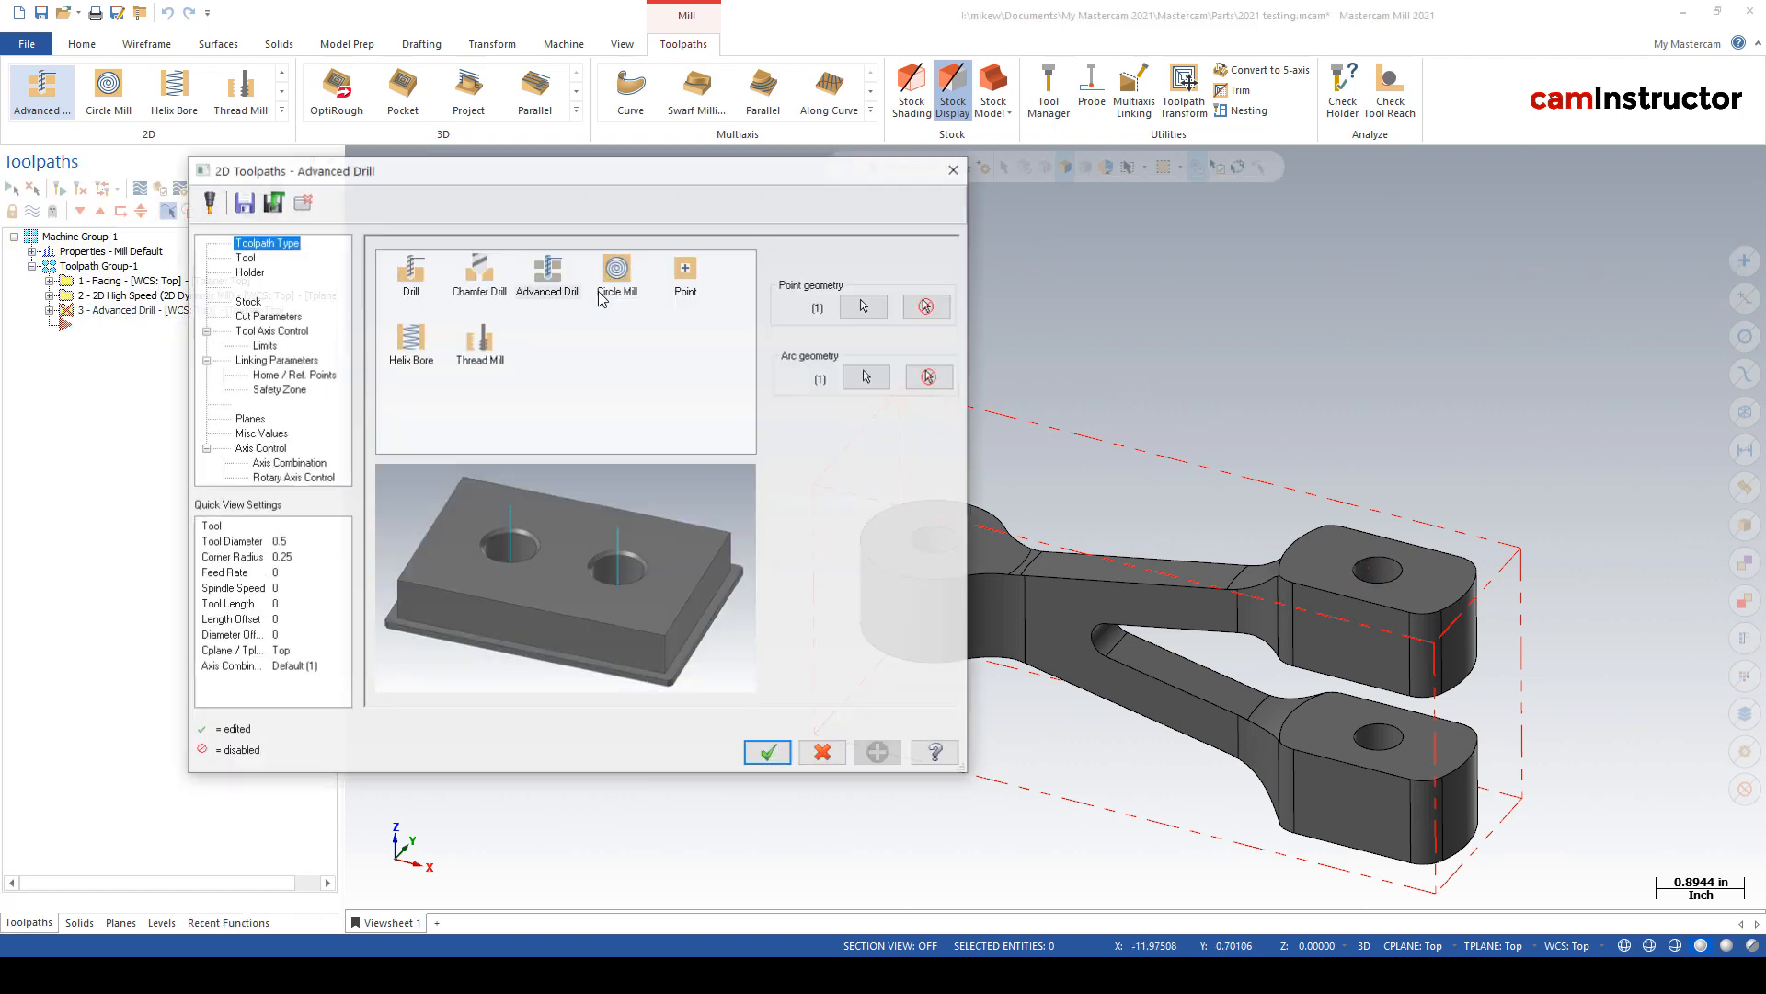
- Choose a 1/2 drill with depth segments -1.0, -1.9, -3.0 at 1500 RPM and accept
click(266, 316)
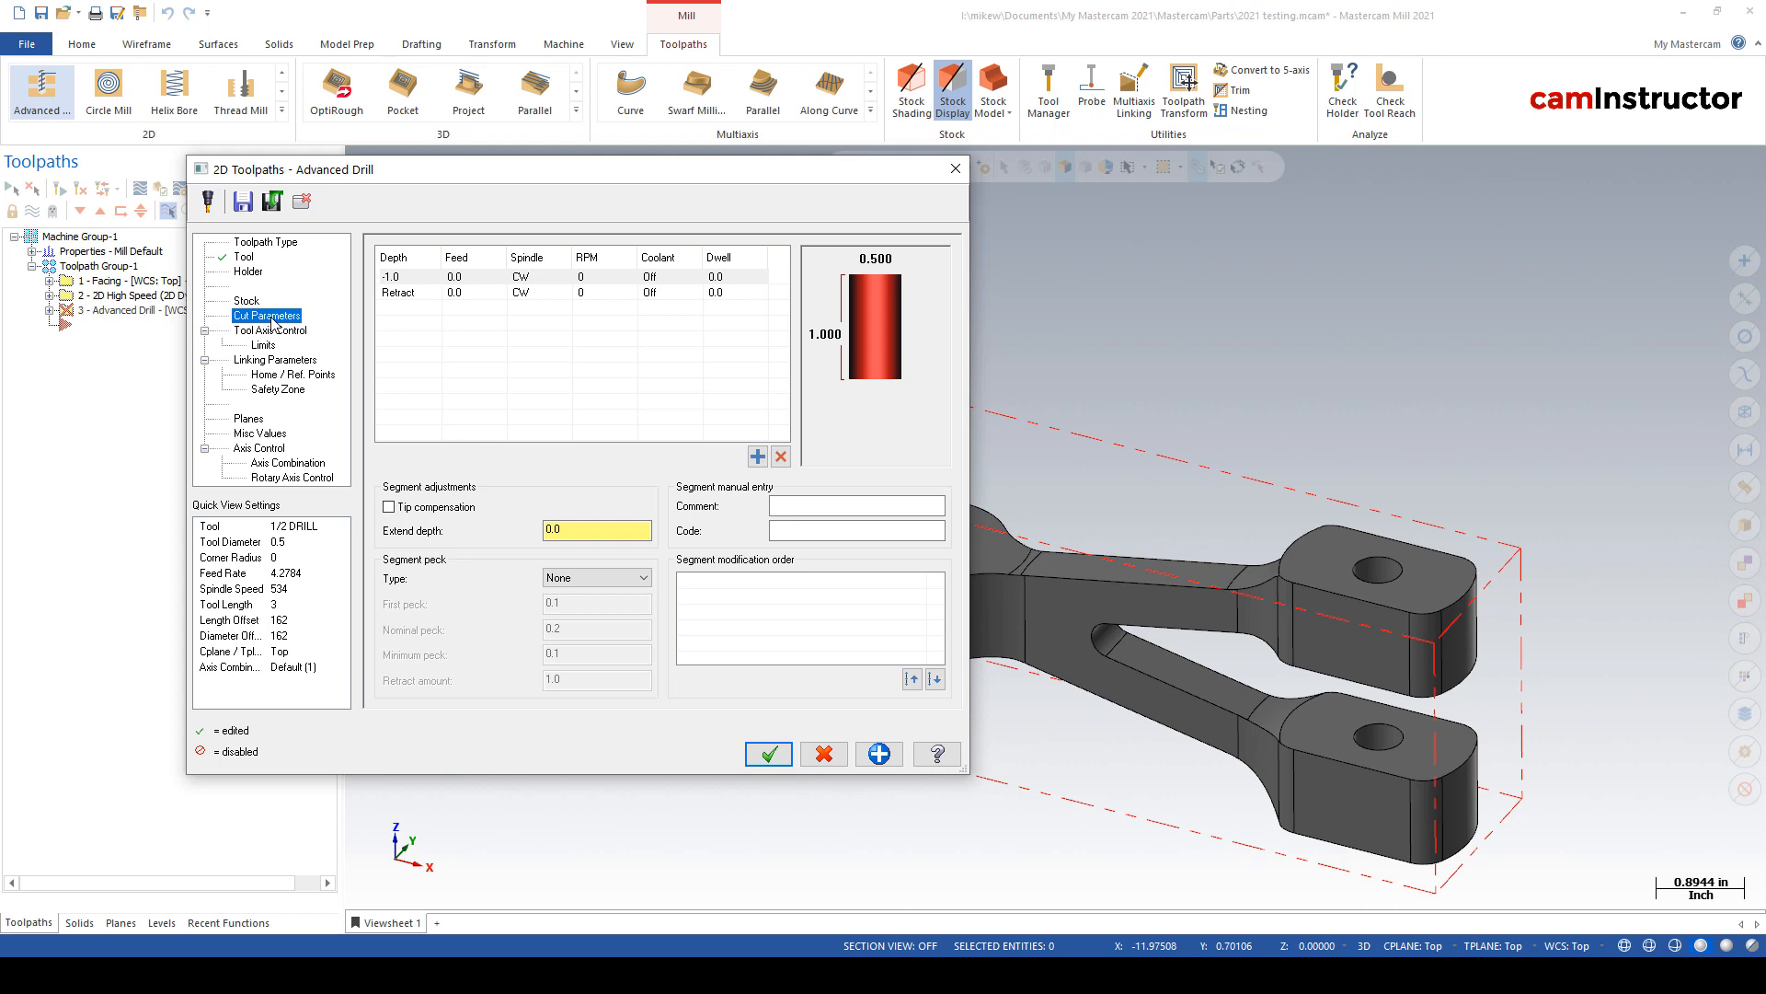
mouse_move(1174, 510)
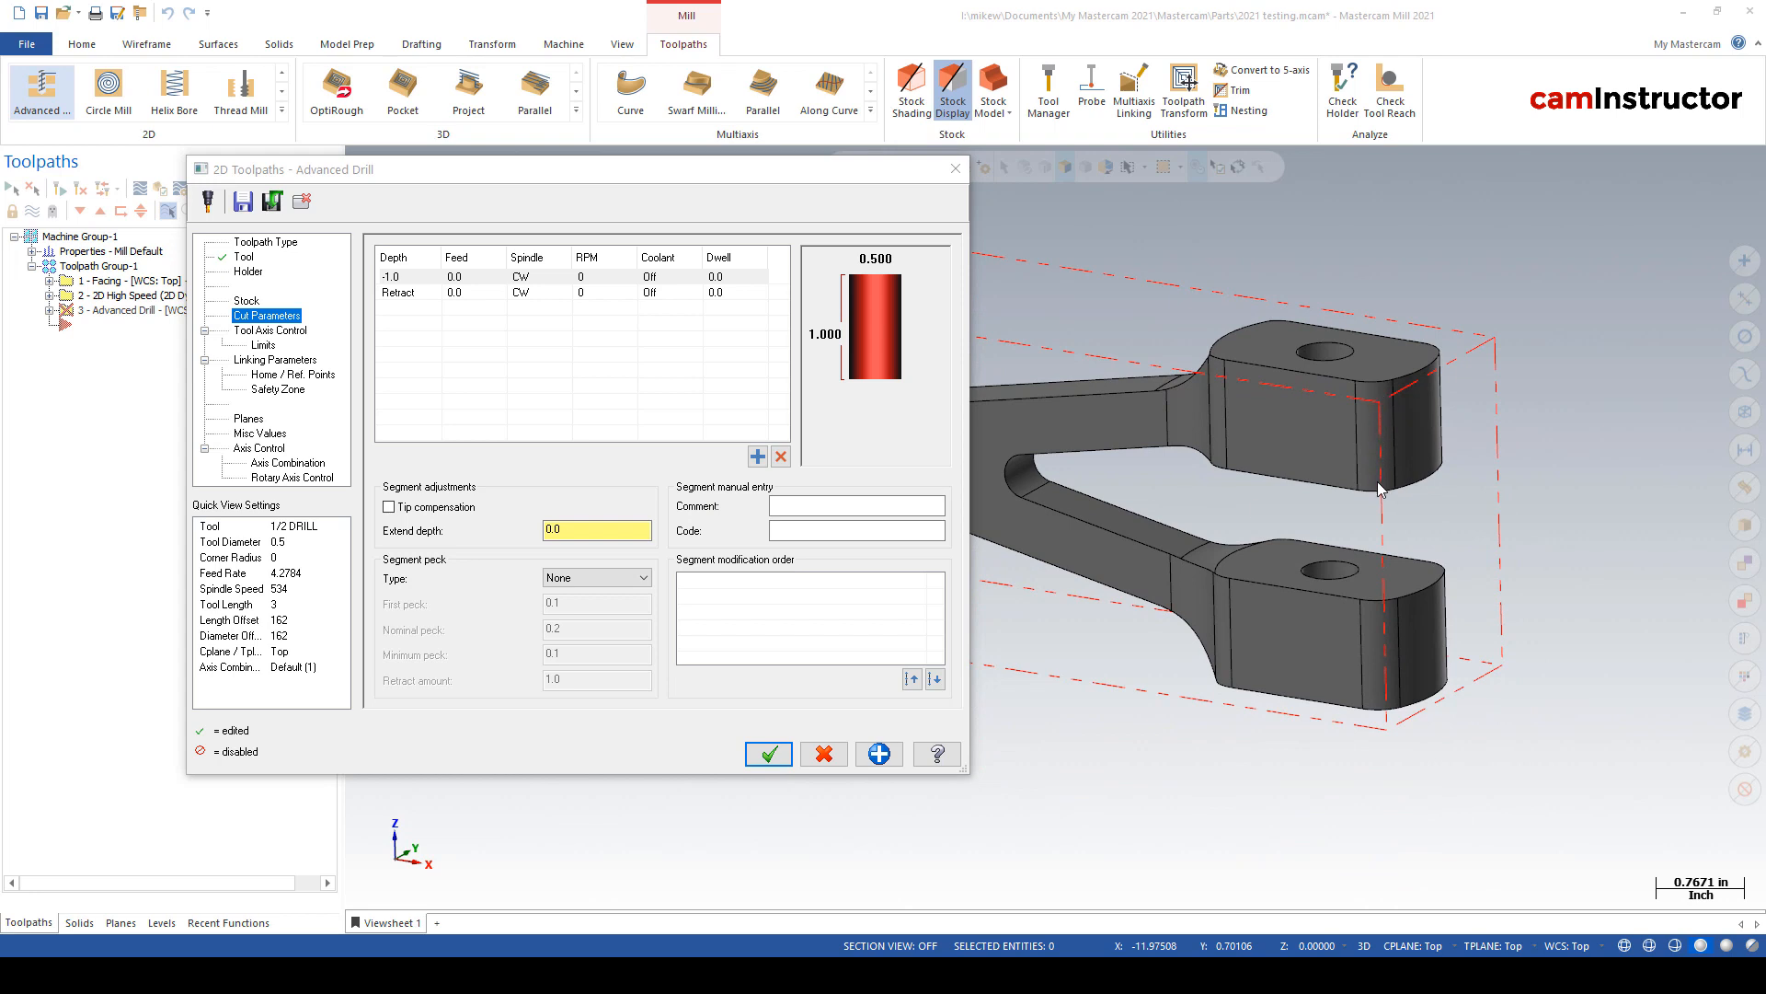
mouse_move(1299, 601)
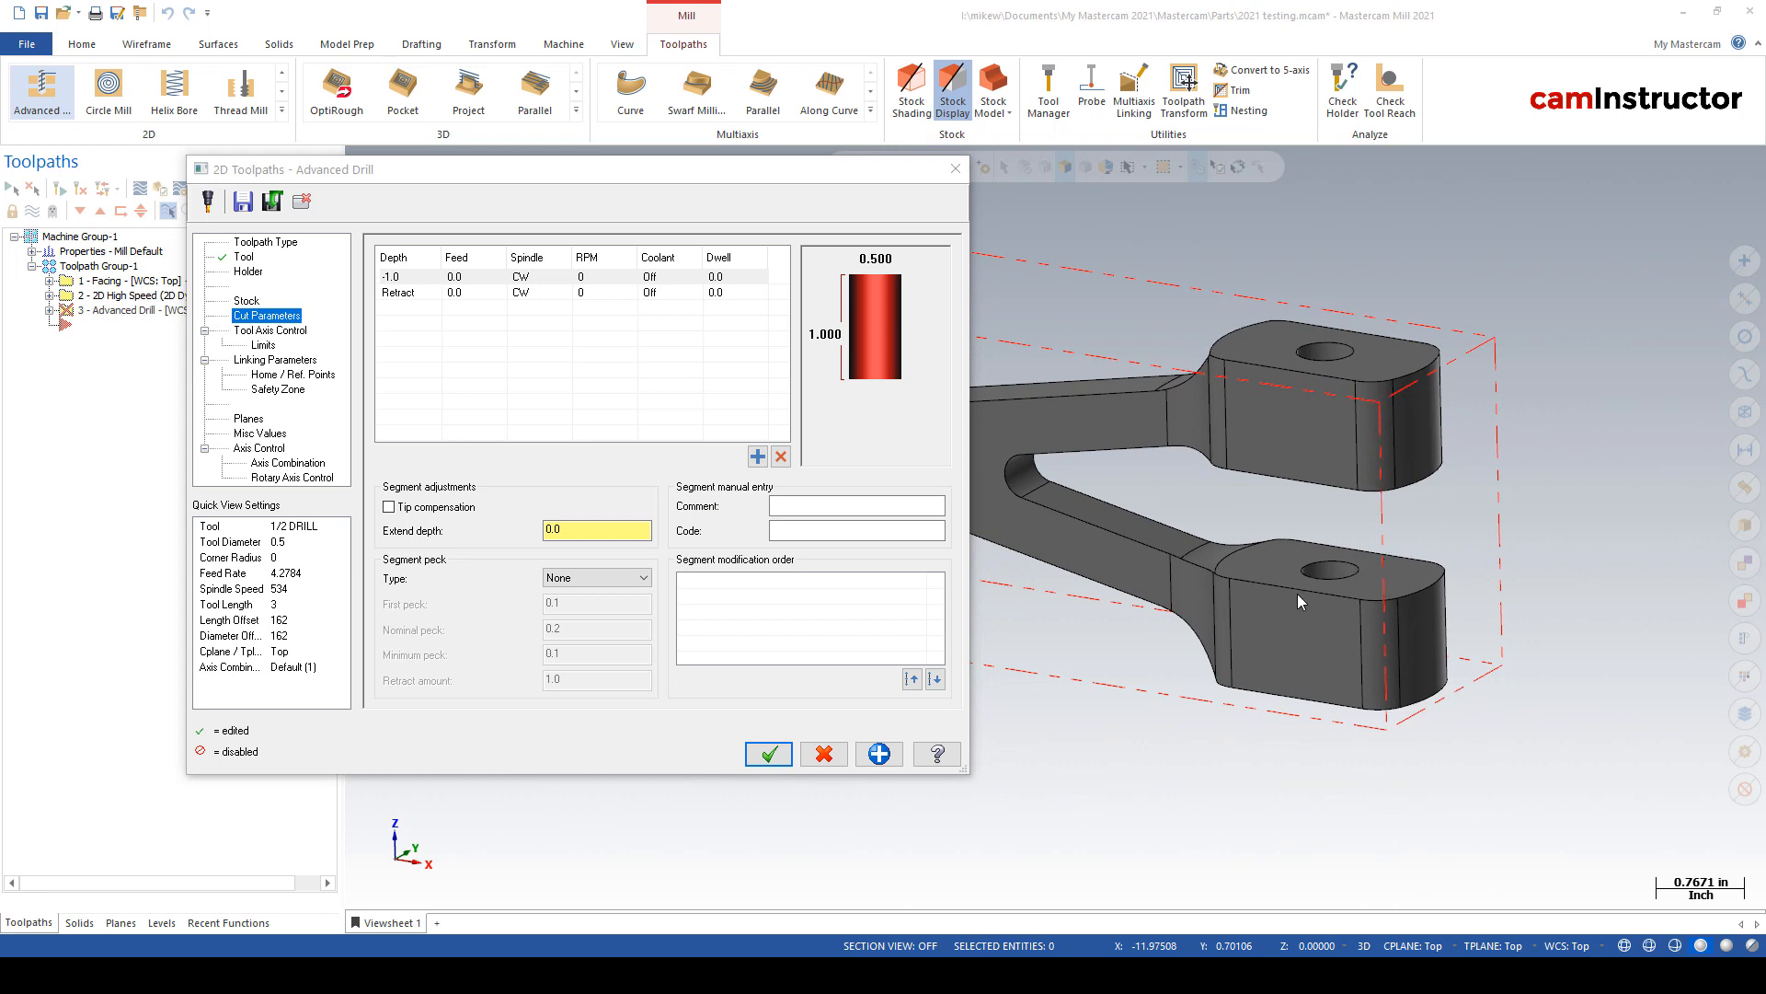
mouse_move(1279, 698)
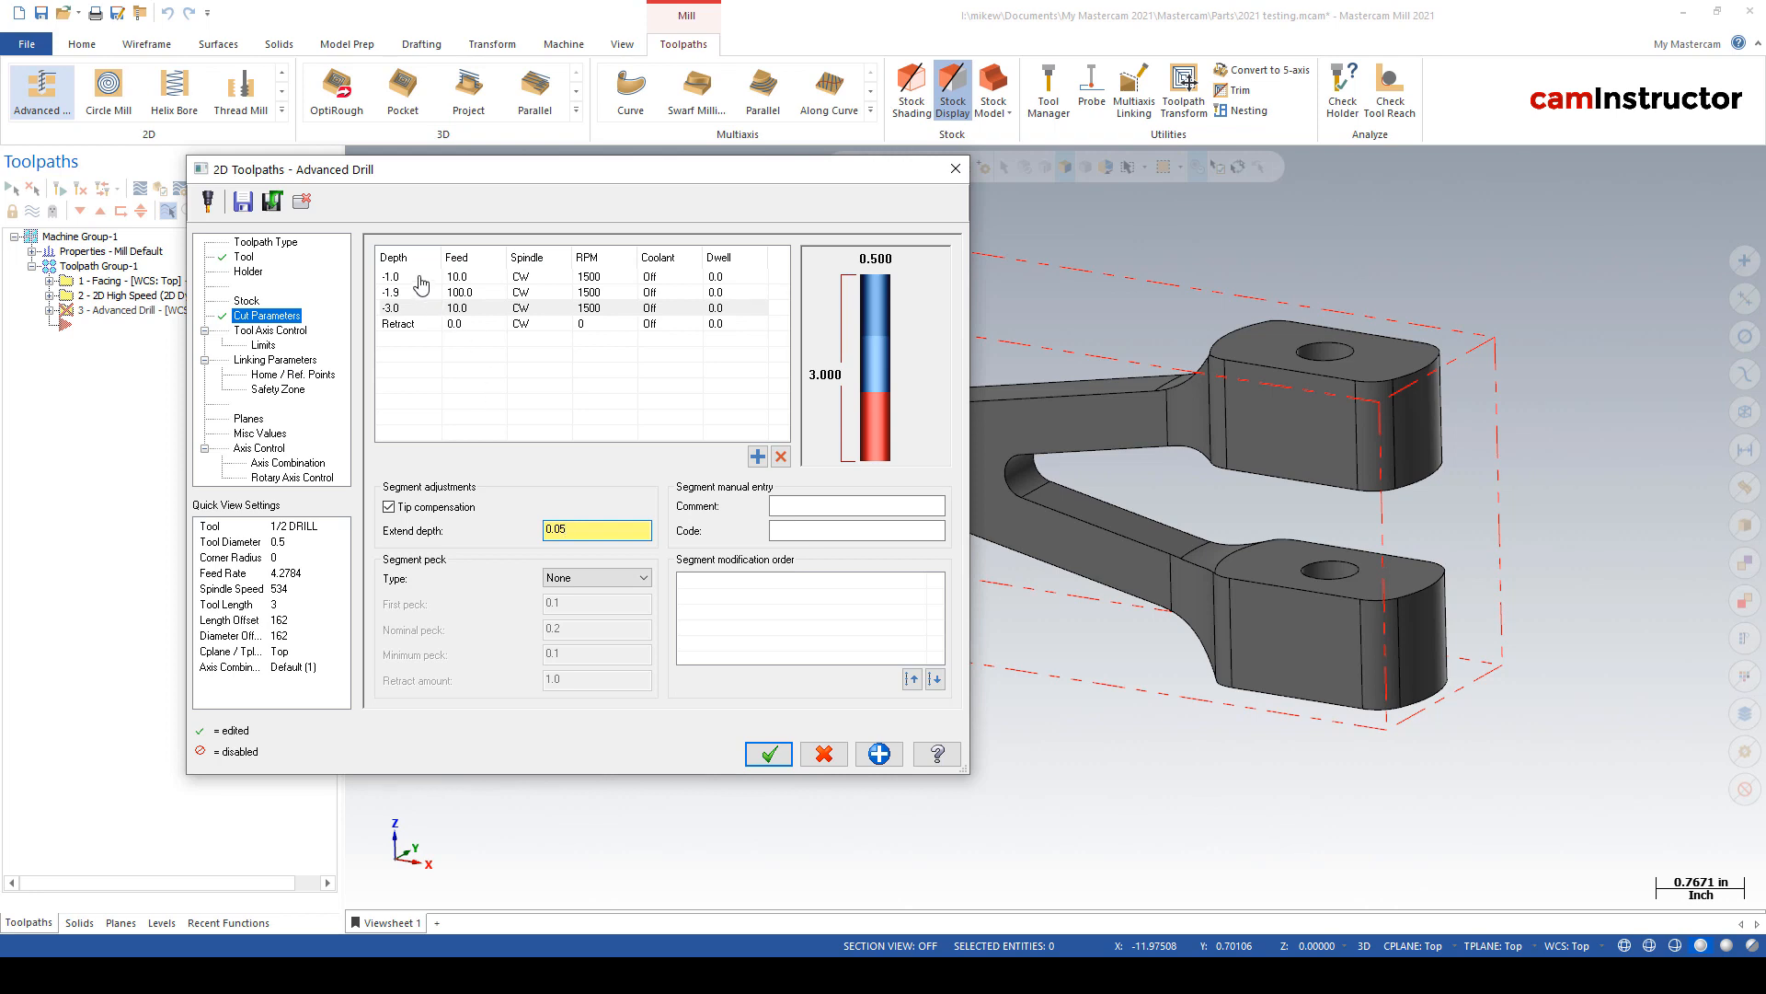
mouse_move(418, 298)
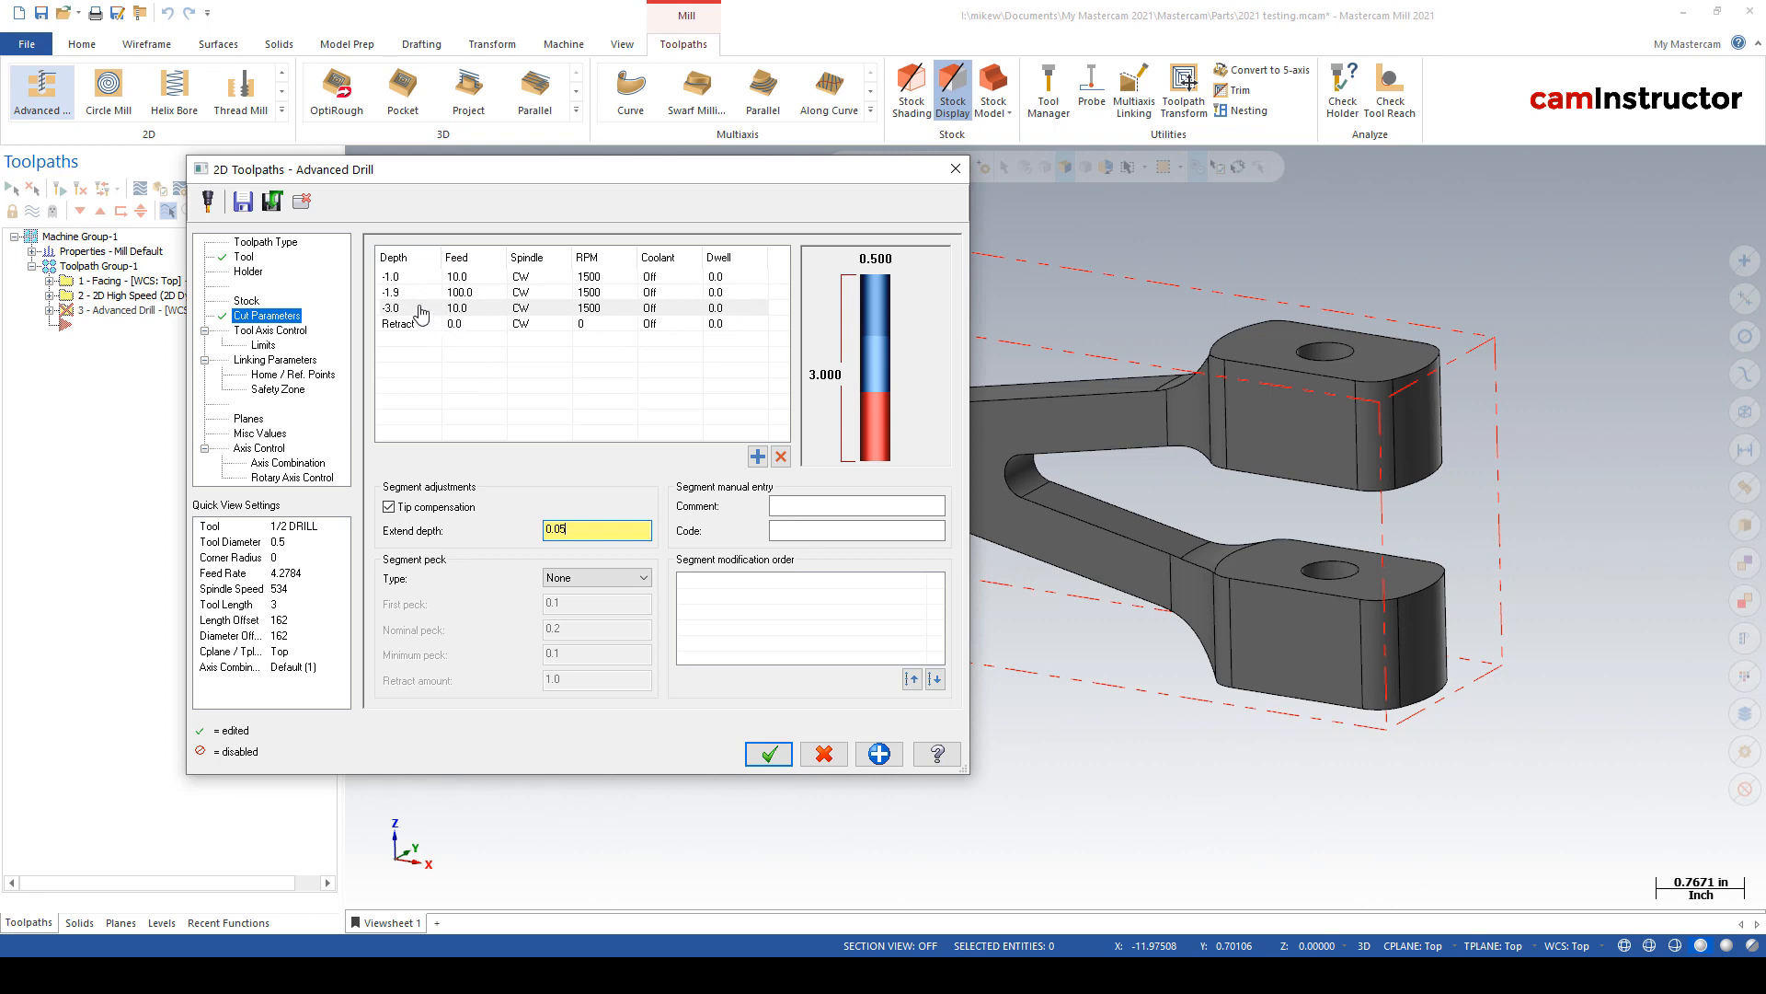
click(397, 323)
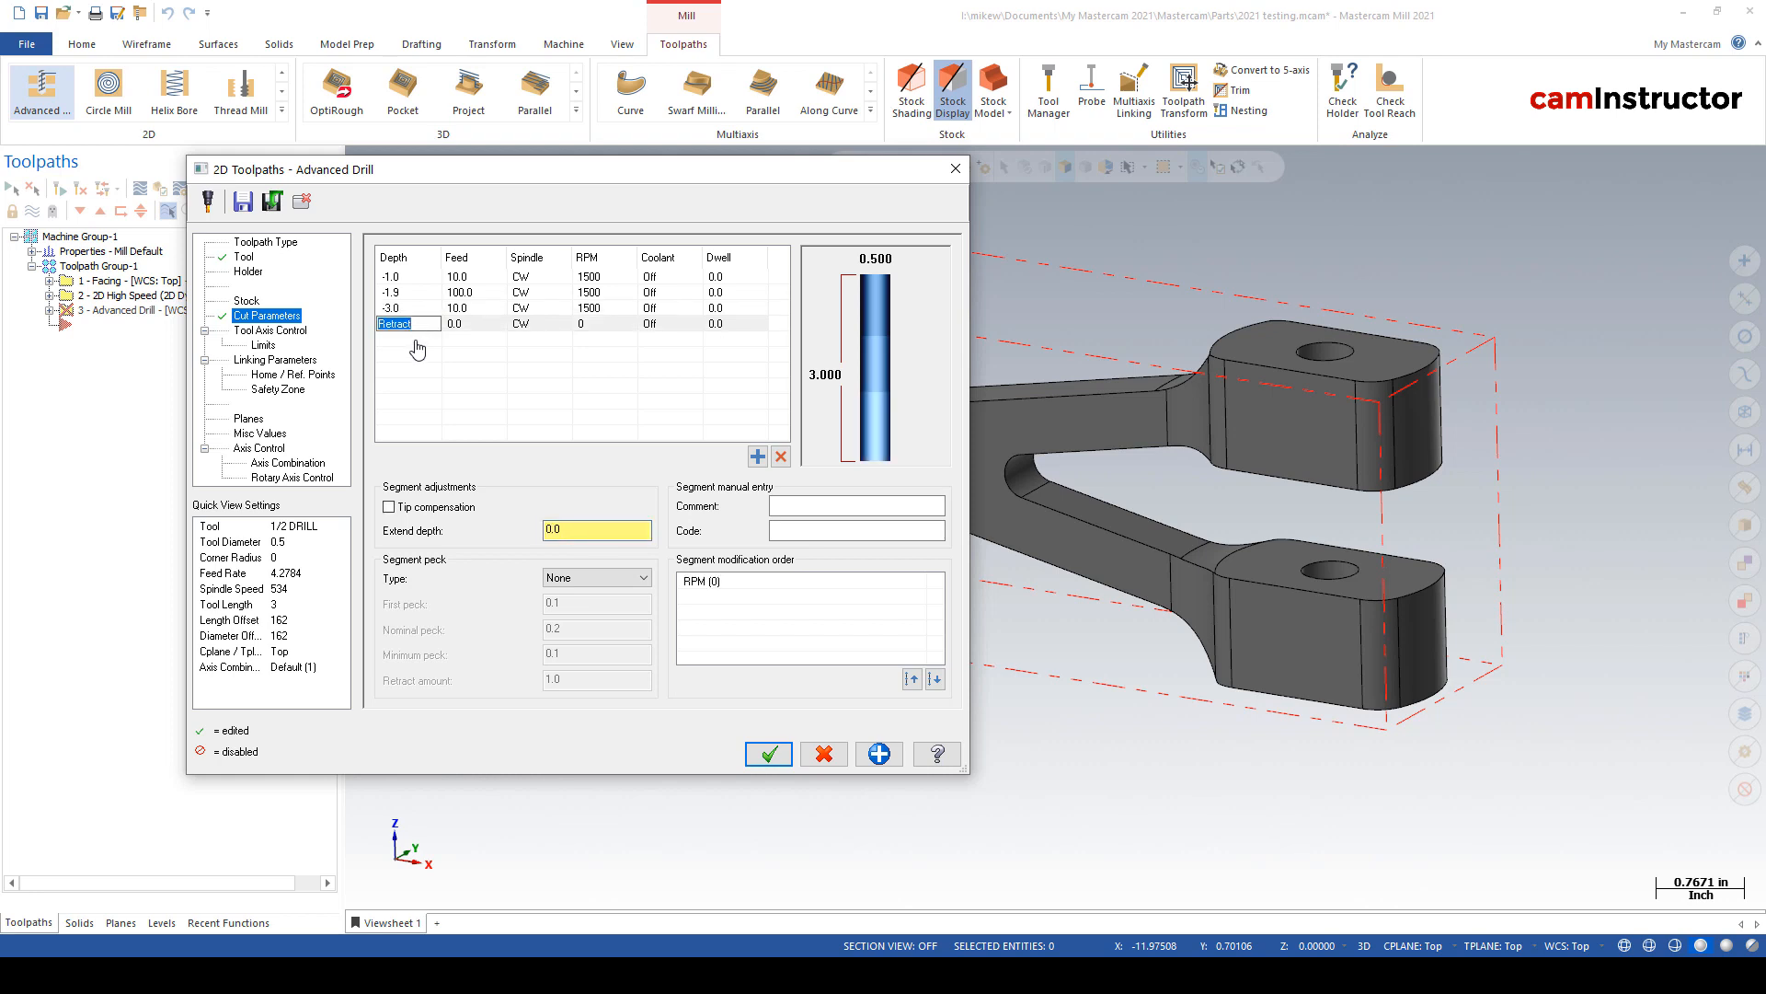
click(769, 754)
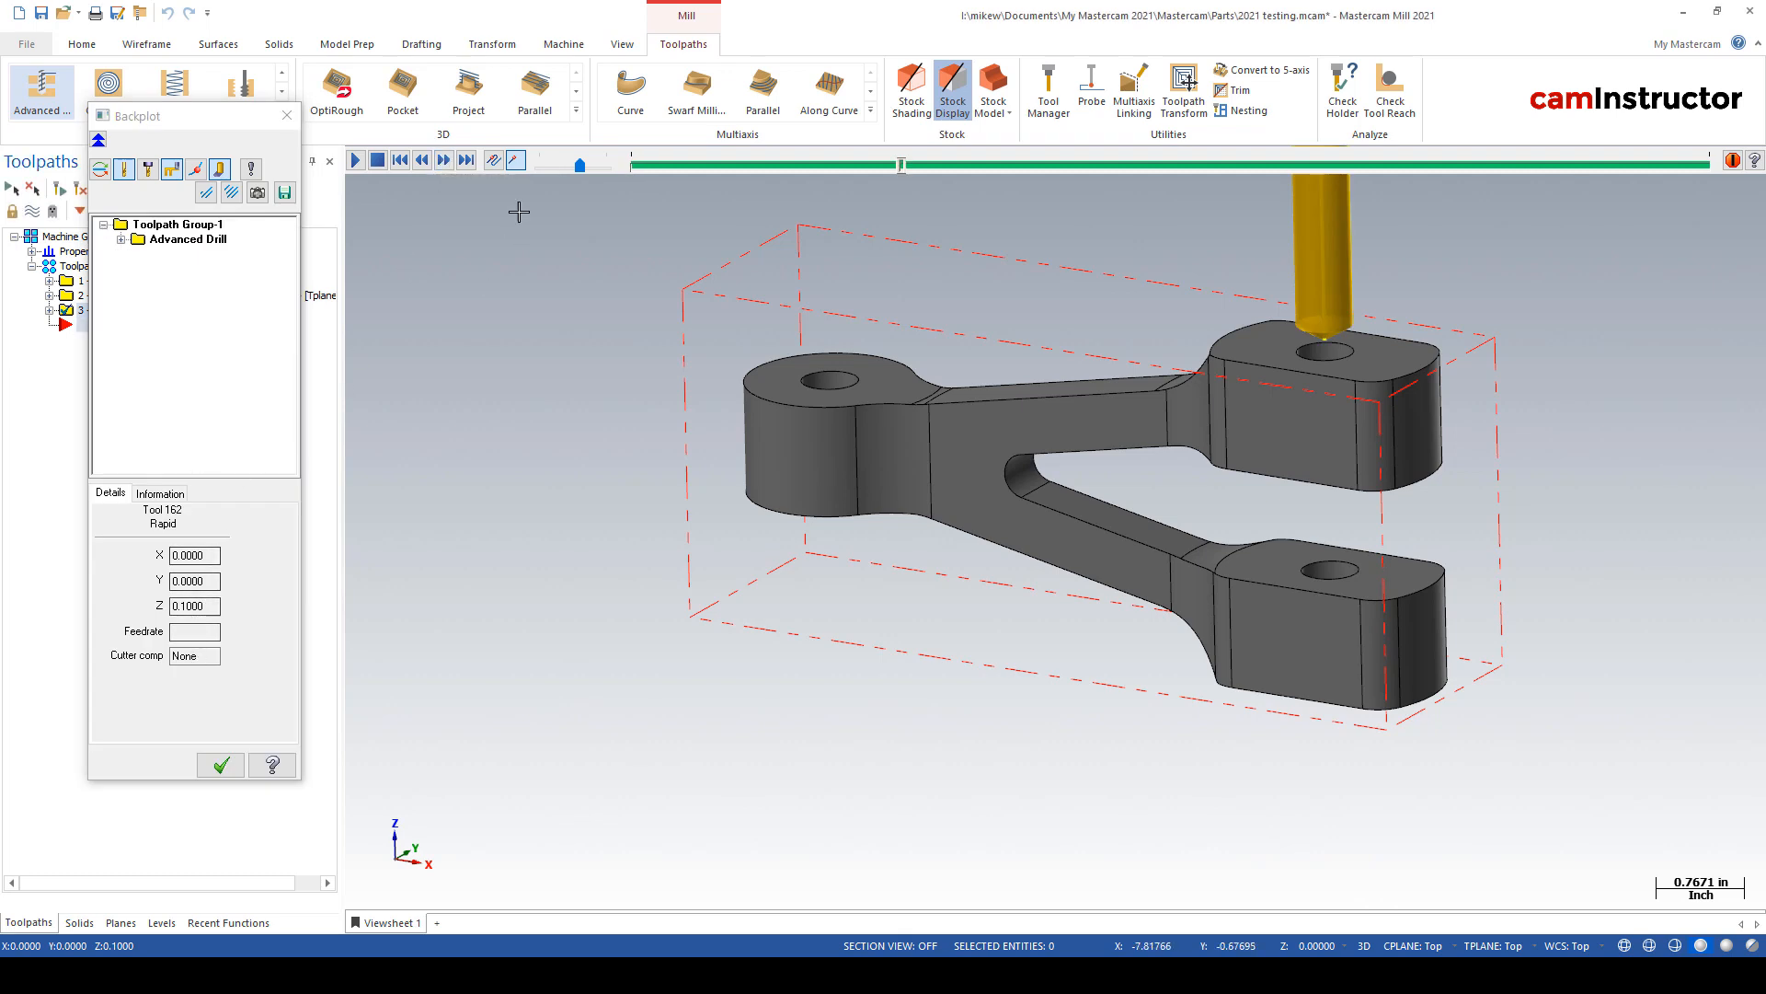
- Step the Advanced Drill backplot through all three depth segments plunging through both bracket bosses
click(442, 159)
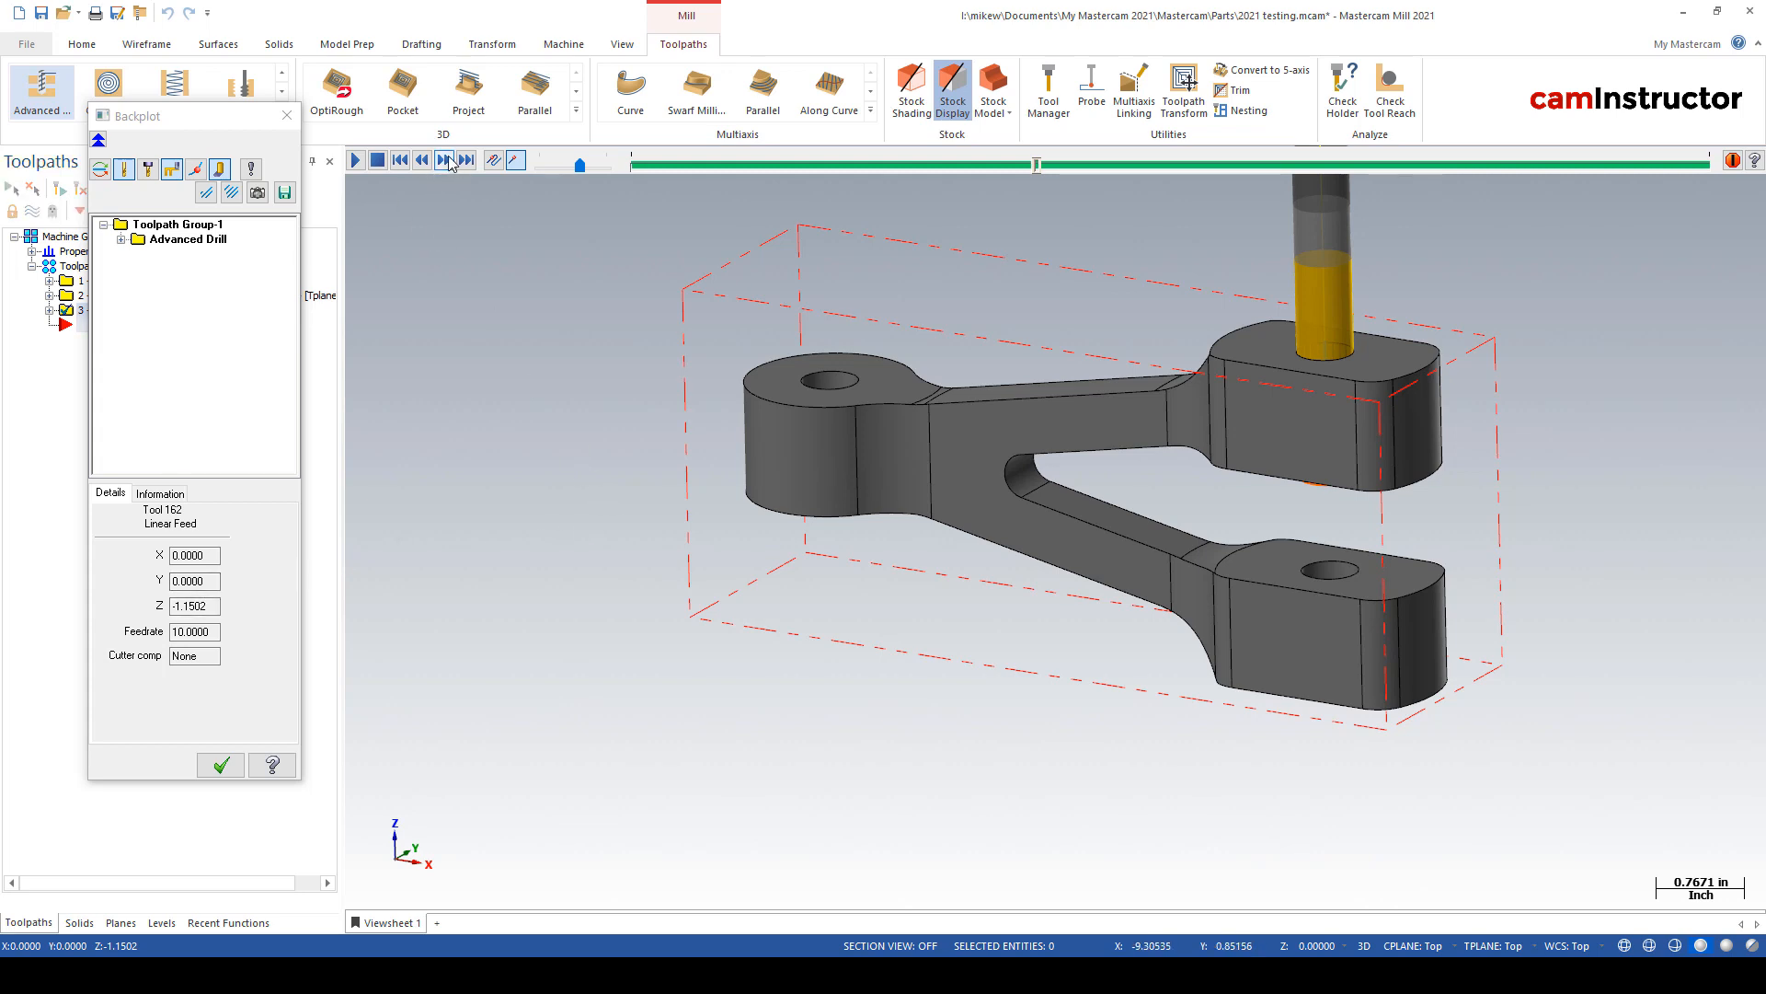
click(442, 160)
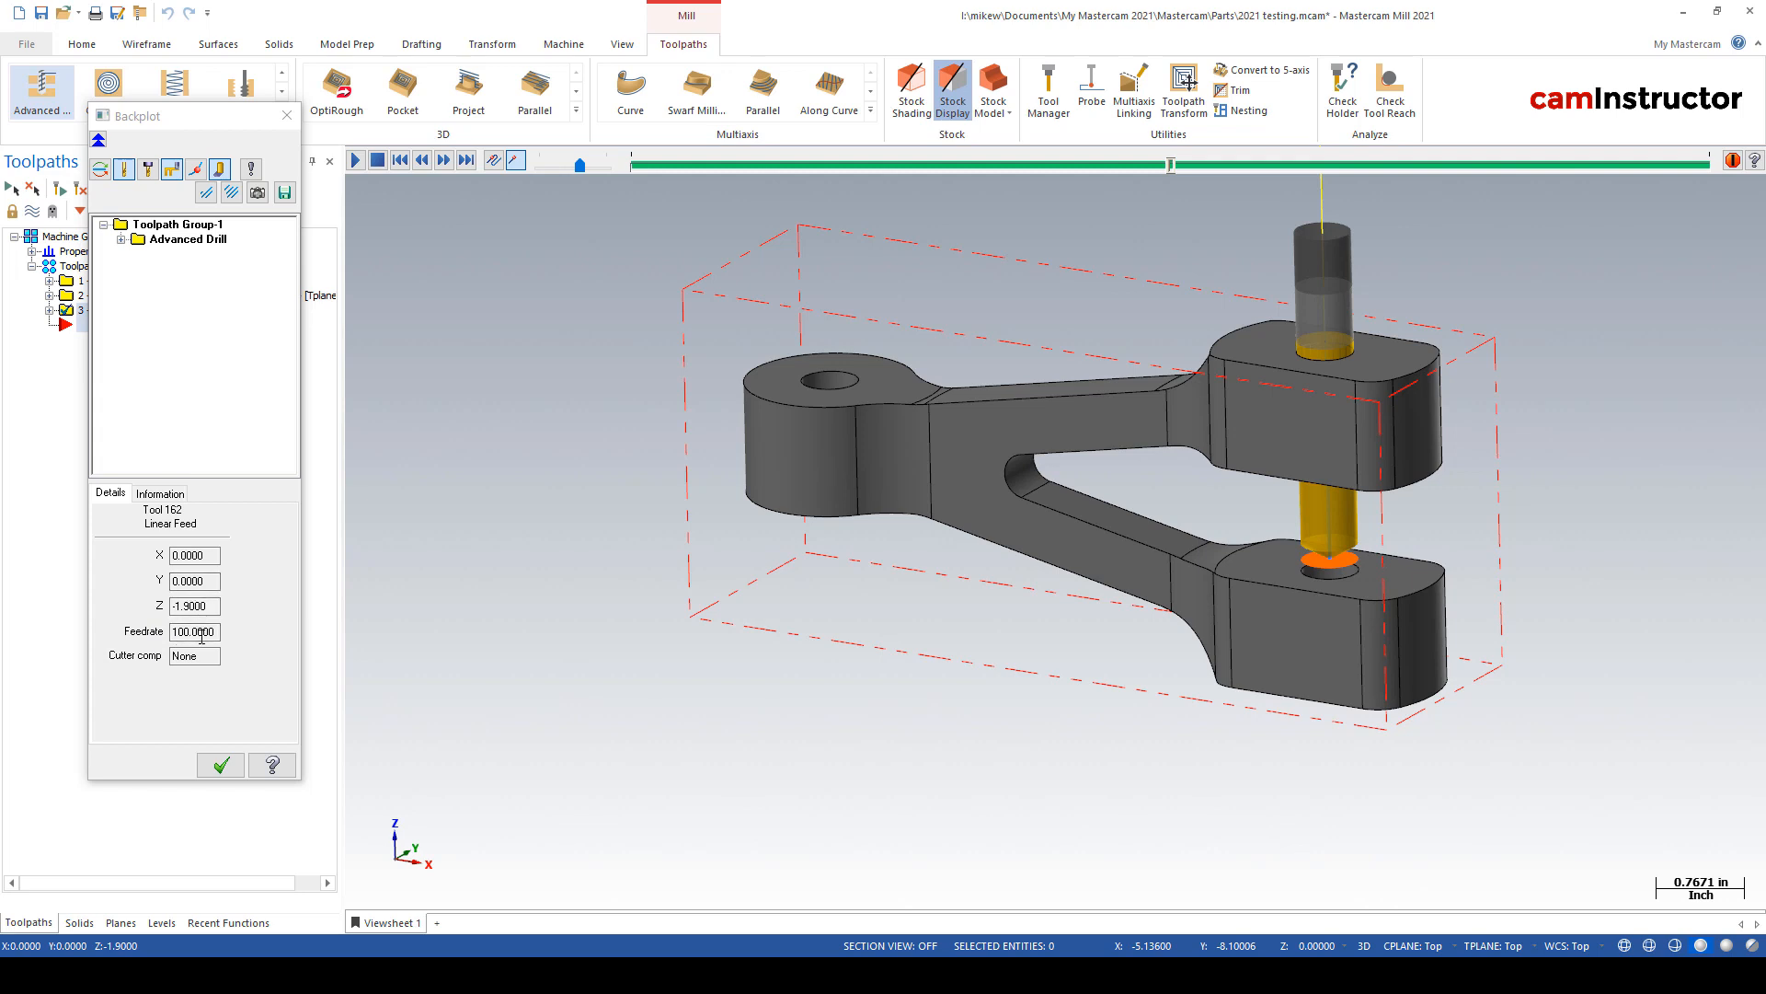
click(443, 159)
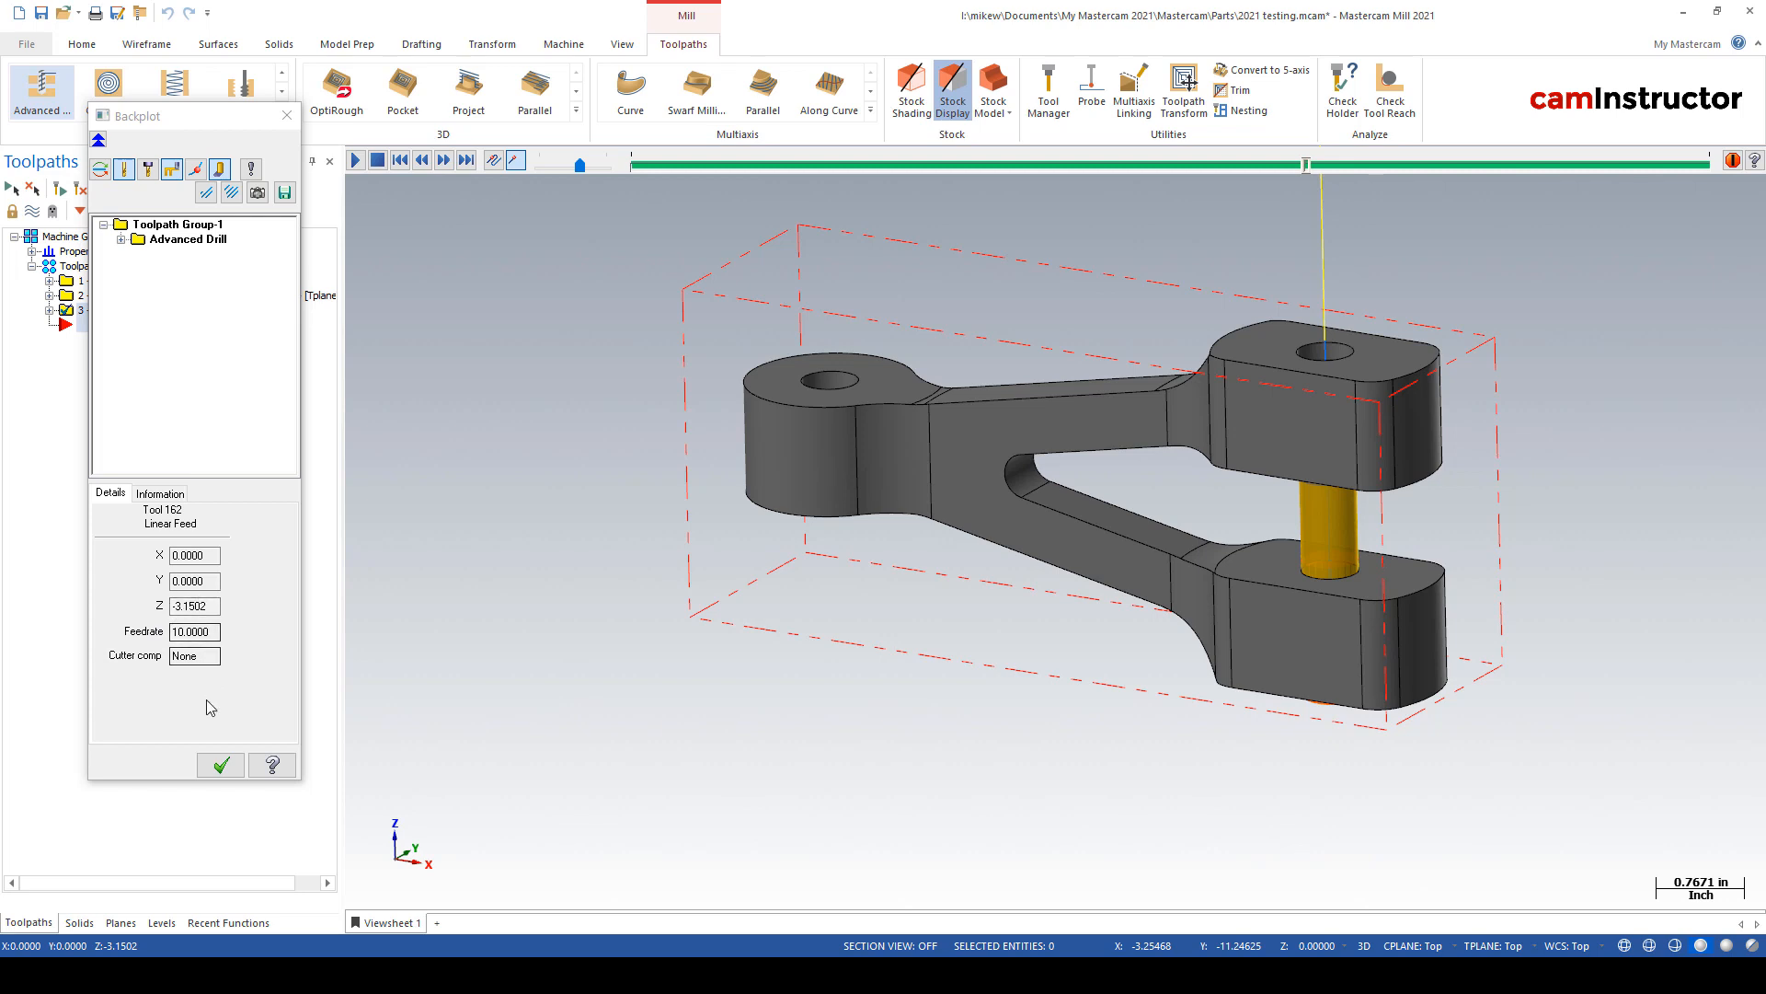
click(442, 160)
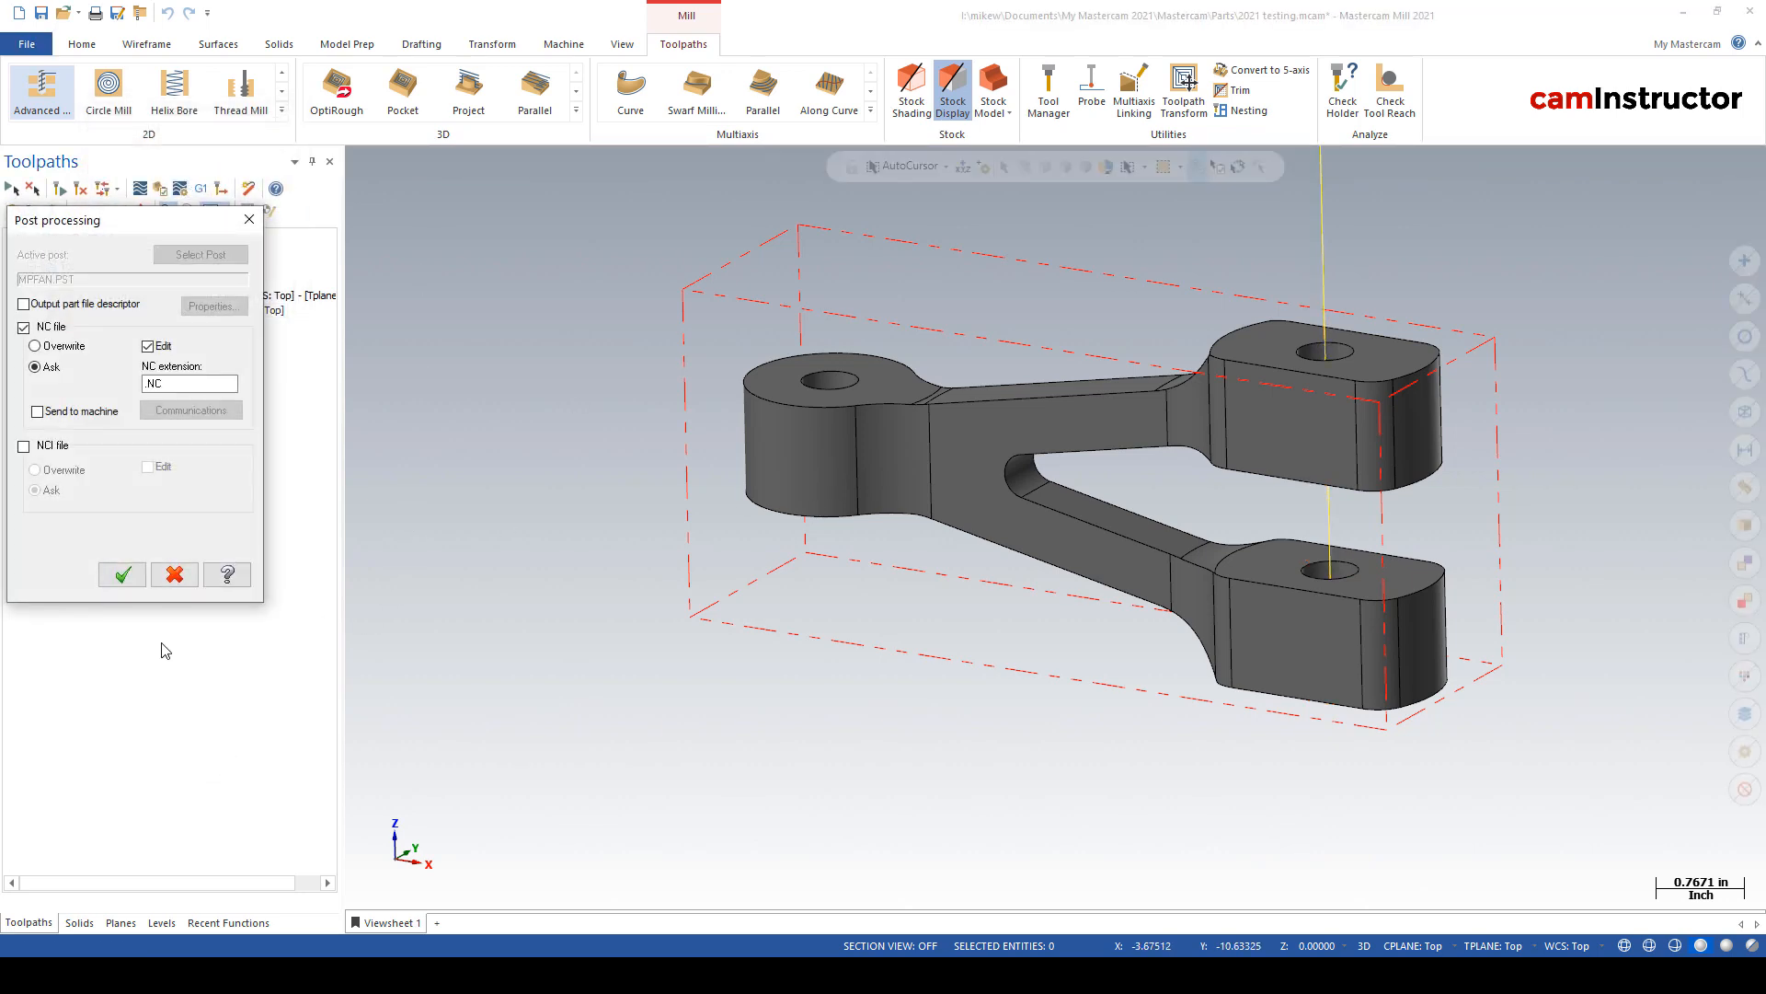
- Post all operations, not just the drill, and save the NC file as 2021 testing.NC
click(122, 574)
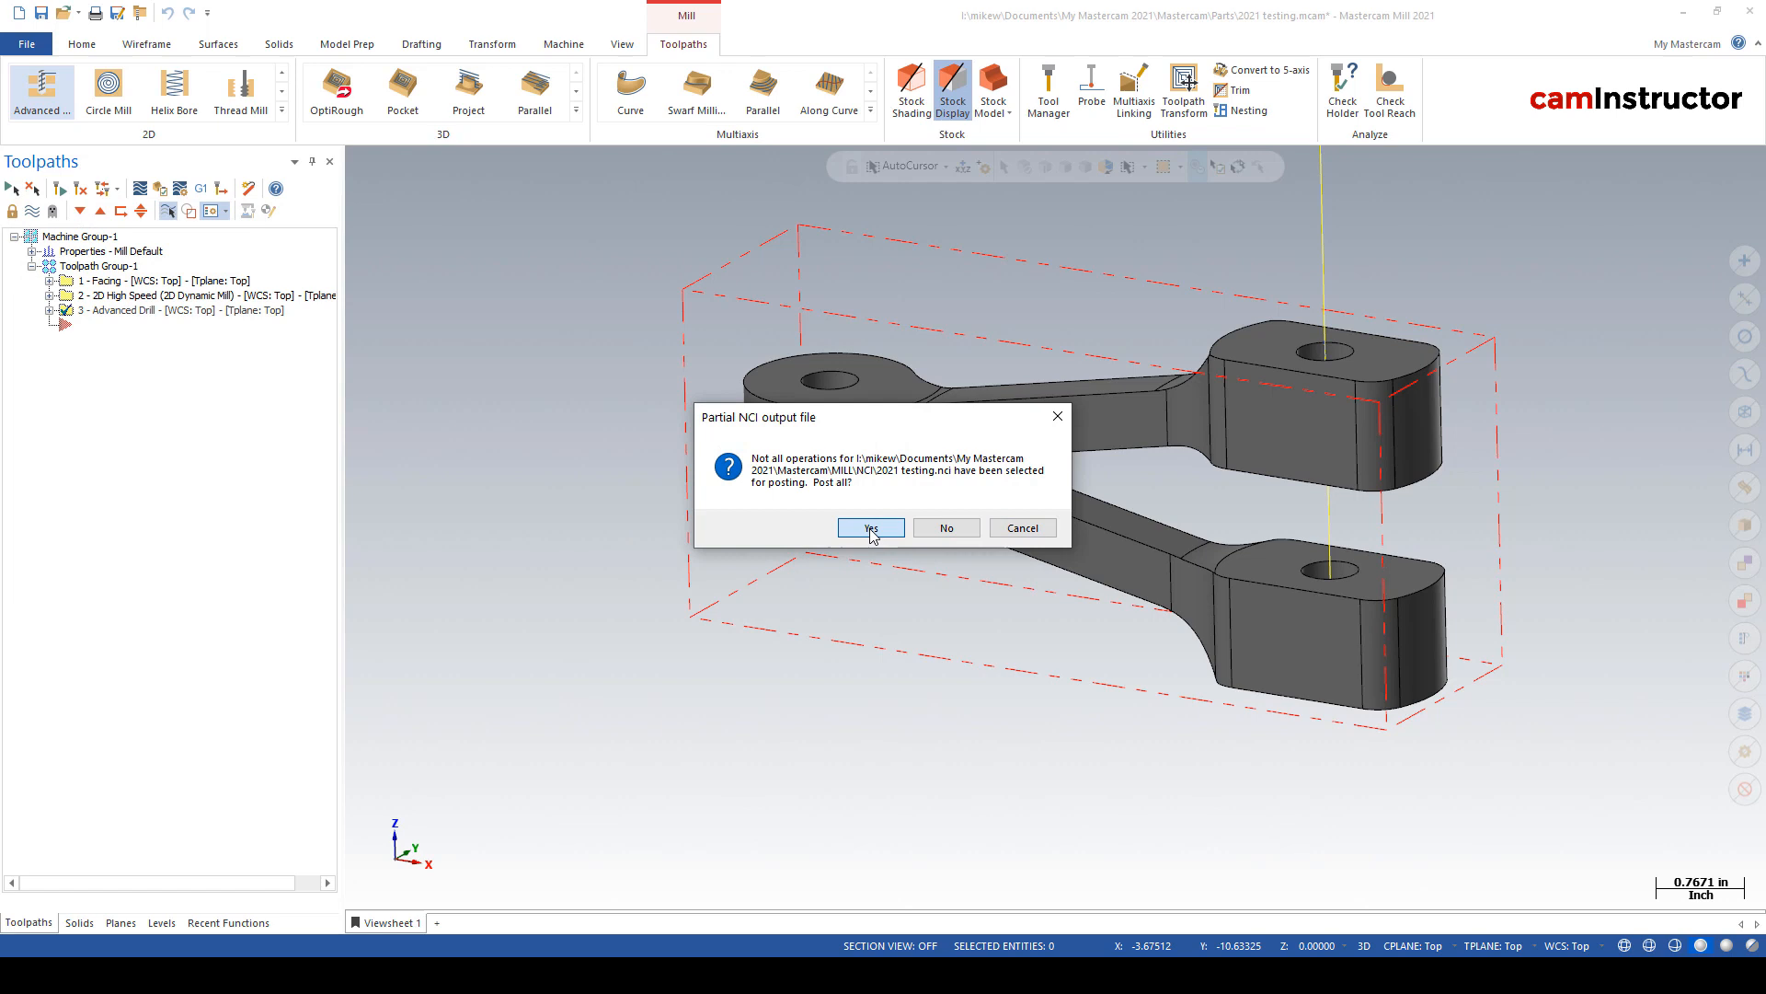
click(869, 528)
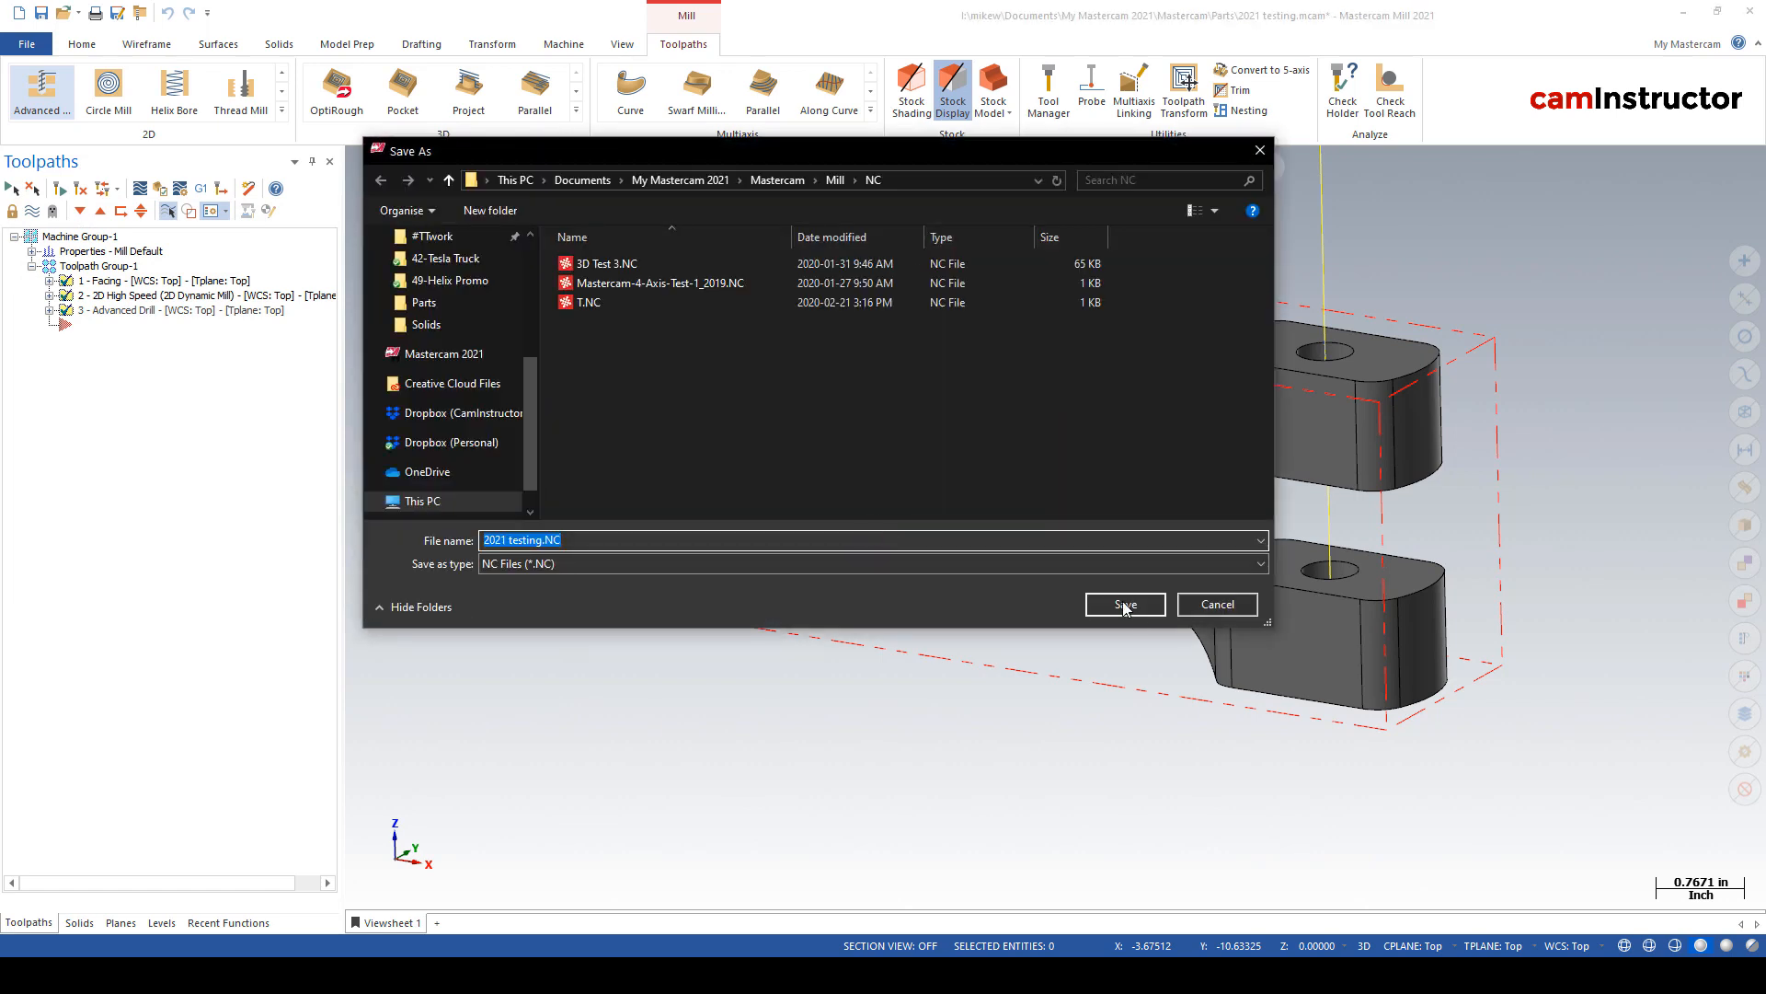
click(1123, 604)
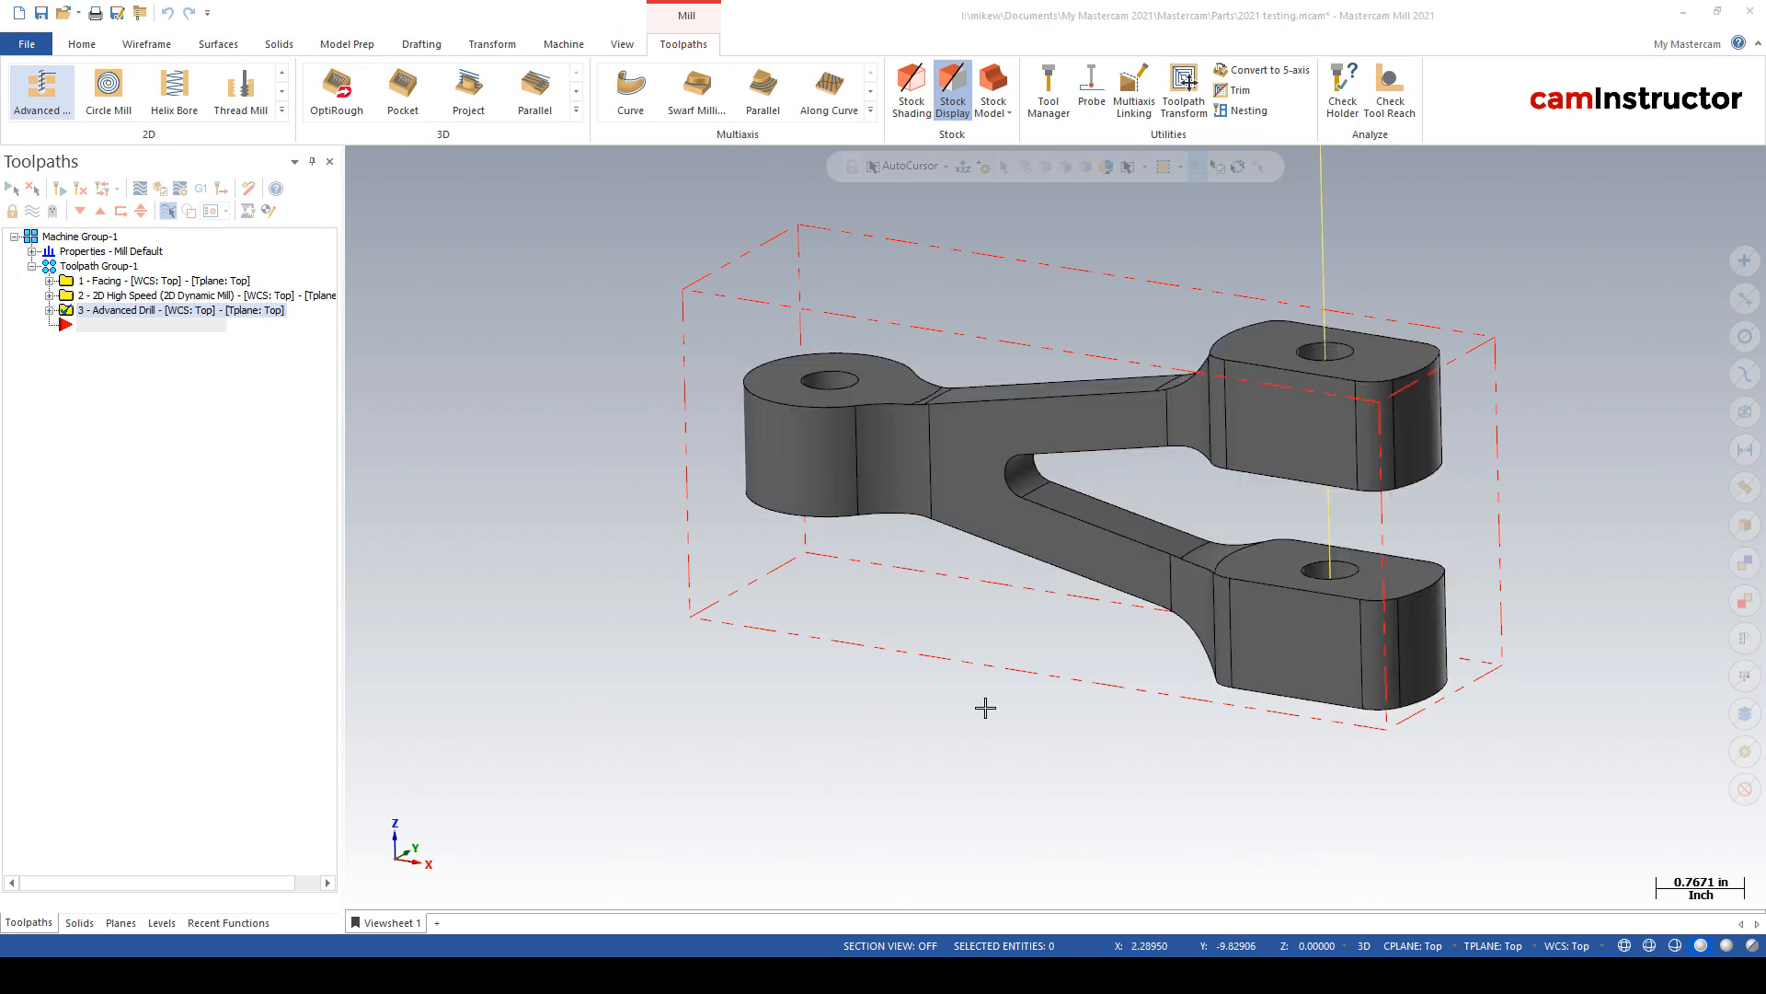
mouse_move(916, 716)
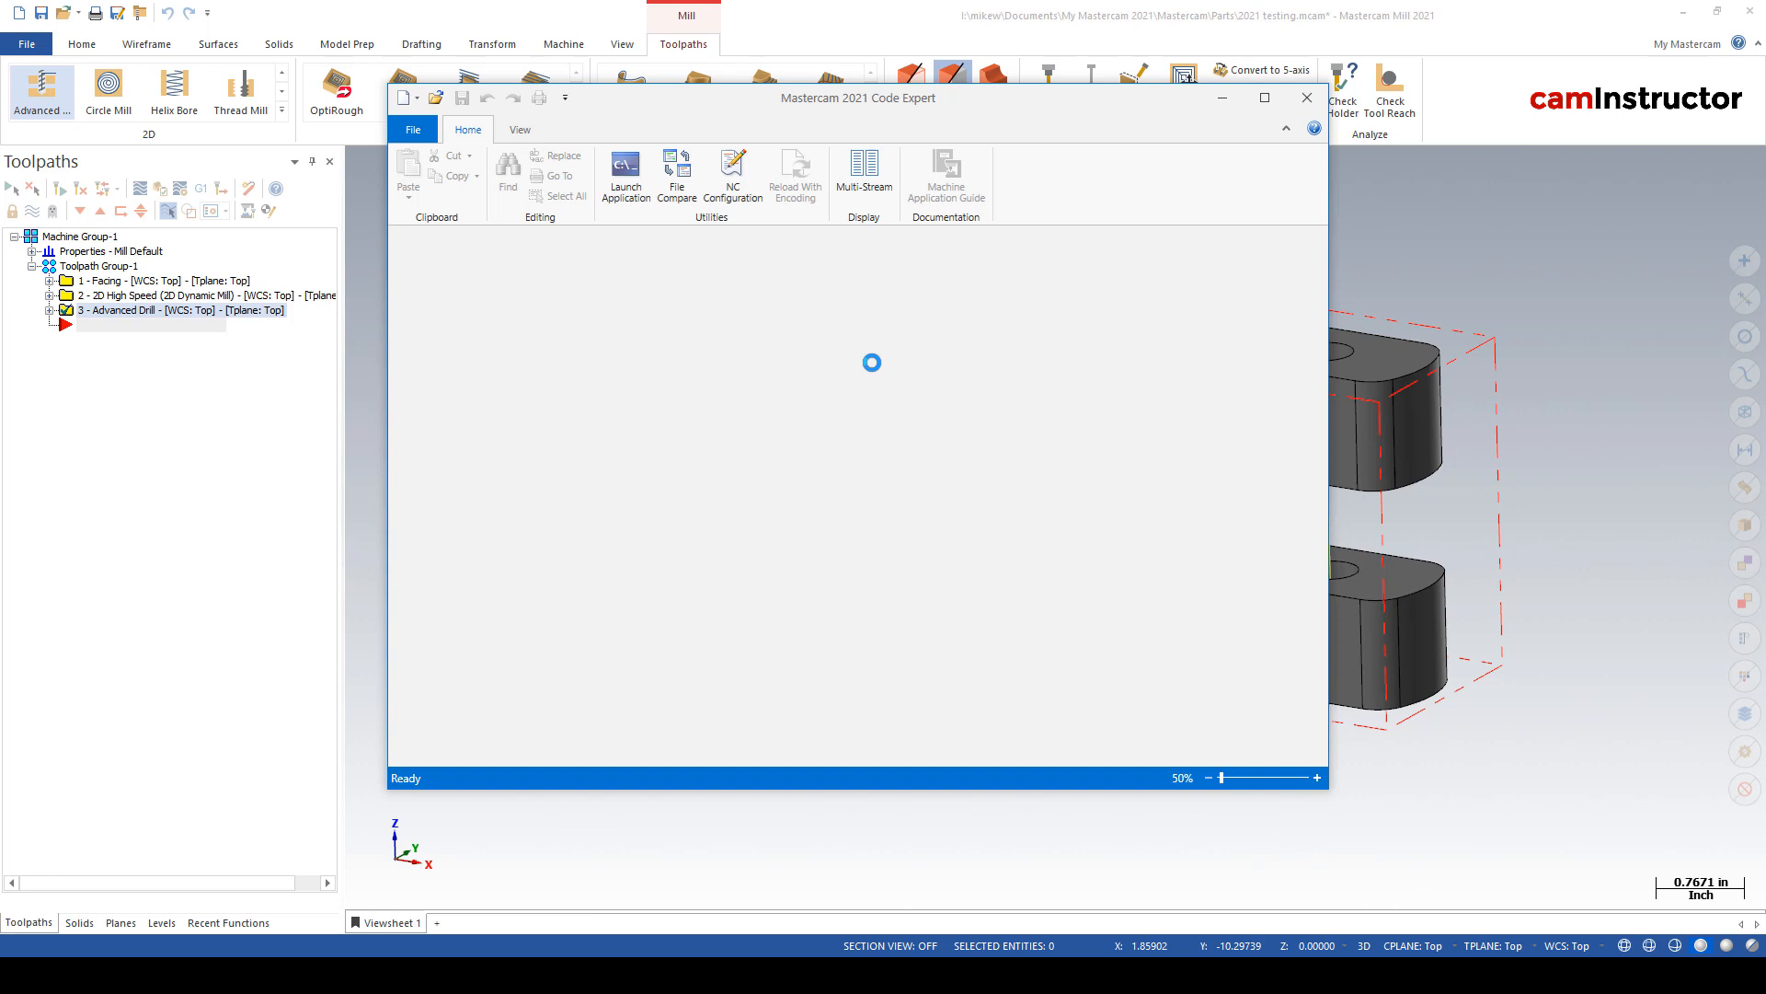
- Review the T162 drill blocks N7540–N7600 in Code Expert, then close the editor
click(626, 170)
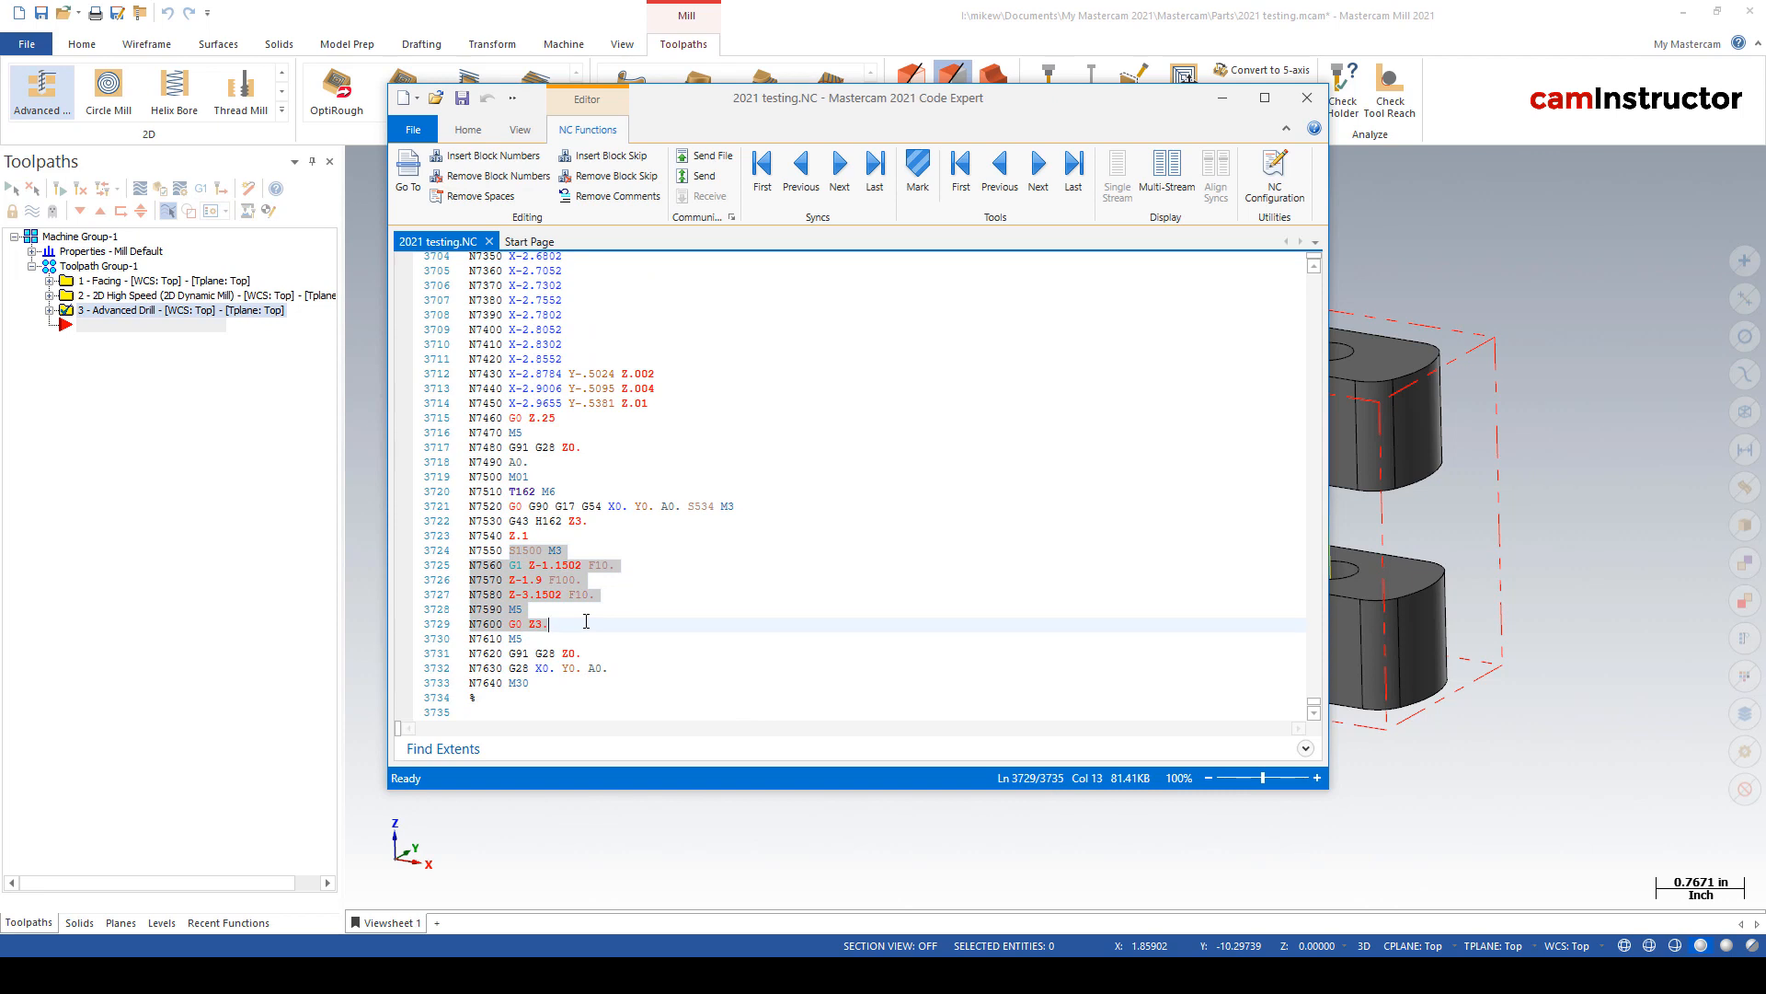
click(560, 593)
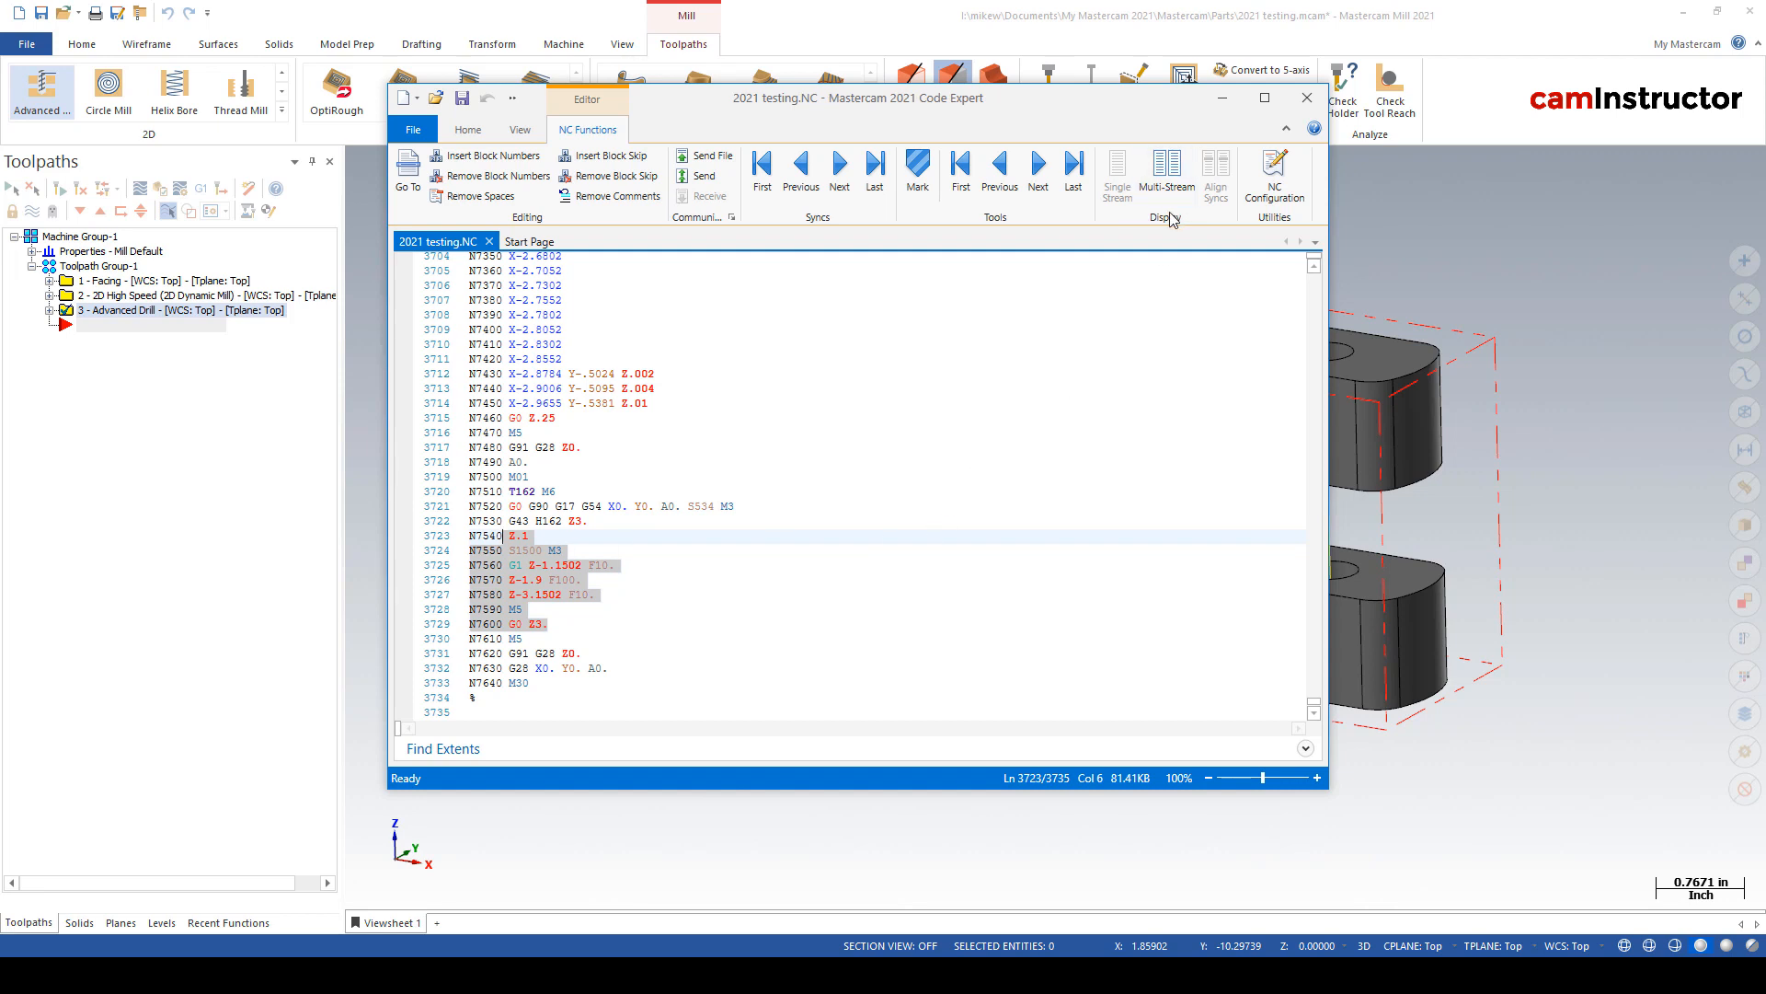
mouse_move(1228, 155)
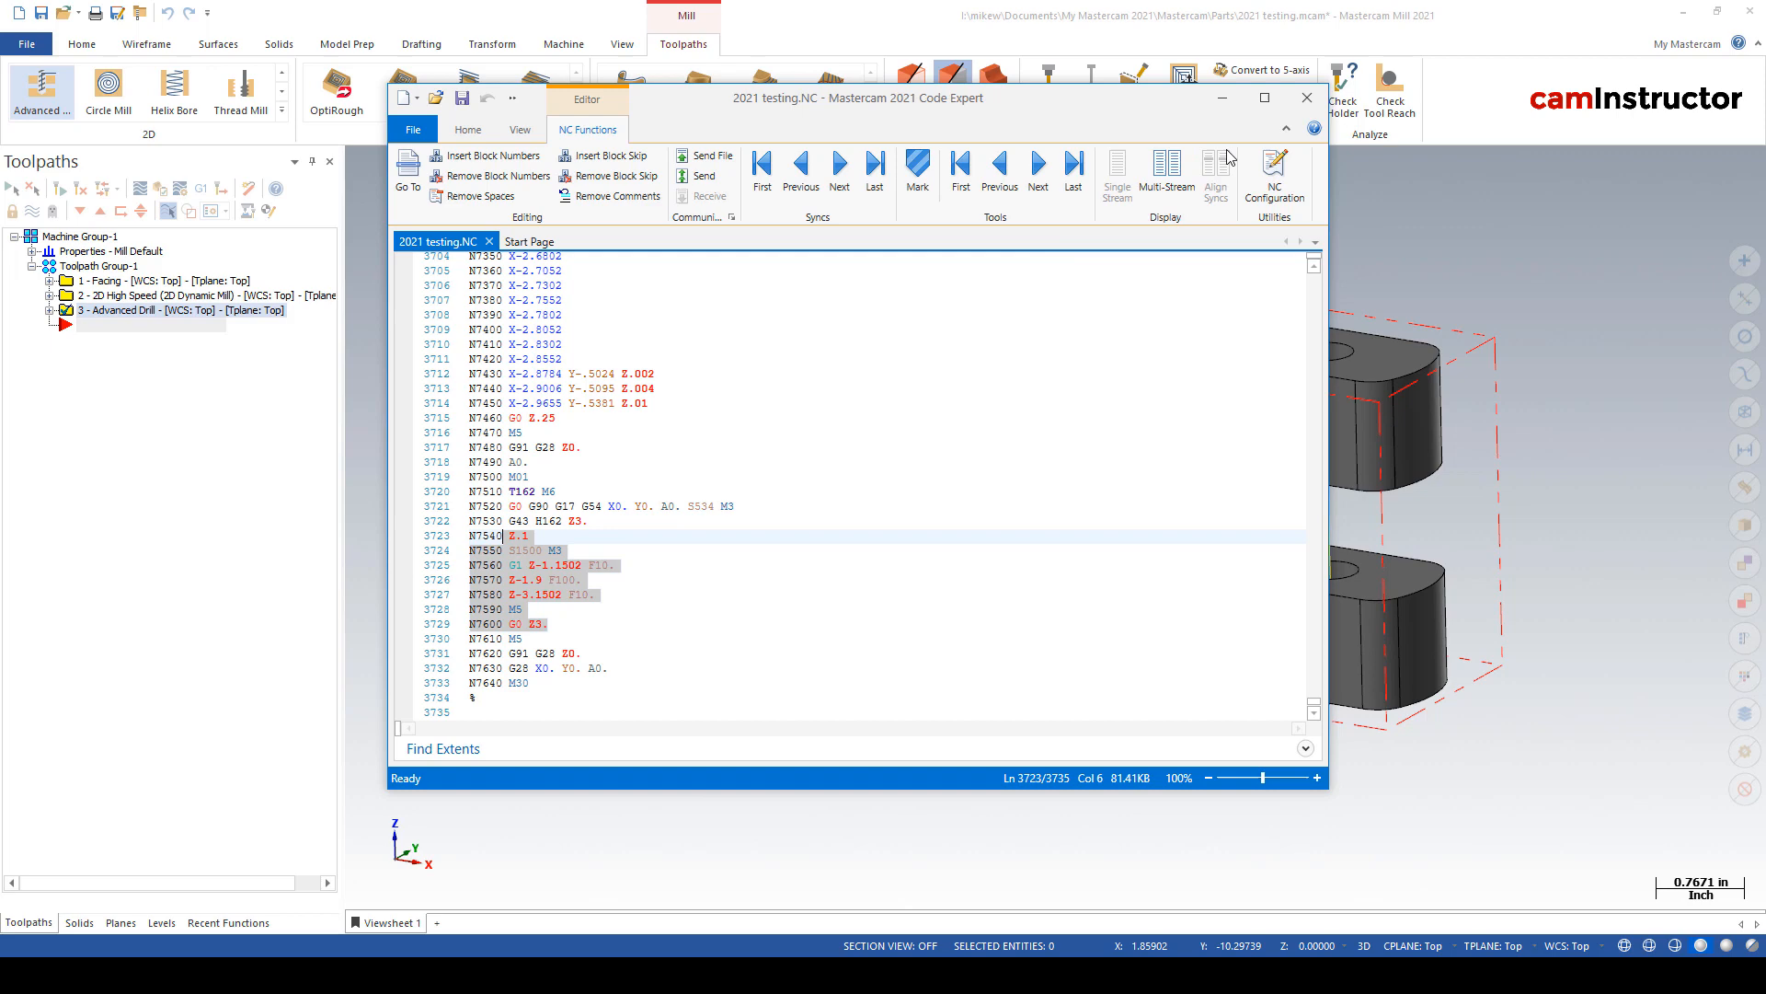
click(1305, 97)
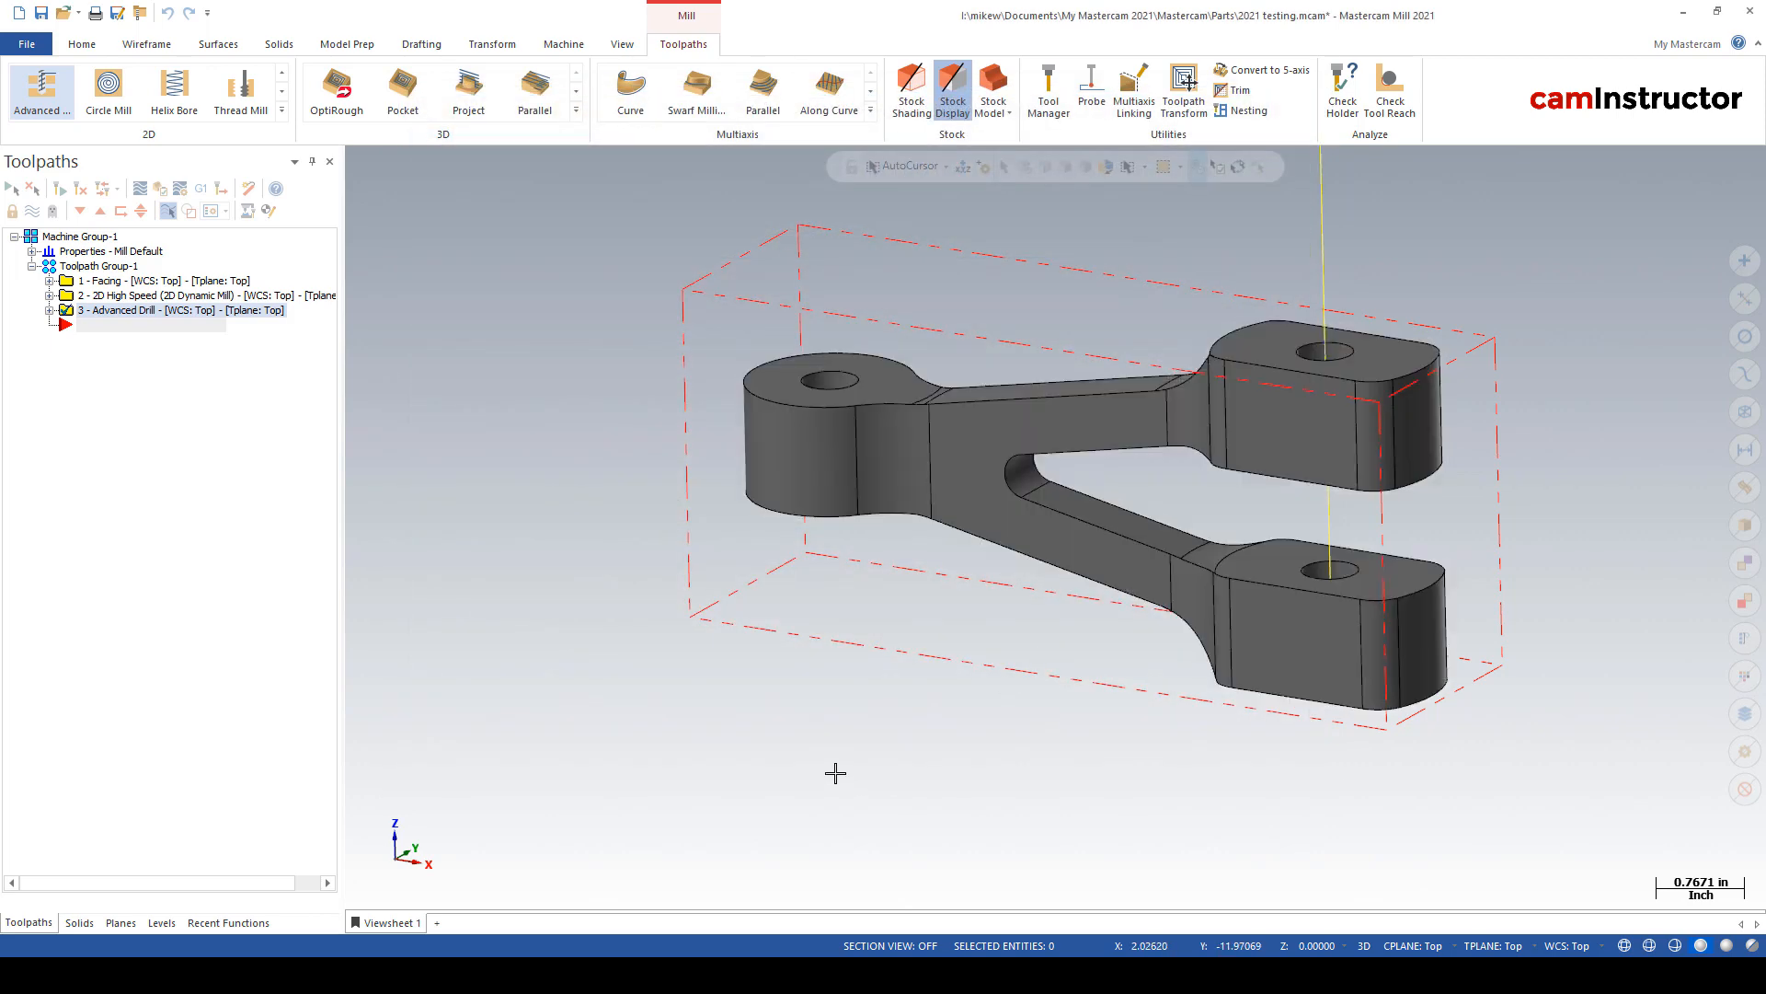
mouse_move(722, 598)
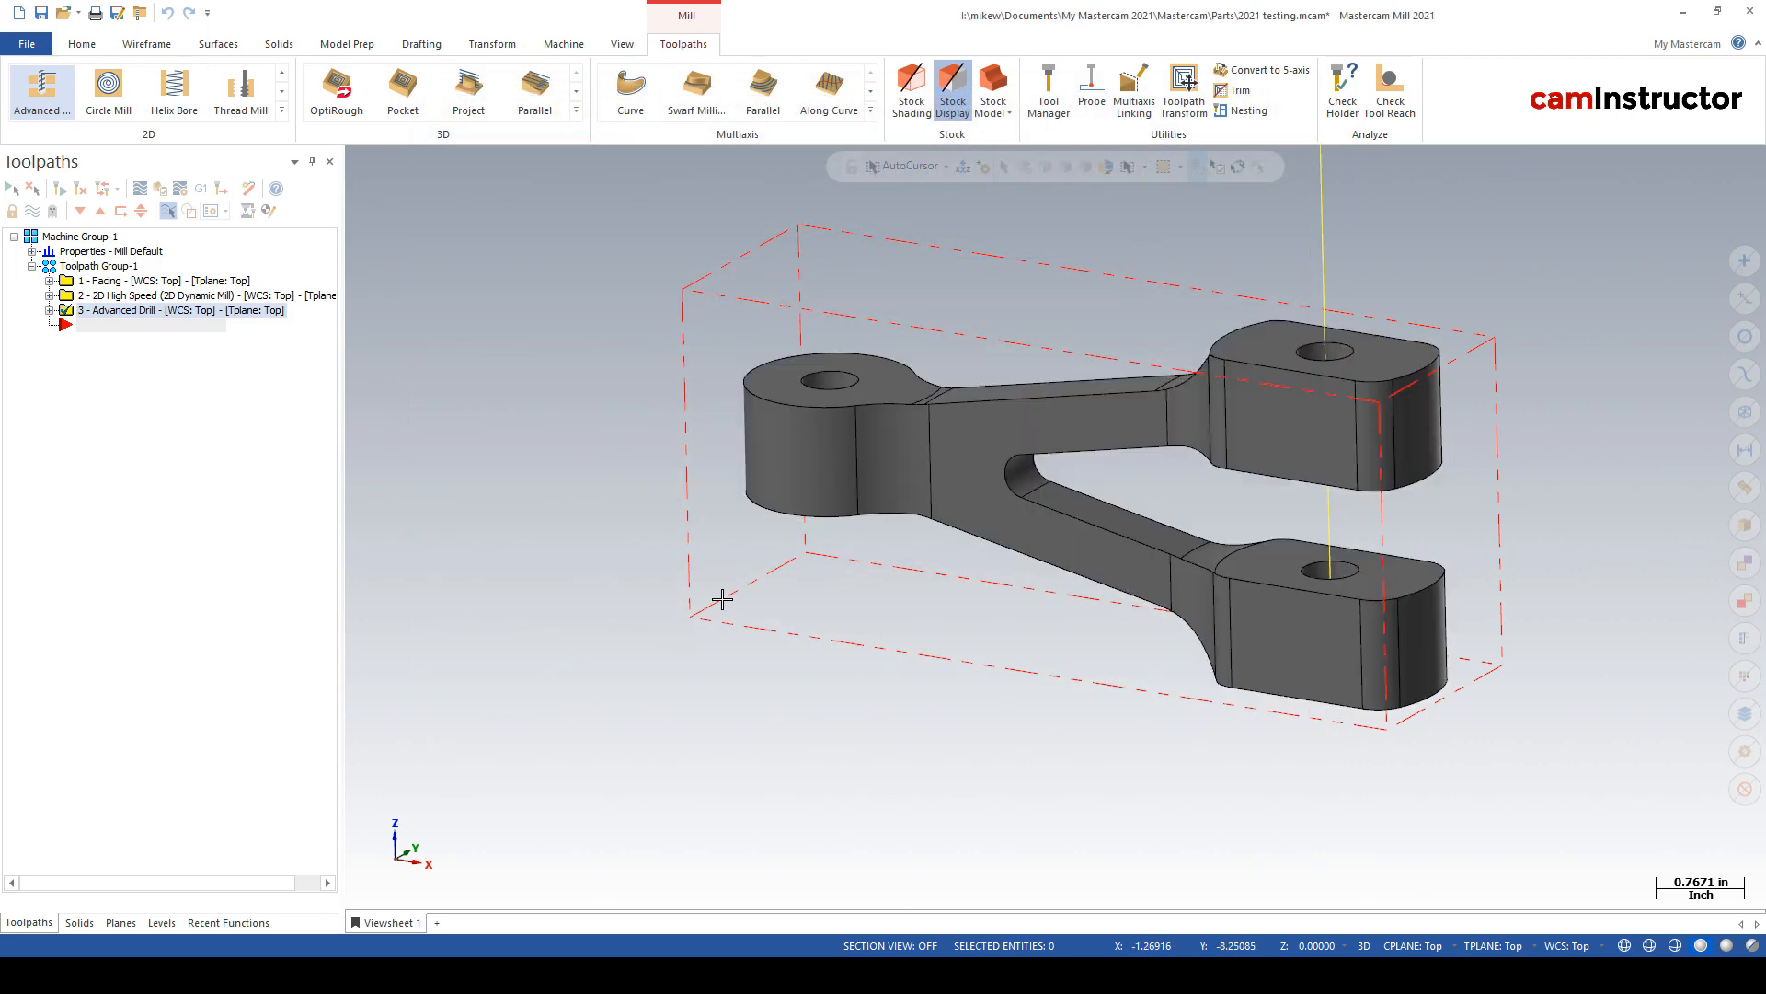
mouse_move(588, 528)
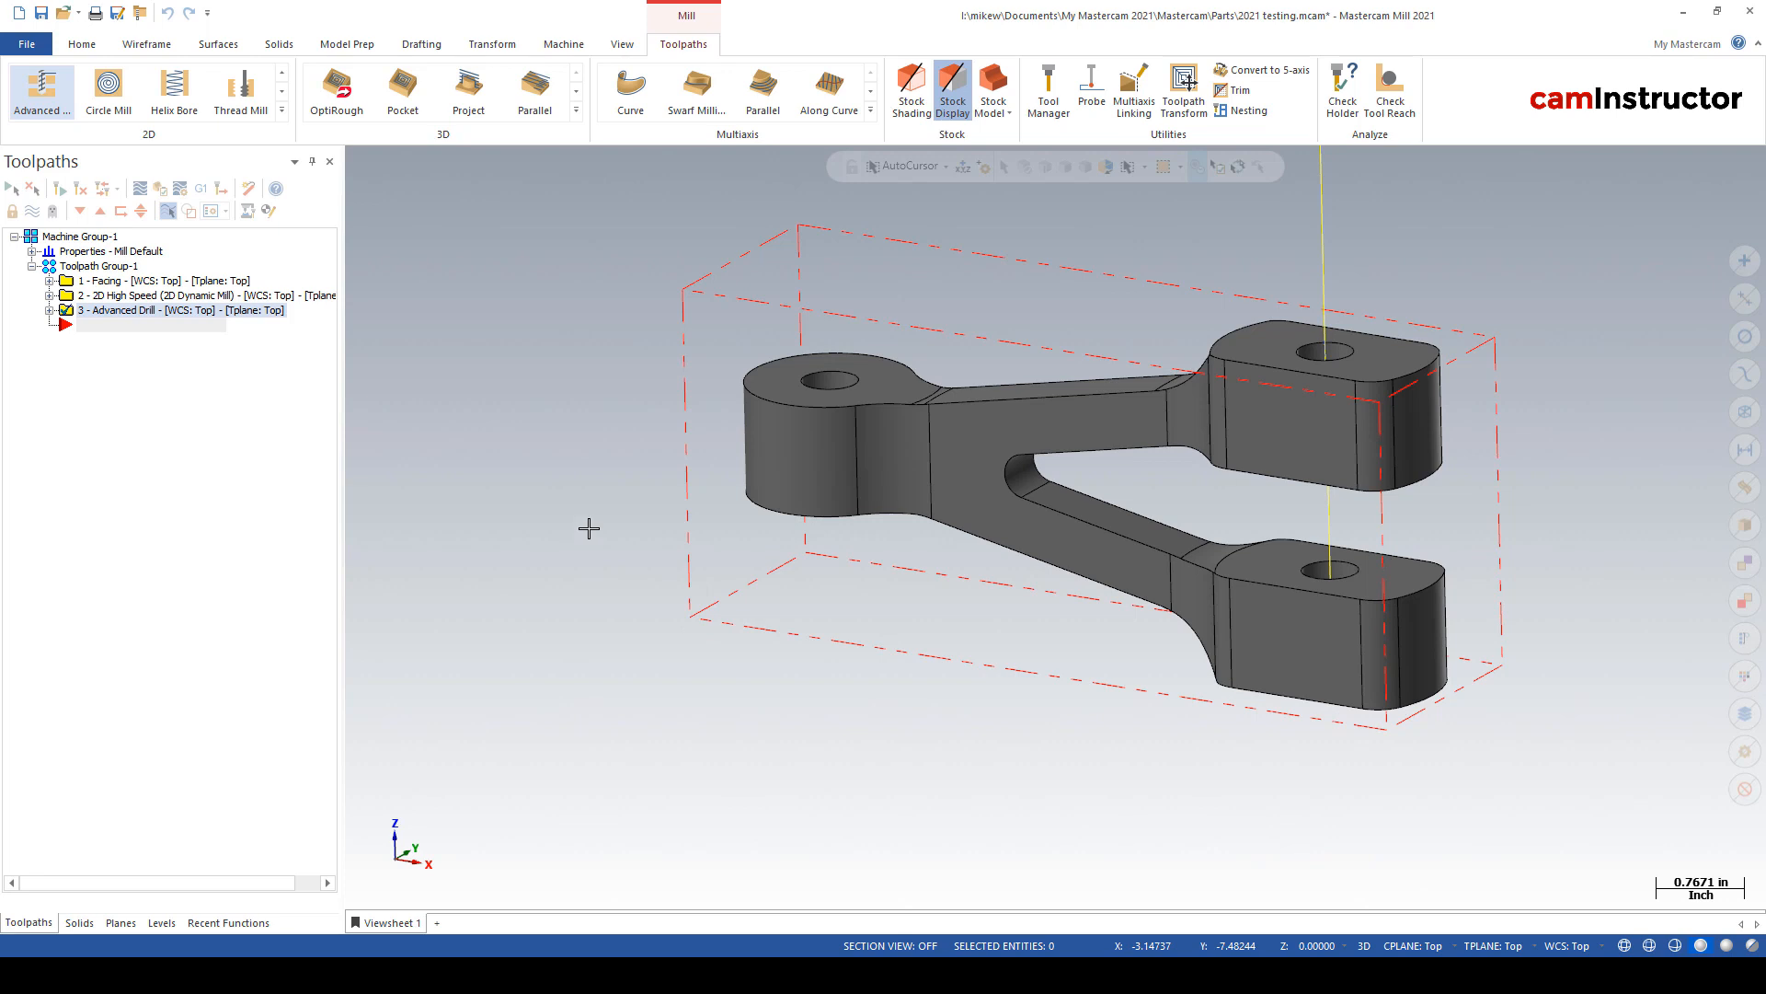
mouse_move(488, 430)
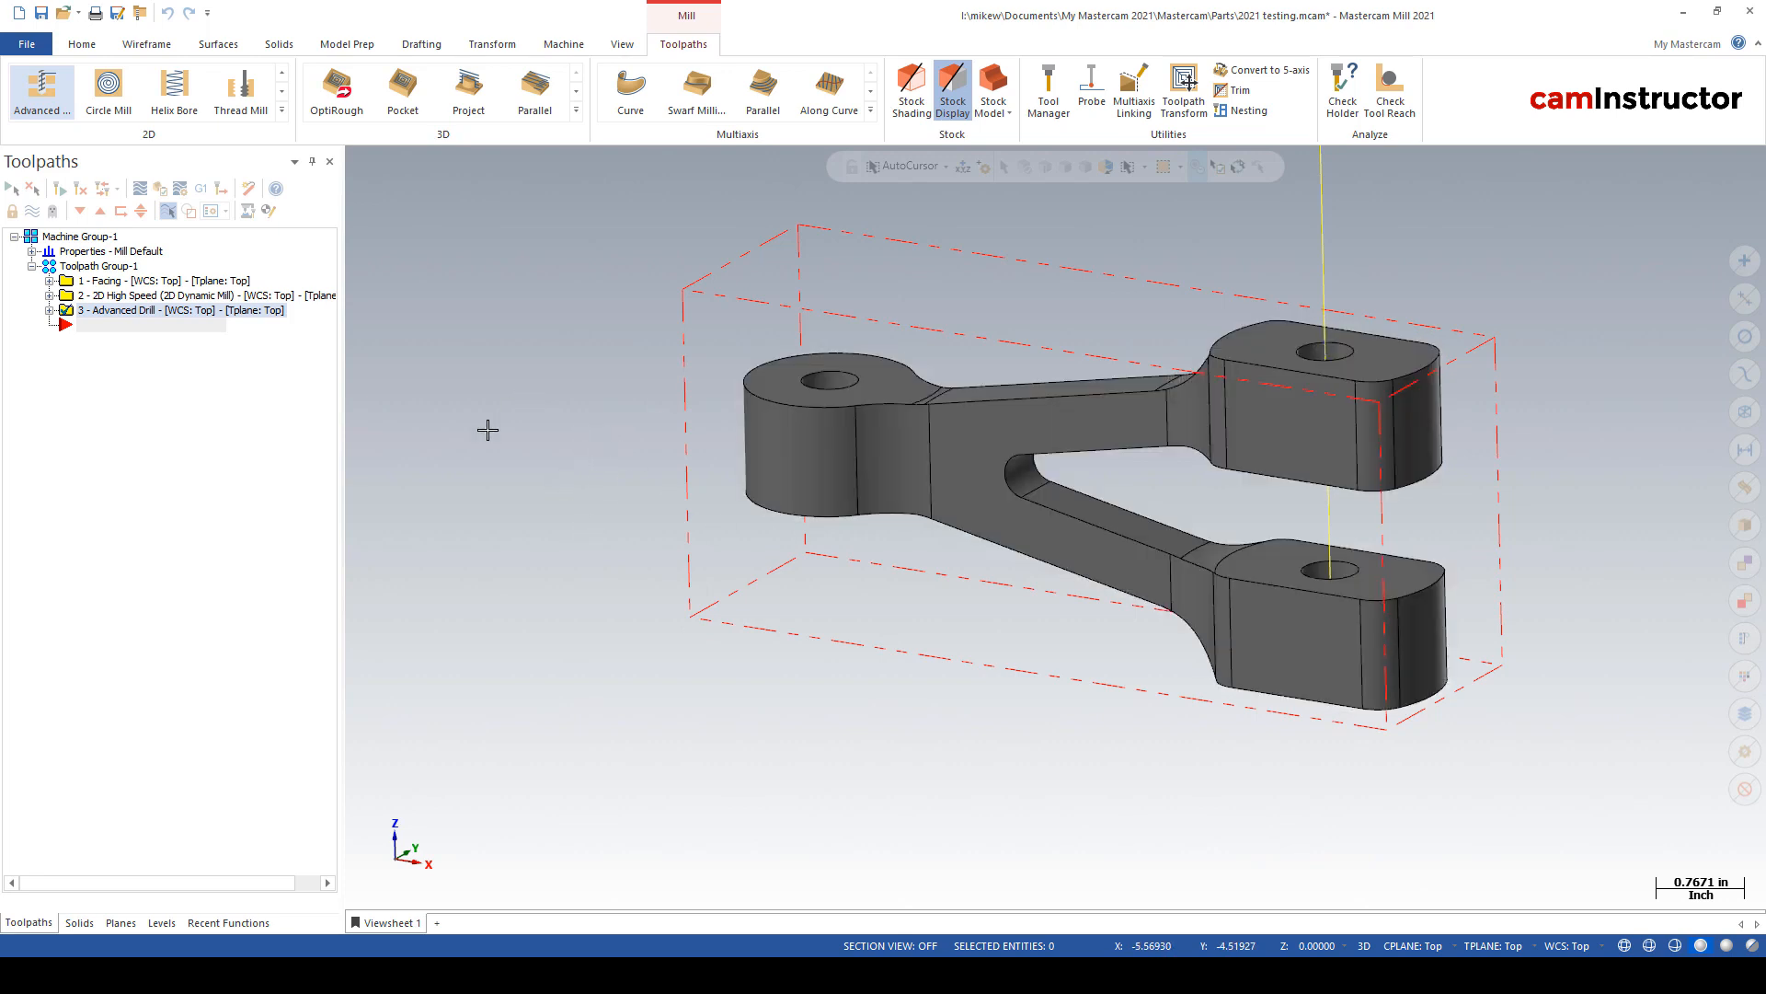
- Show the Levels manager listing Bracket, Plate and Nothing
click(161, 921)
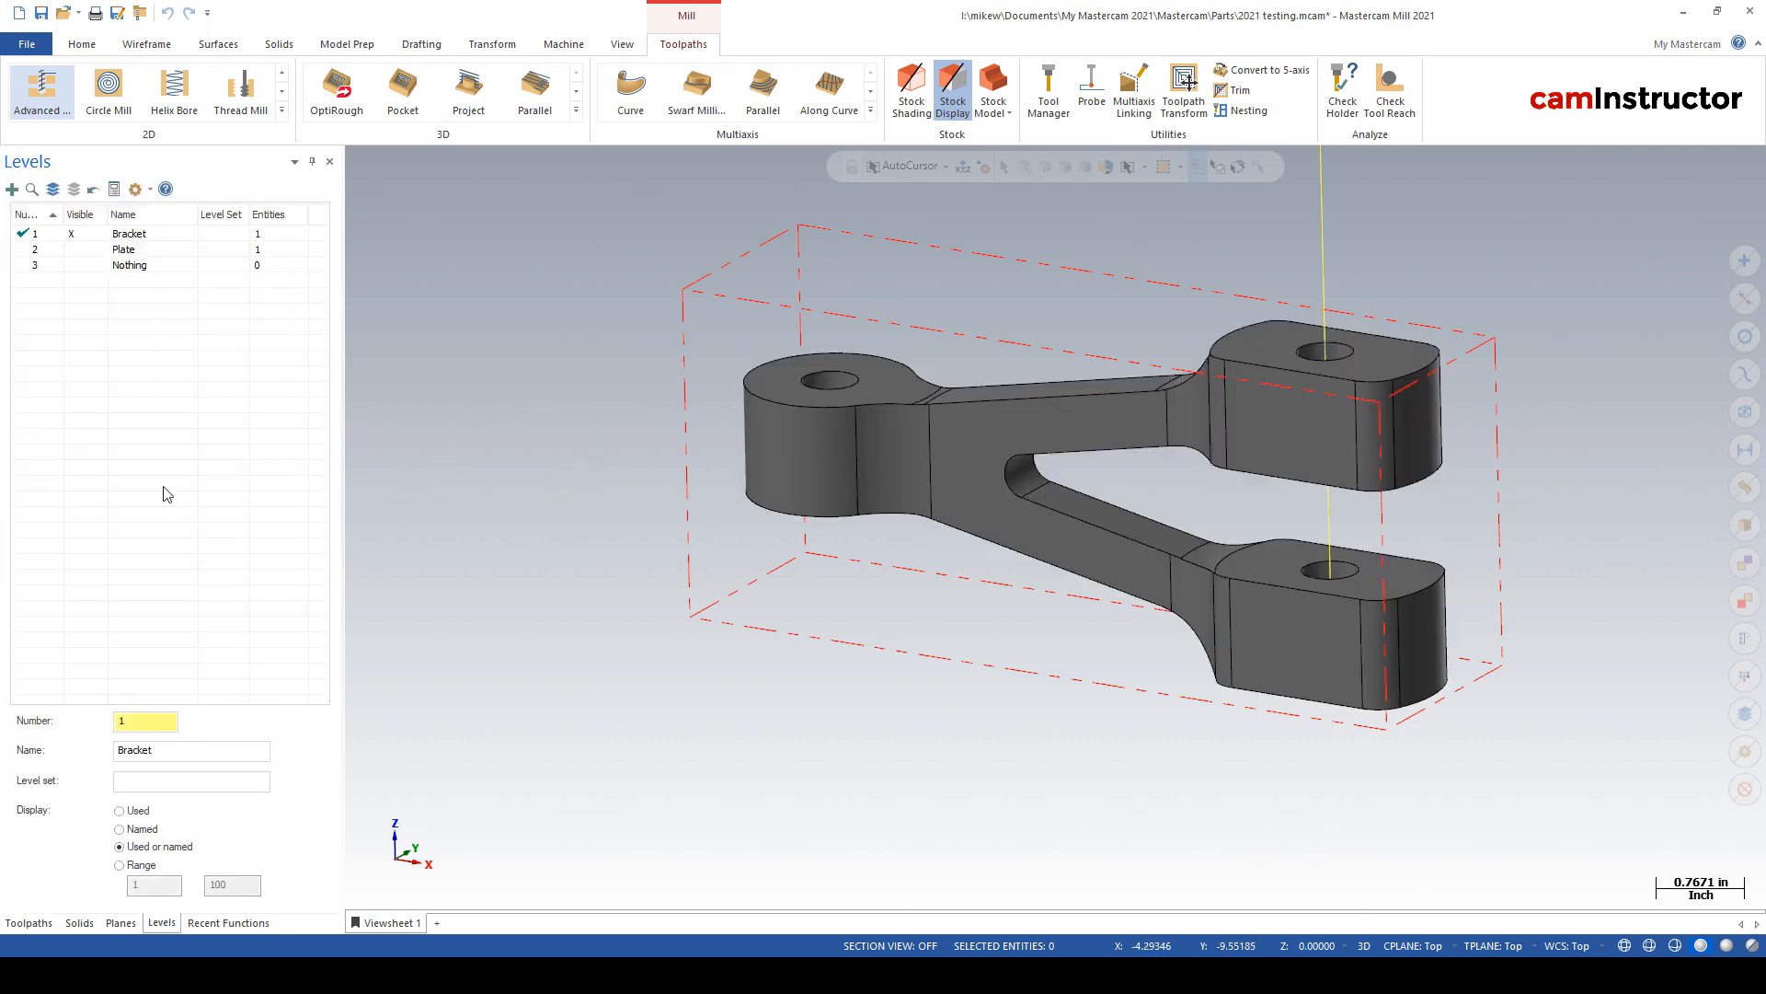
- Make level 2 Plate the active visible level, hiding the bracket
click(124, 249)
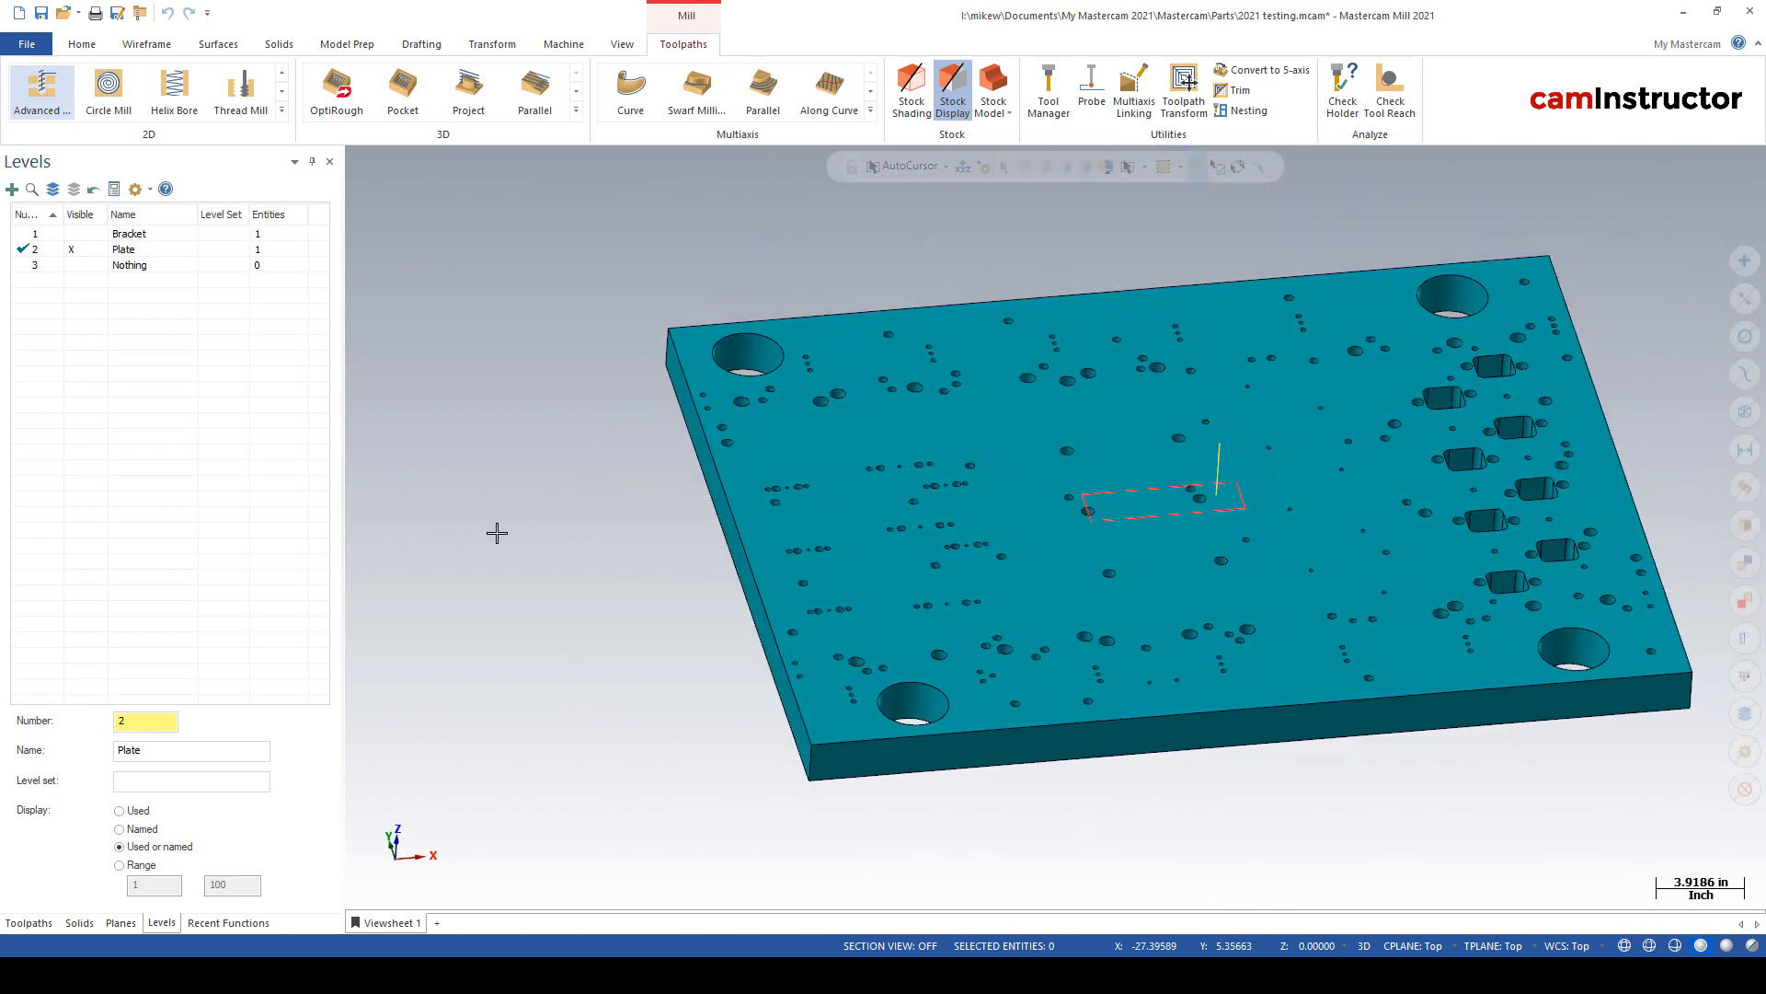
scroll(up, 3)
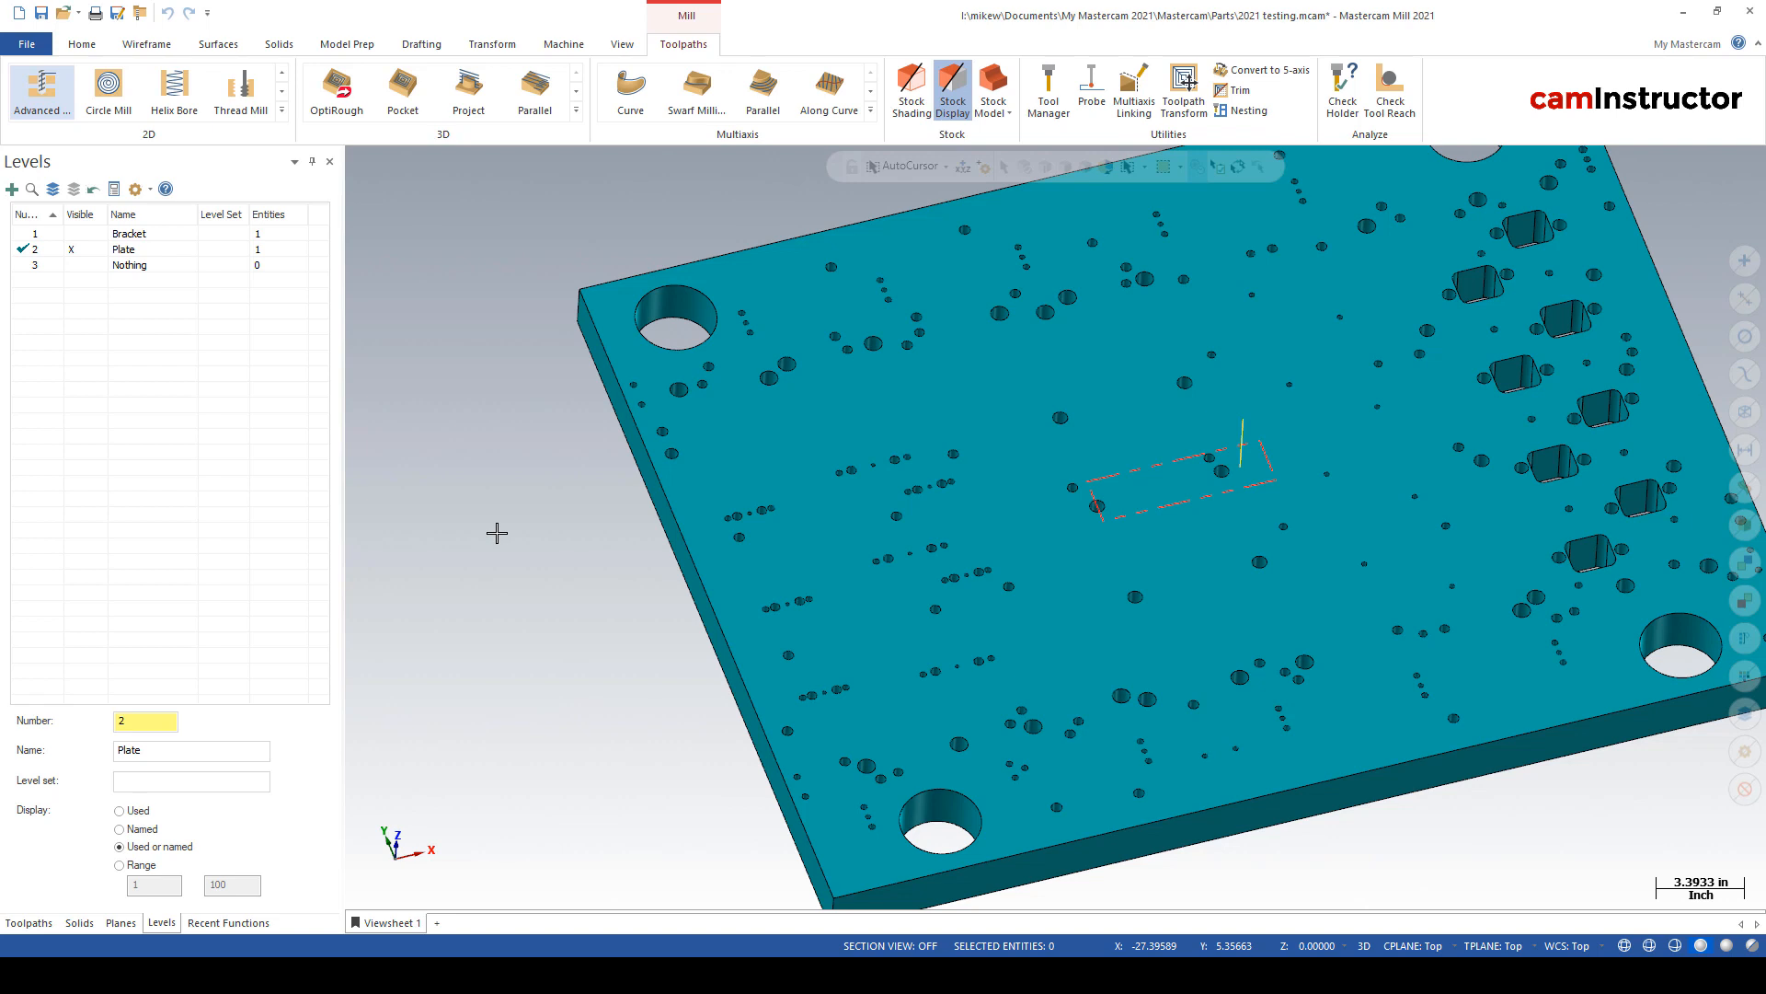
mouse_move(433, 480)
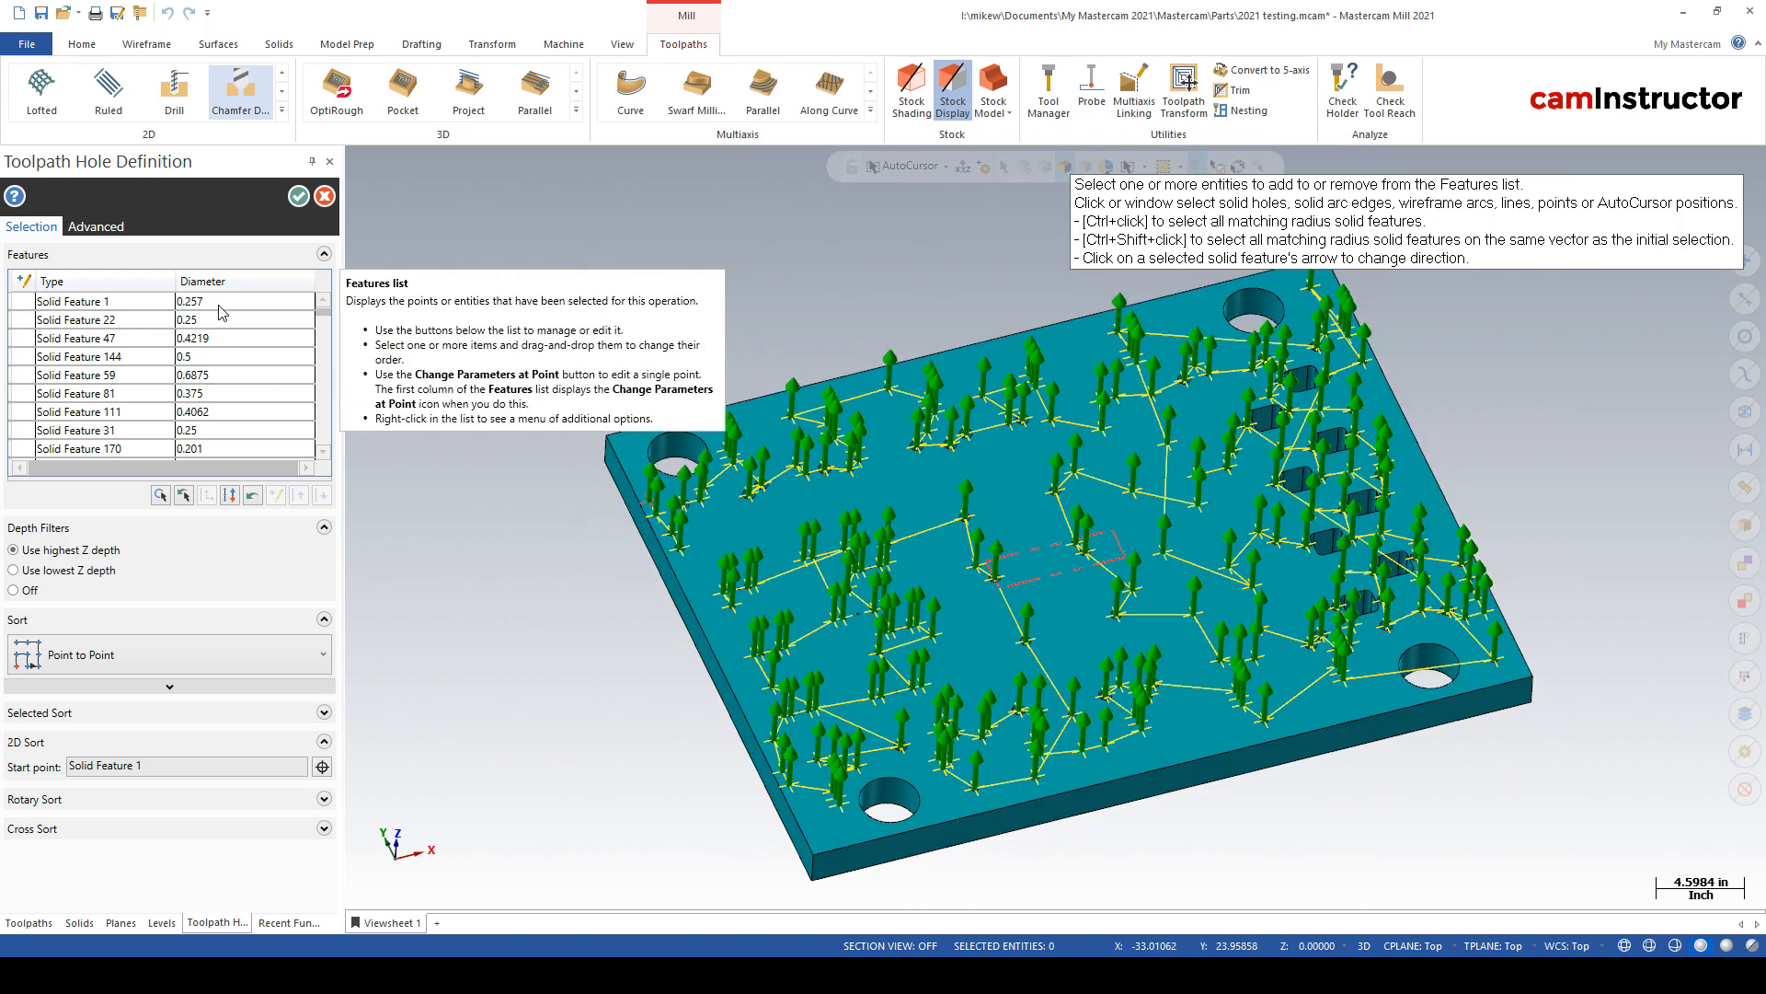
mouse_move(215, 343)
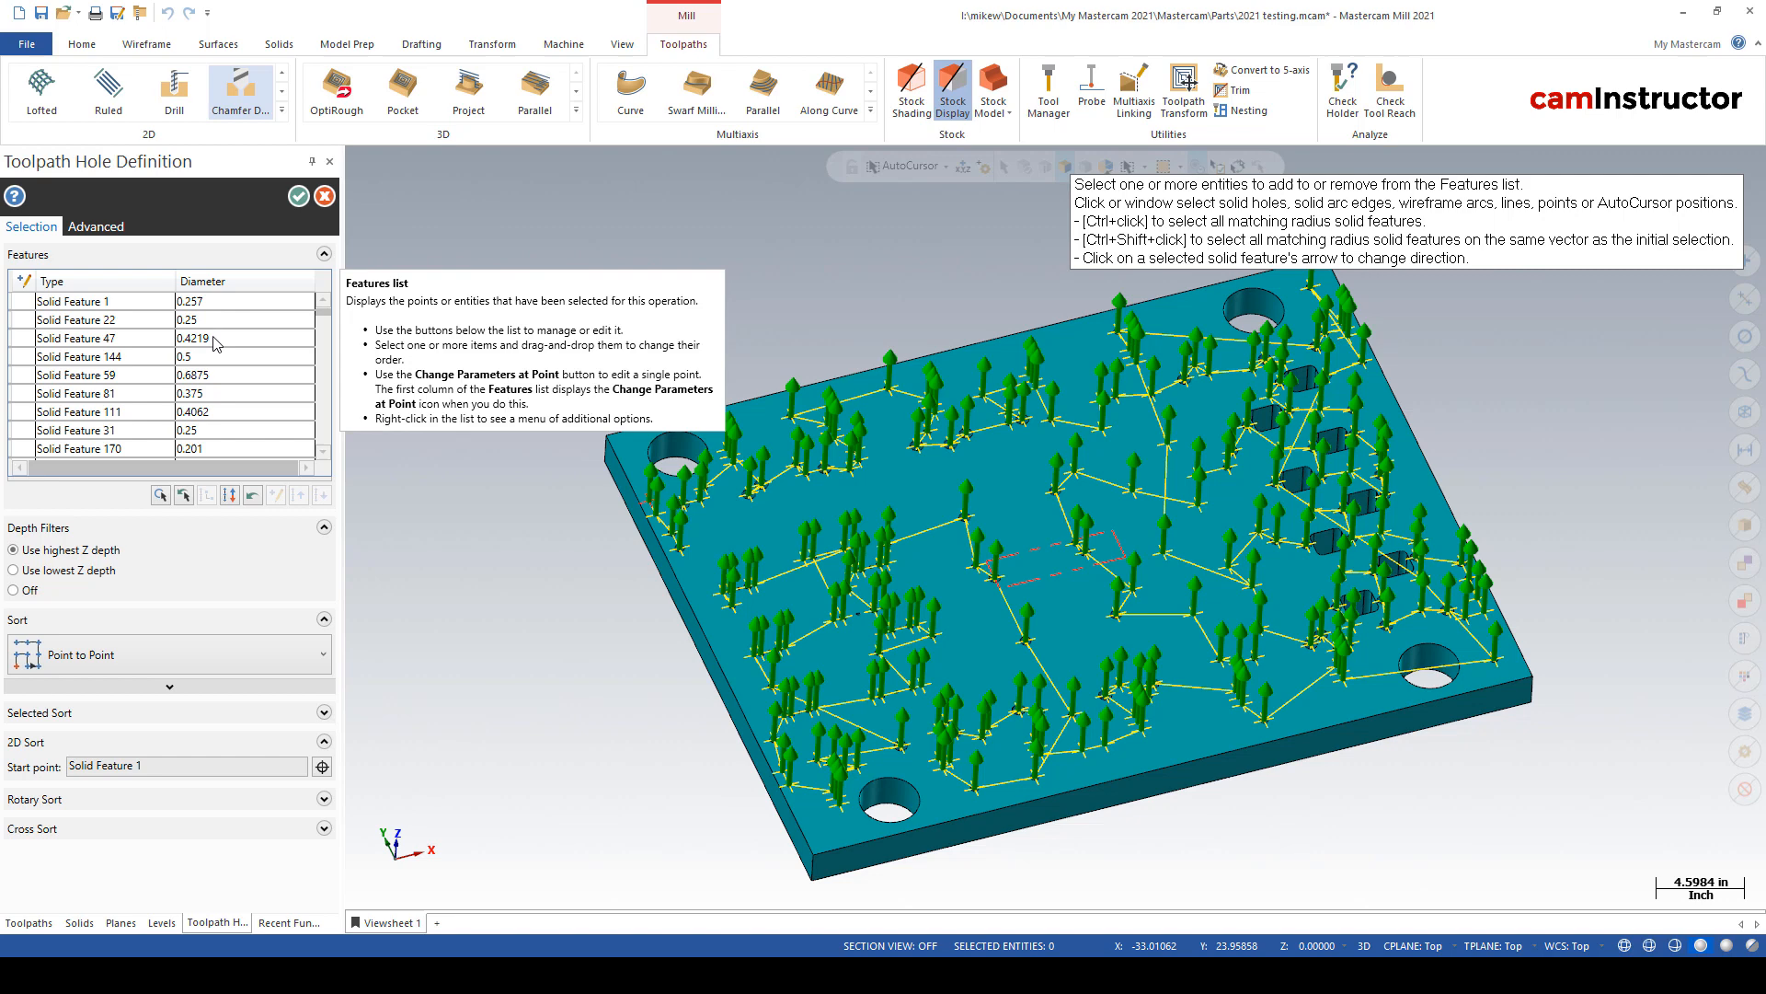
mouse_move(222, 380)
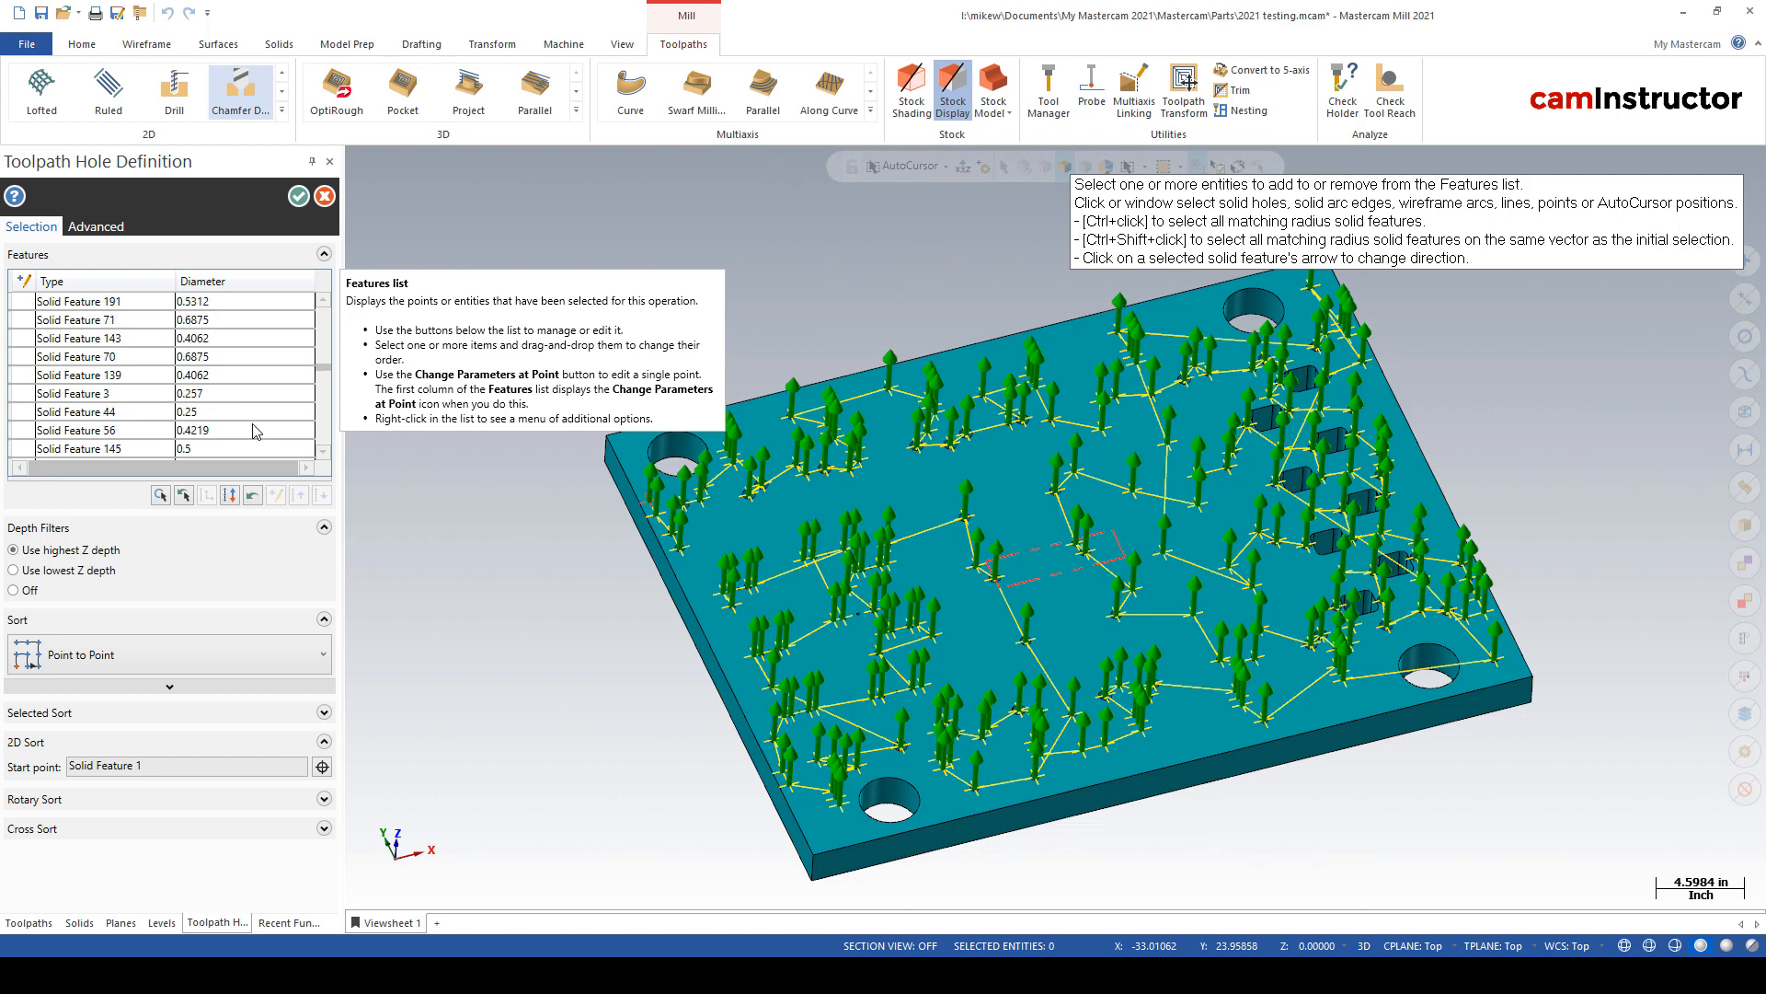
- Inspect one of the plate's selected solid hole features for the chamfer drill
click(298, 196)
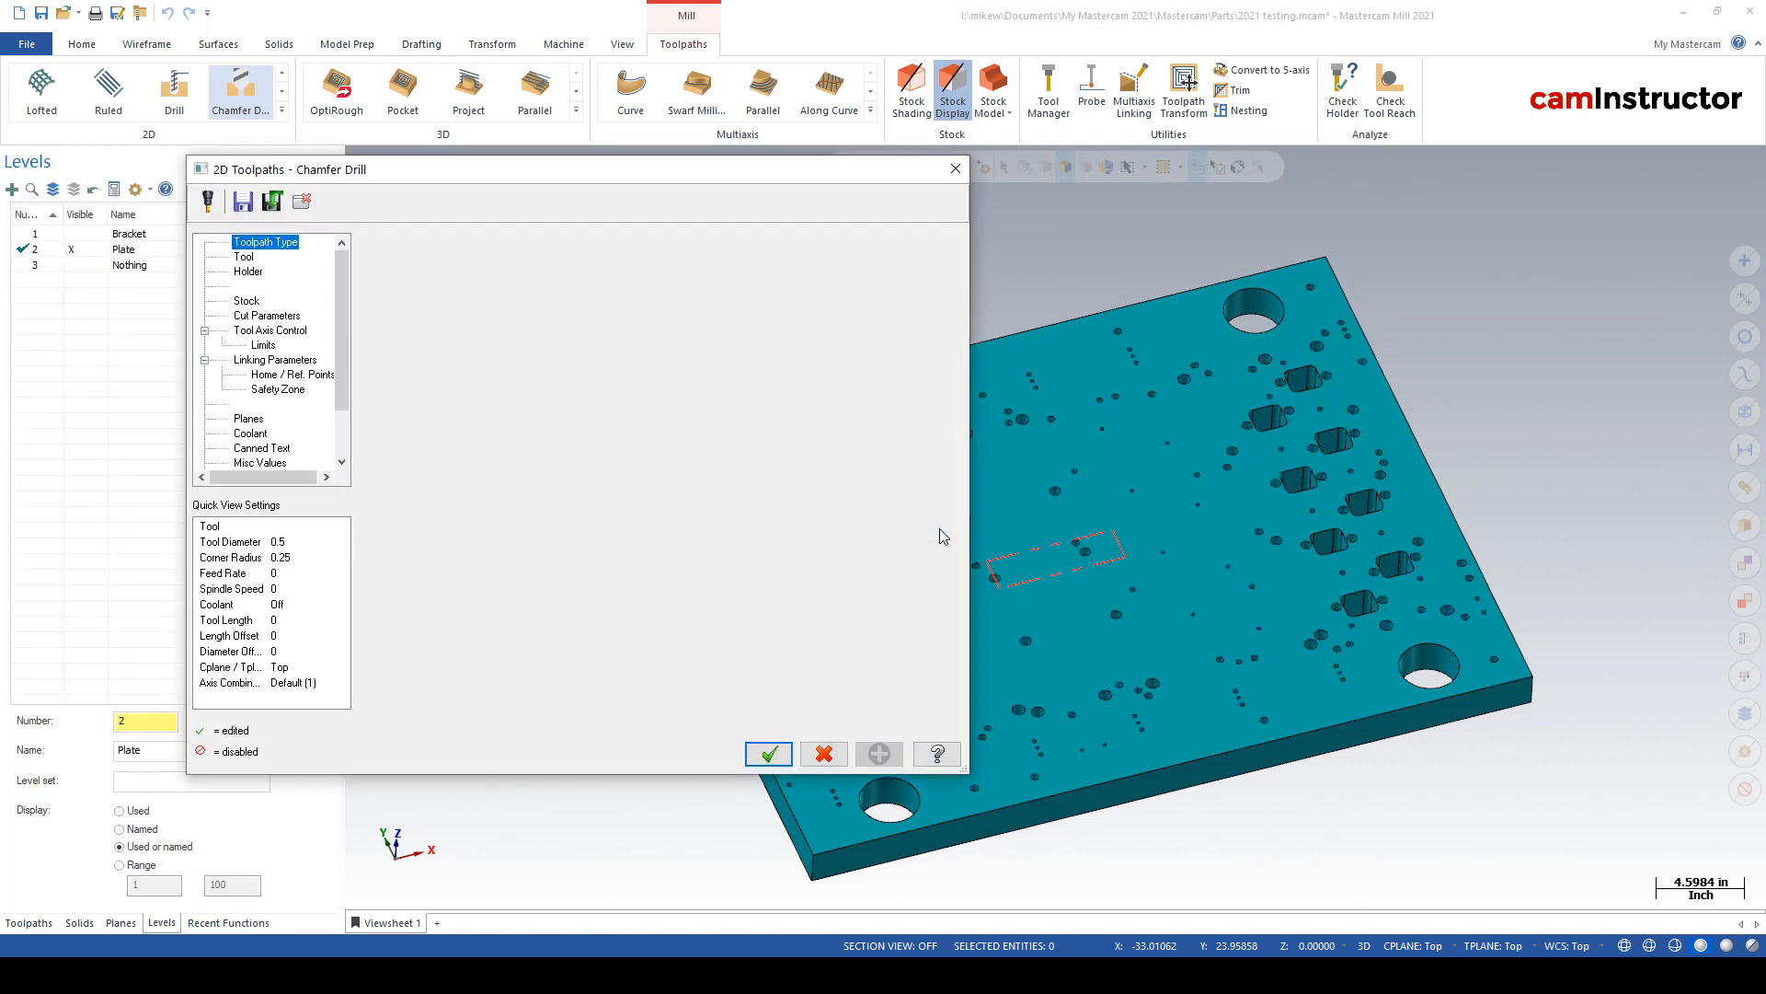
- Give the Chamfer Drill the 3/4 chamfer mill and a 0.03 chamfer width
click(242, 256)
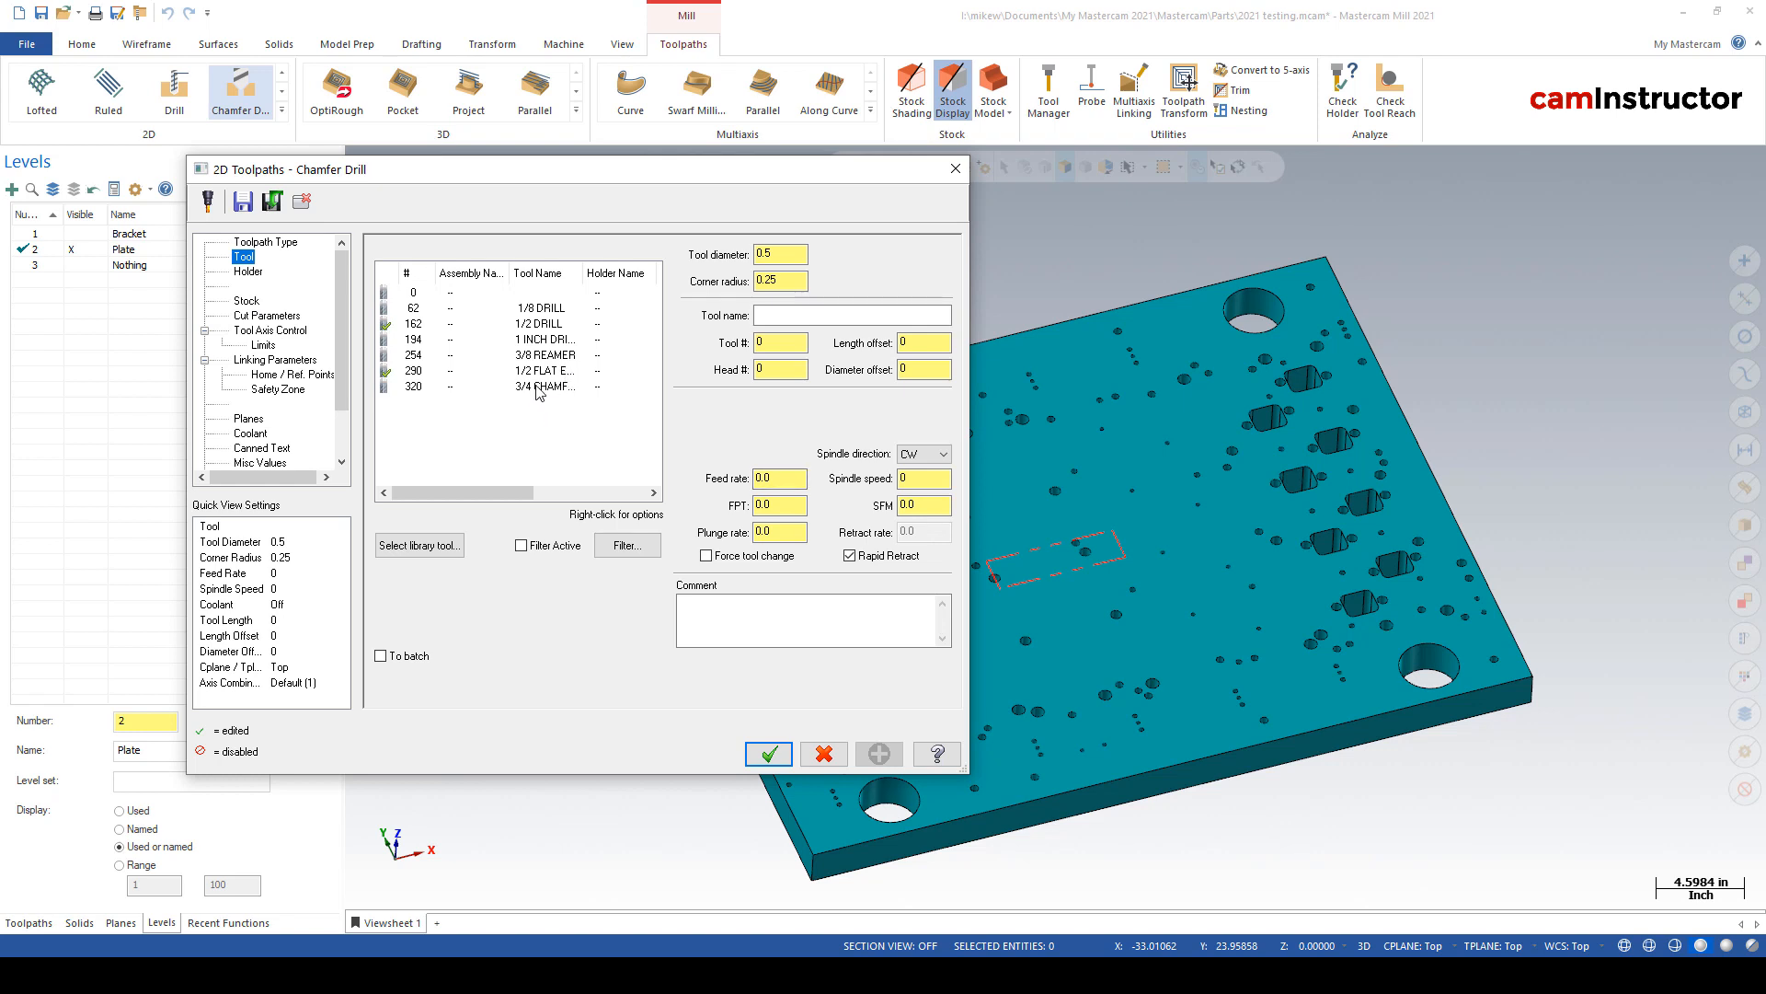
click(518, 386)
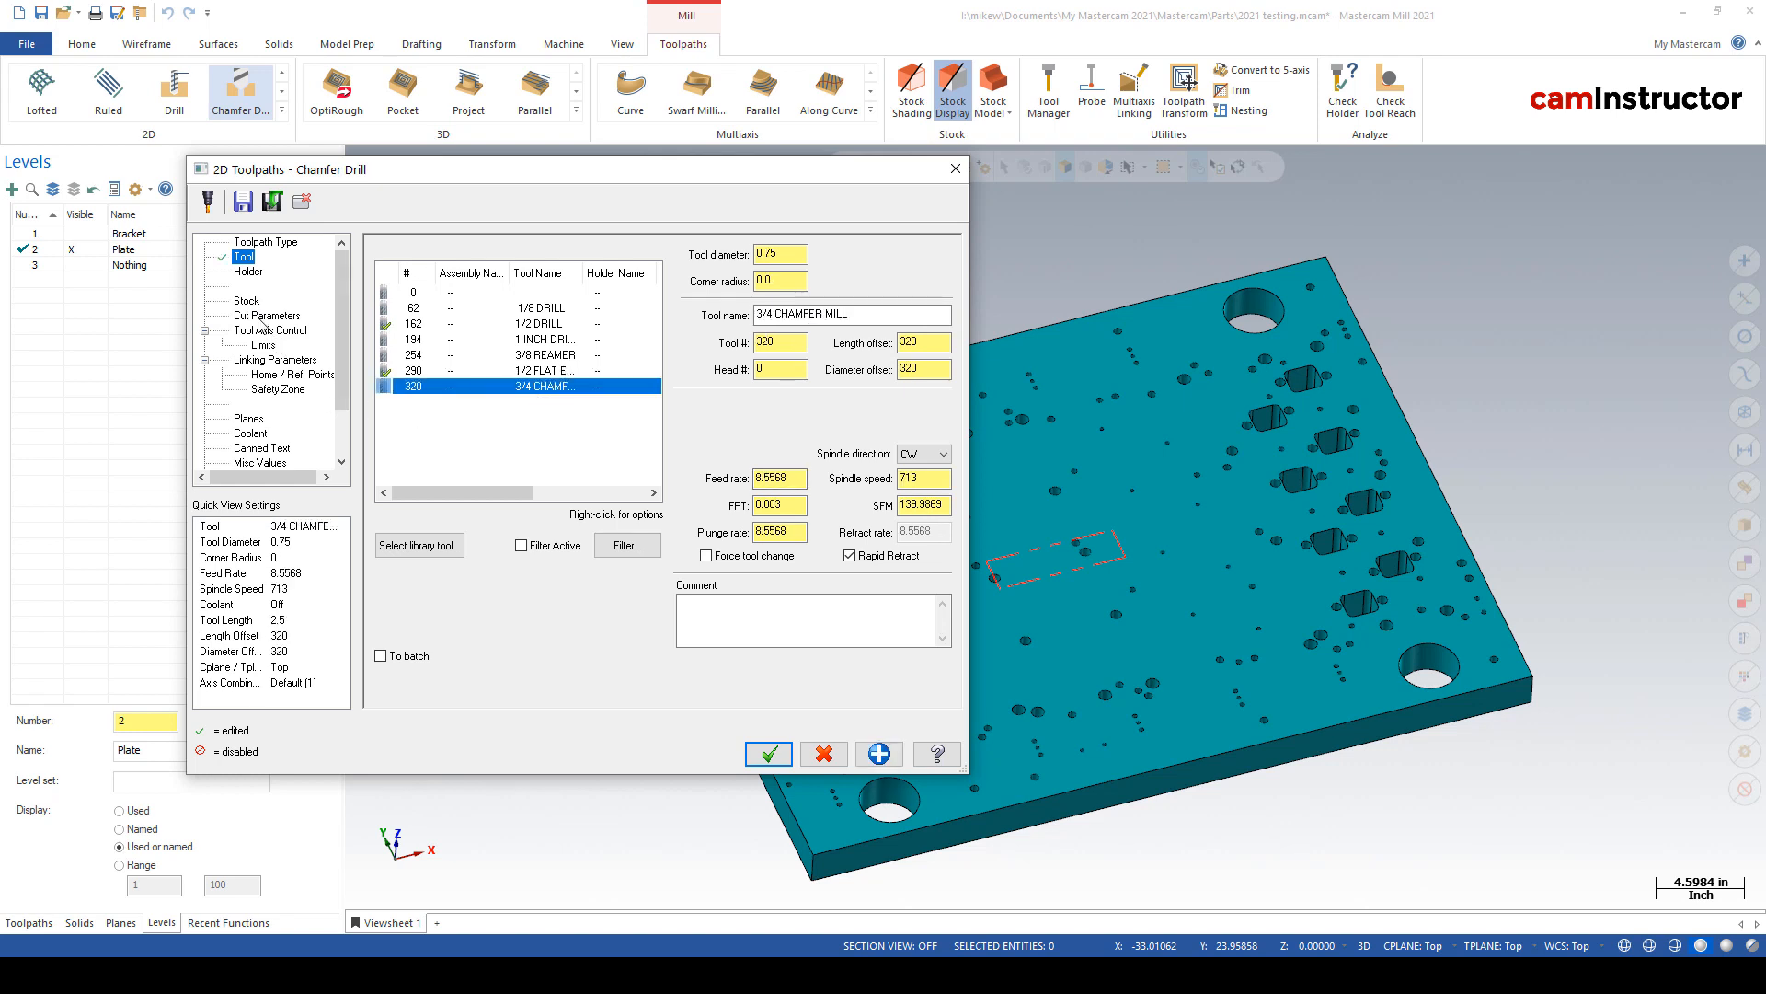
click(266, 315)
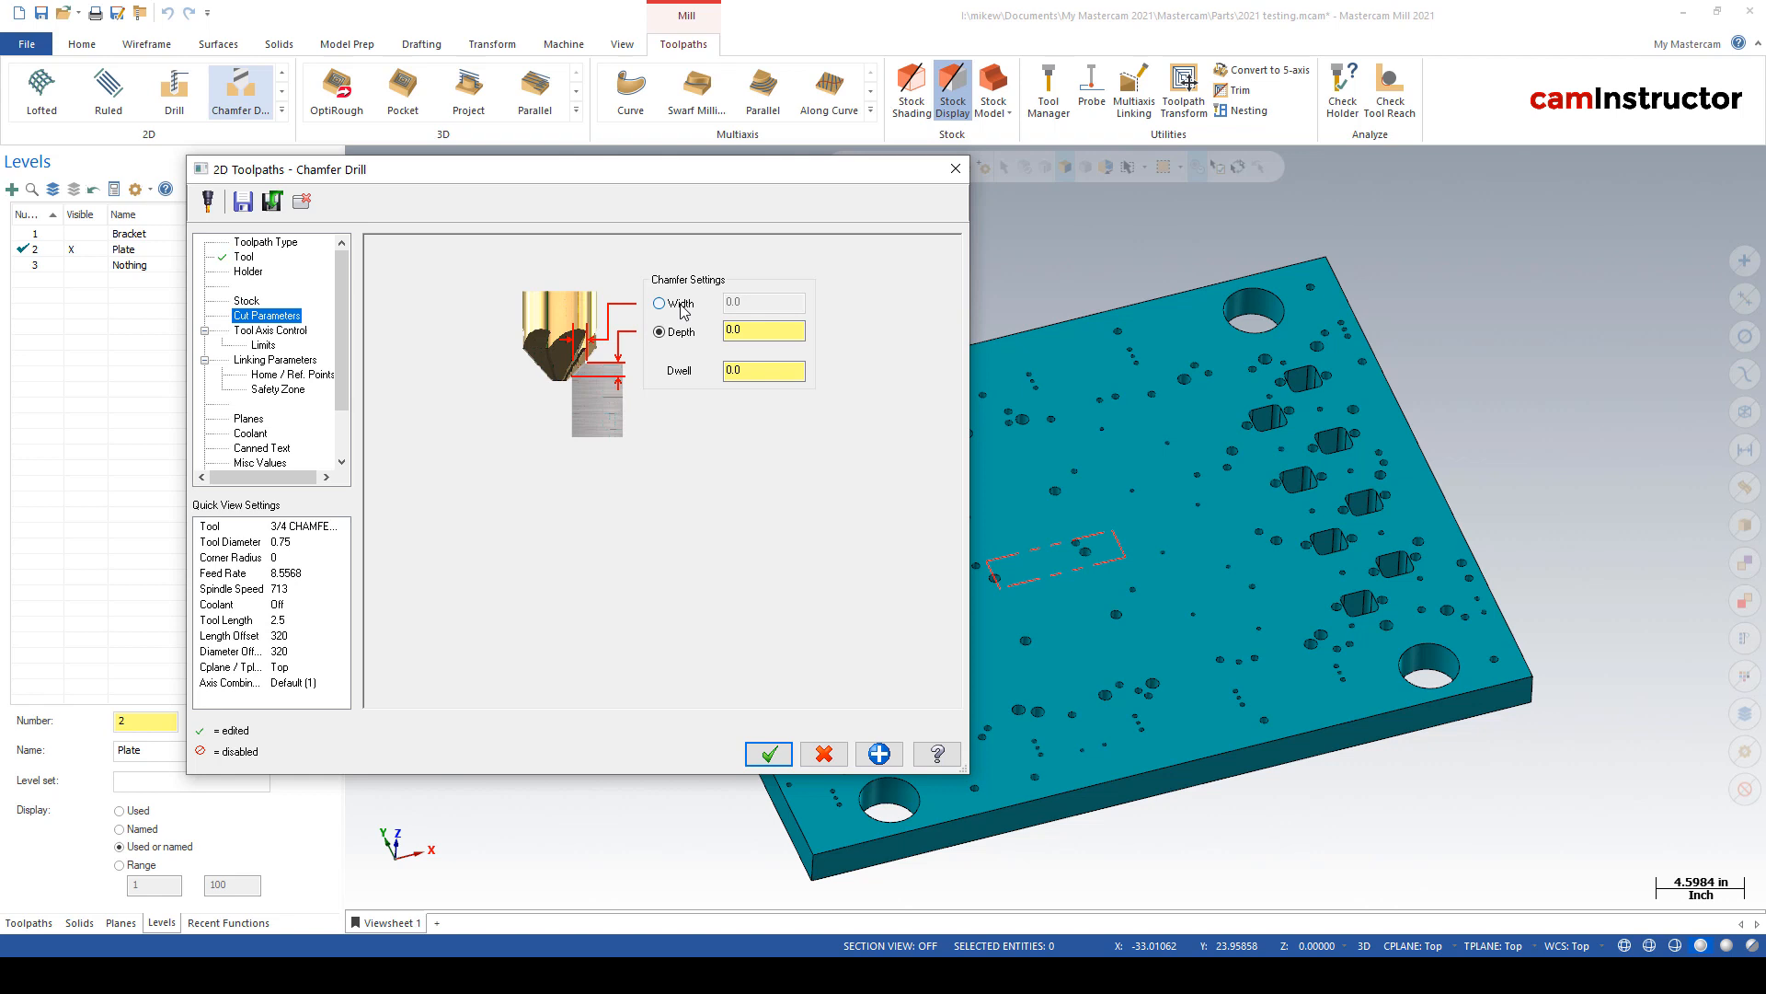
click(659, 301)
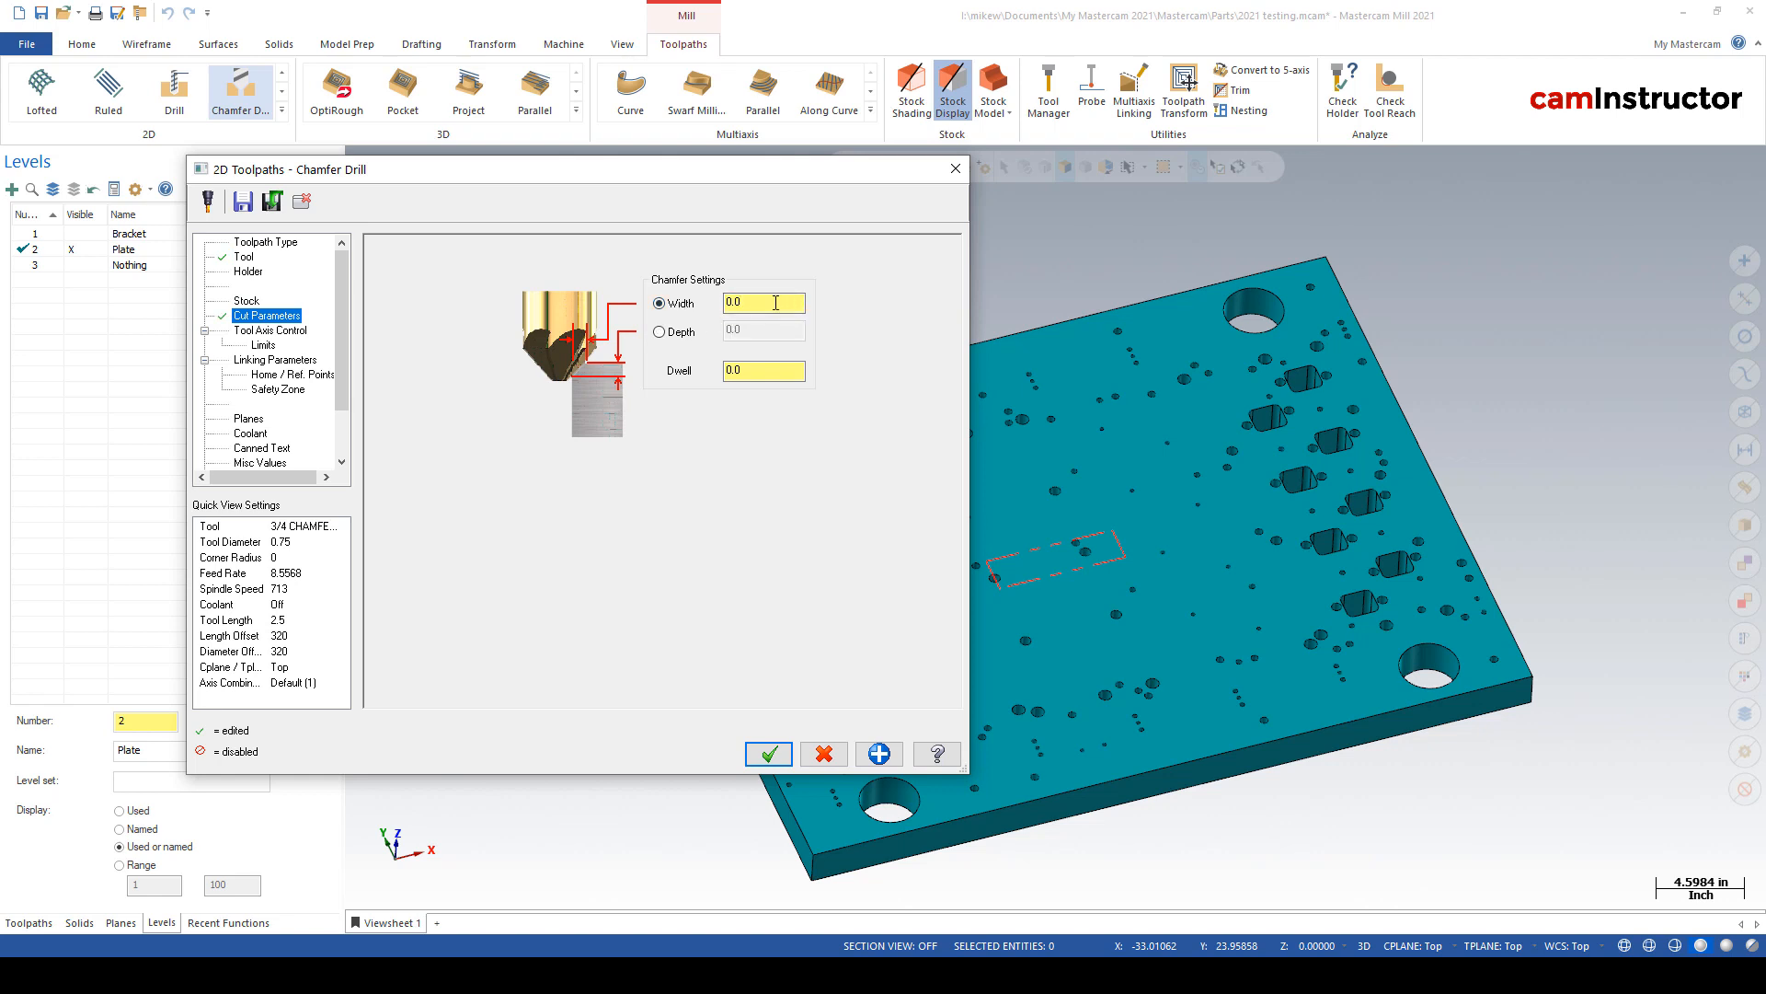
text(0.03)
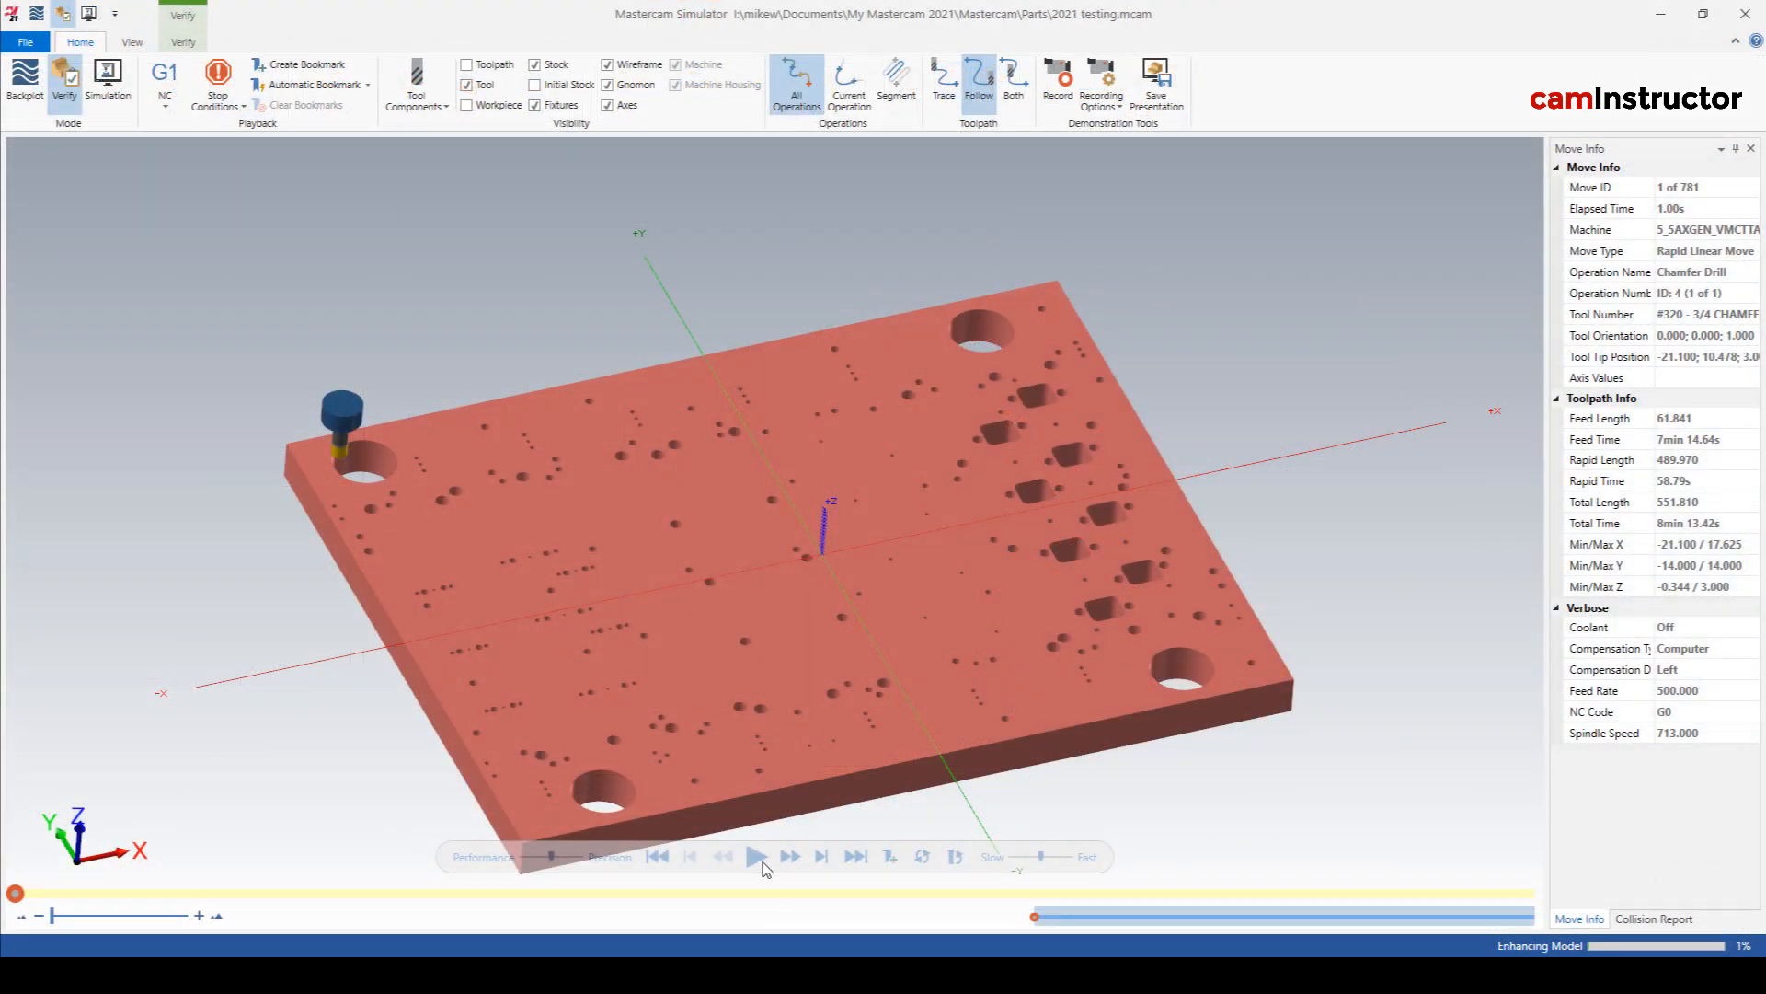
- Play the chamfer drill verification to move 781 and zoom in on the chamfered holes
click(757, 856)
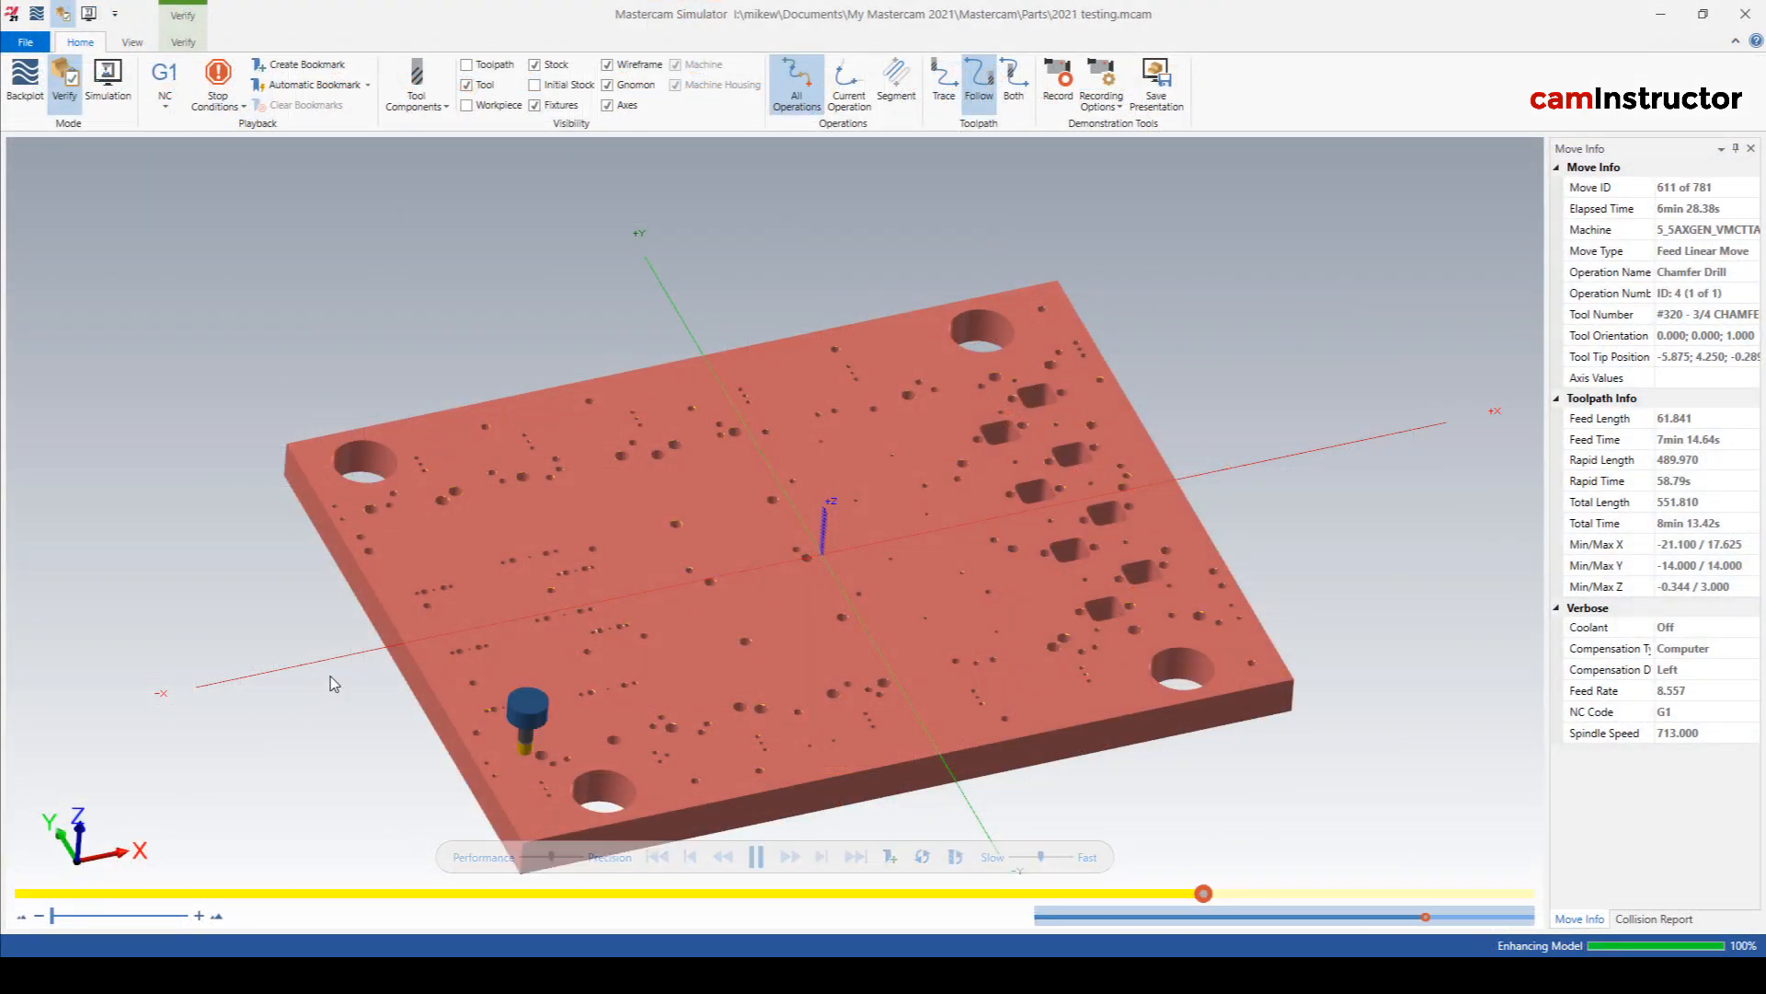
click(756, 856)
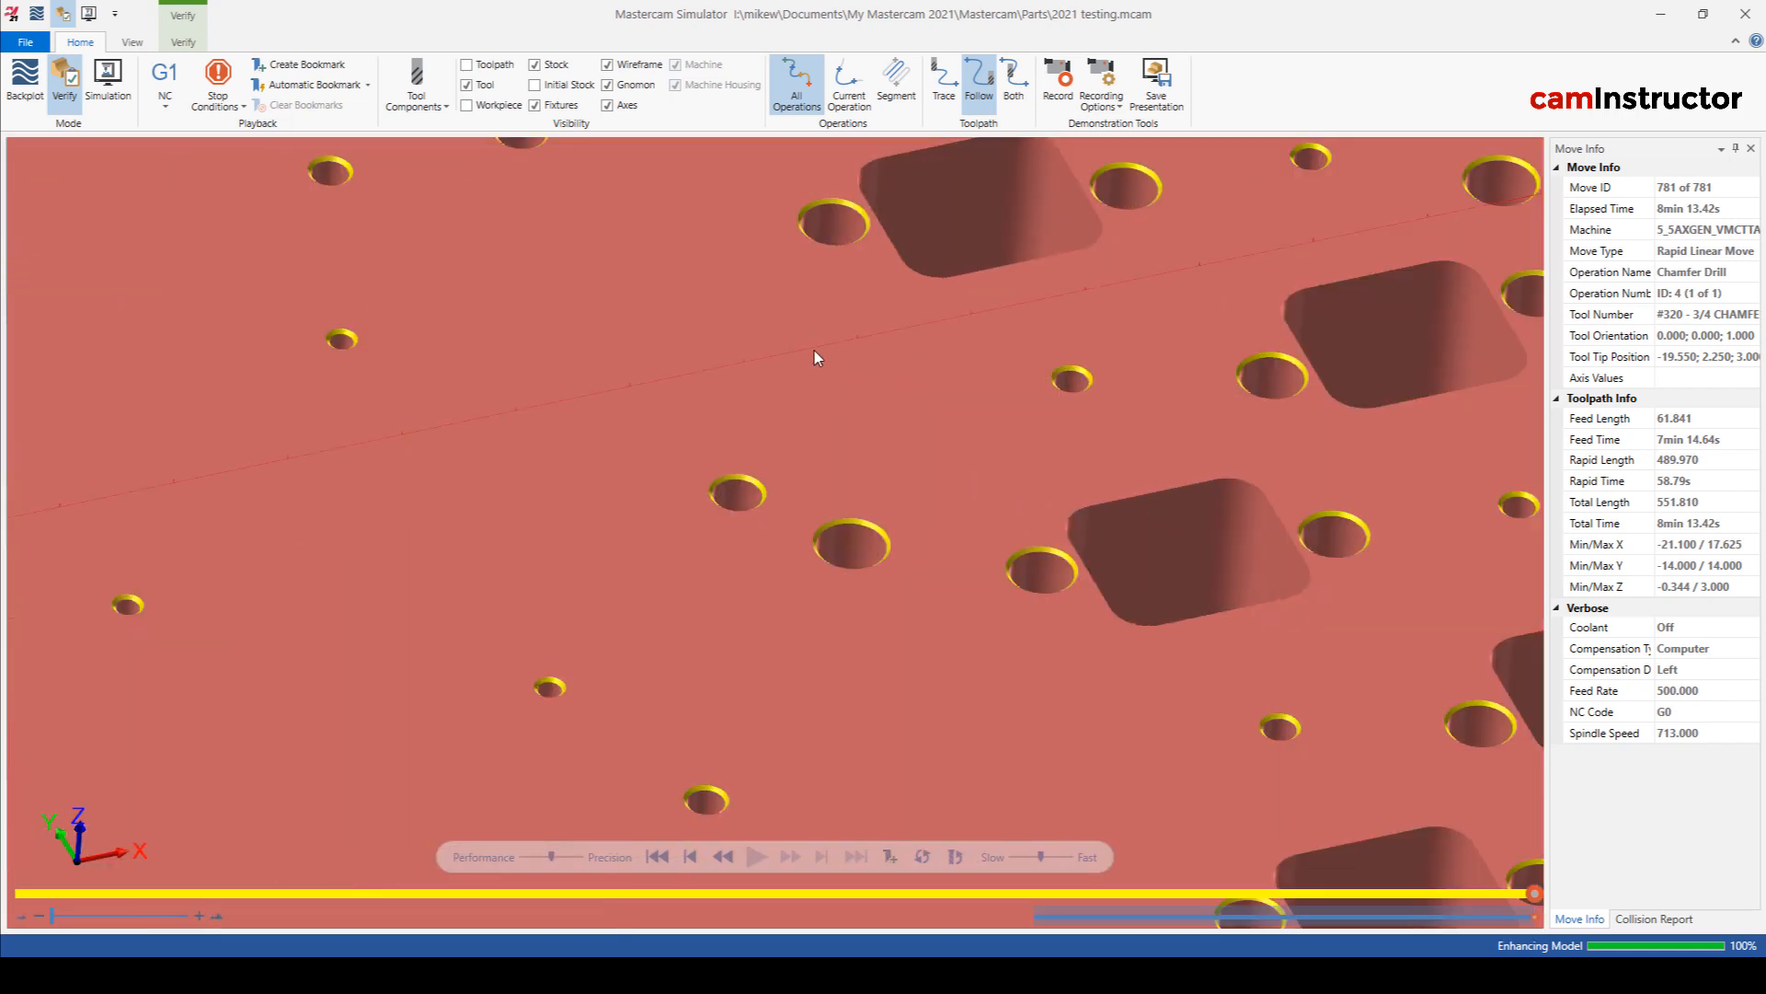
scroll(up, 3)
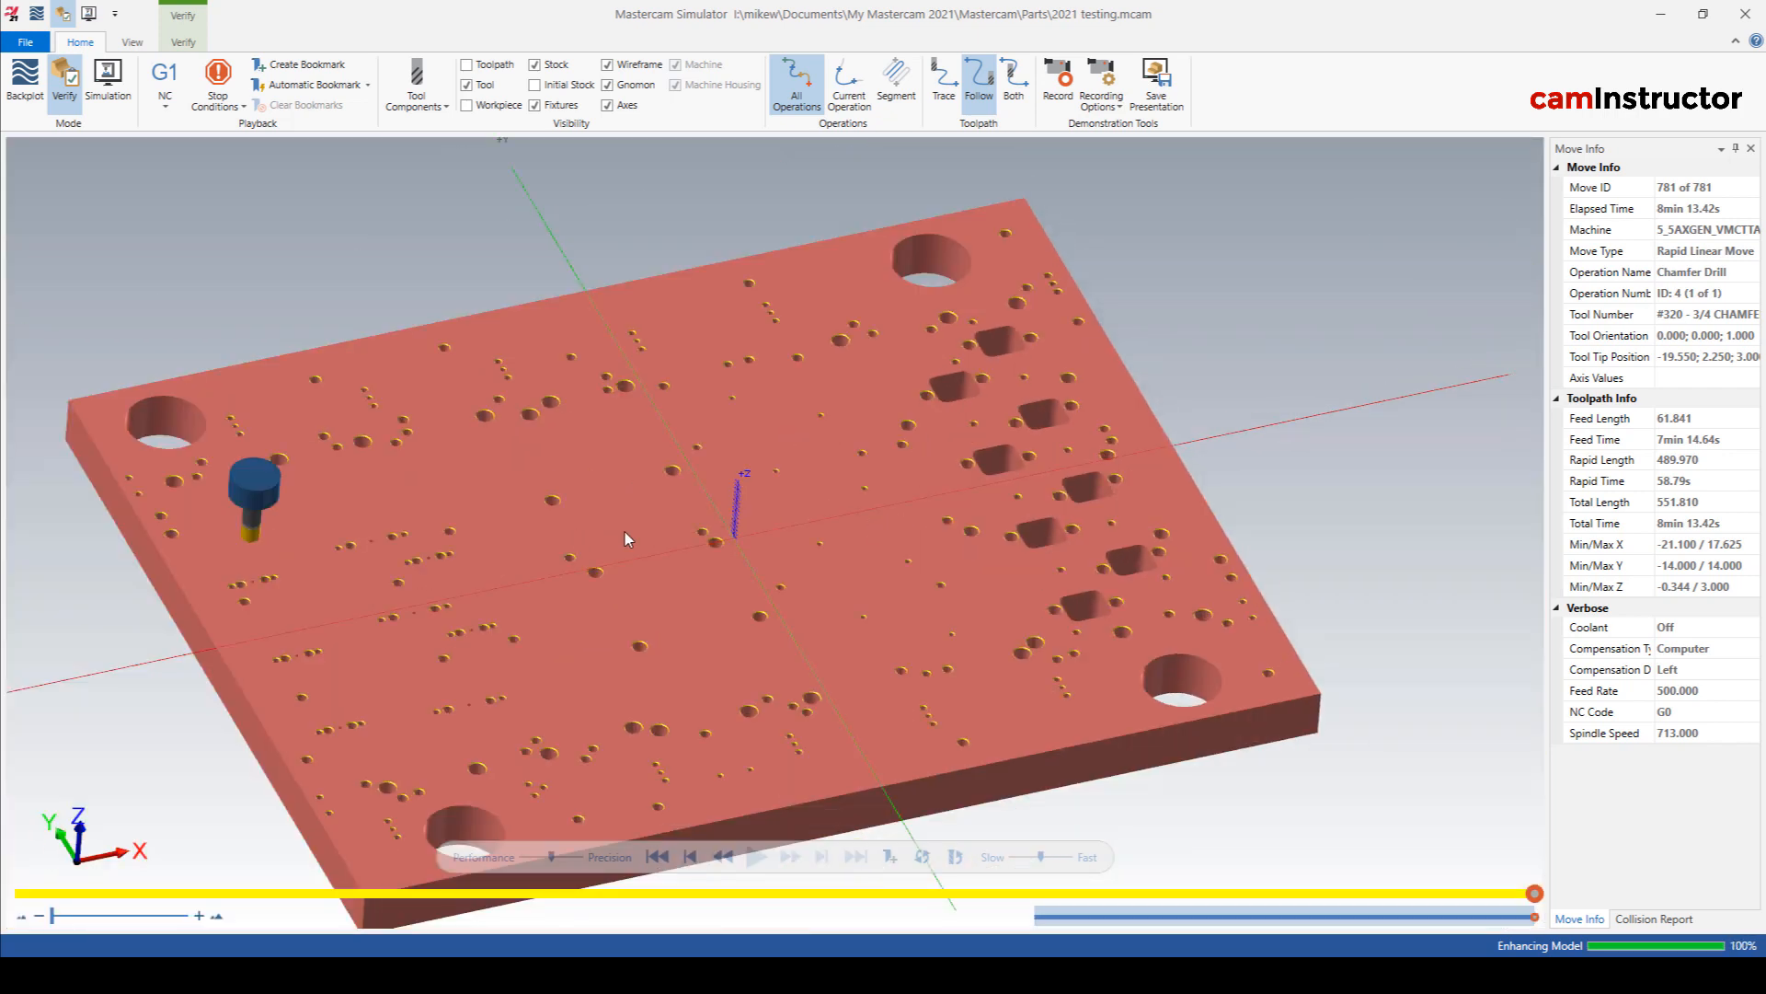
mouse_move(712, 442)
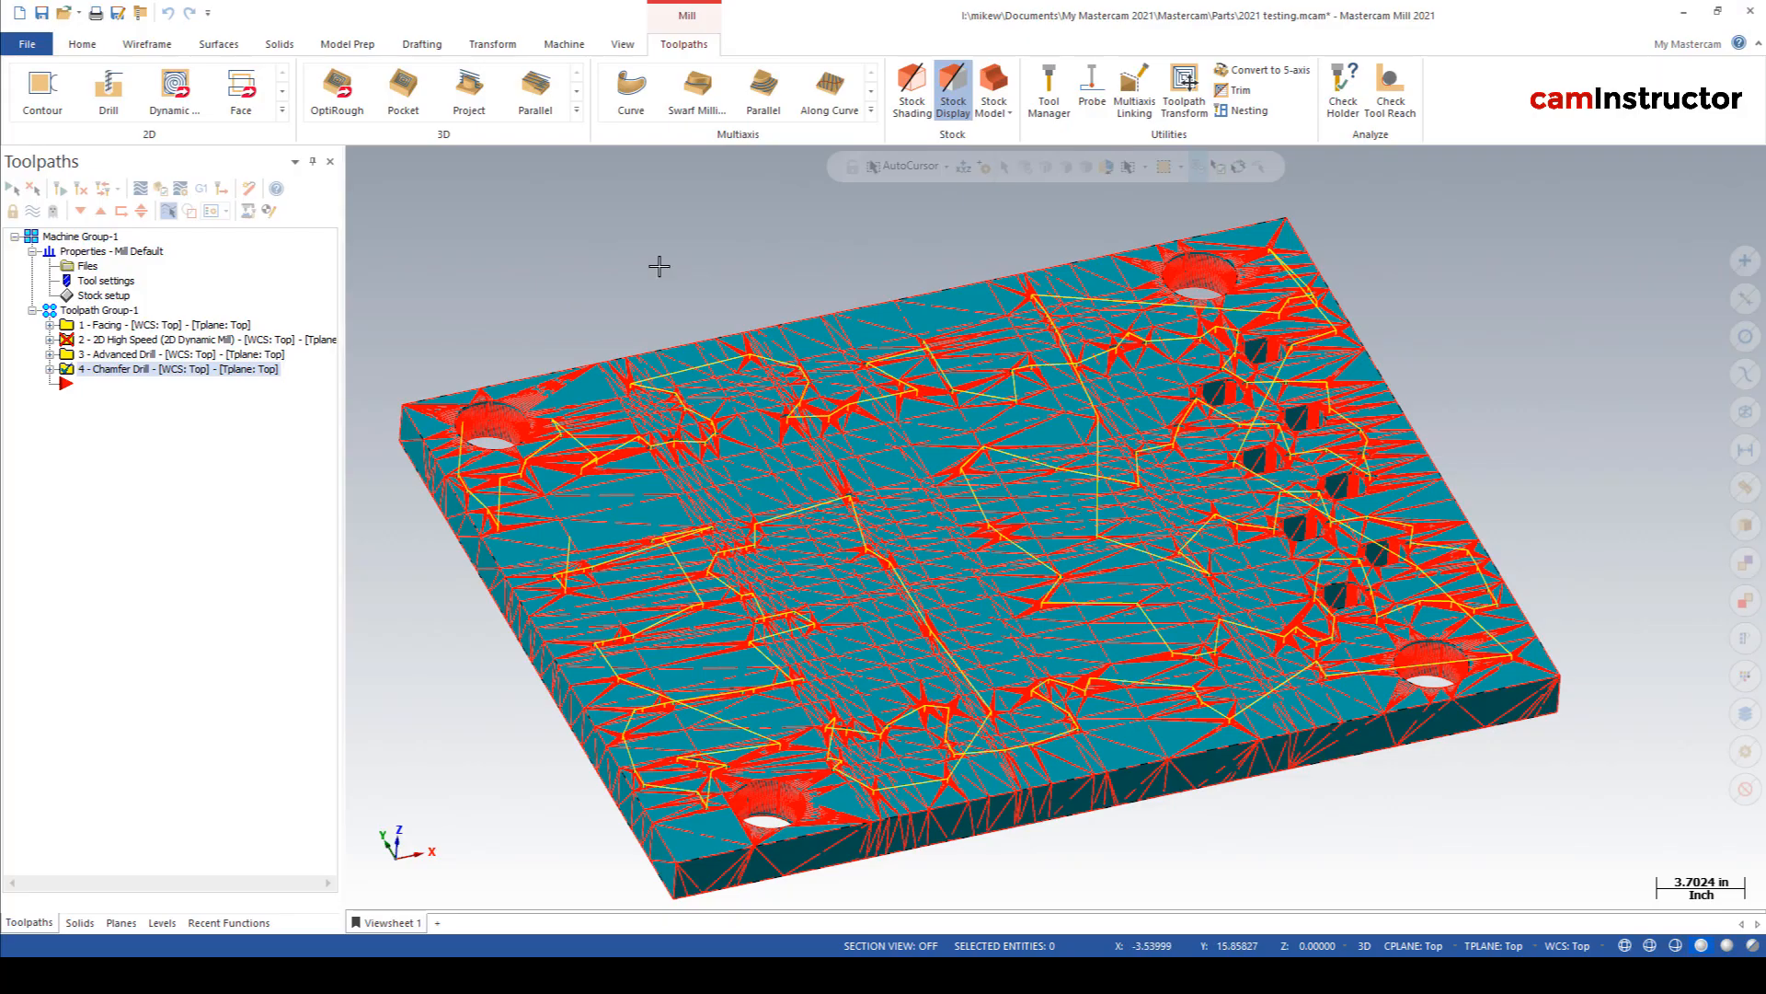
mouse_move(422, 335)
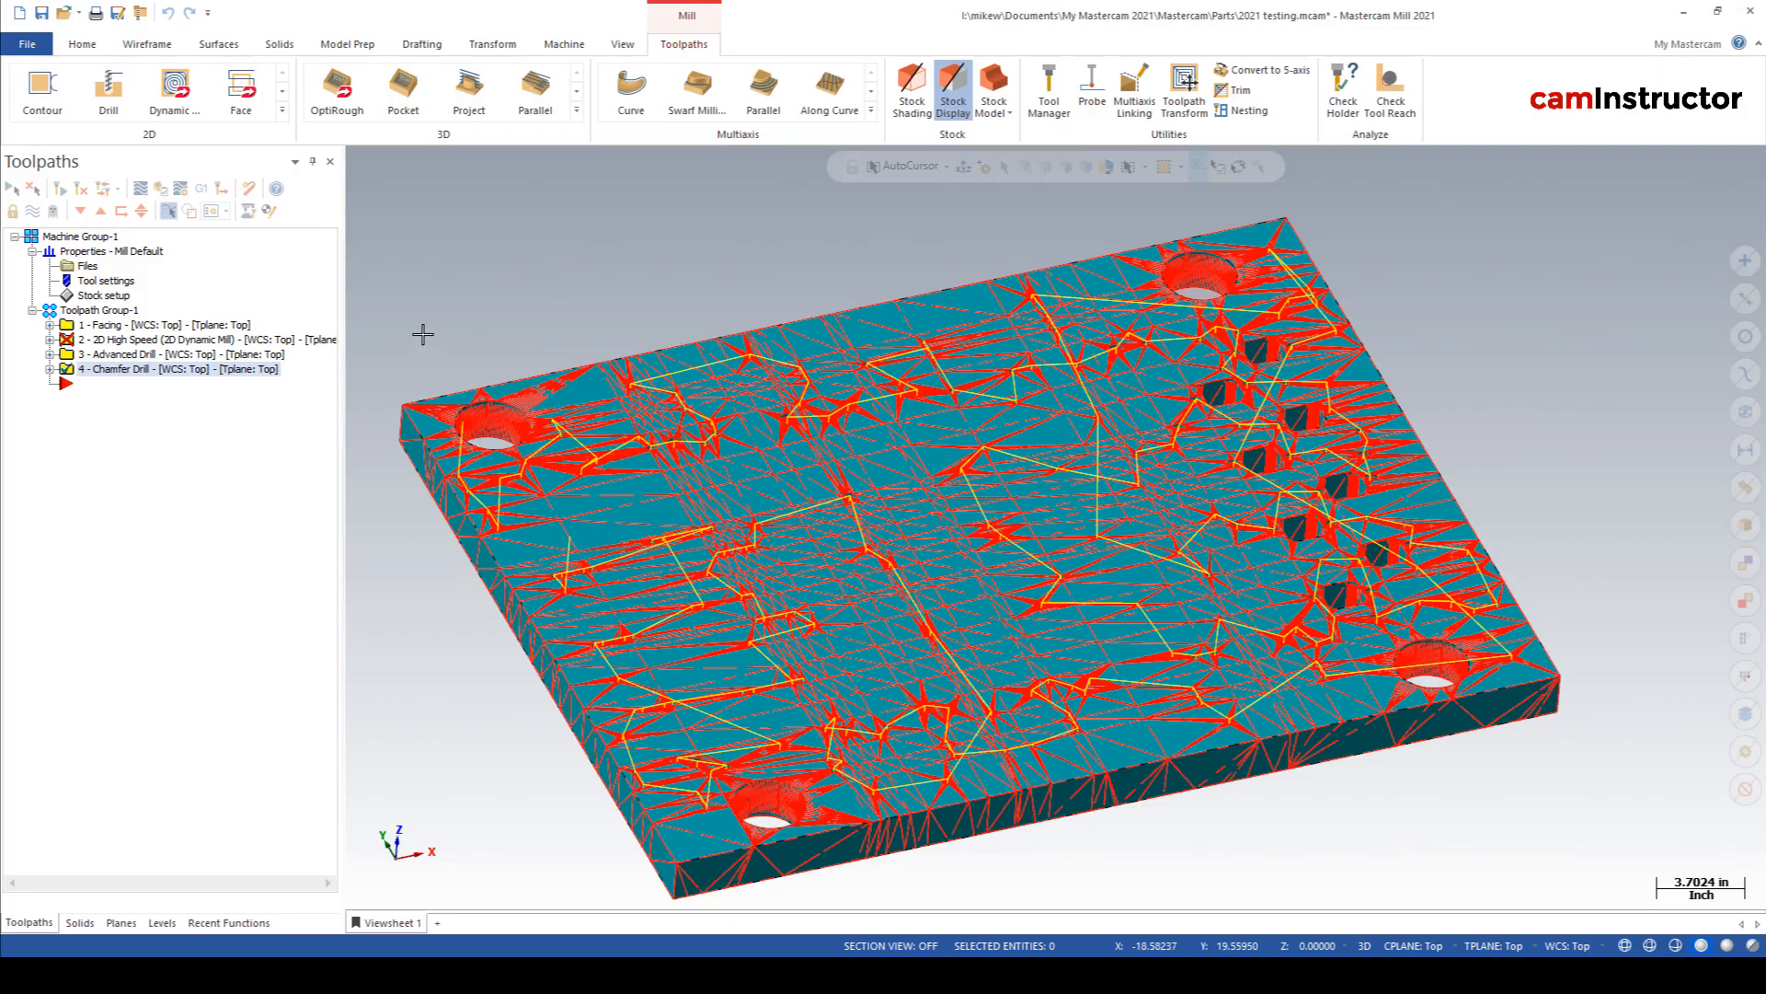
- Go from the Levels list back to the Toolpaths manager showing the bracket's operations
click(161, 922)
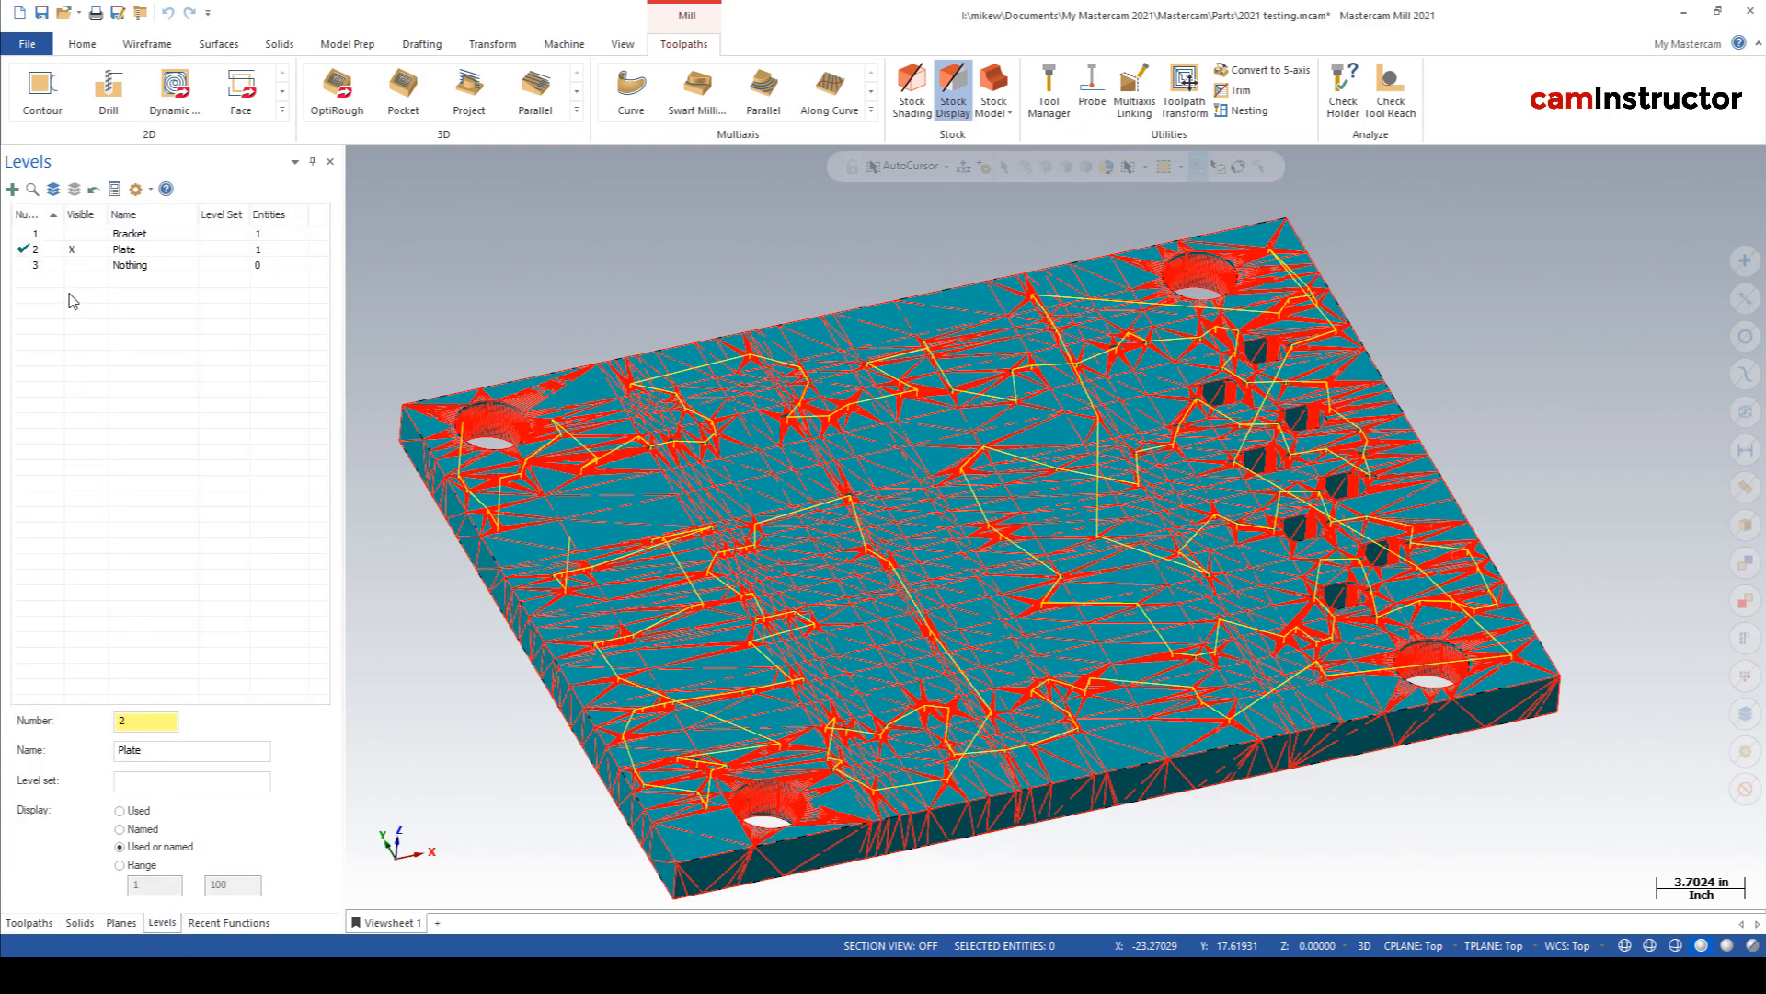
click(29, 922)
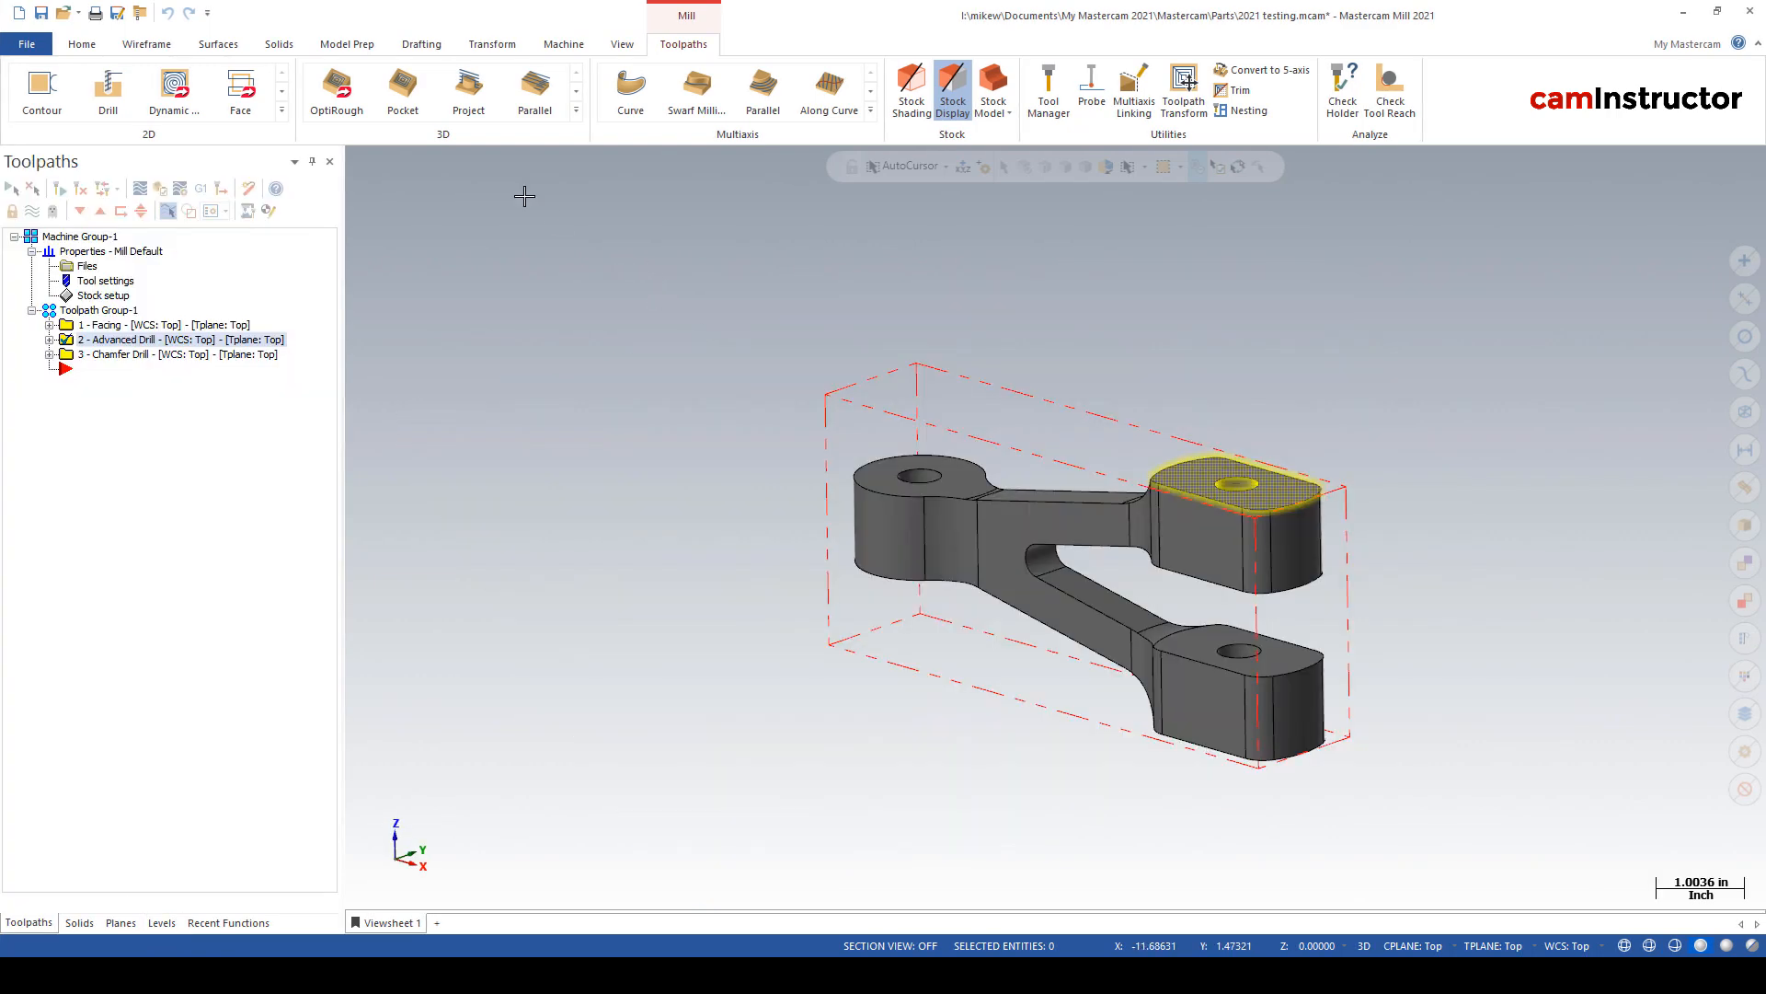
mouse_move(873, 133)
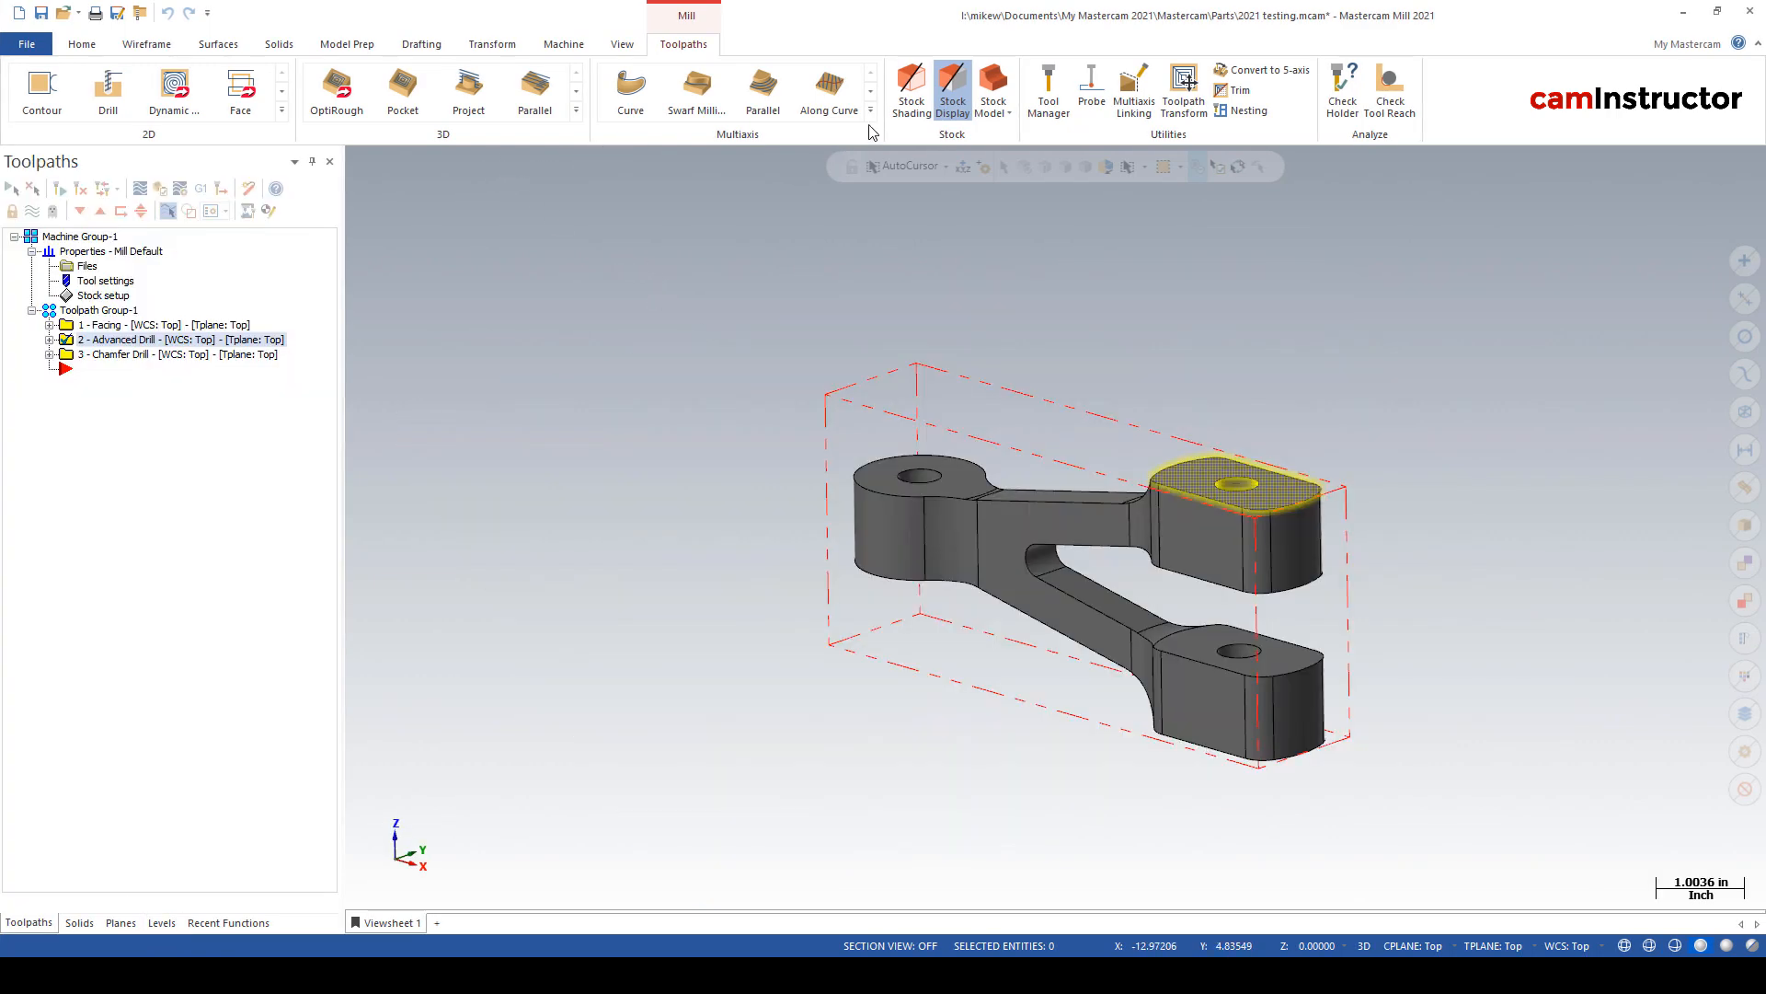
- Start 3+2 Automatic Roughing with the 1/2 flat endmill and review its stock settings
click(868, 111)
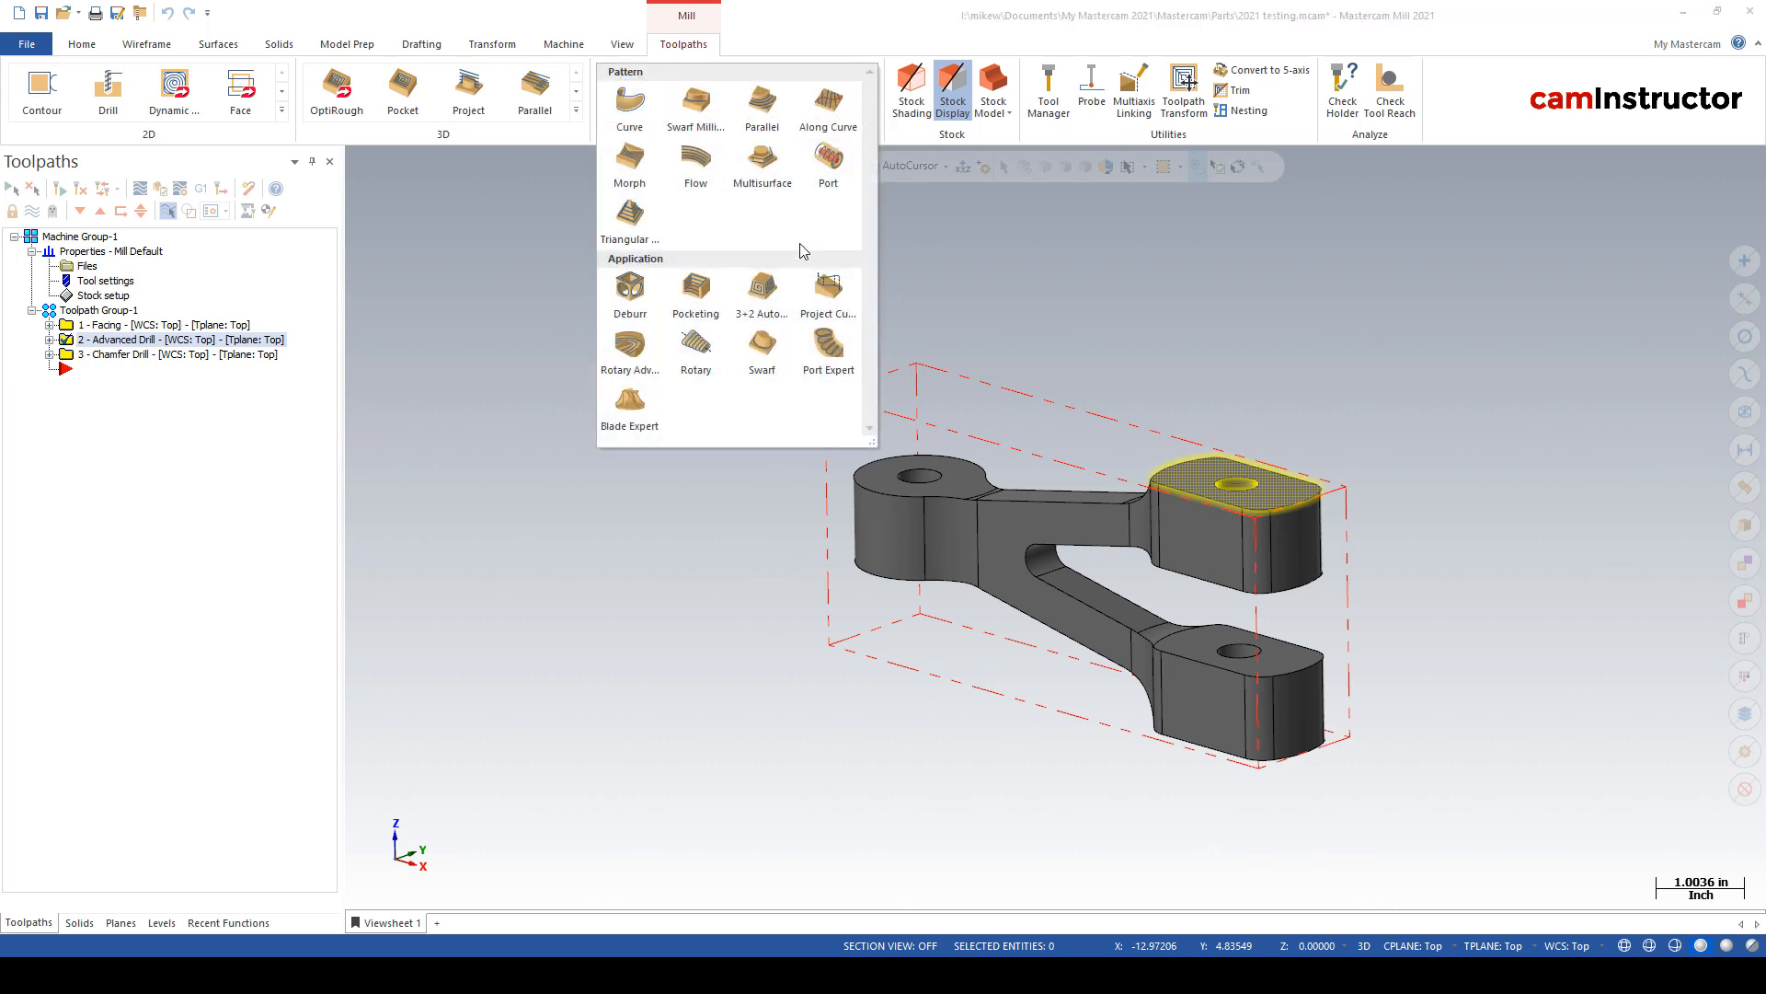
mouse_move(762, 287)
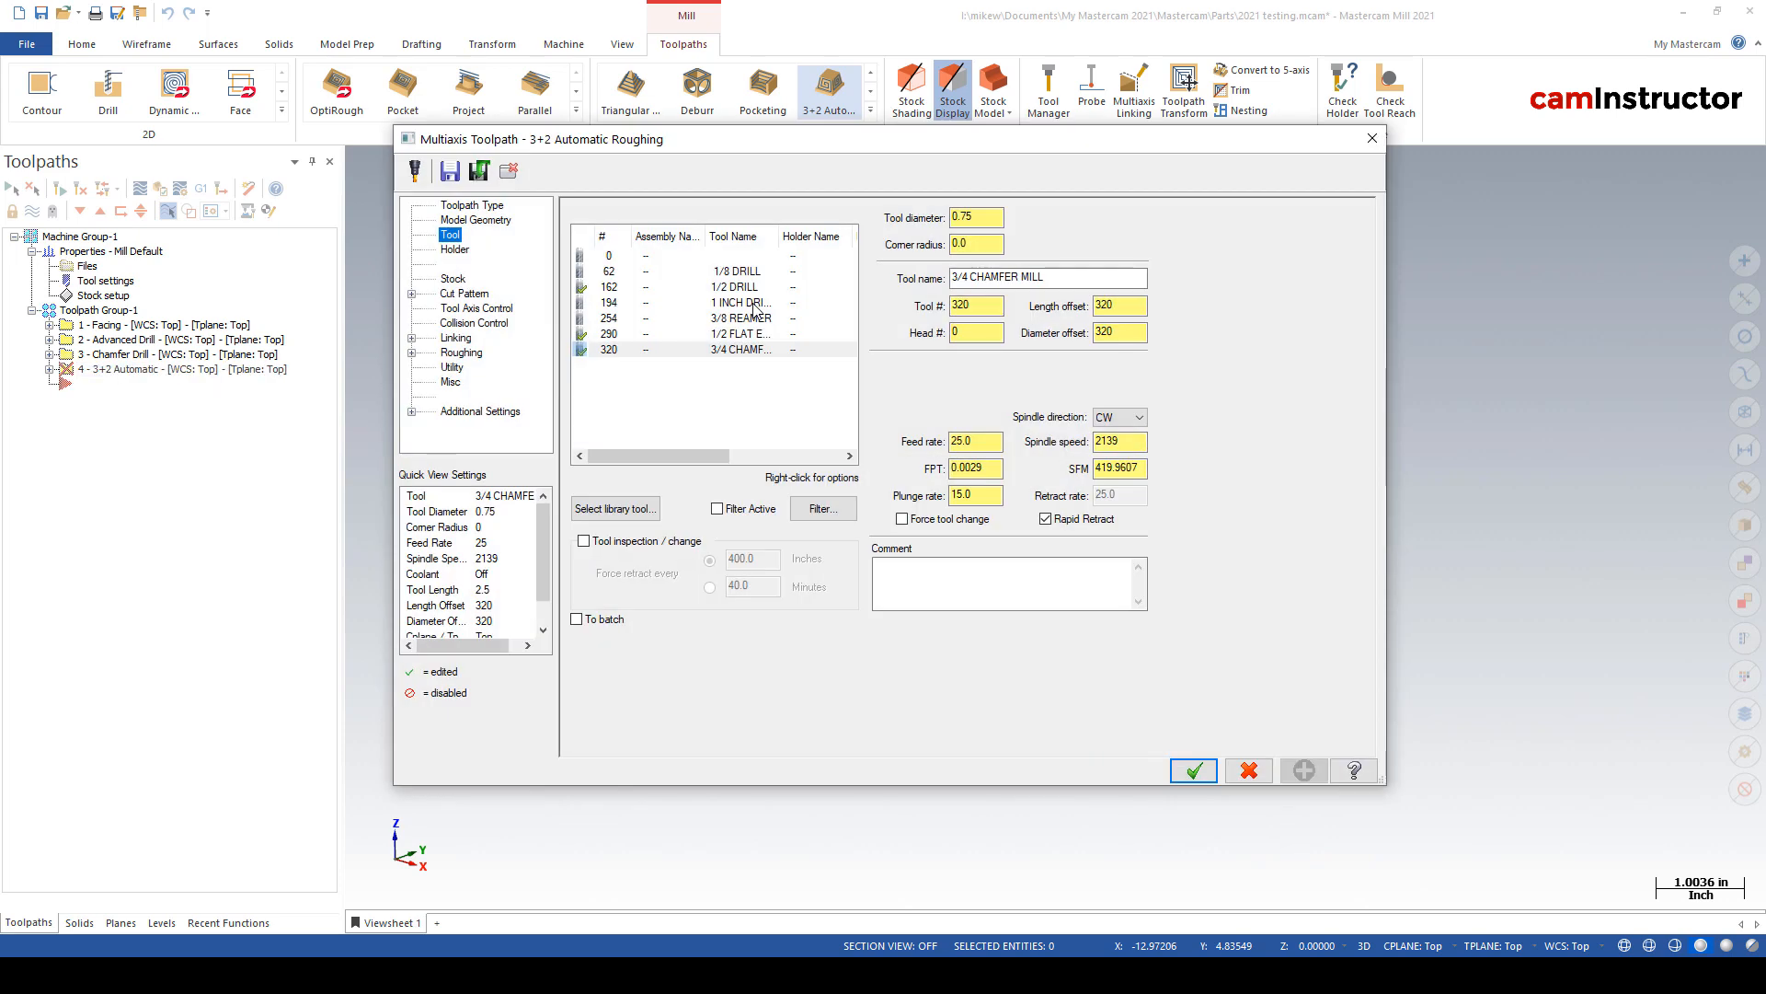
click(732, 333)
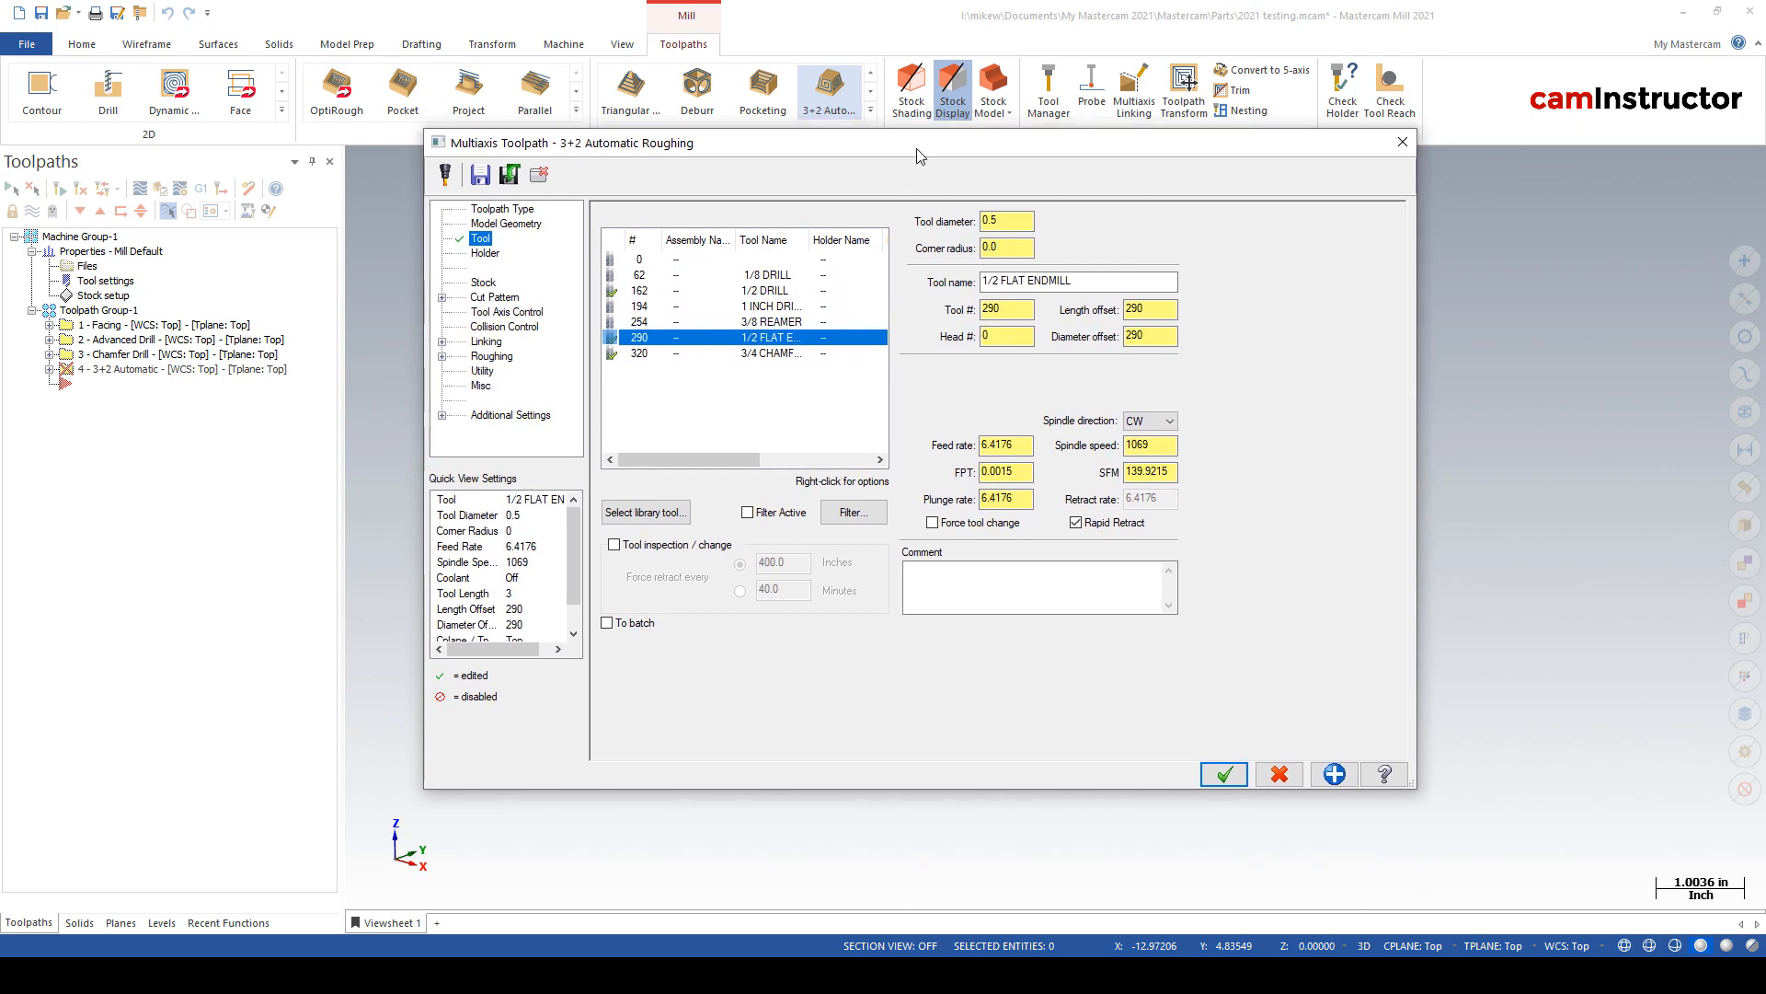
mouse_move(891, 187)
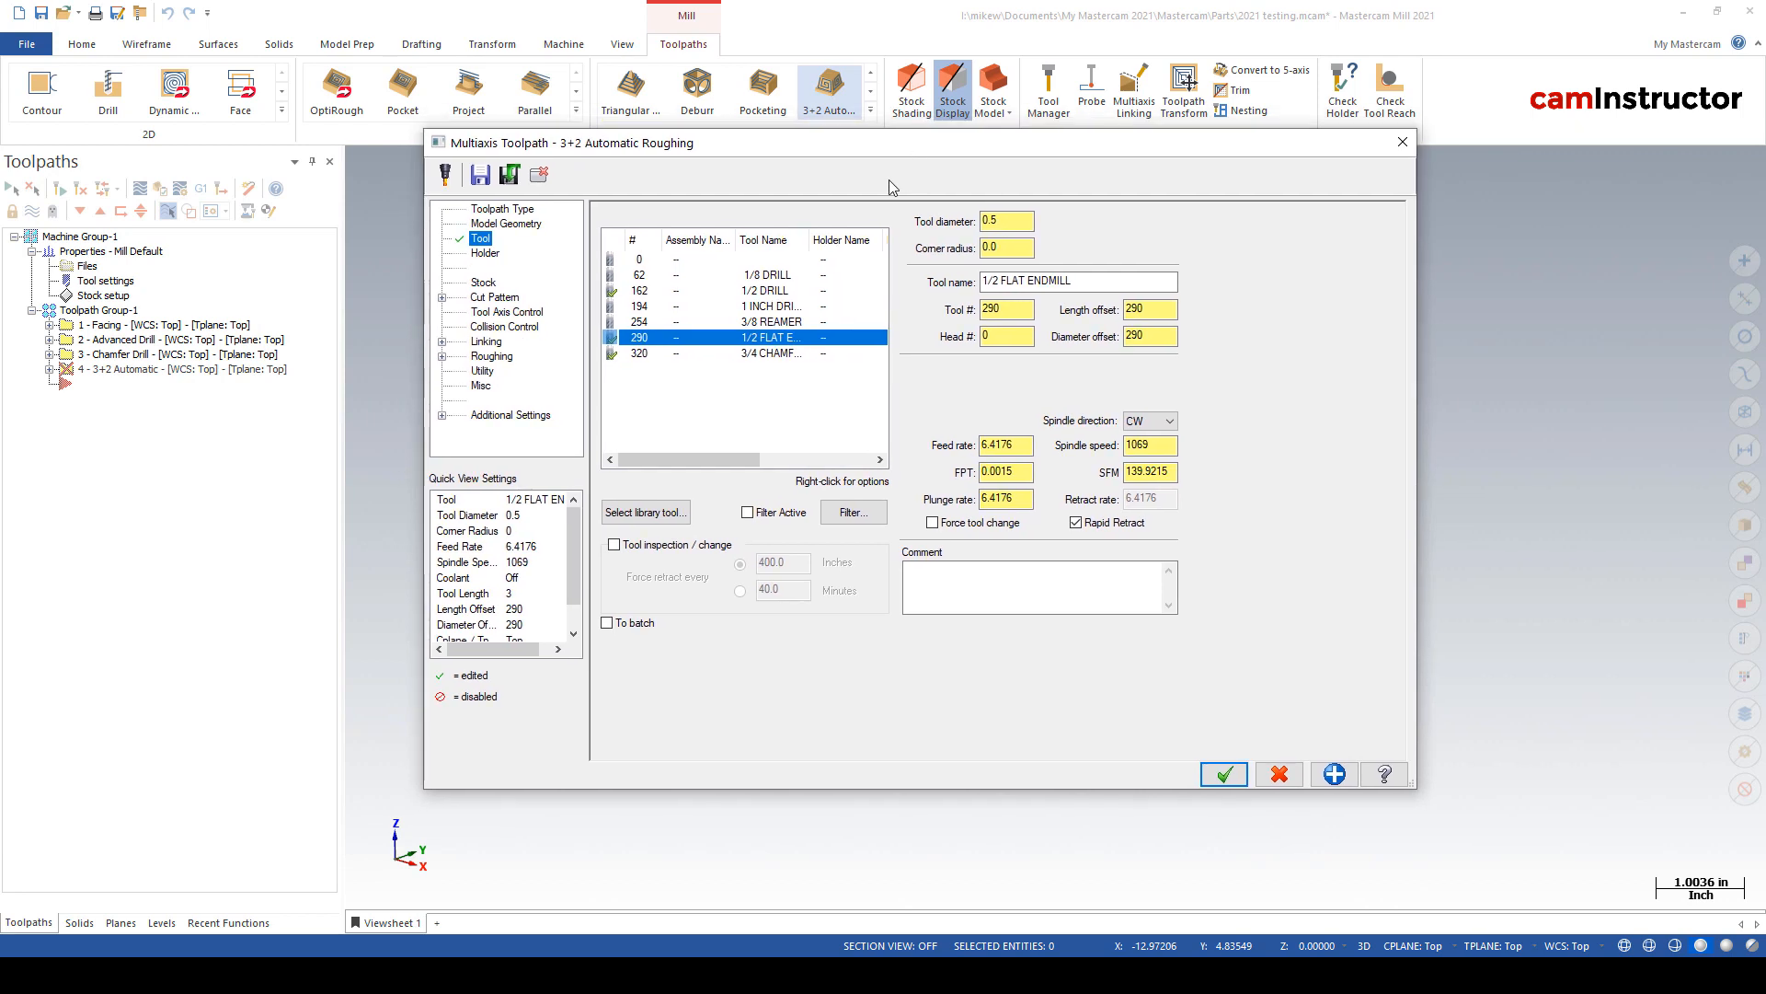
mouse_move(698, 240)
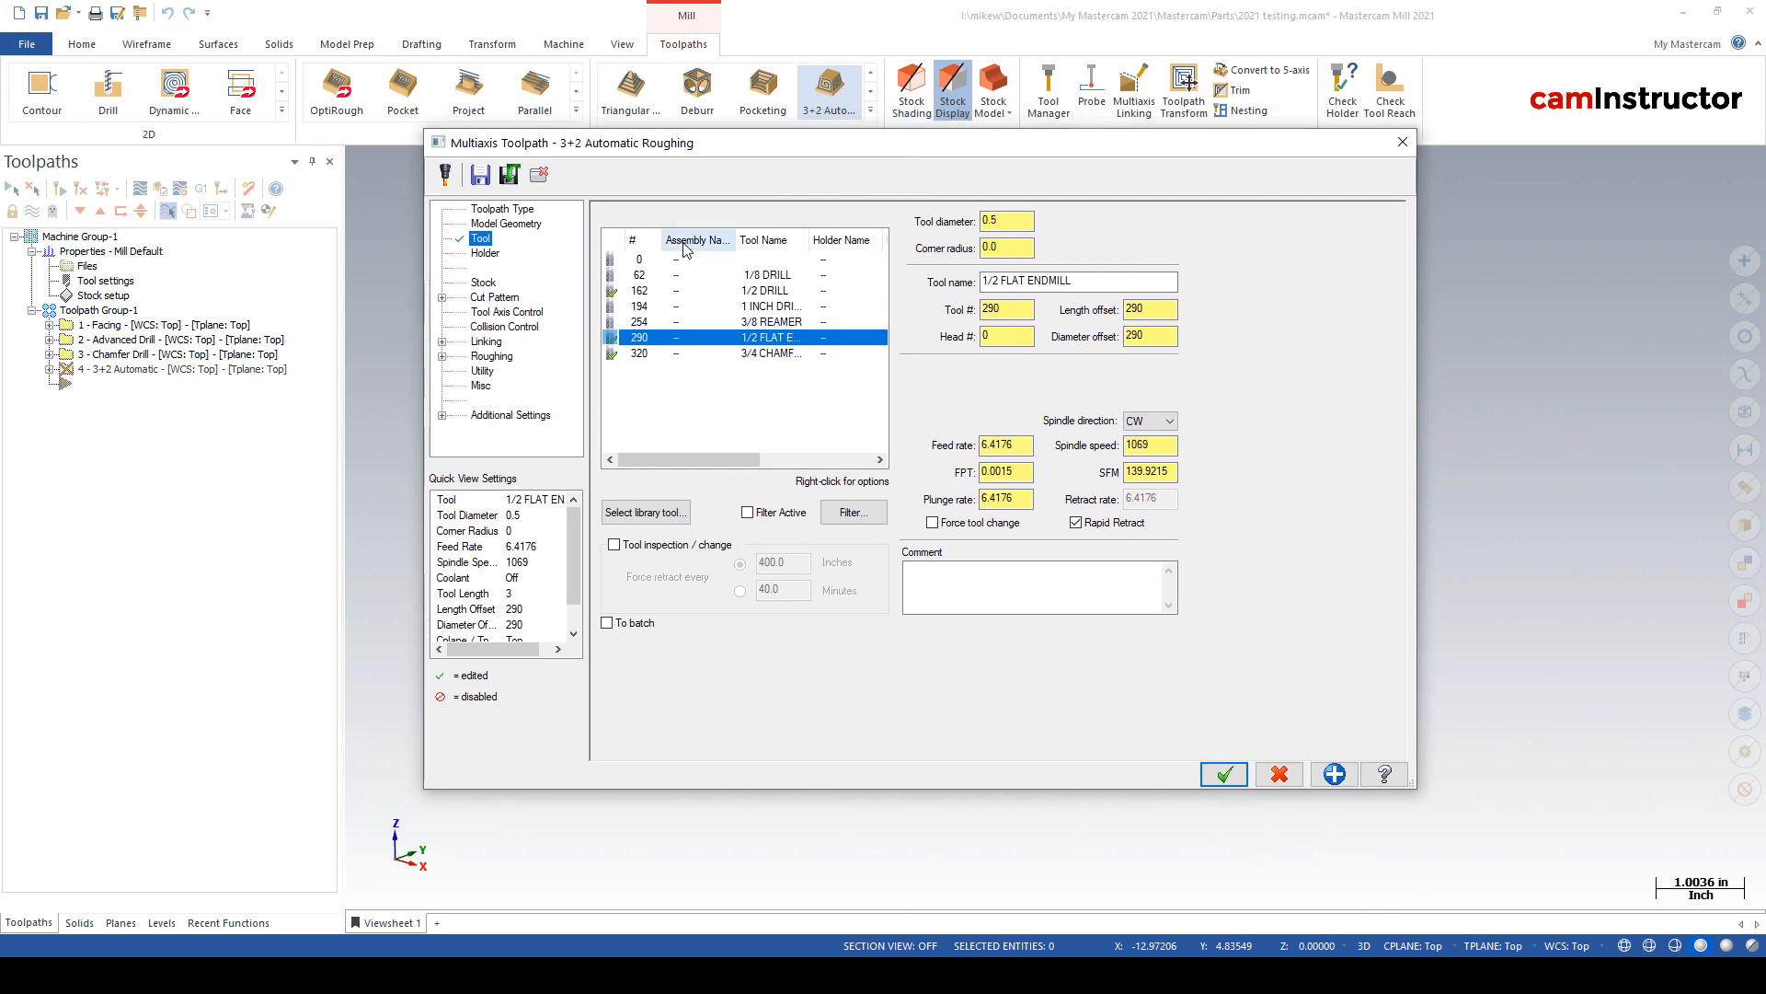
mouse_move(740, 343)
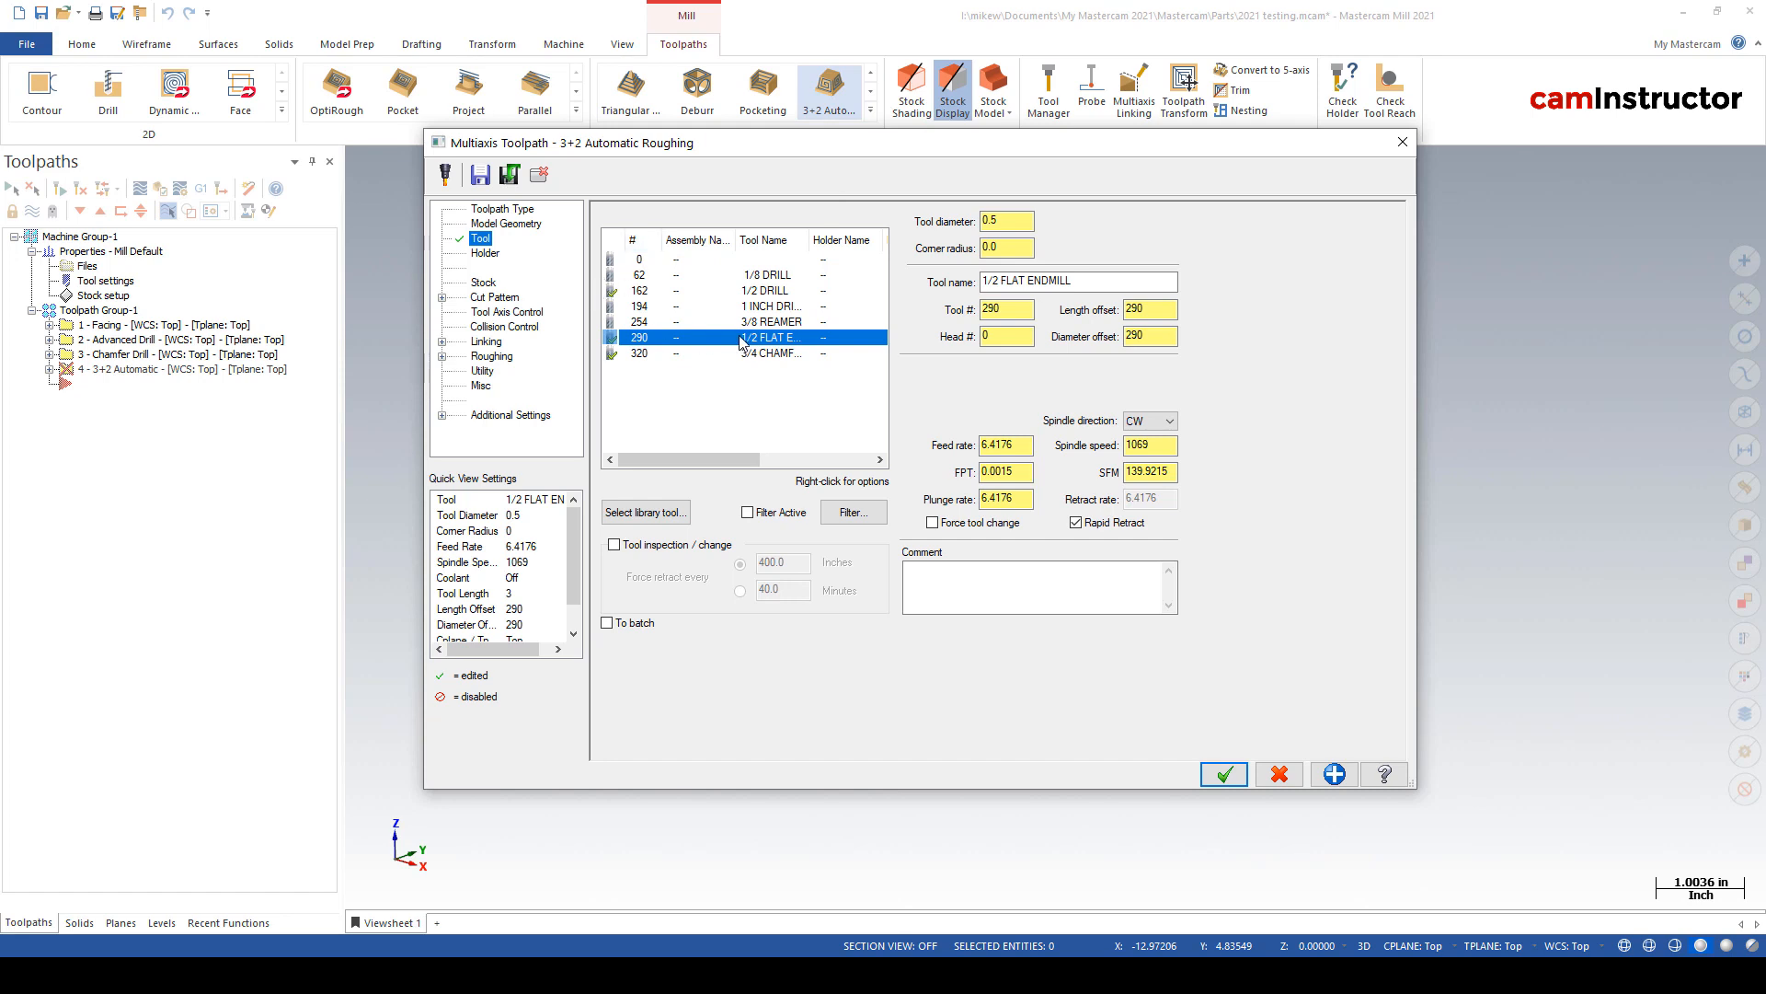
click(483, 281)
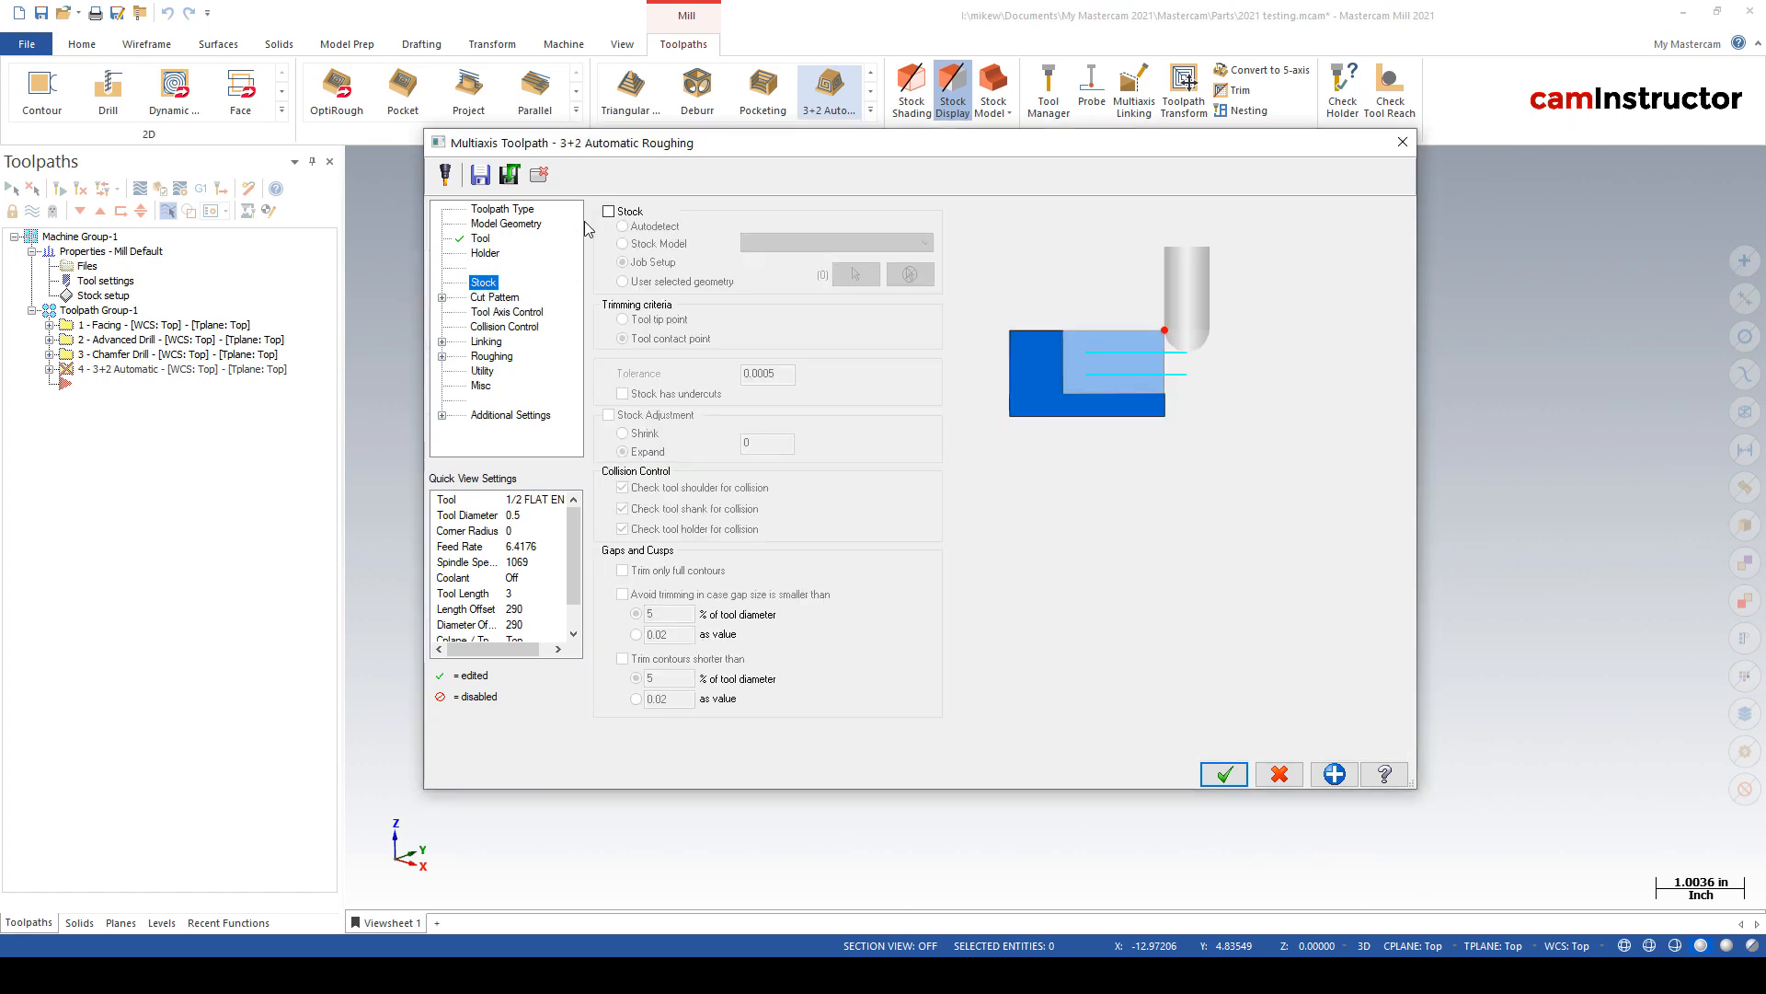
- Keep tool axis control Automatic and check the collision control and roughing settings
click(507, 311)
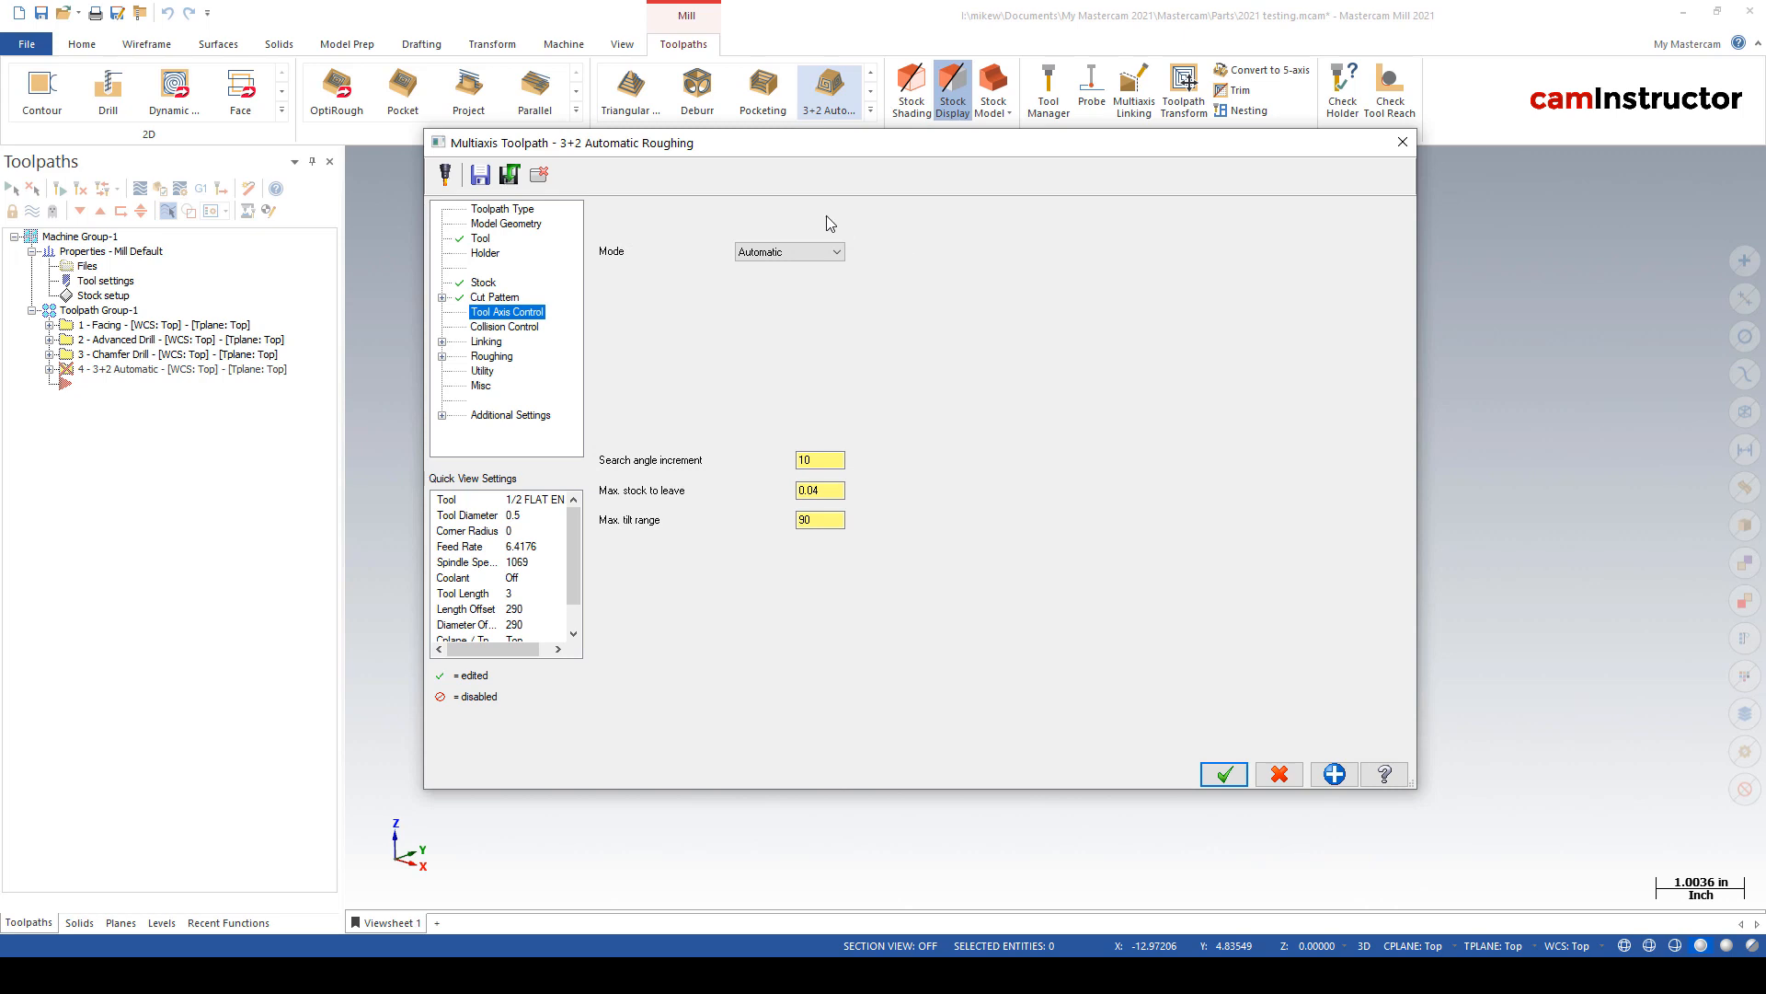
click(839, 251)
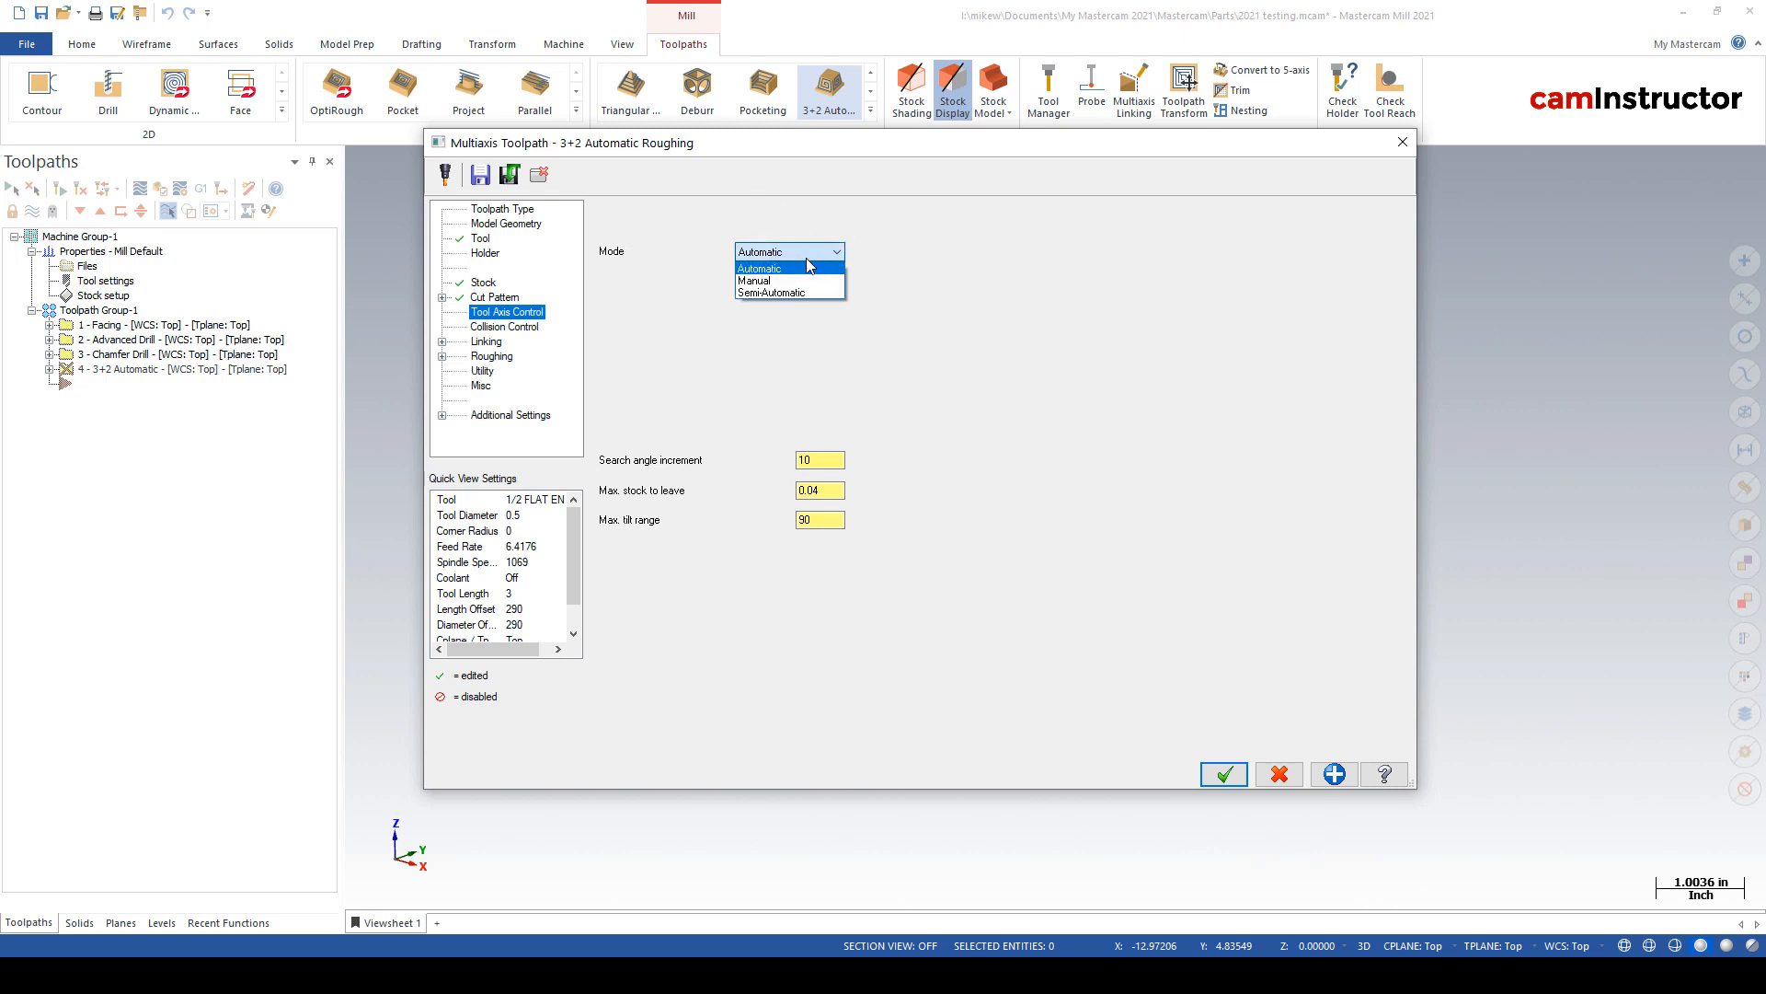
click(761, 268)
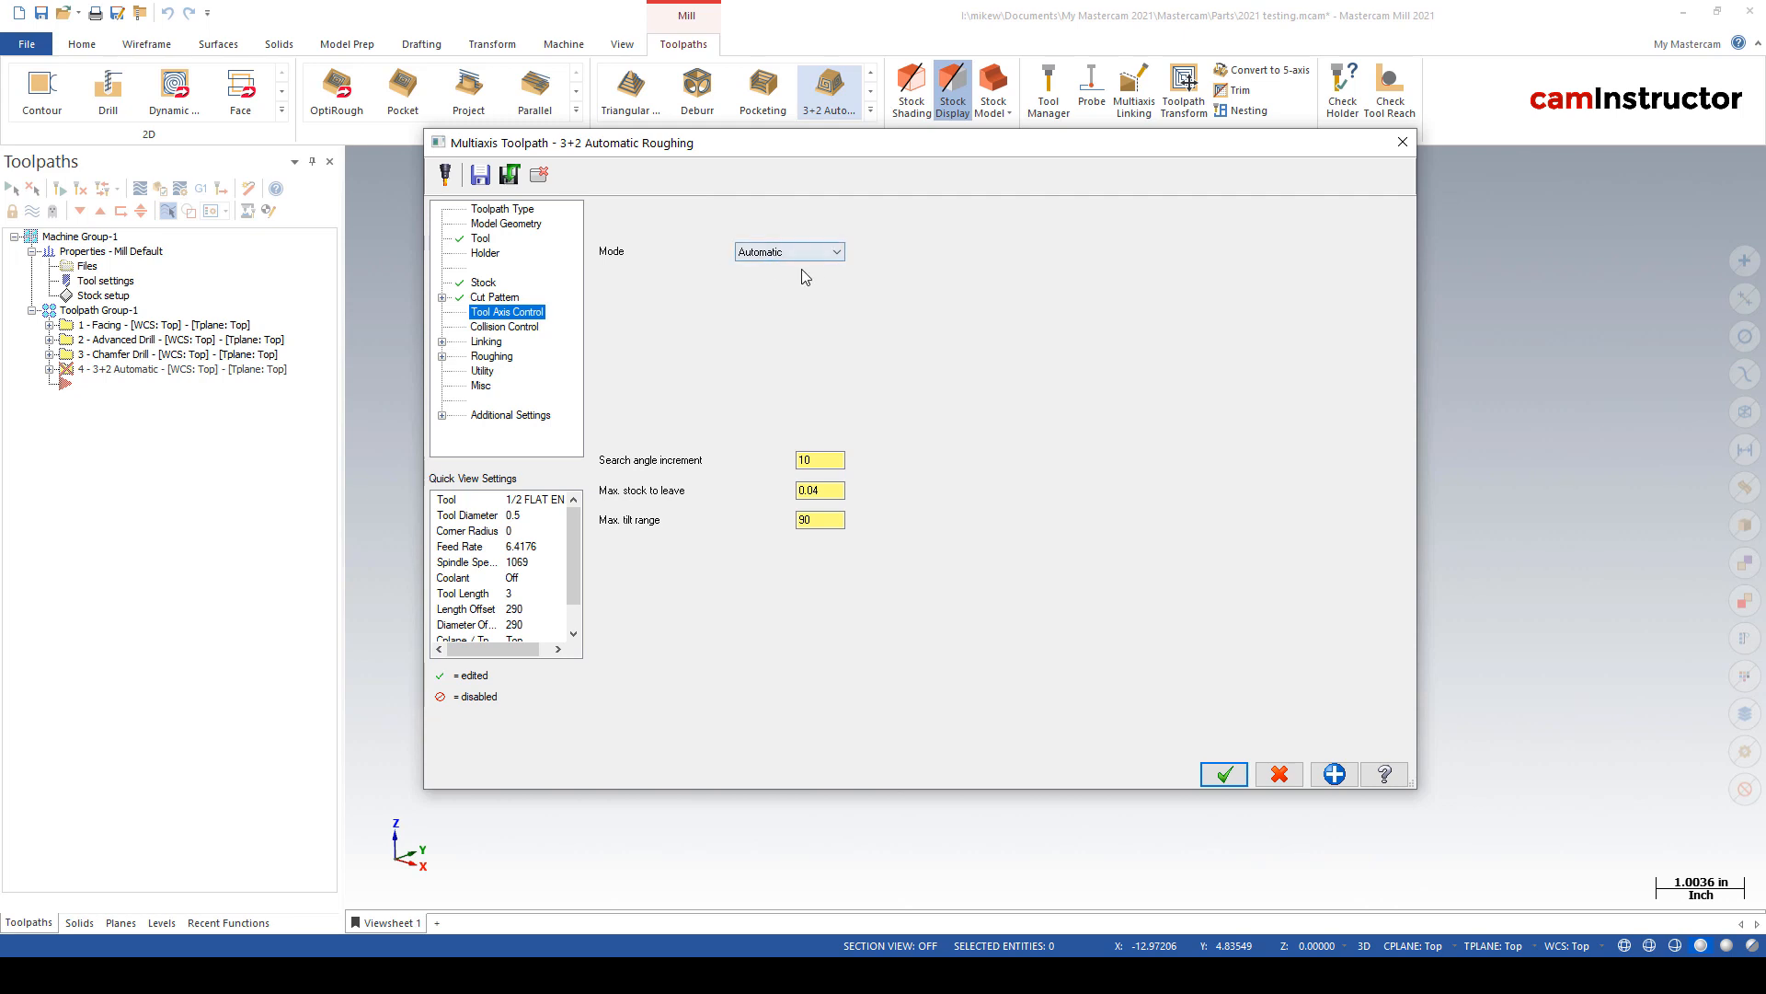
click(505, 327)
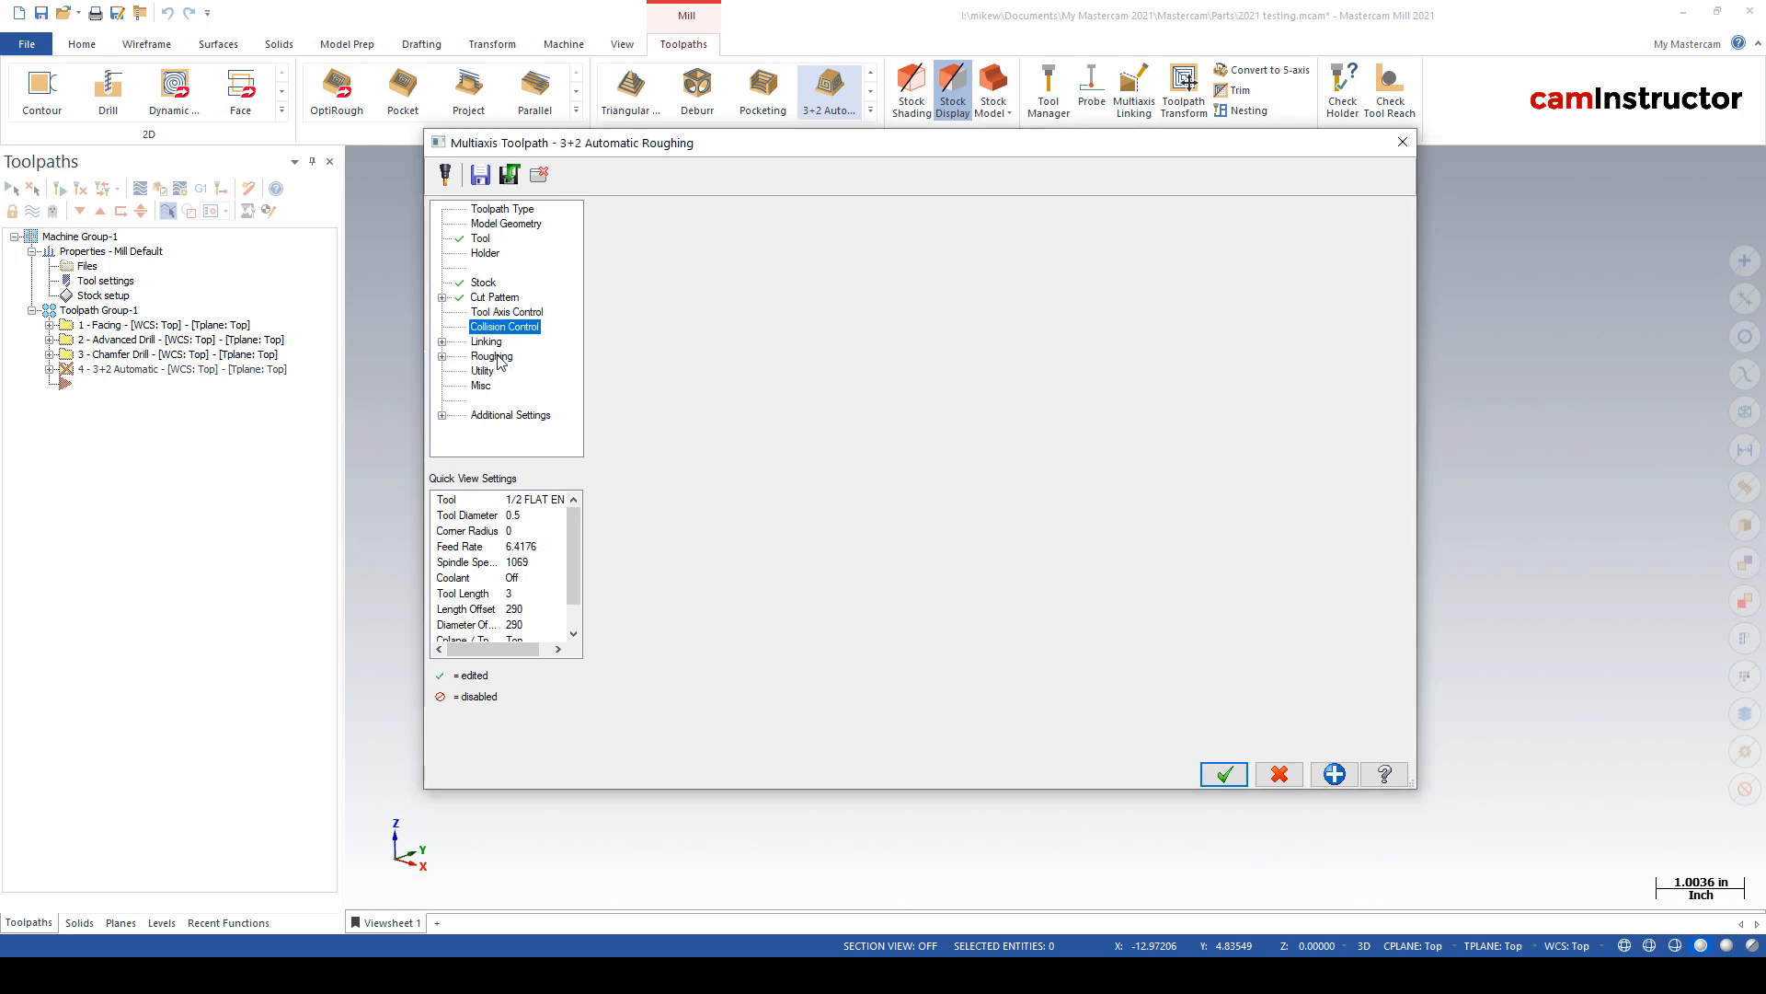
click(492, 356)
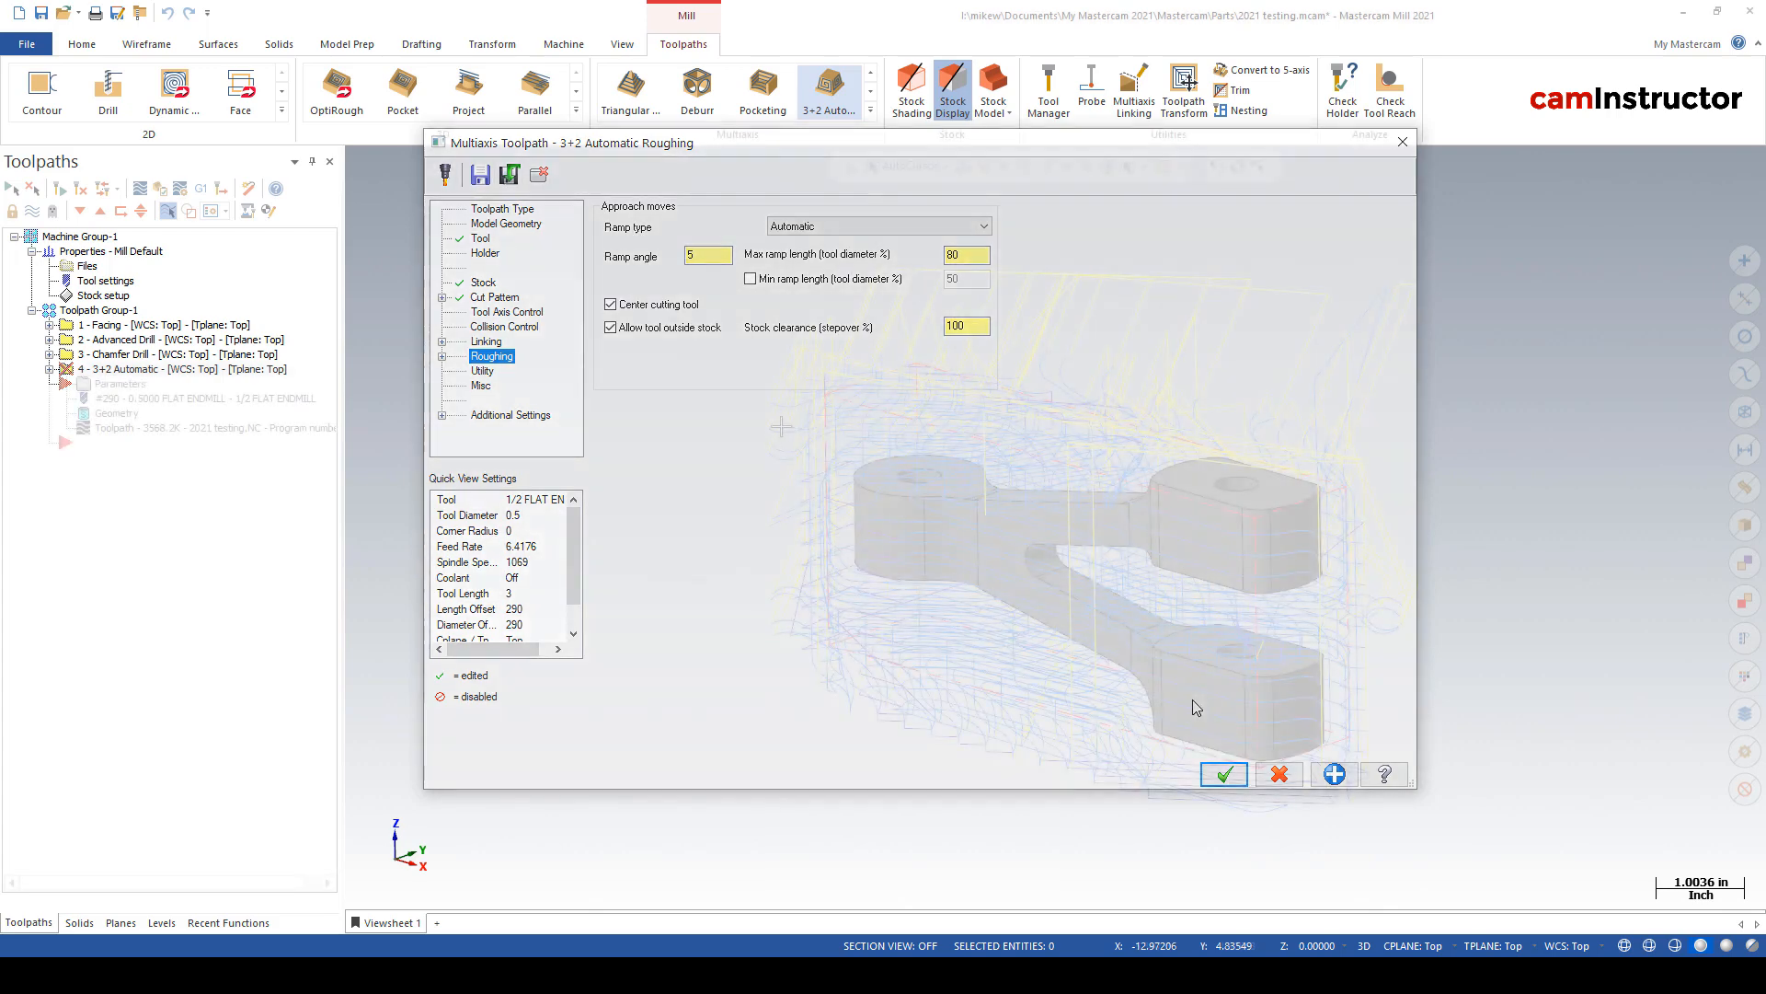
- Confirm the 3+2 Automatic Roughing settings to generate its roughing toolpath around the bracket
click(1223, 773)
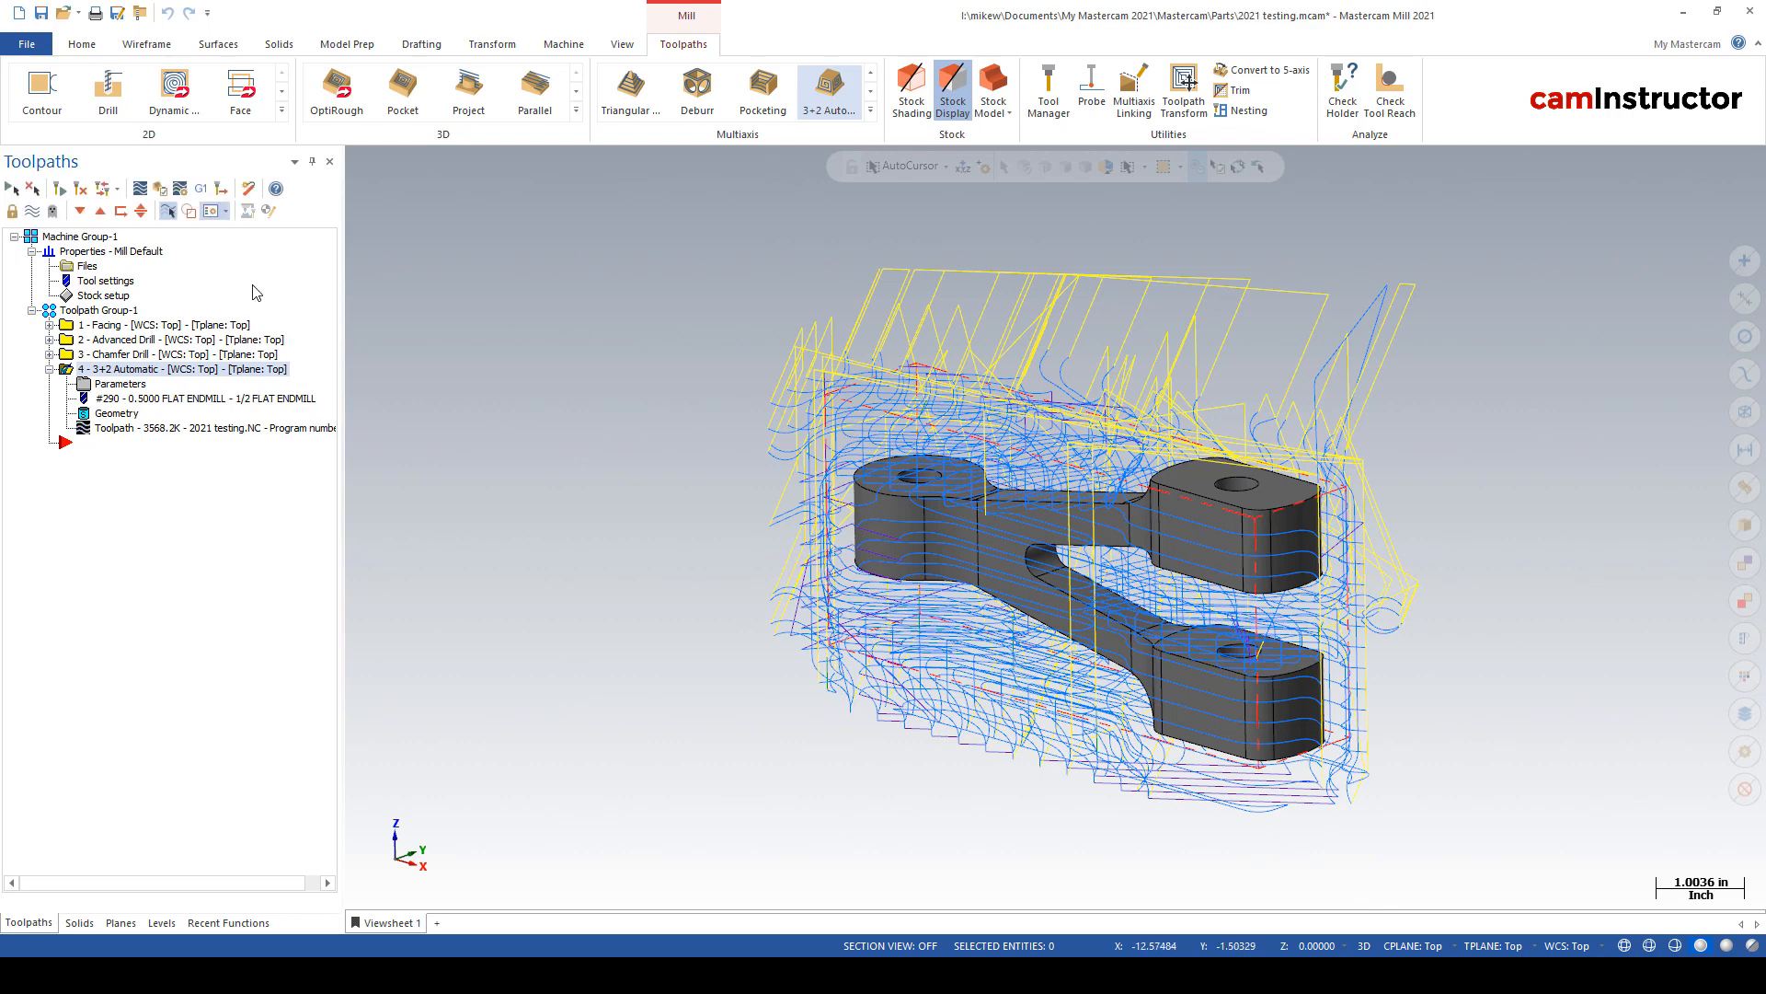
mouse_move(720, 351)
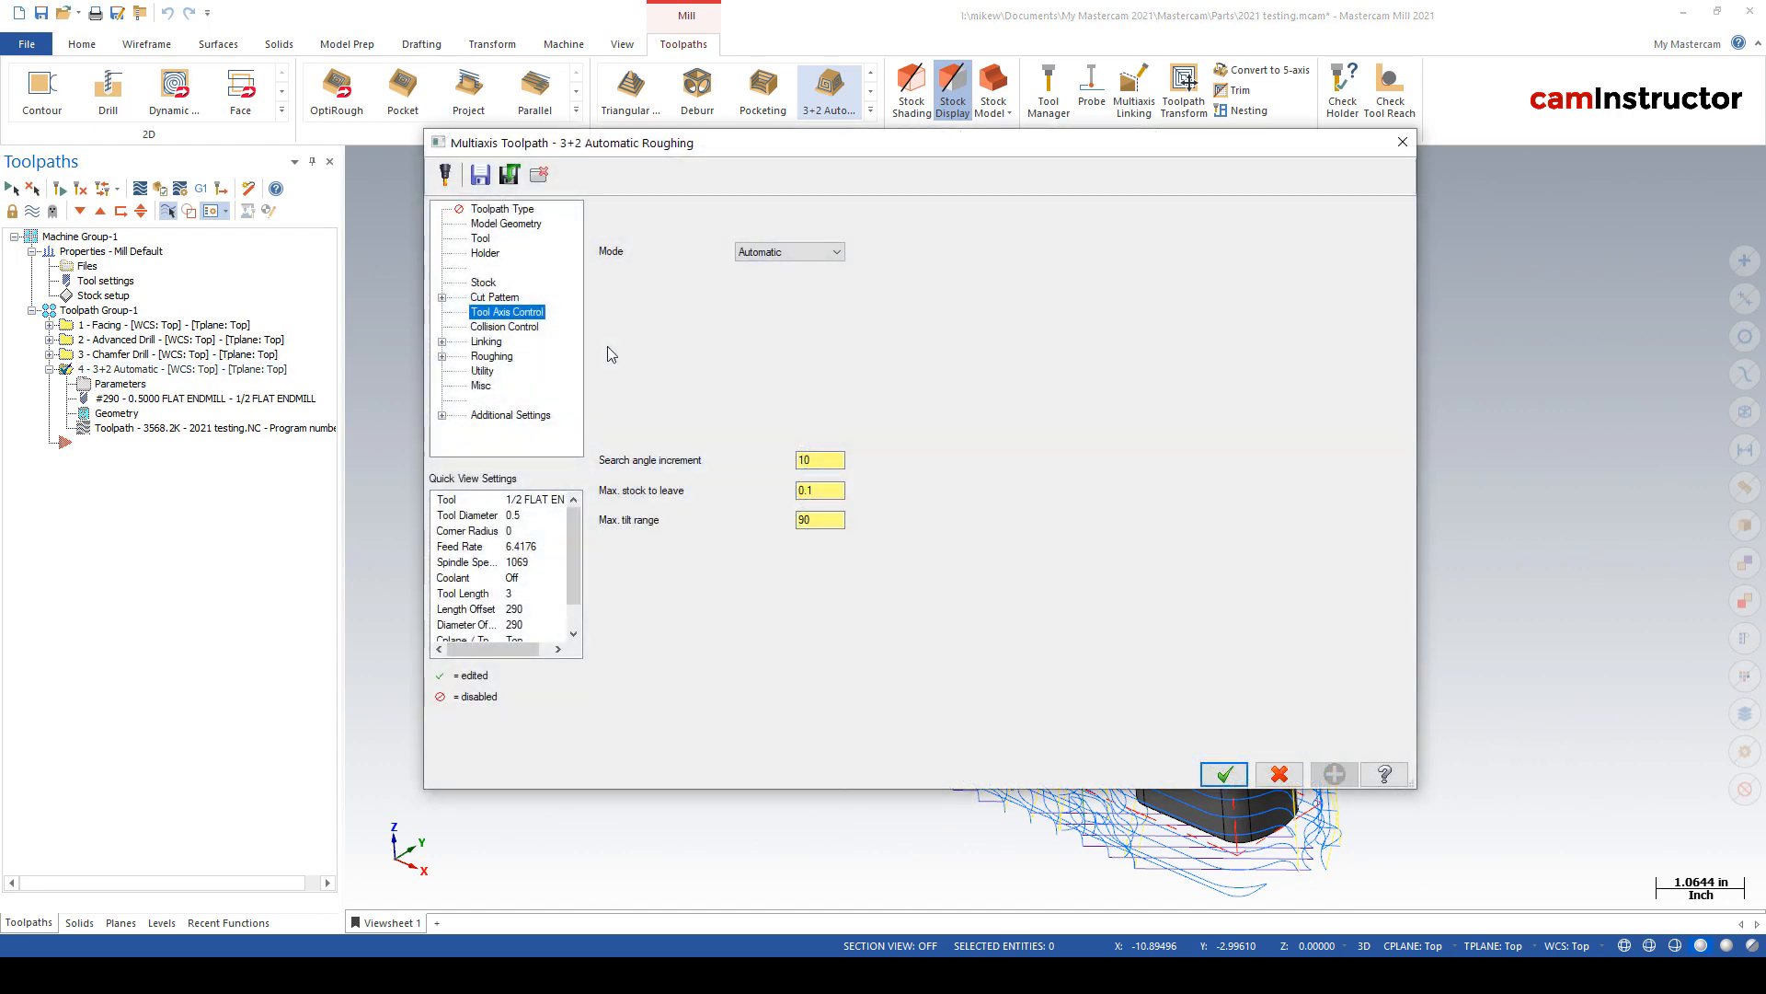
- Switch the roughing tool axis mode to Semi-Automatic and start adding a vector from a tool plane
click(834, 251)
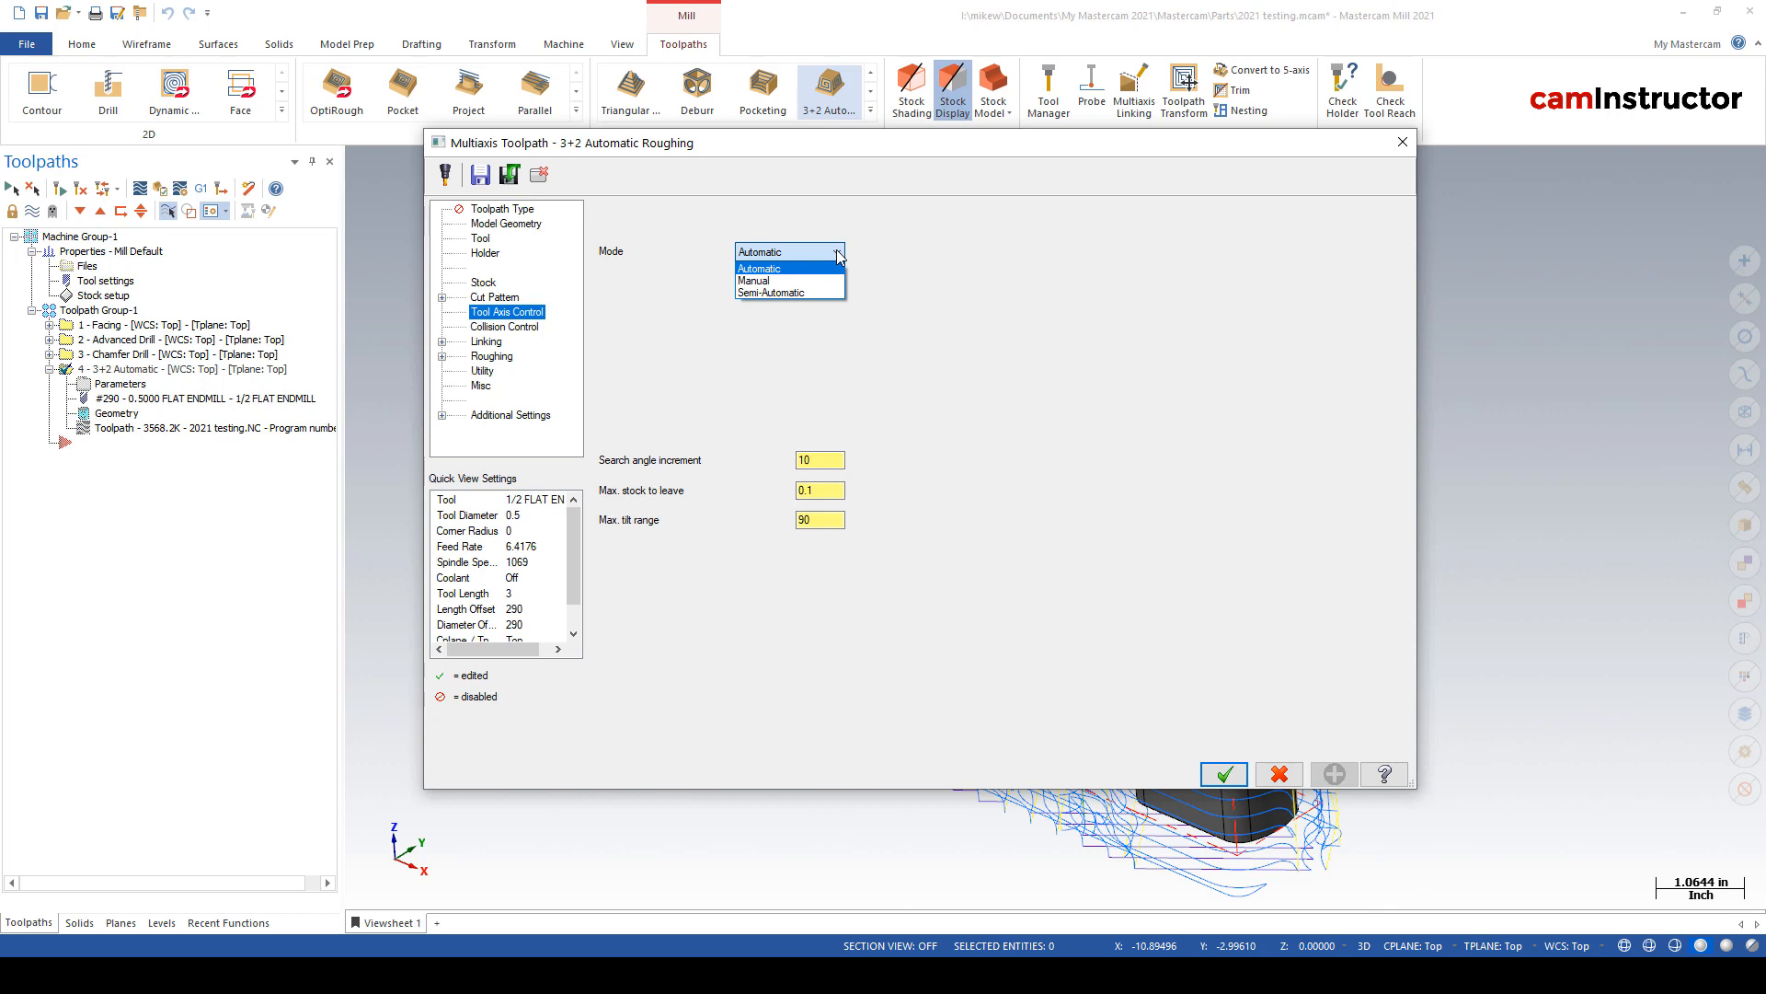
click(769, 292)
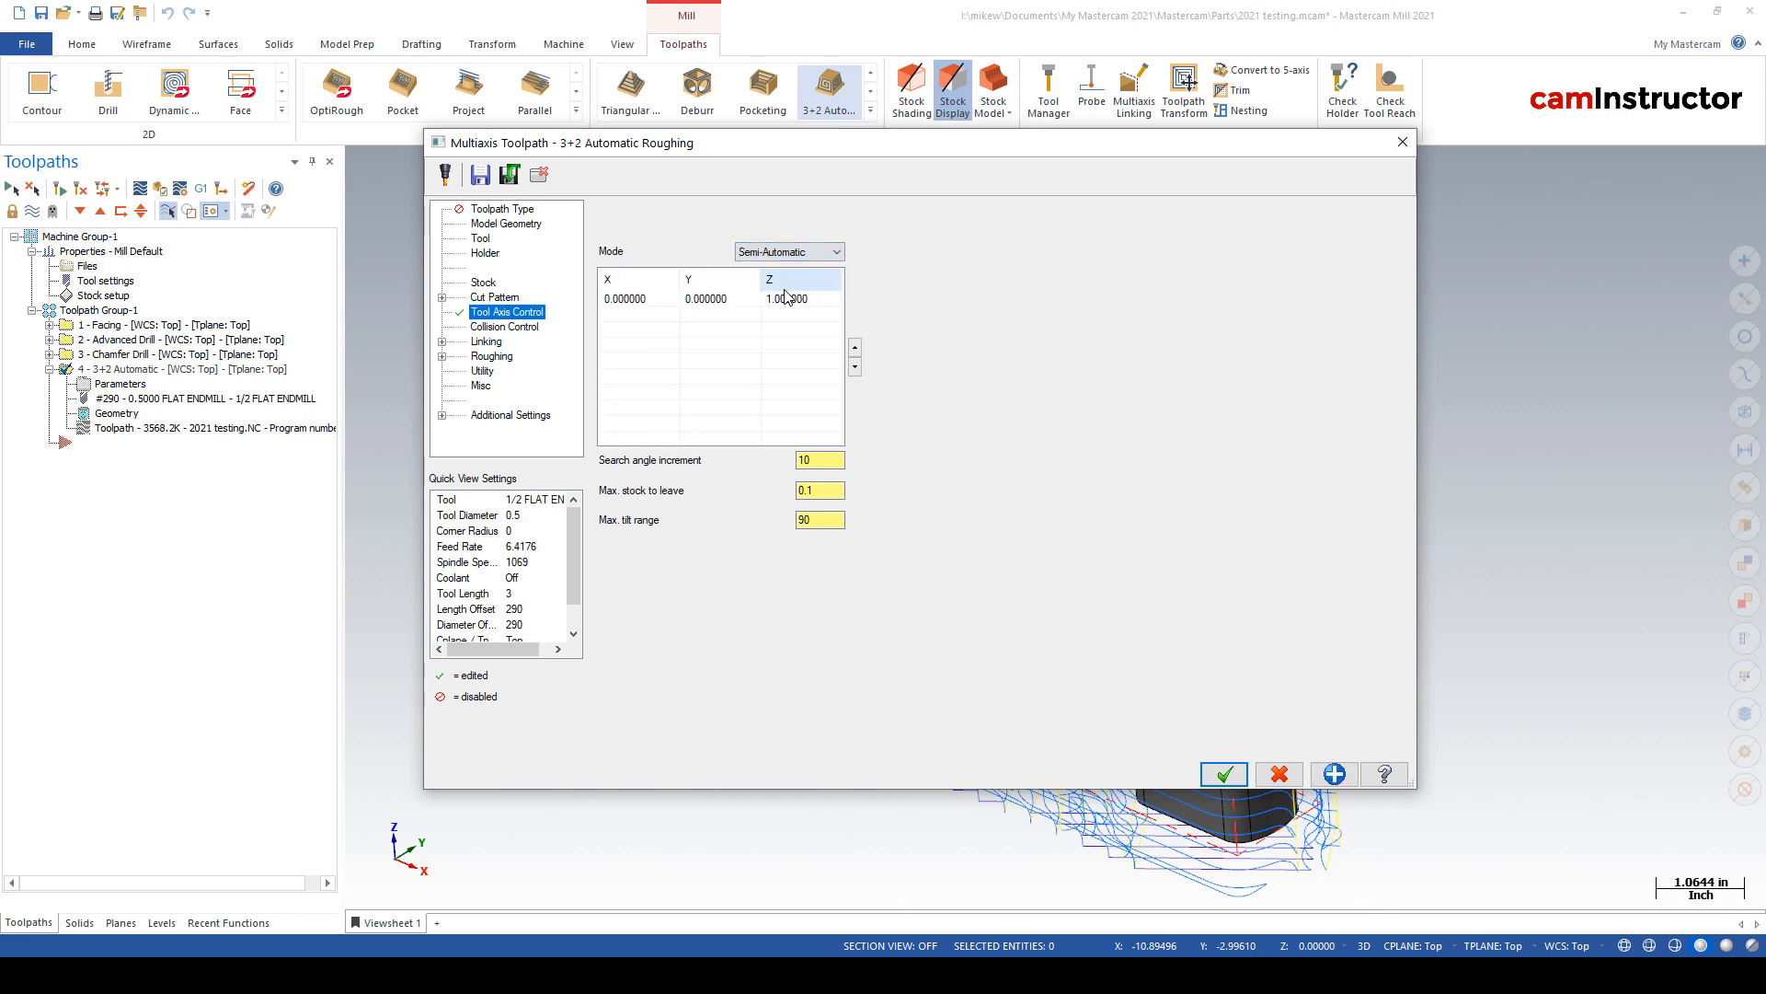
right_click(787, 298)
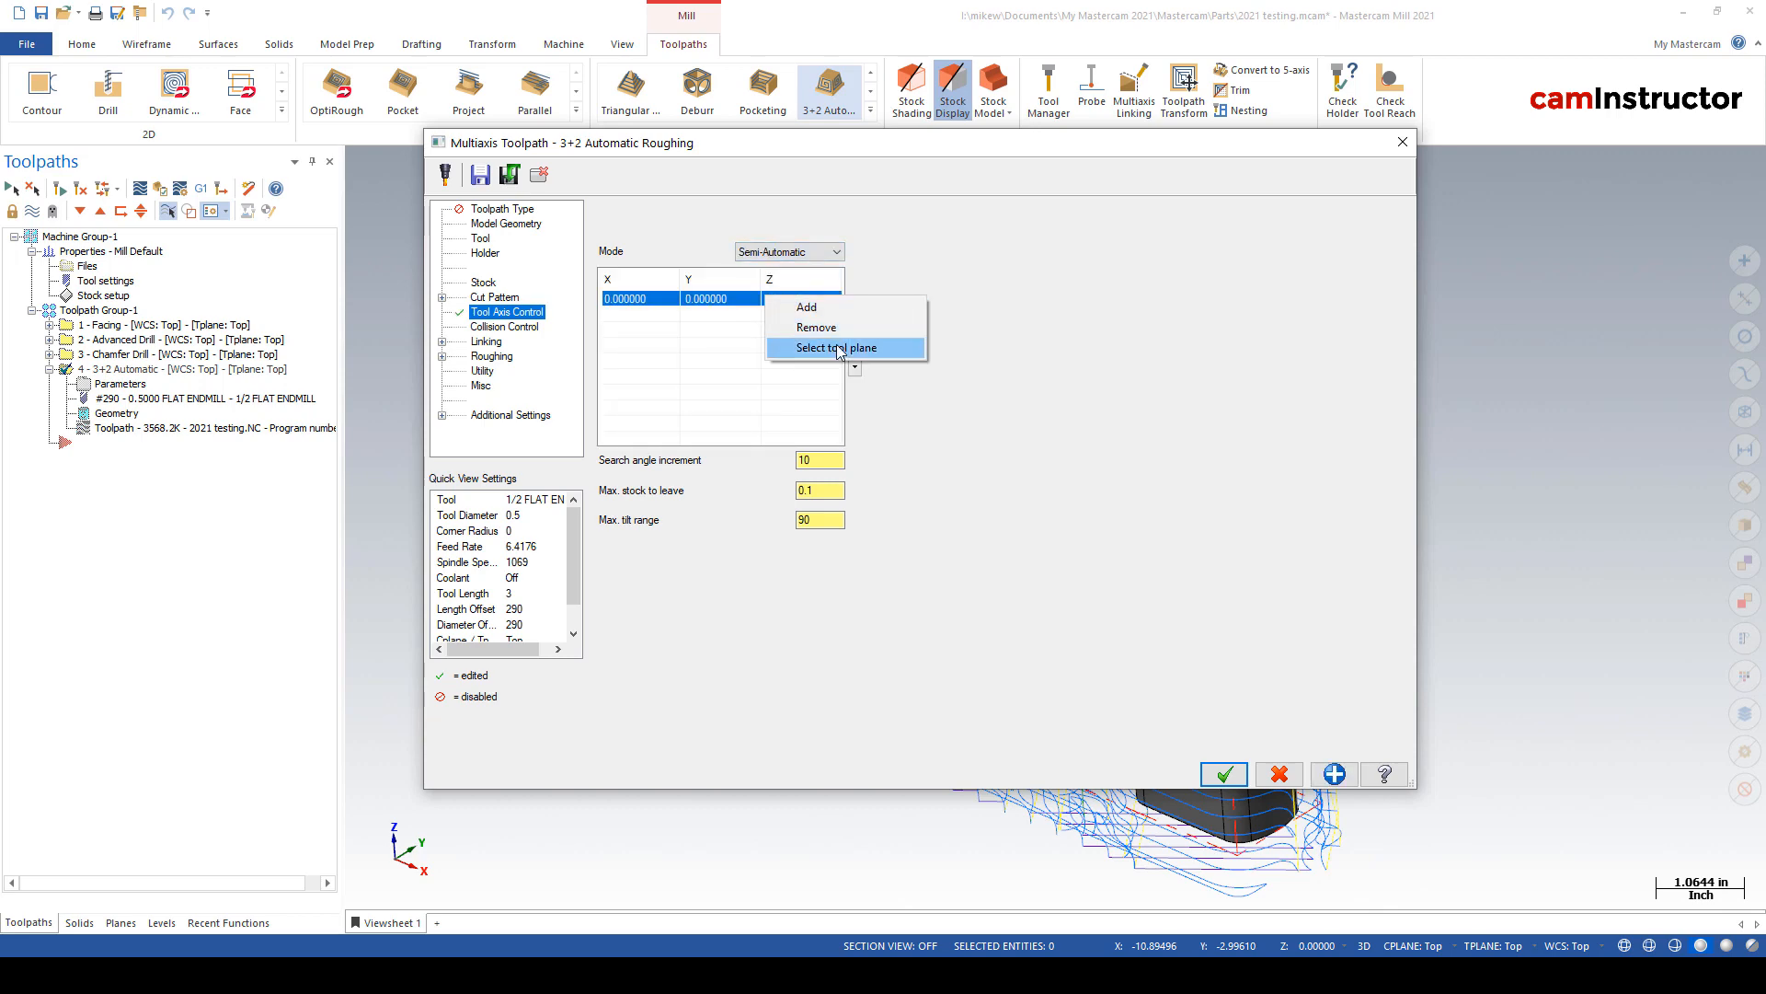
click(829, 347)
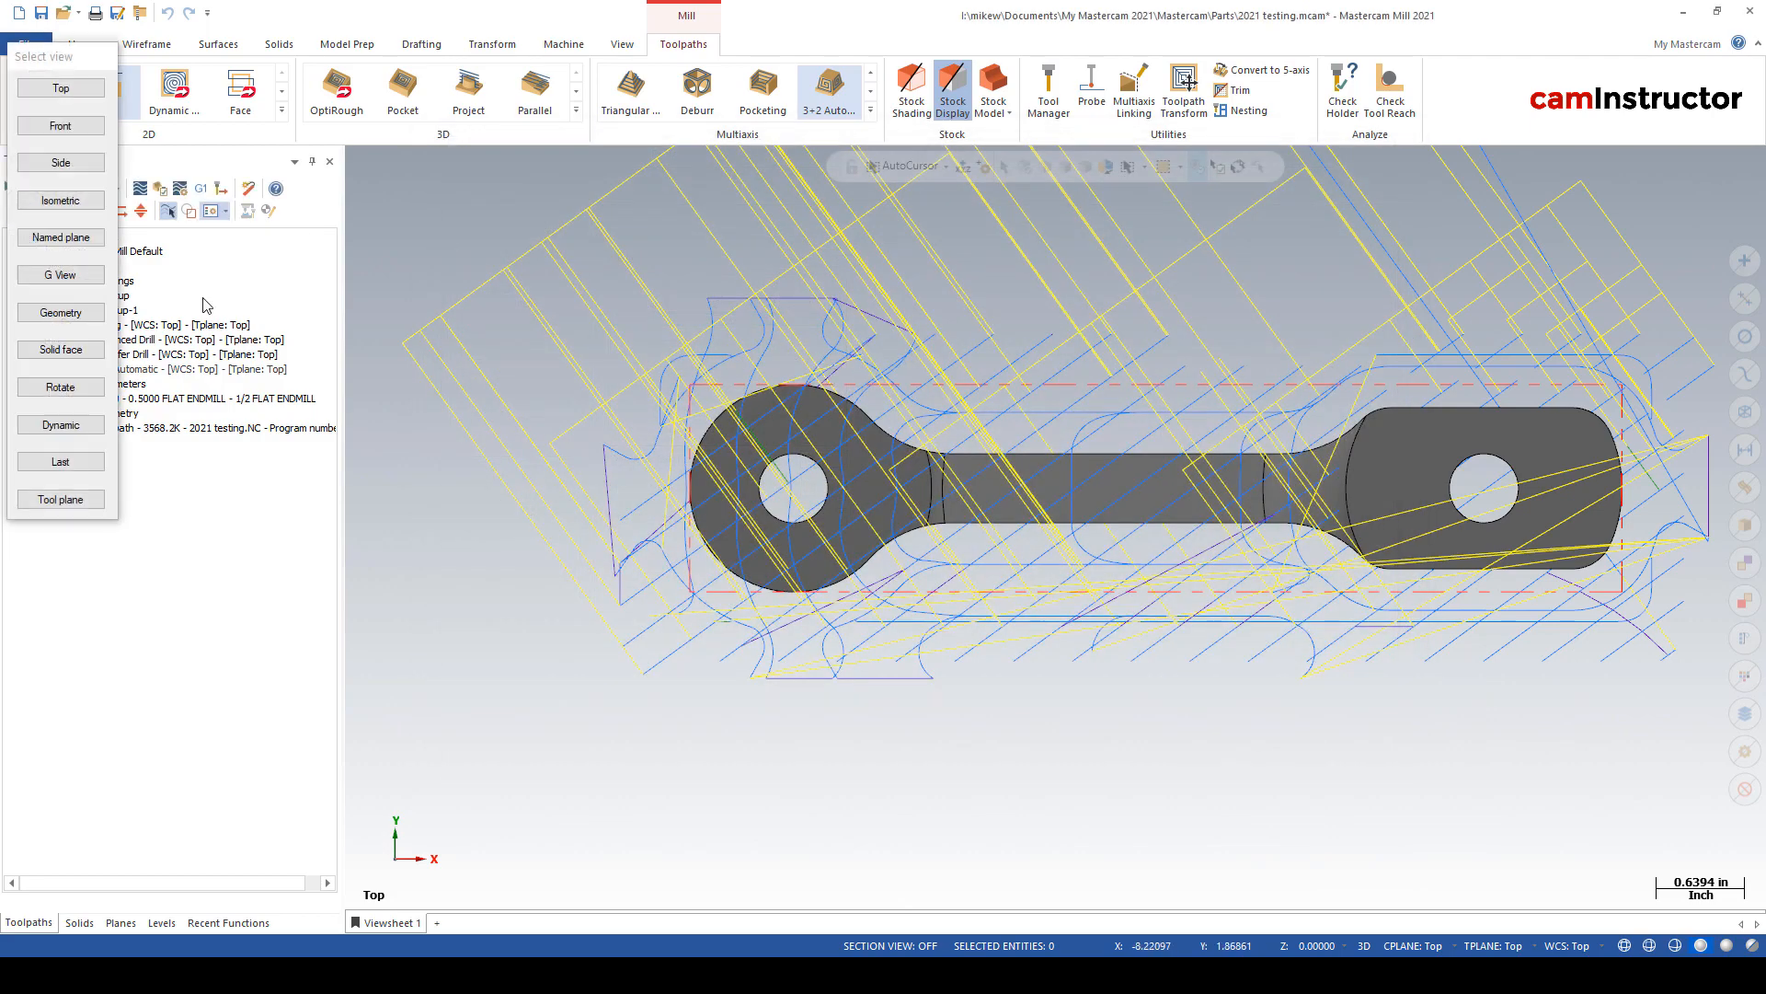
mouse_move(59, 125)
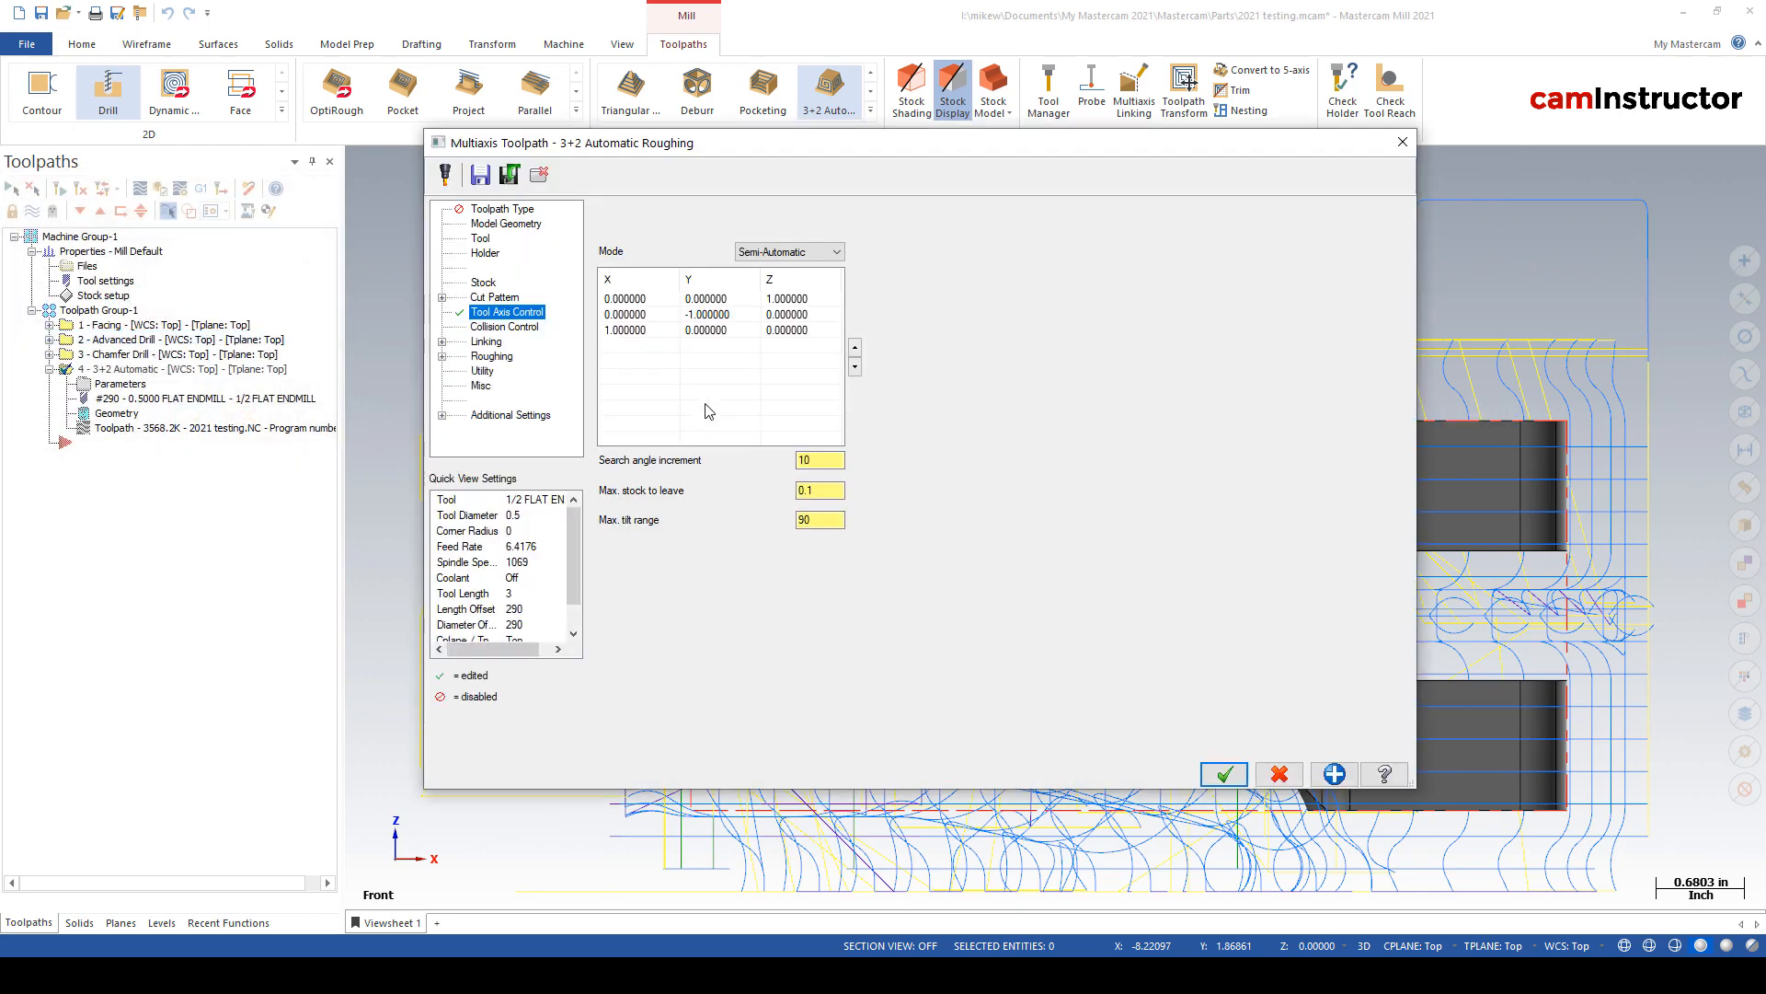
mouse_move(701, 355)
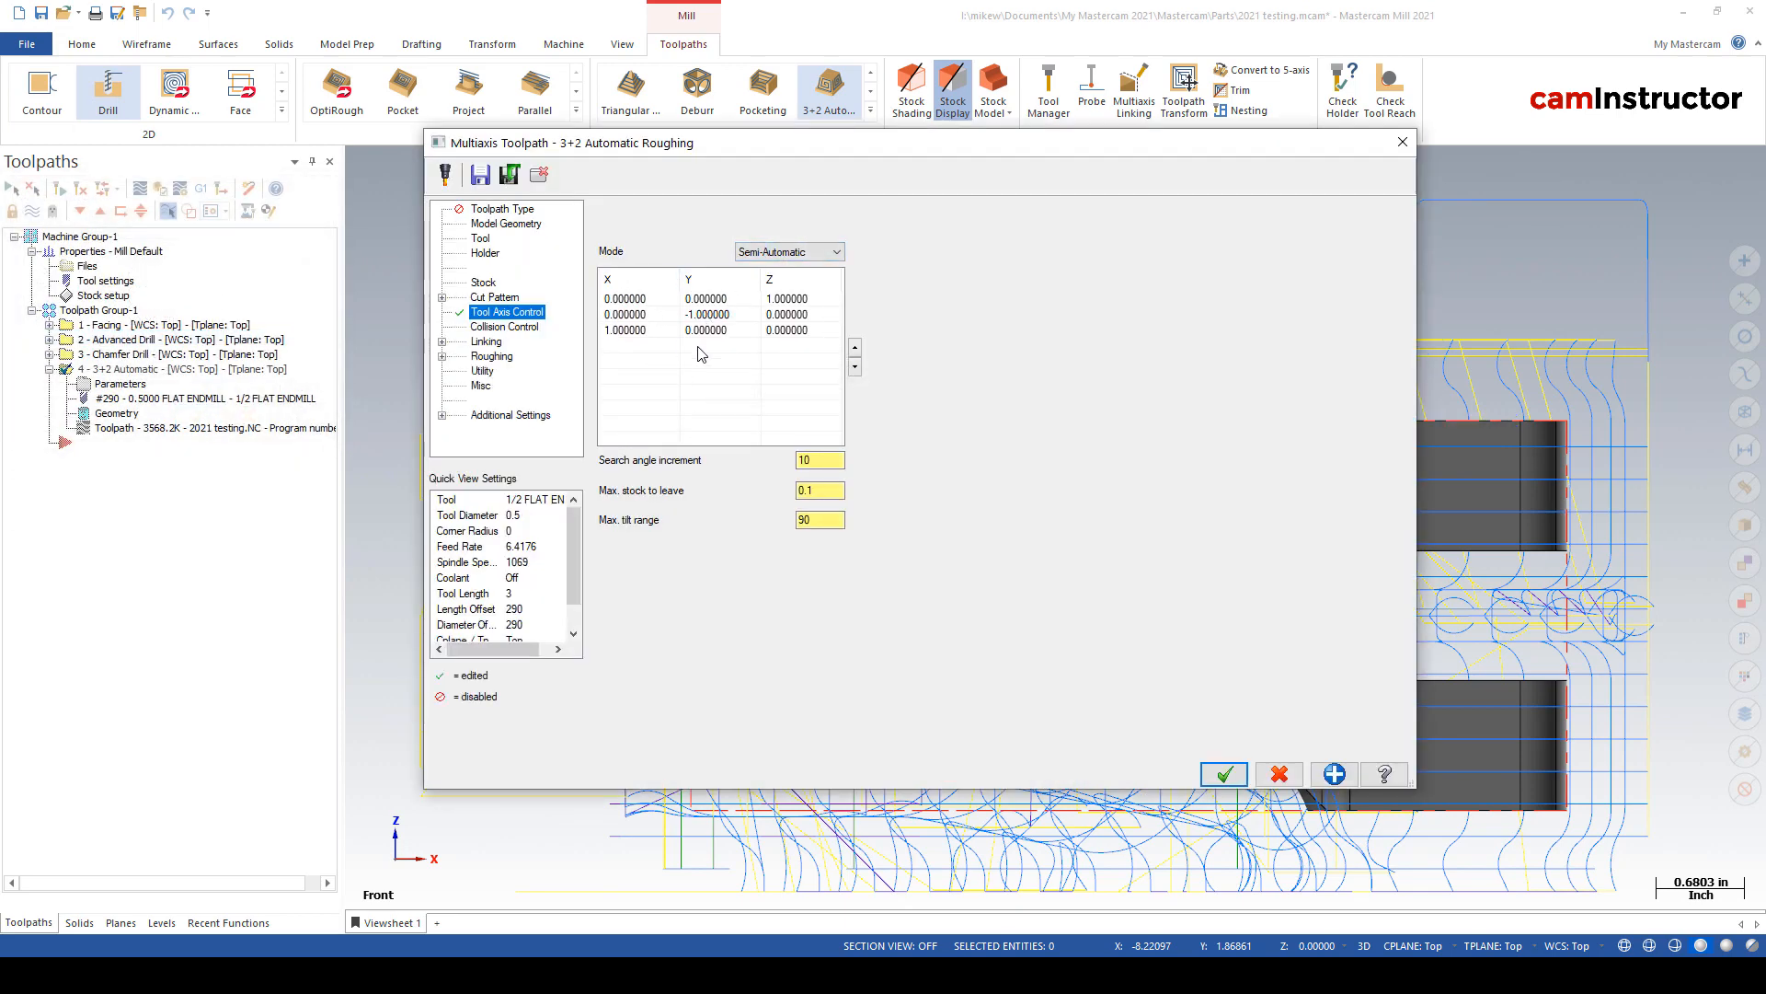
mouse_move(699, 353)
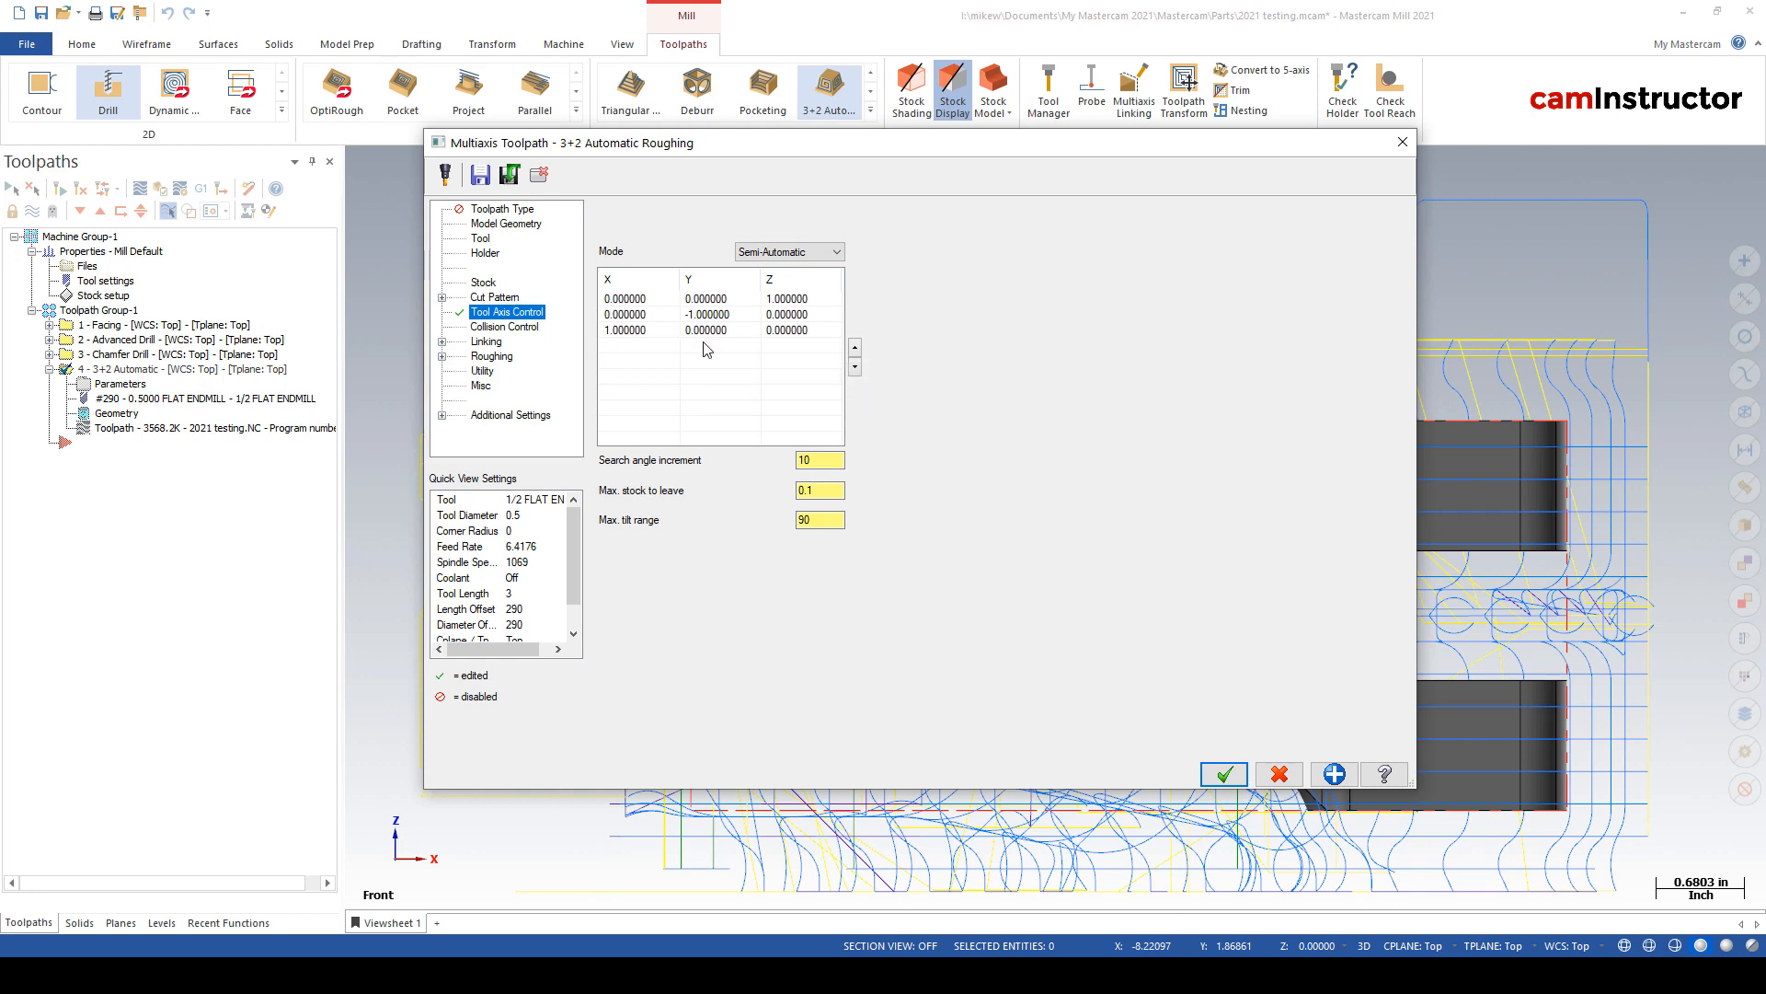
mouse_move(691, 438)
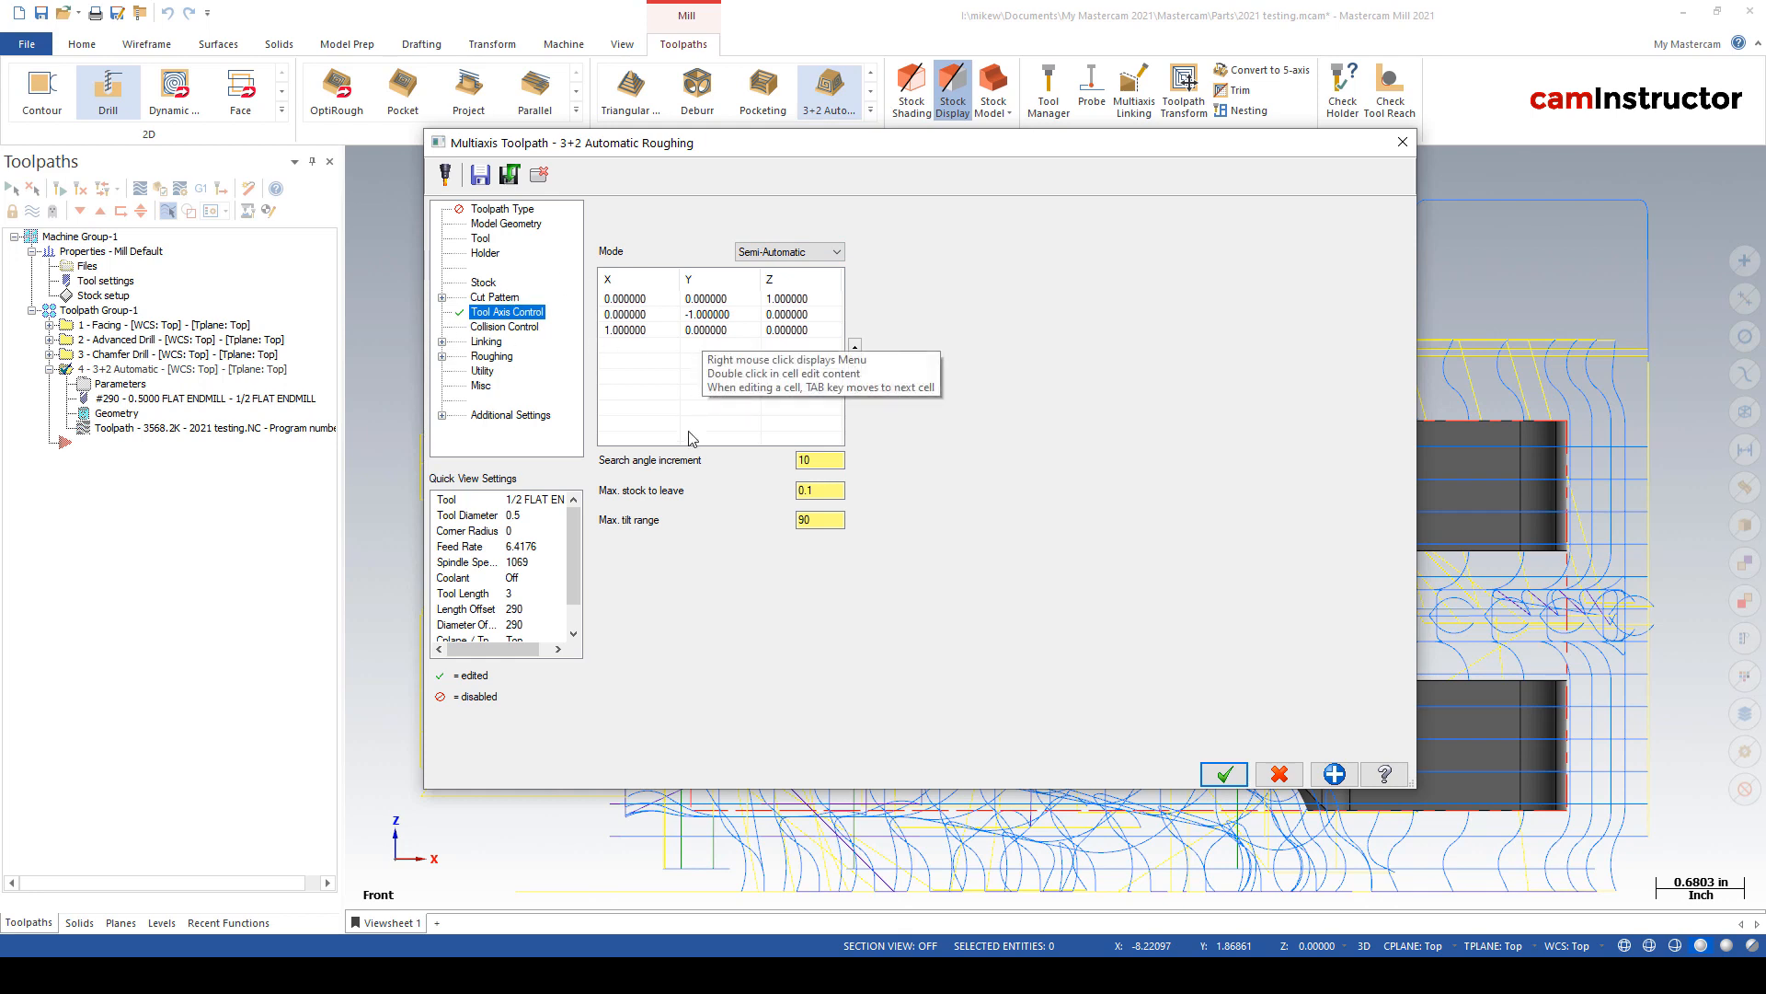
mouse_move(761, 363)
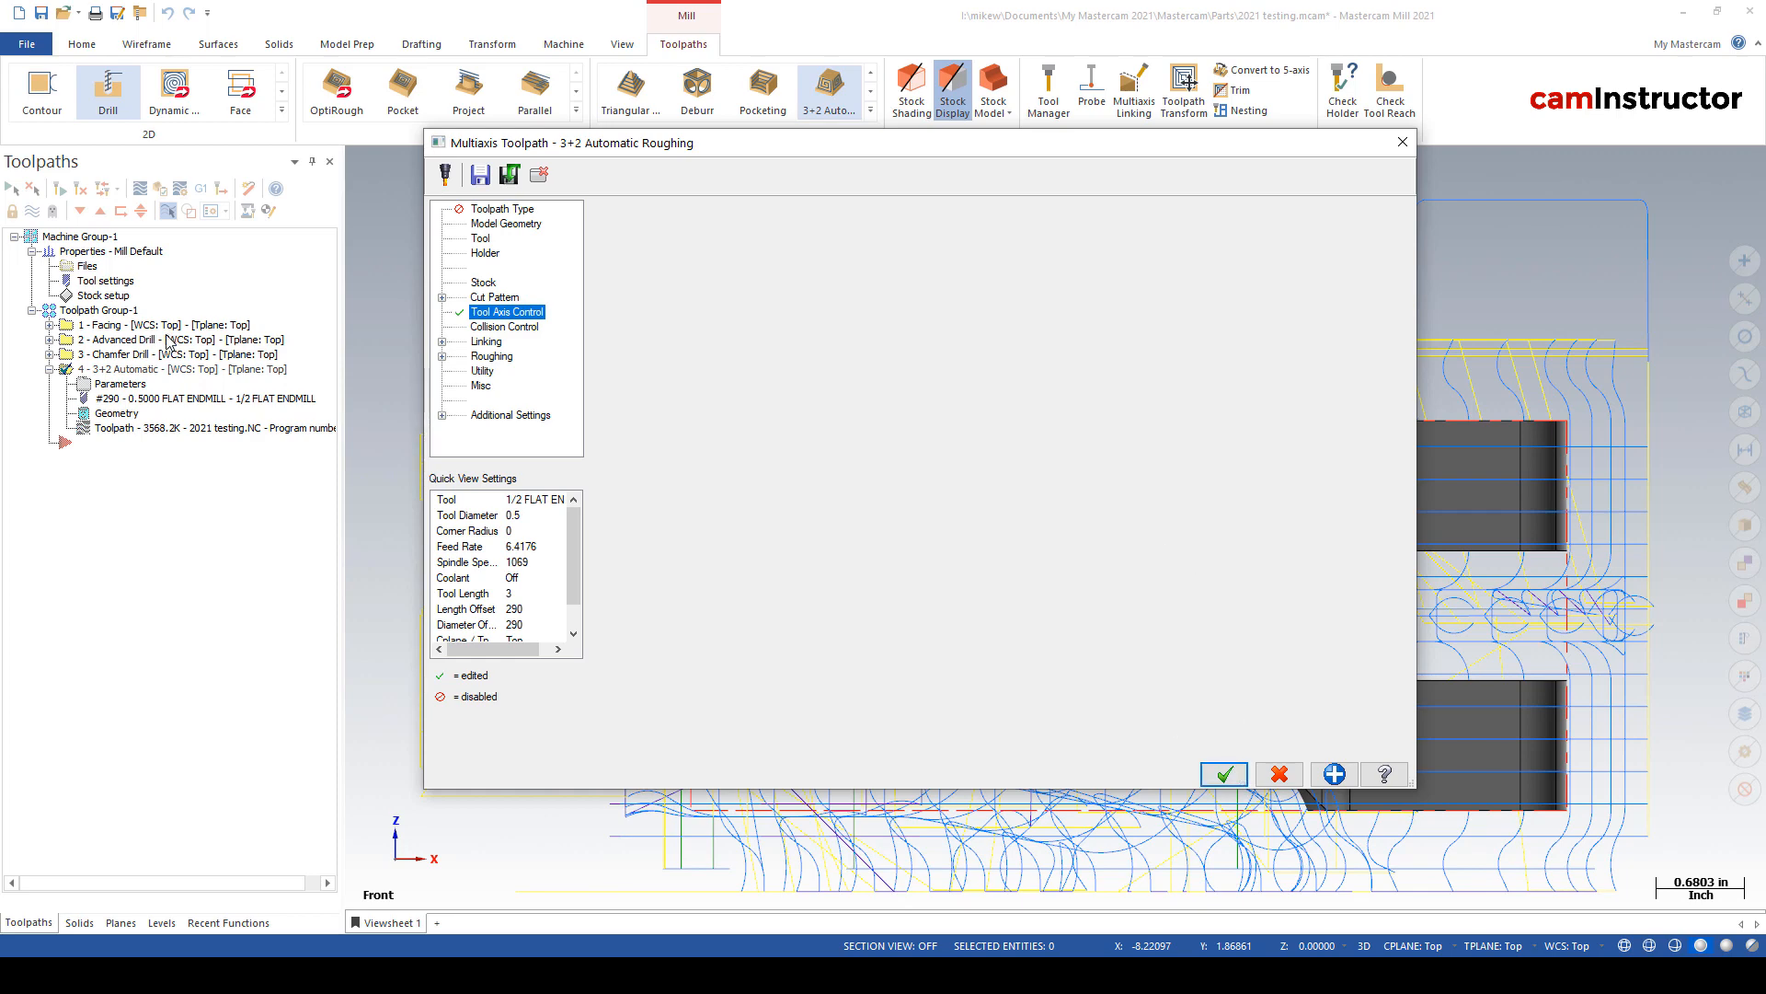
- Regenerate the roughing with +Z, −Y and +X axes and play it through in Backplot
click(1222, 774)
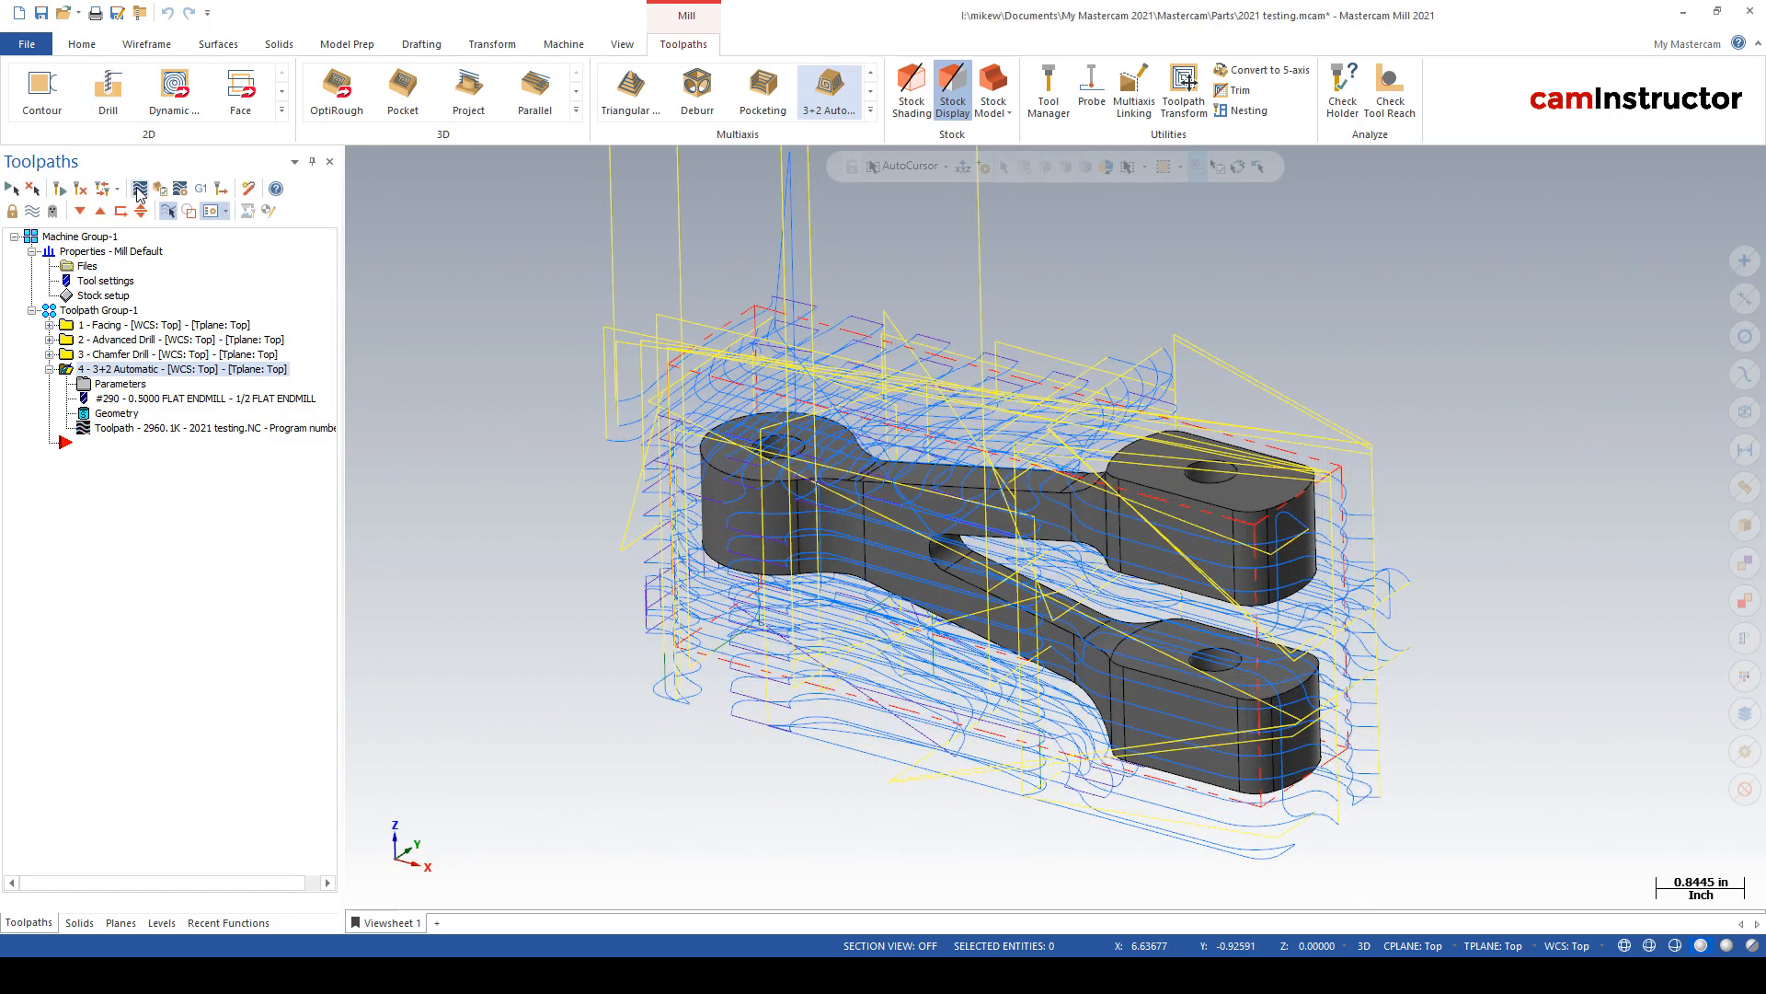
click(140, 187)
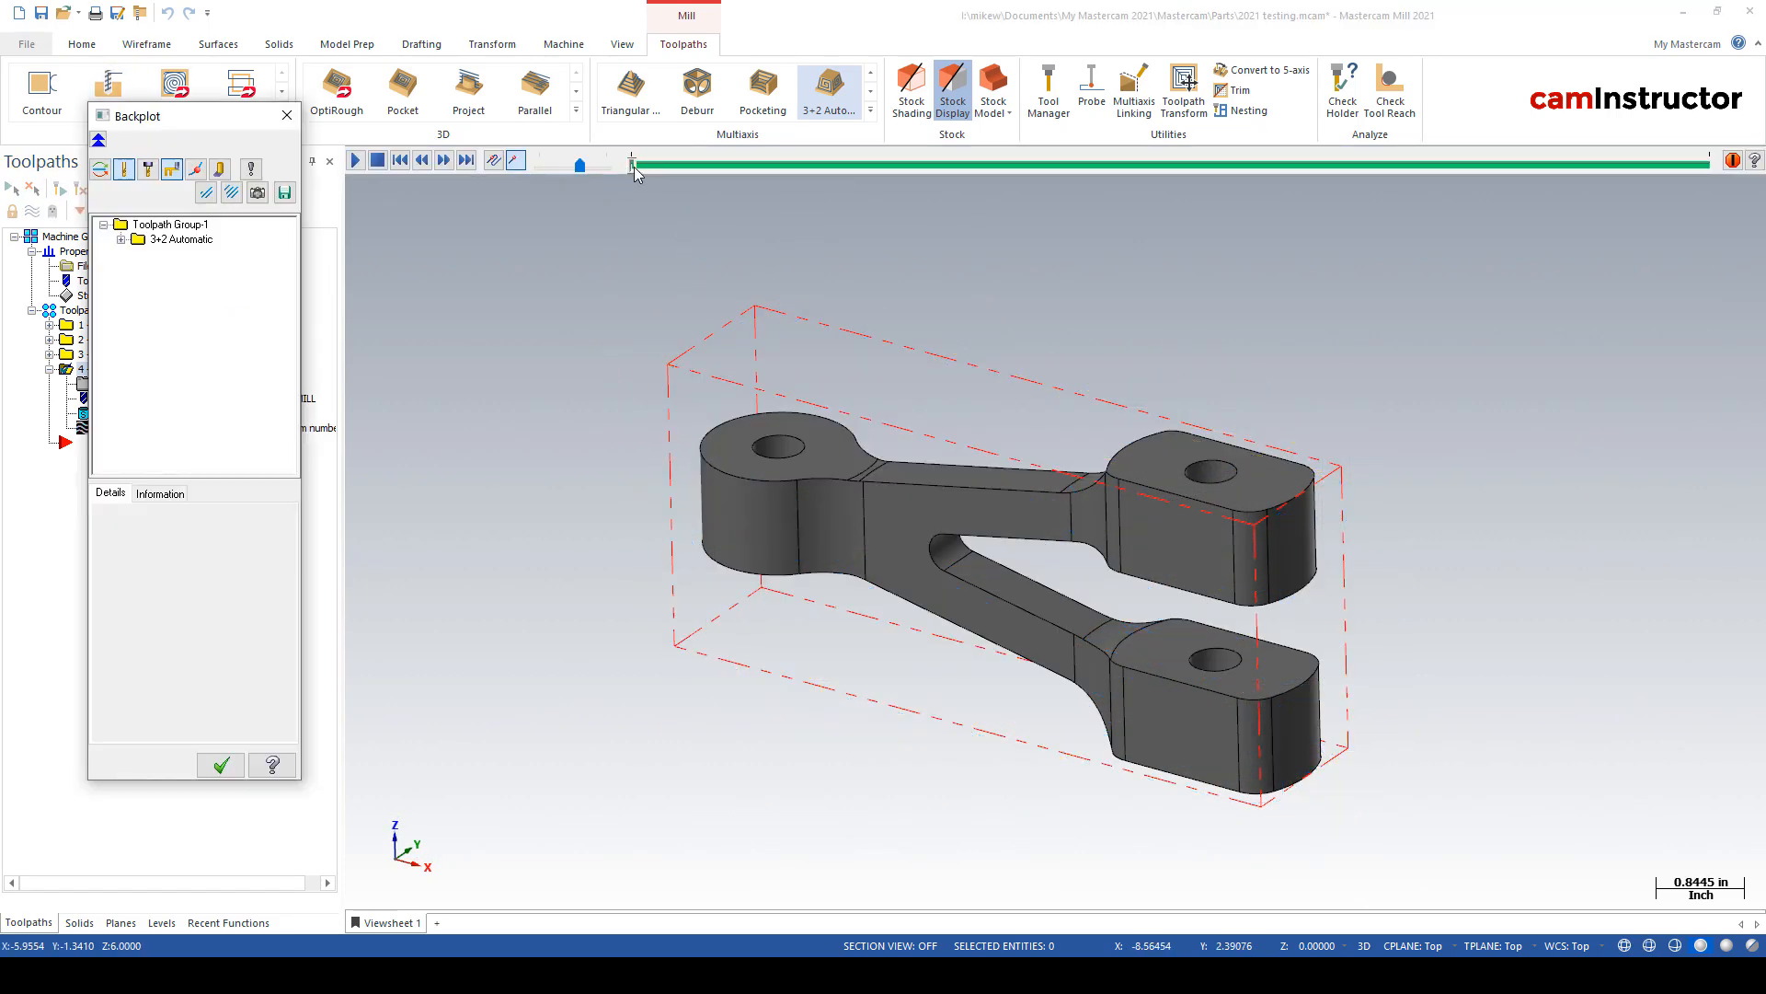
click(353, 160)
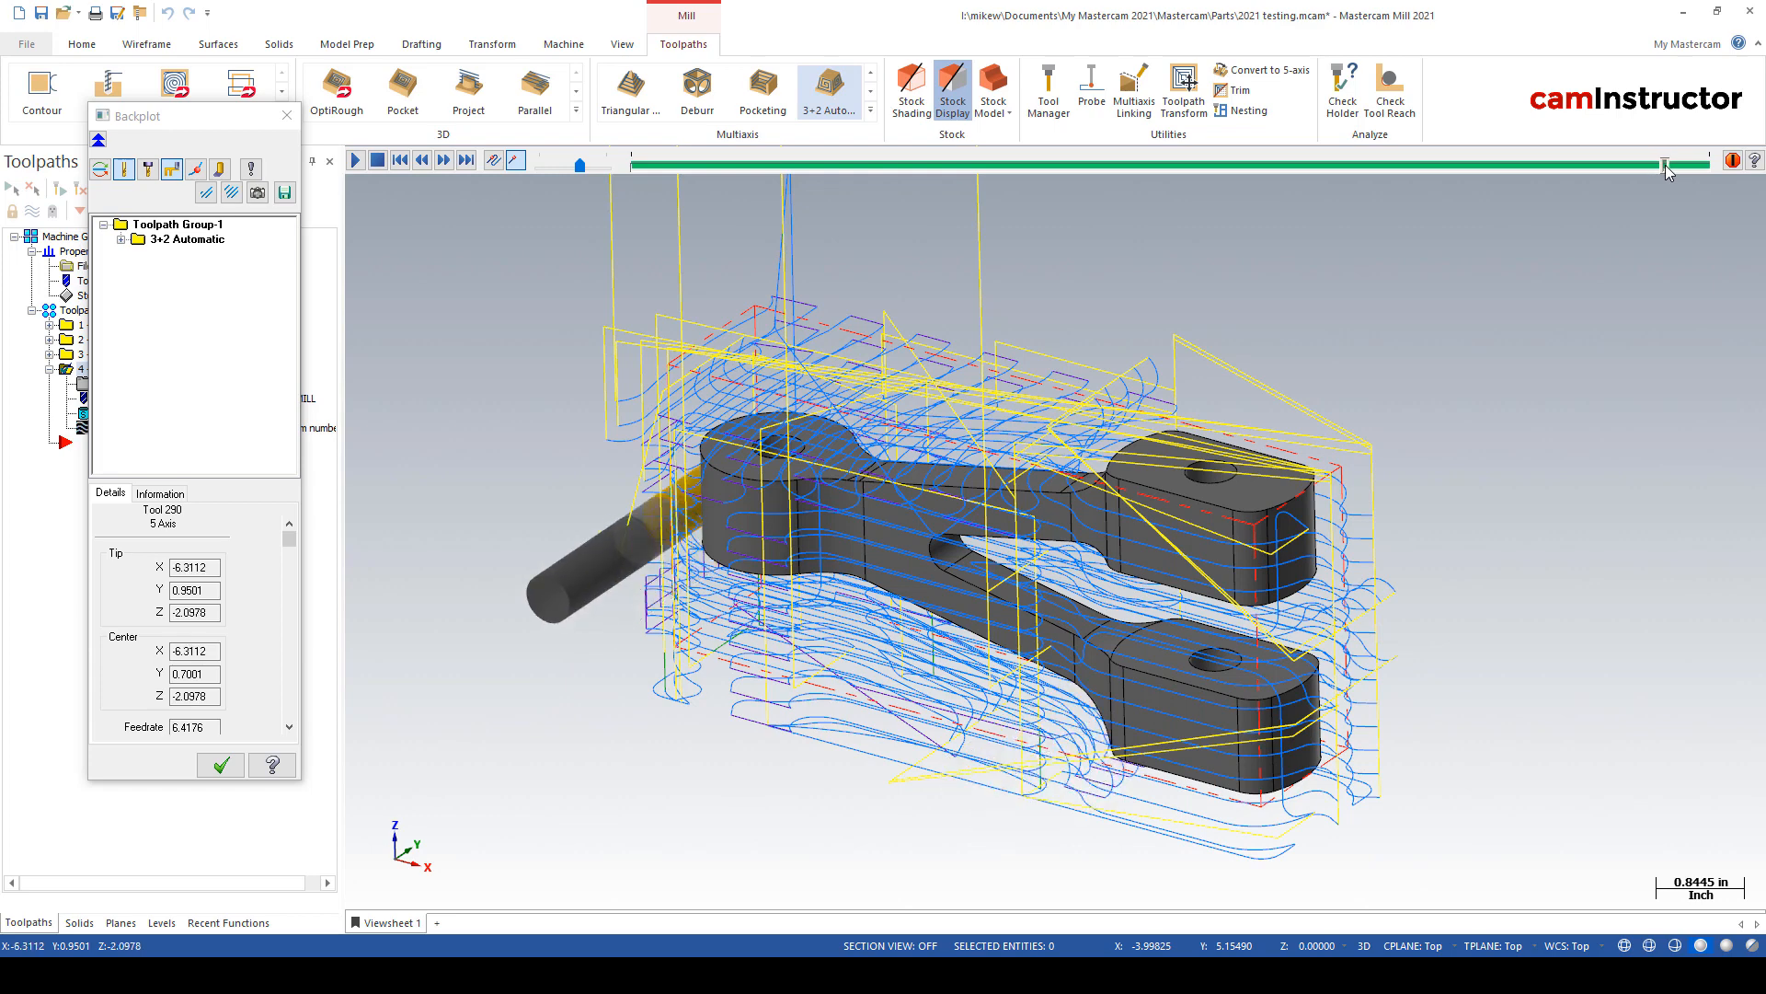
mouse_move(1360, 172)
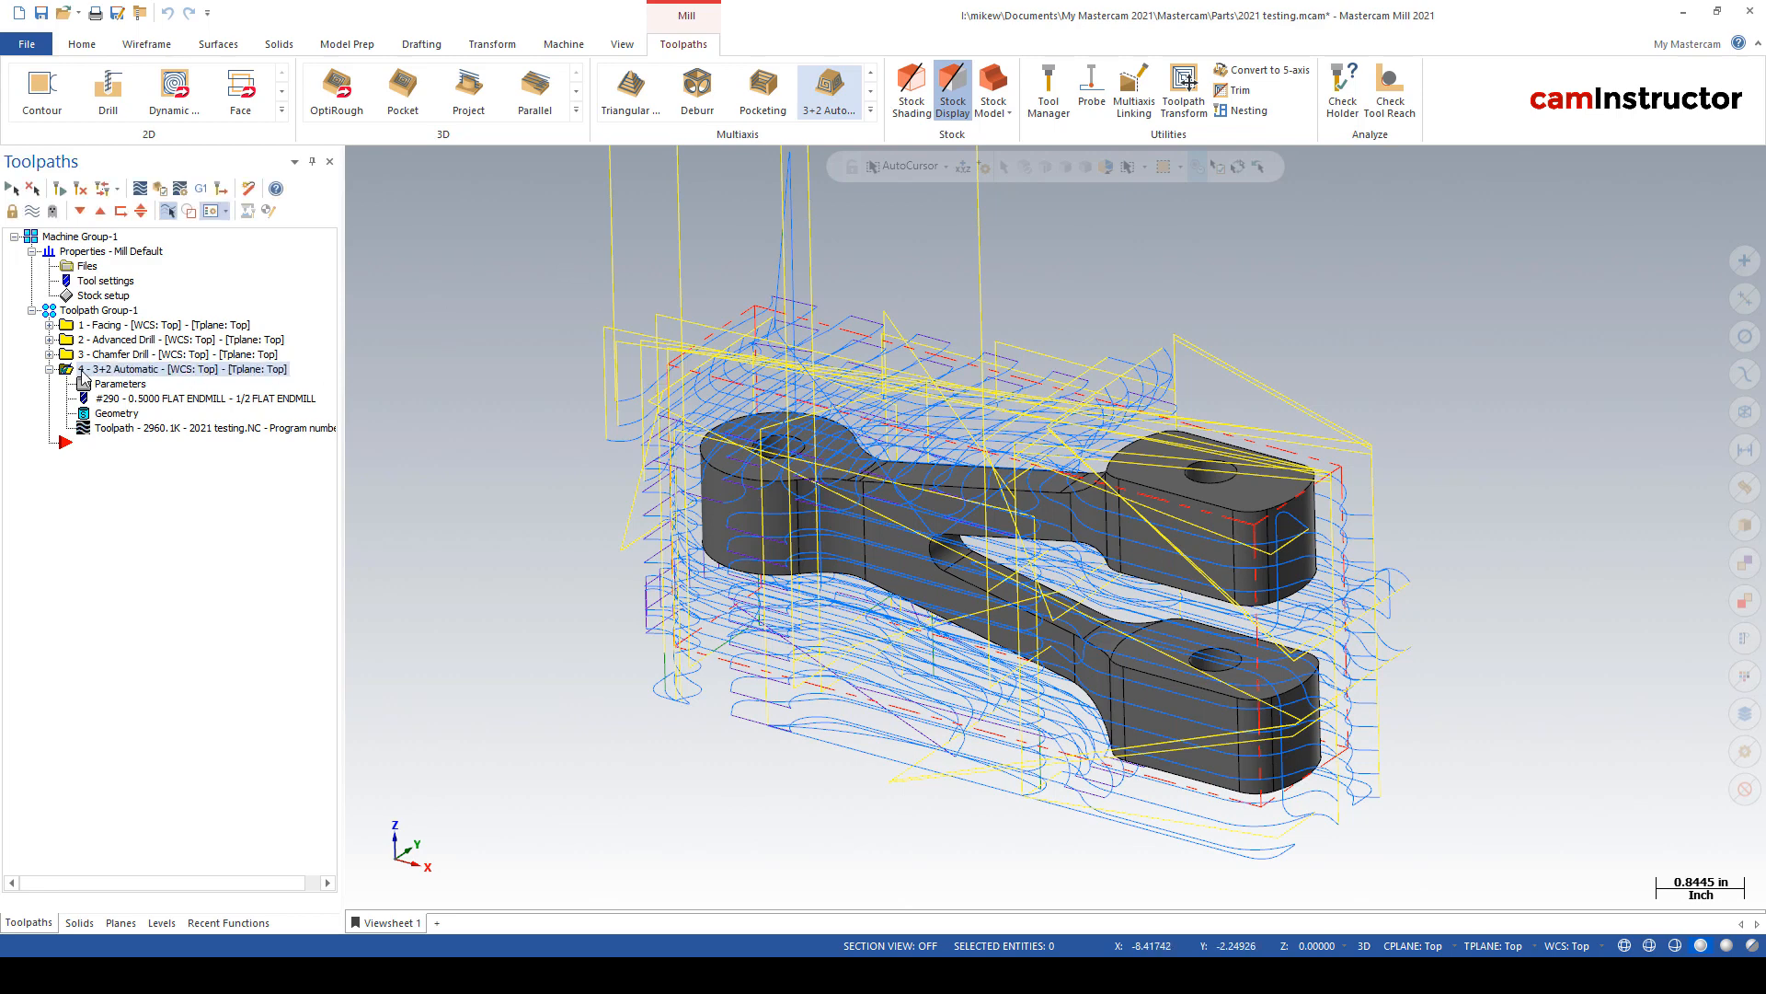
- Add a block Stock Model operation sized 6.75 × 1.5 × 3.0 from the stock setup
click(53, 368)
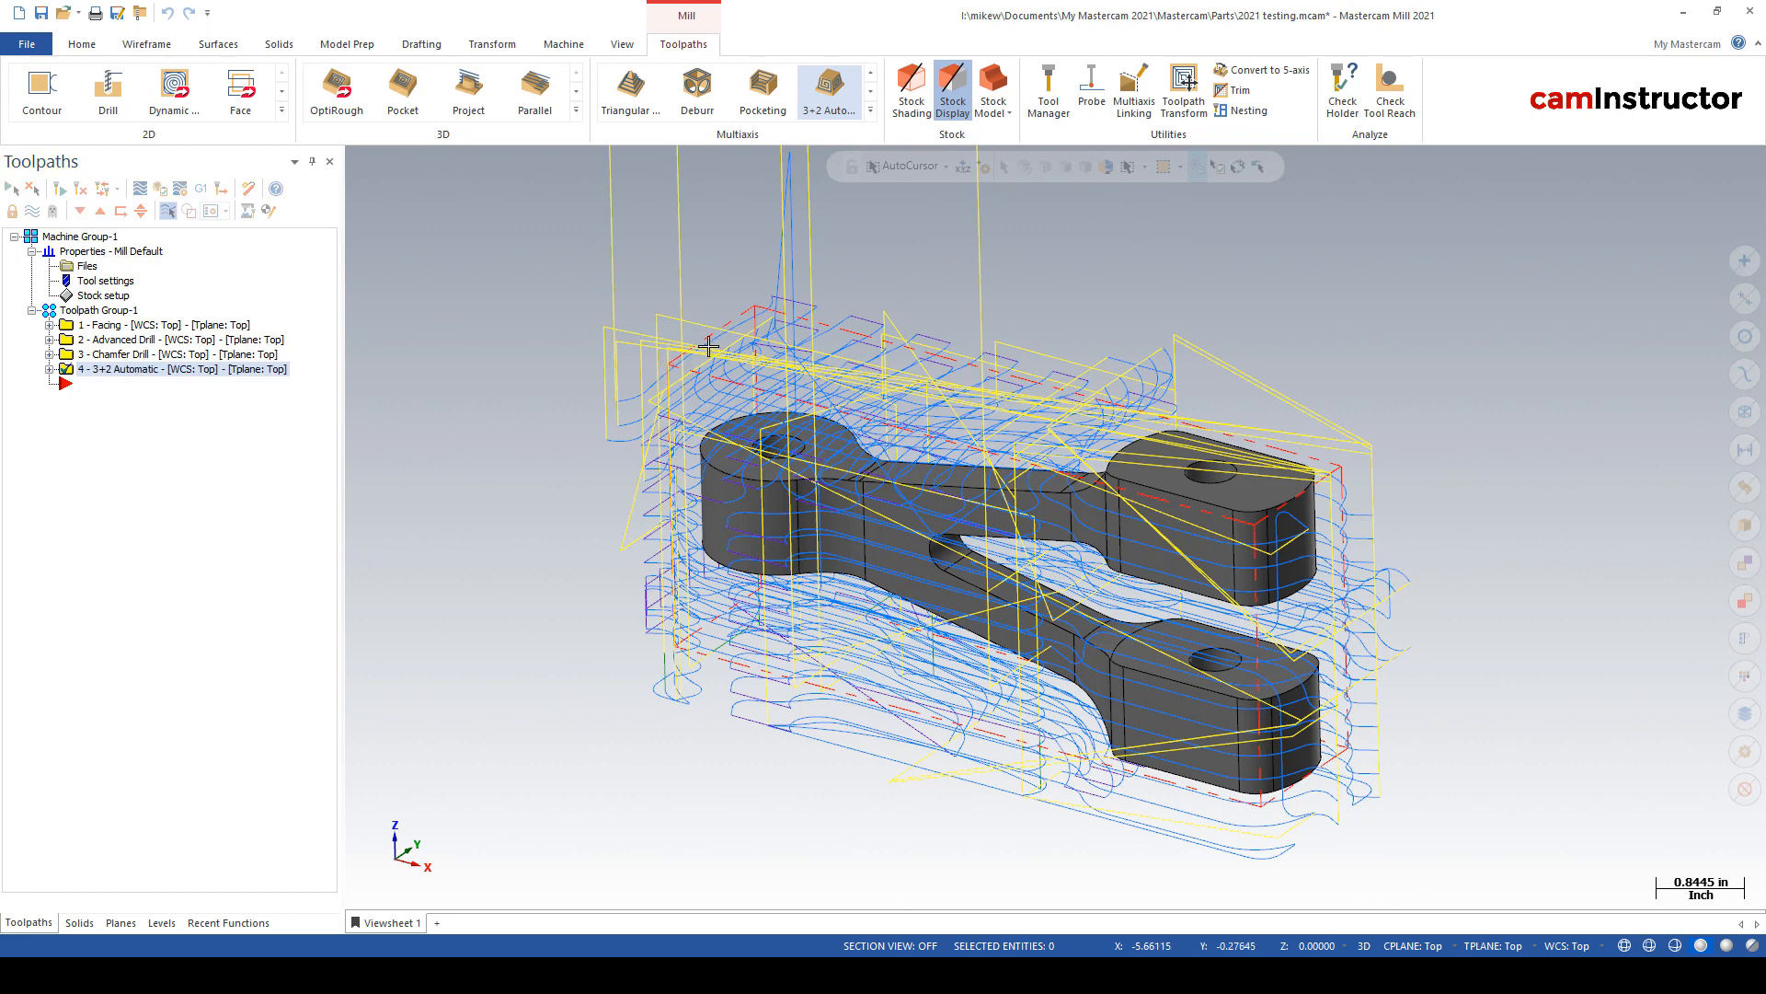
mouse_move(1050, 215)
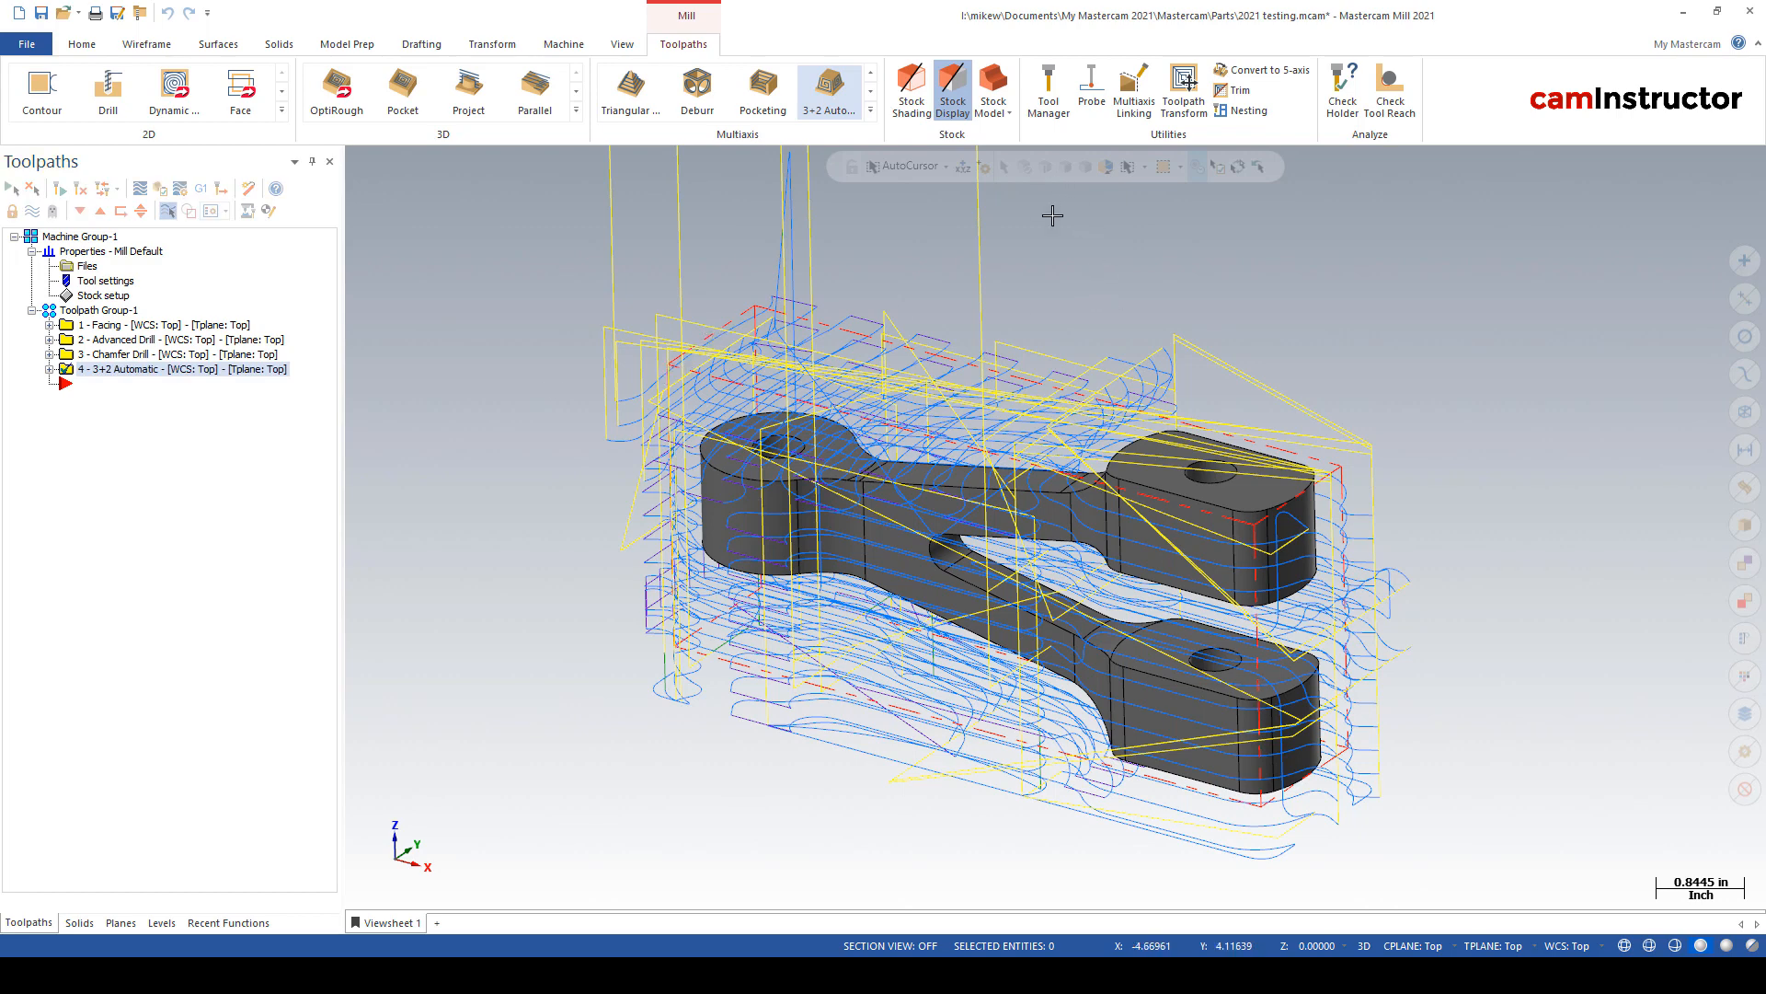
click(992, 91)
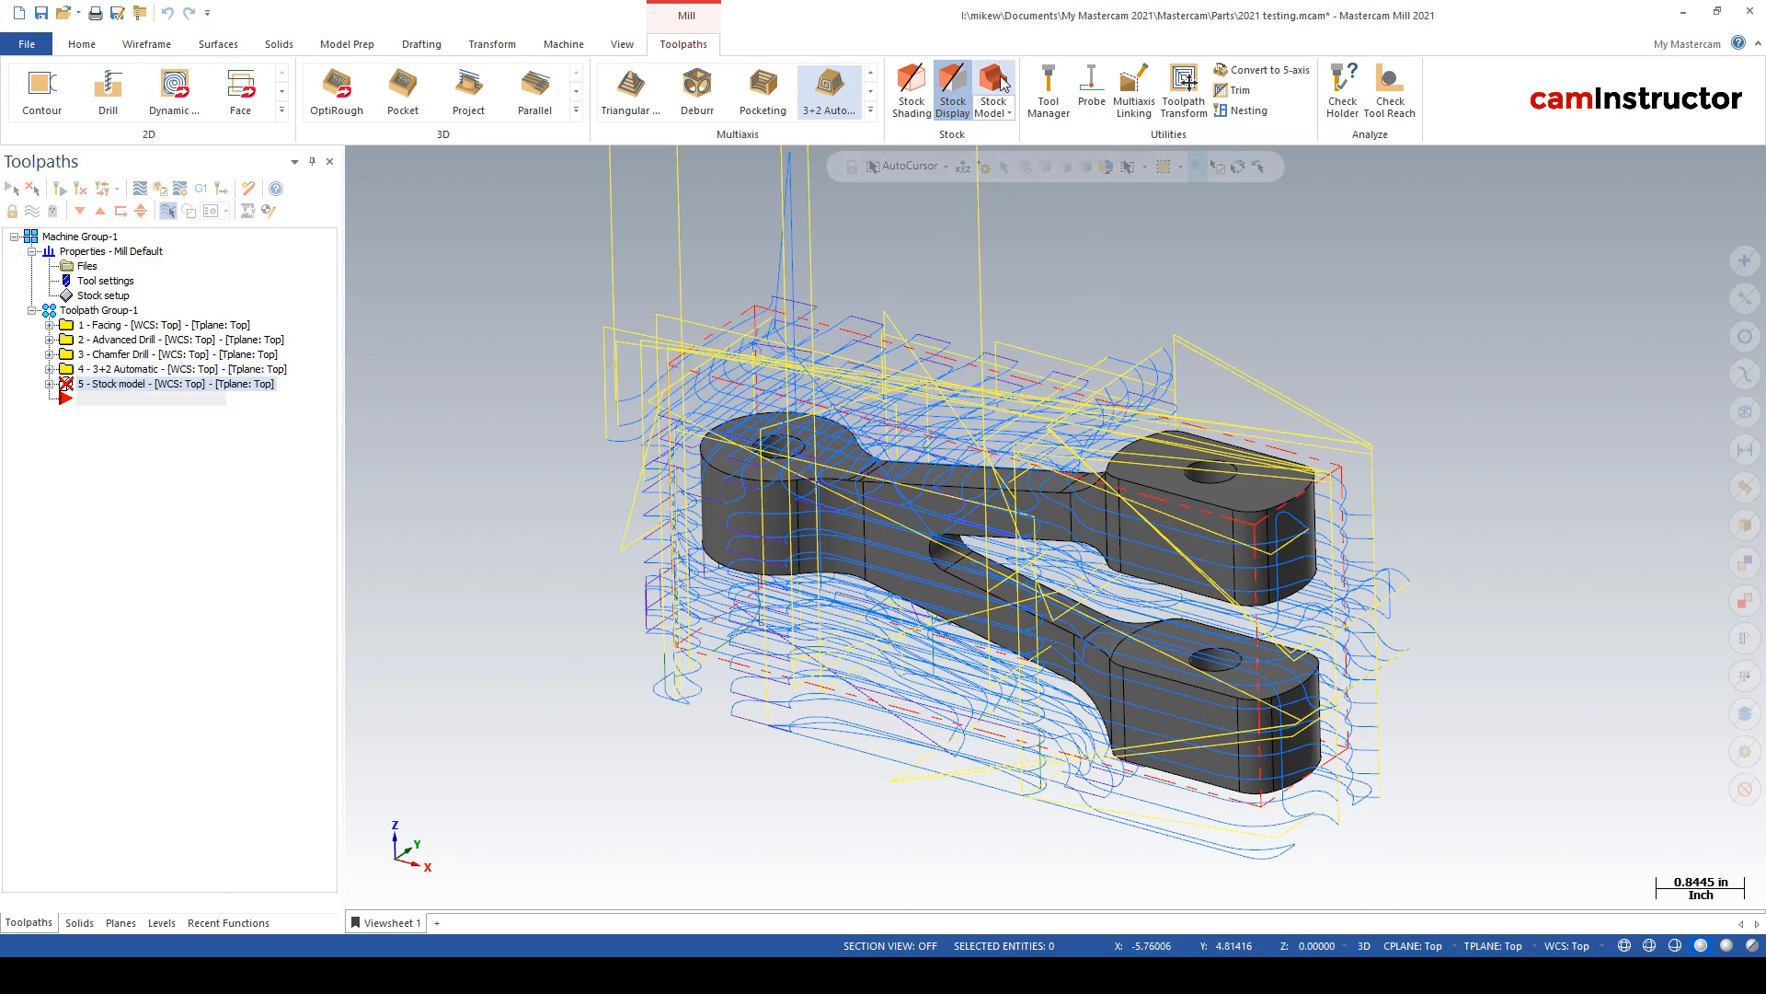
click(992, 90)
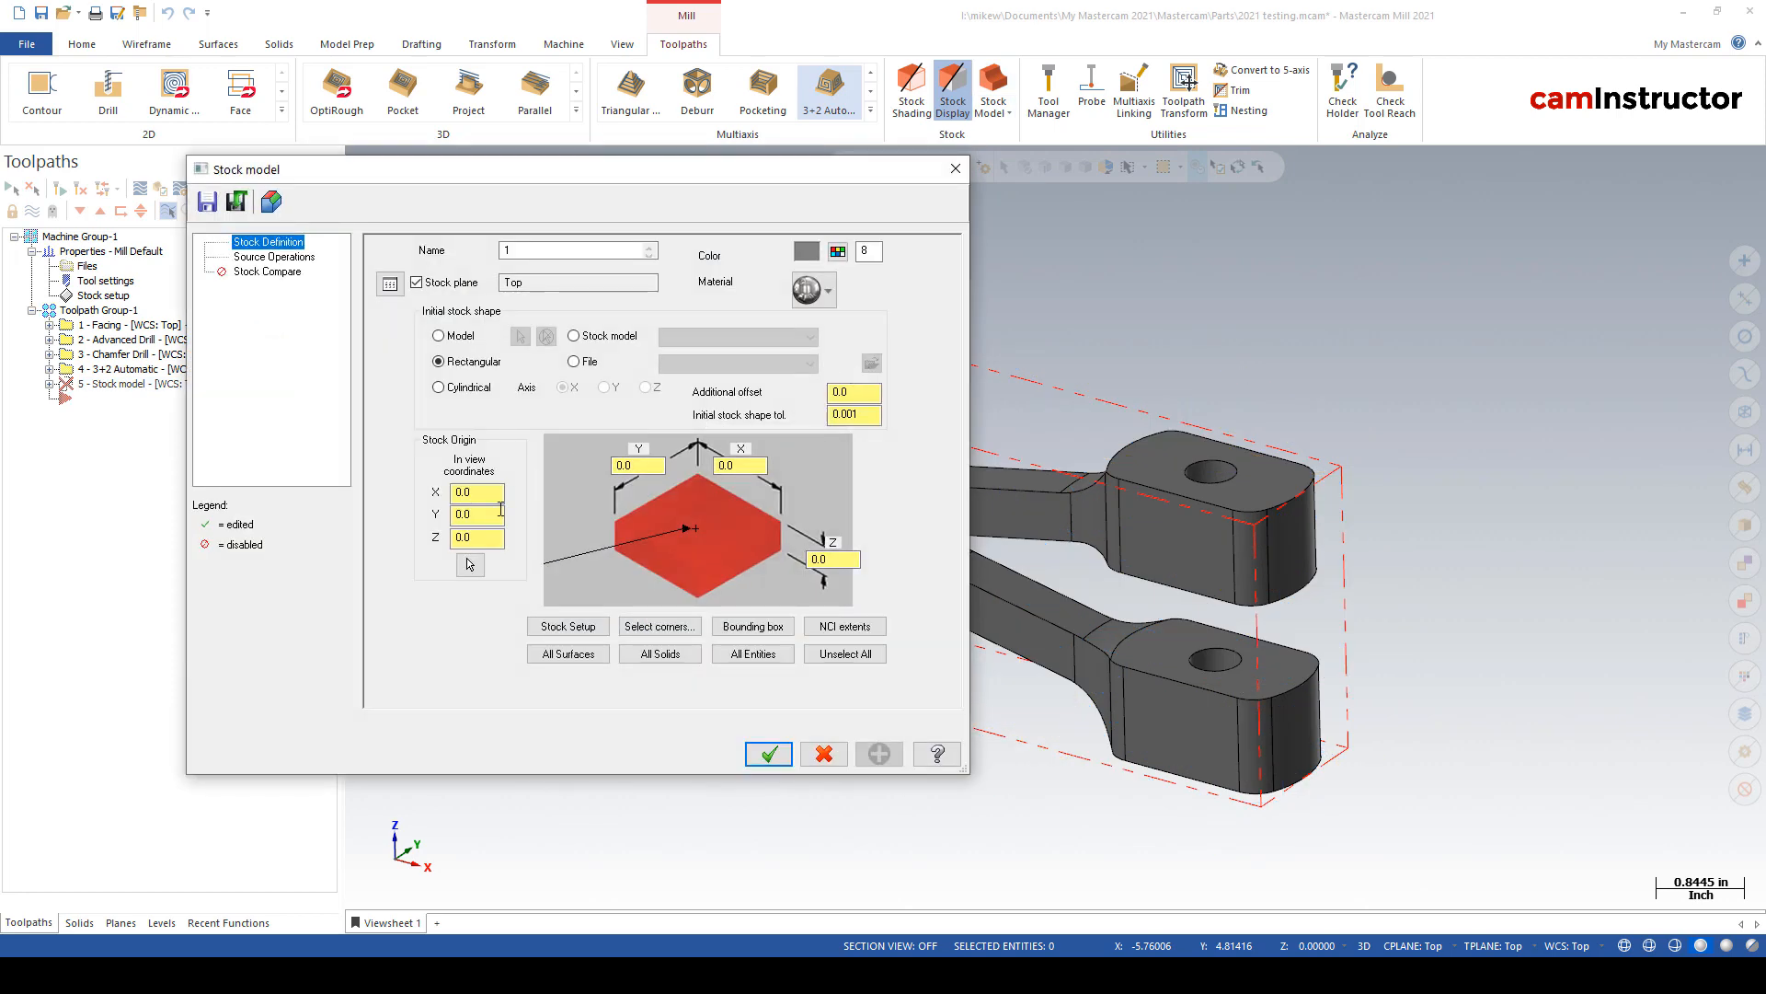
click(568, 626)
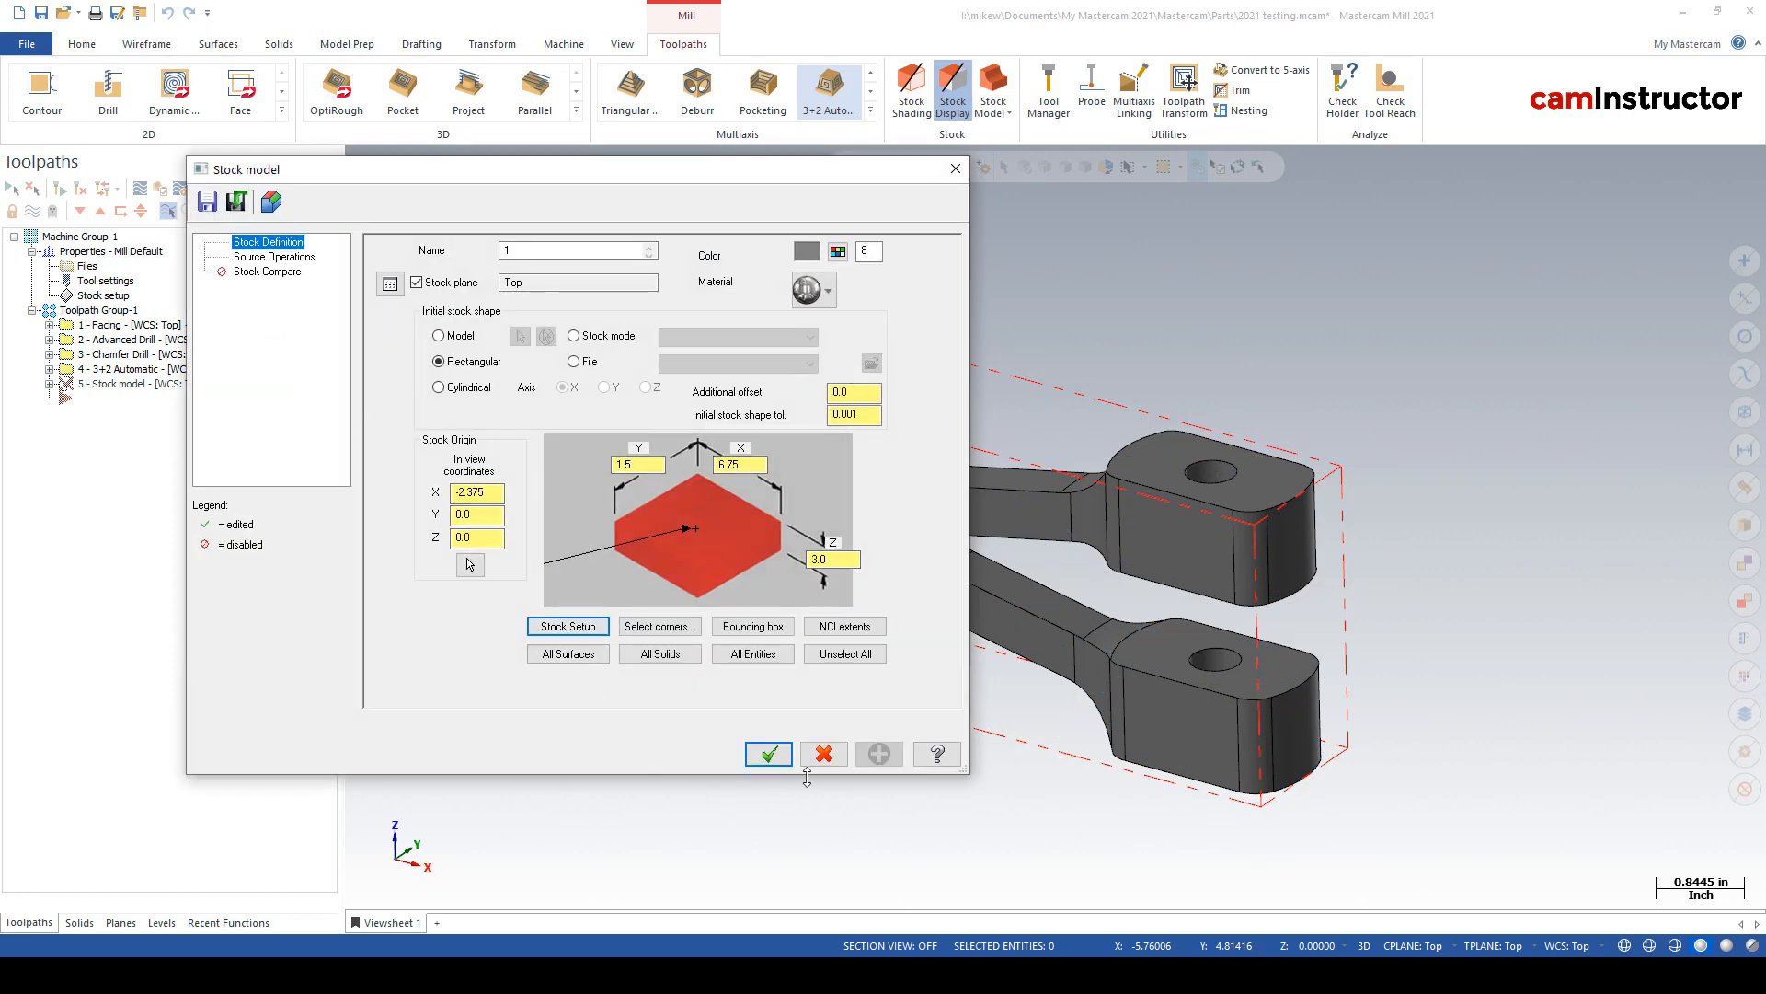
click(769, 753)
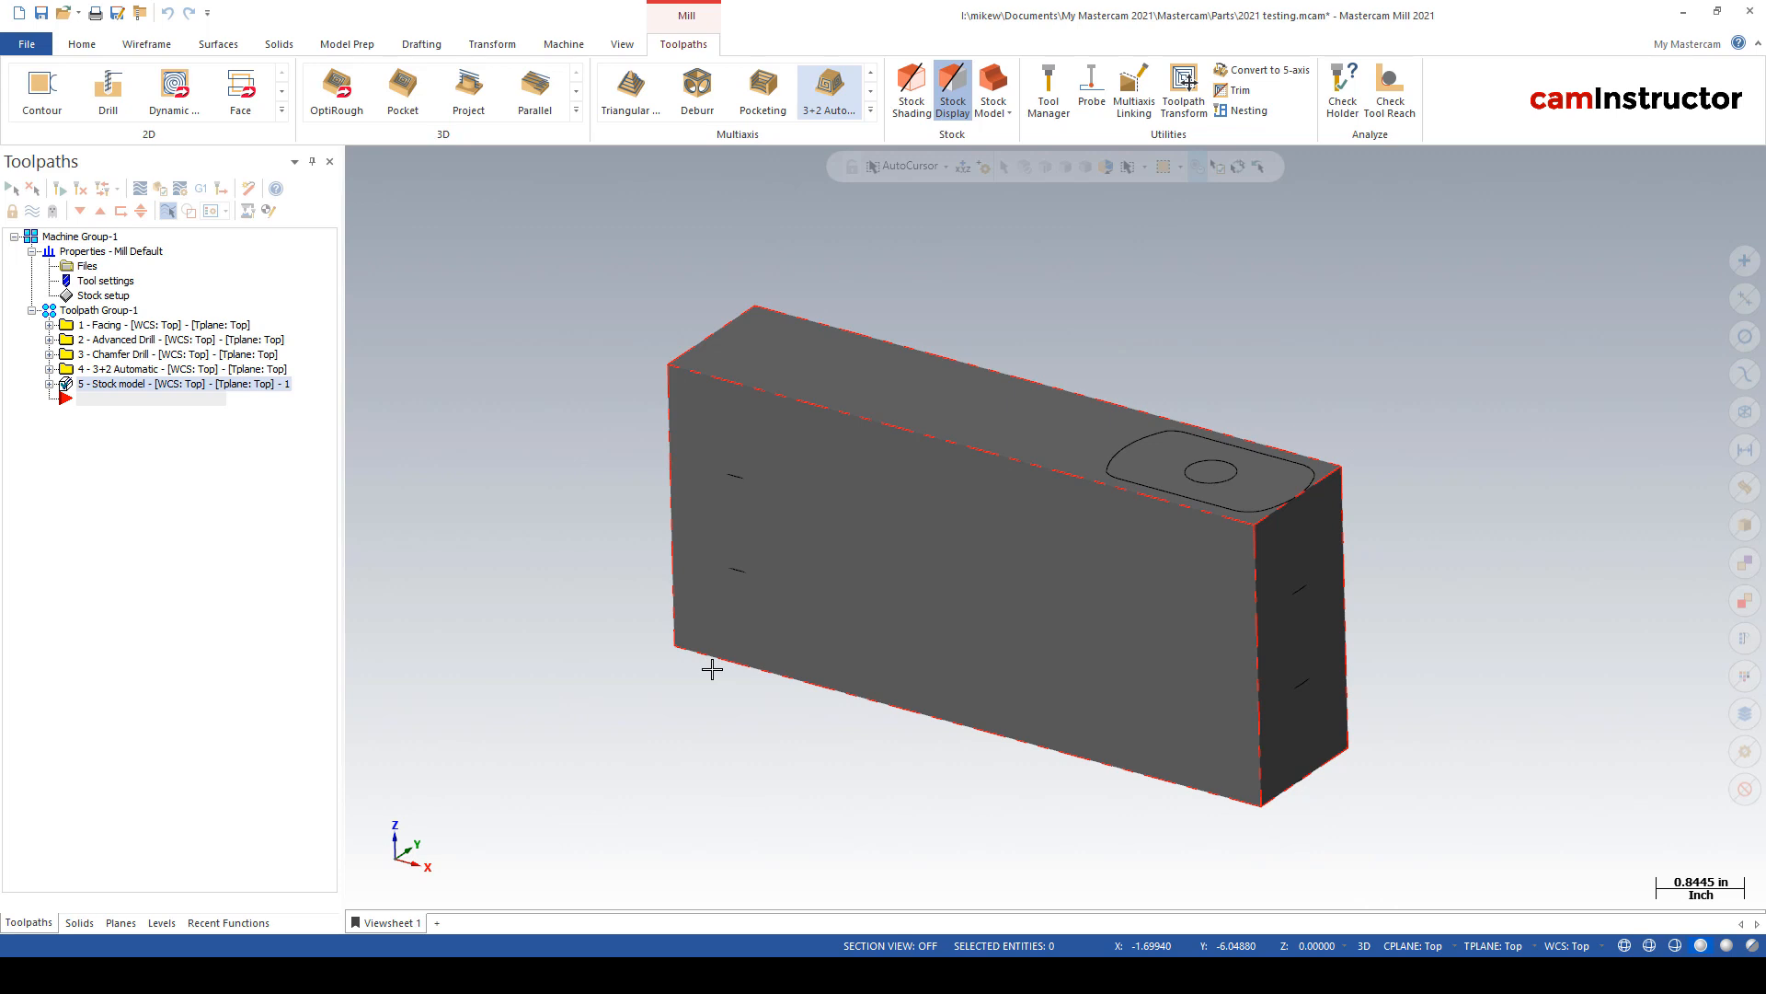
mouse_move(595, 493)
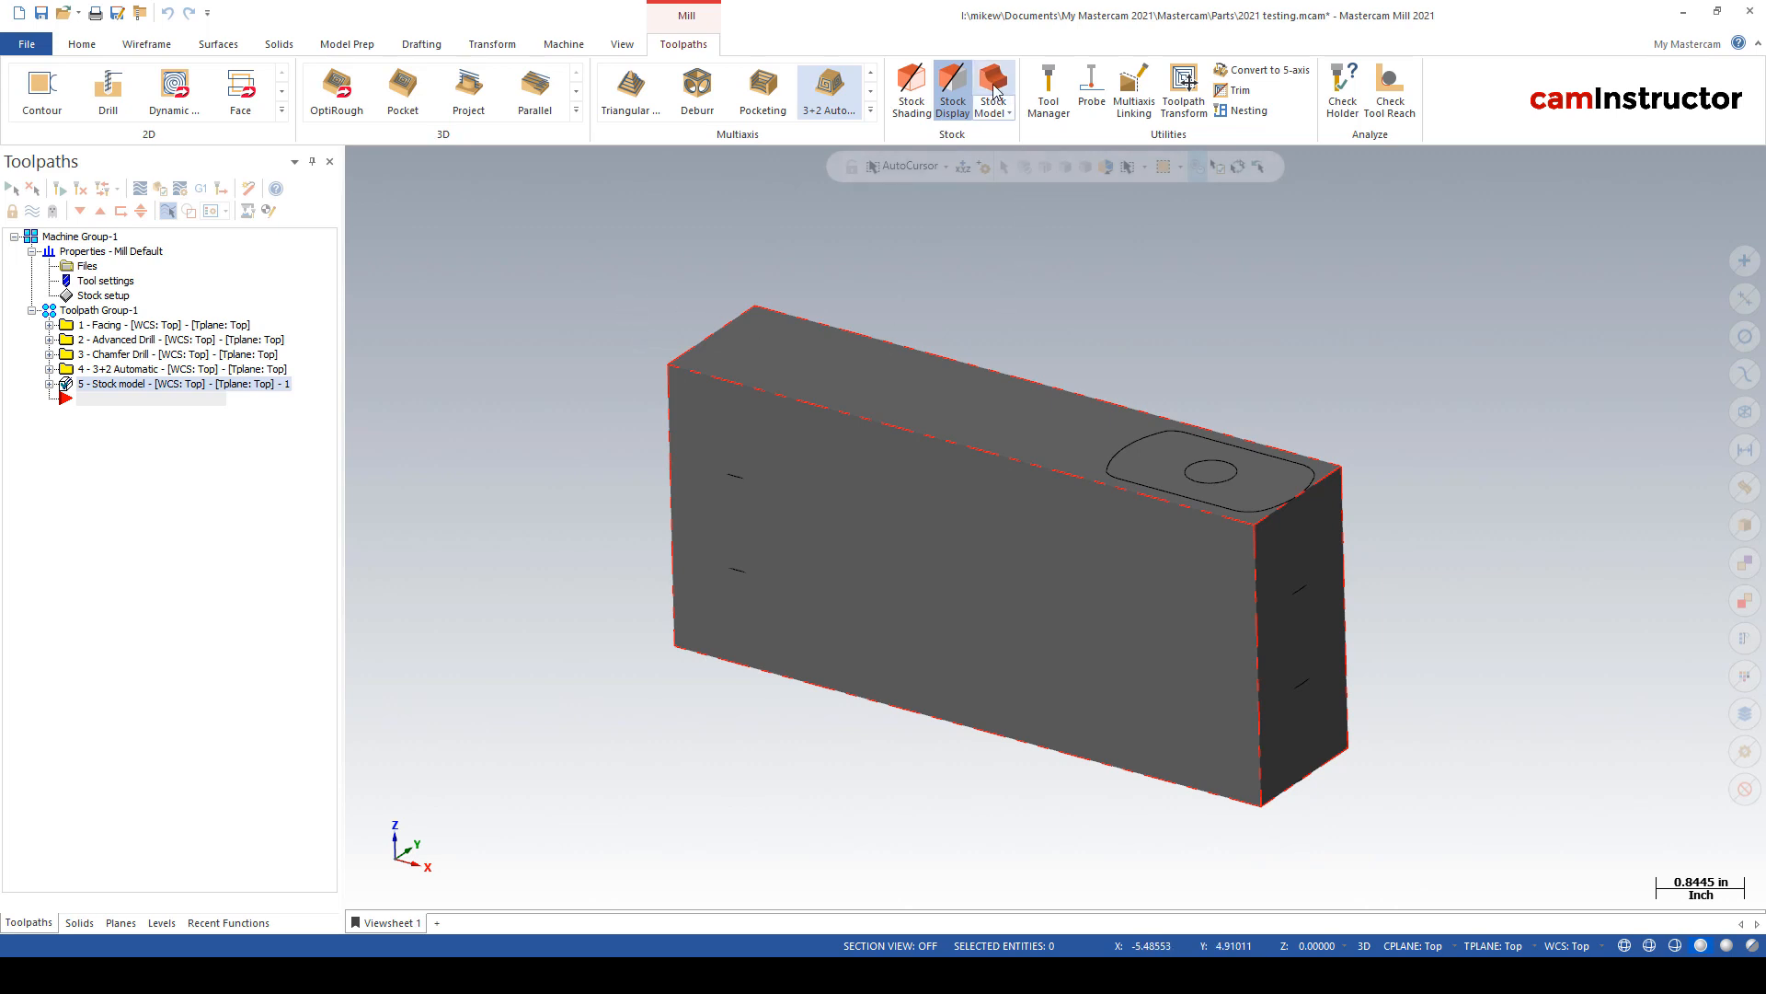
- Start Stock Model operation 2, prefilled with 6.75 × 1.5 × 3.0 stock
click(993, 91)
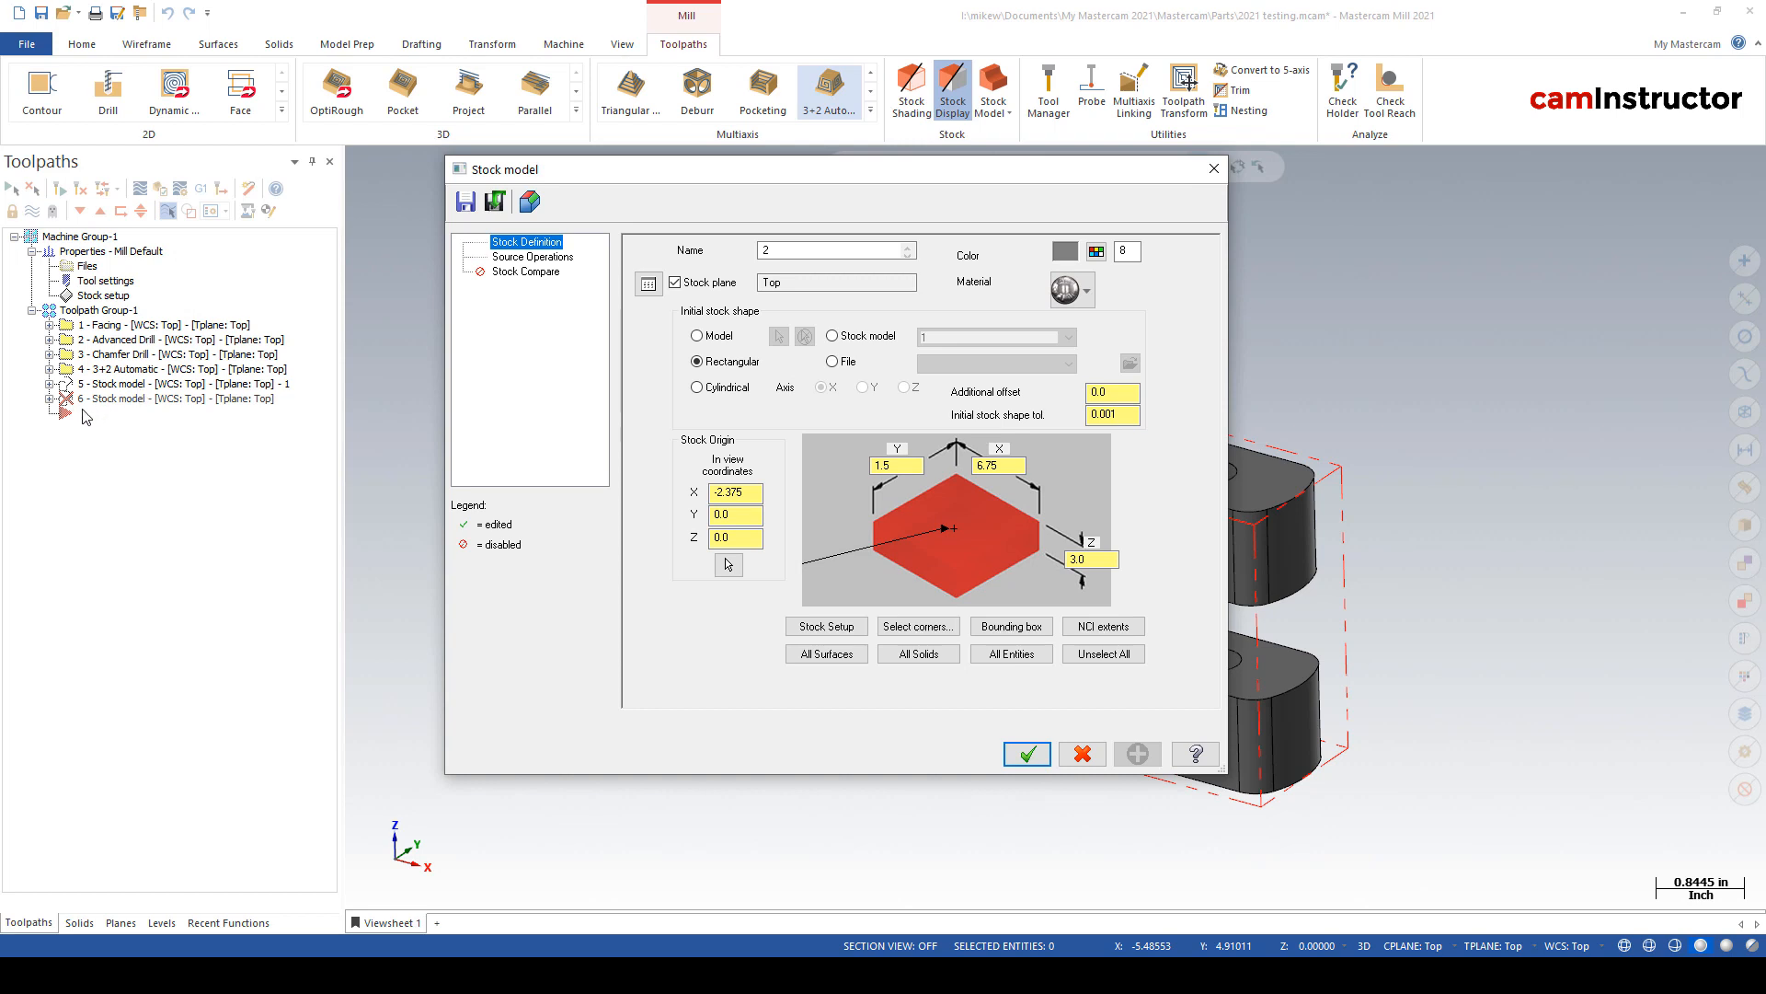
mouse_move(823, 210)
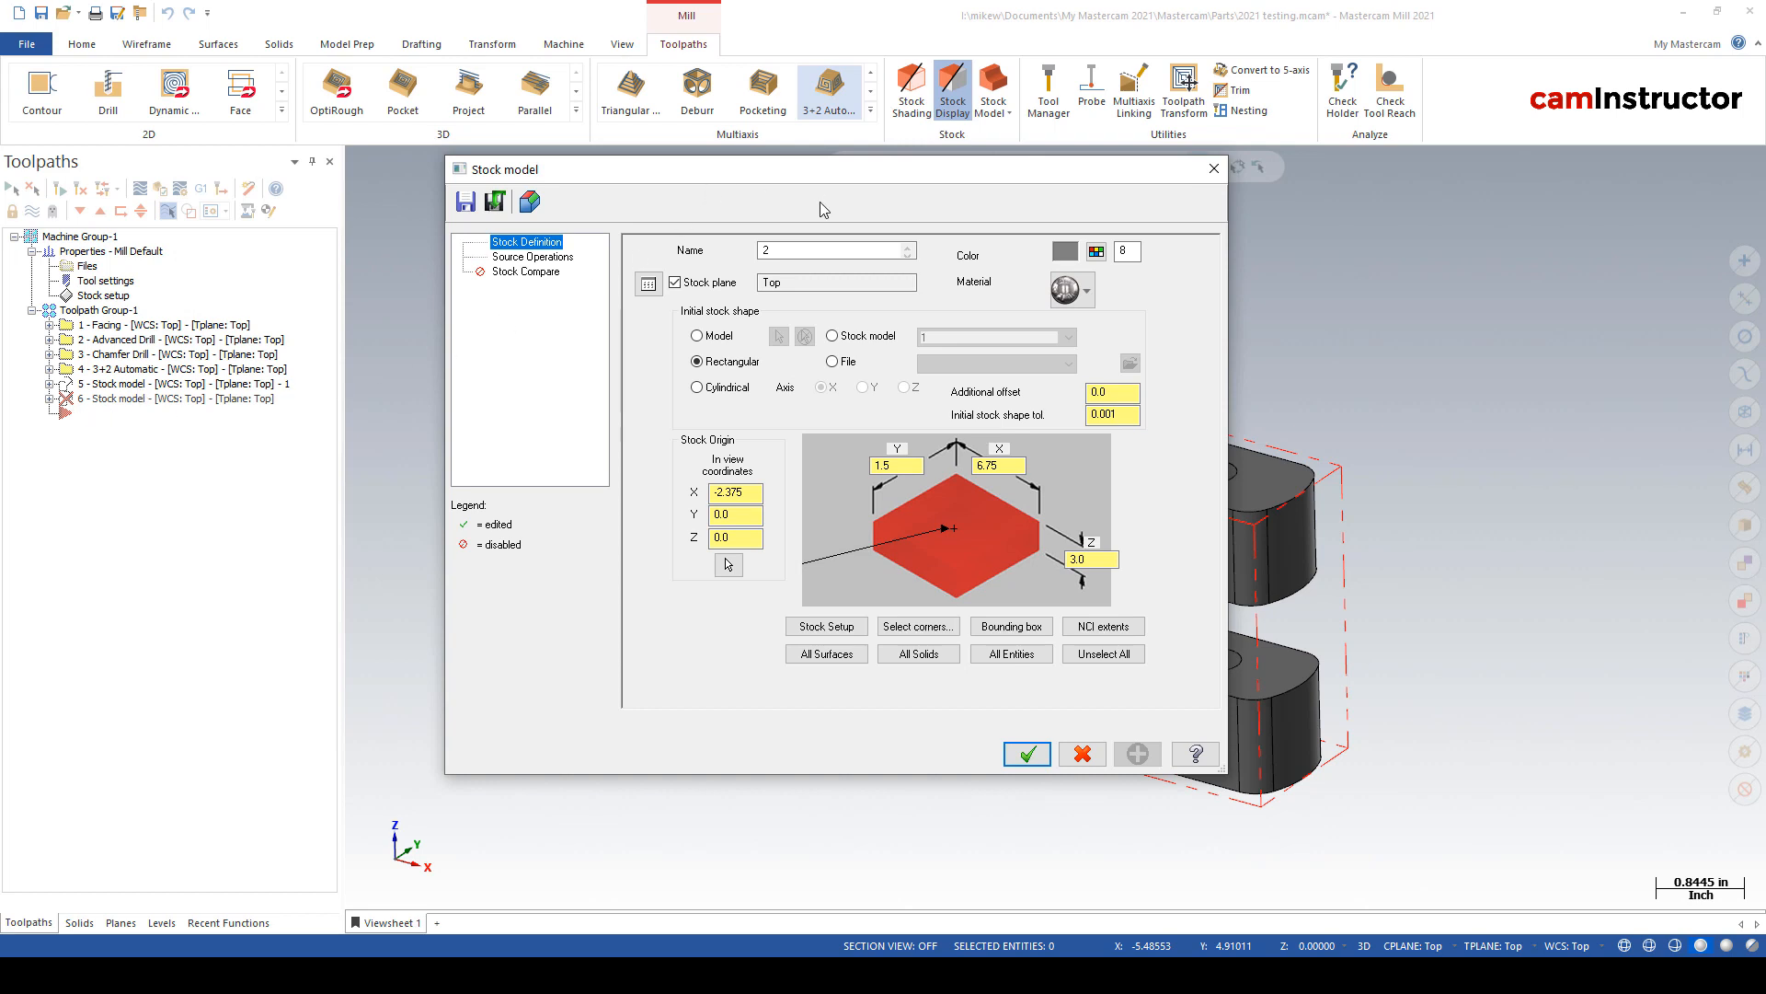
mouse_move(743, 245)
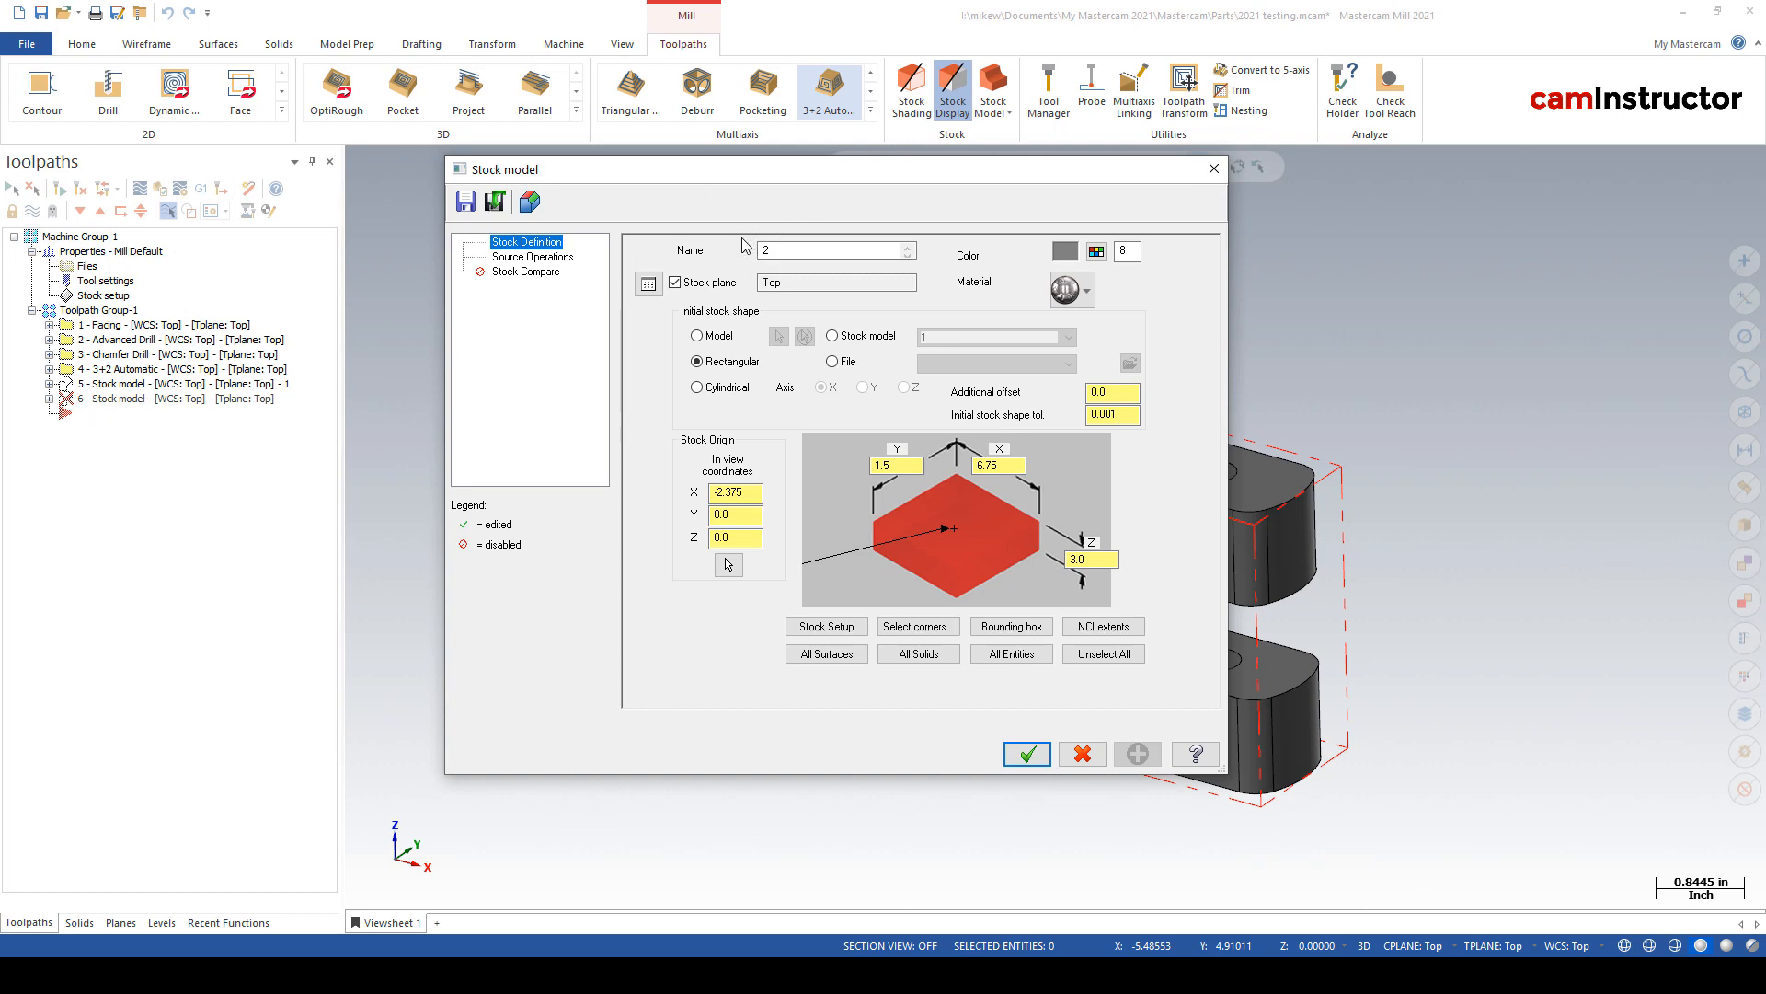
mouse_move(704, 250)
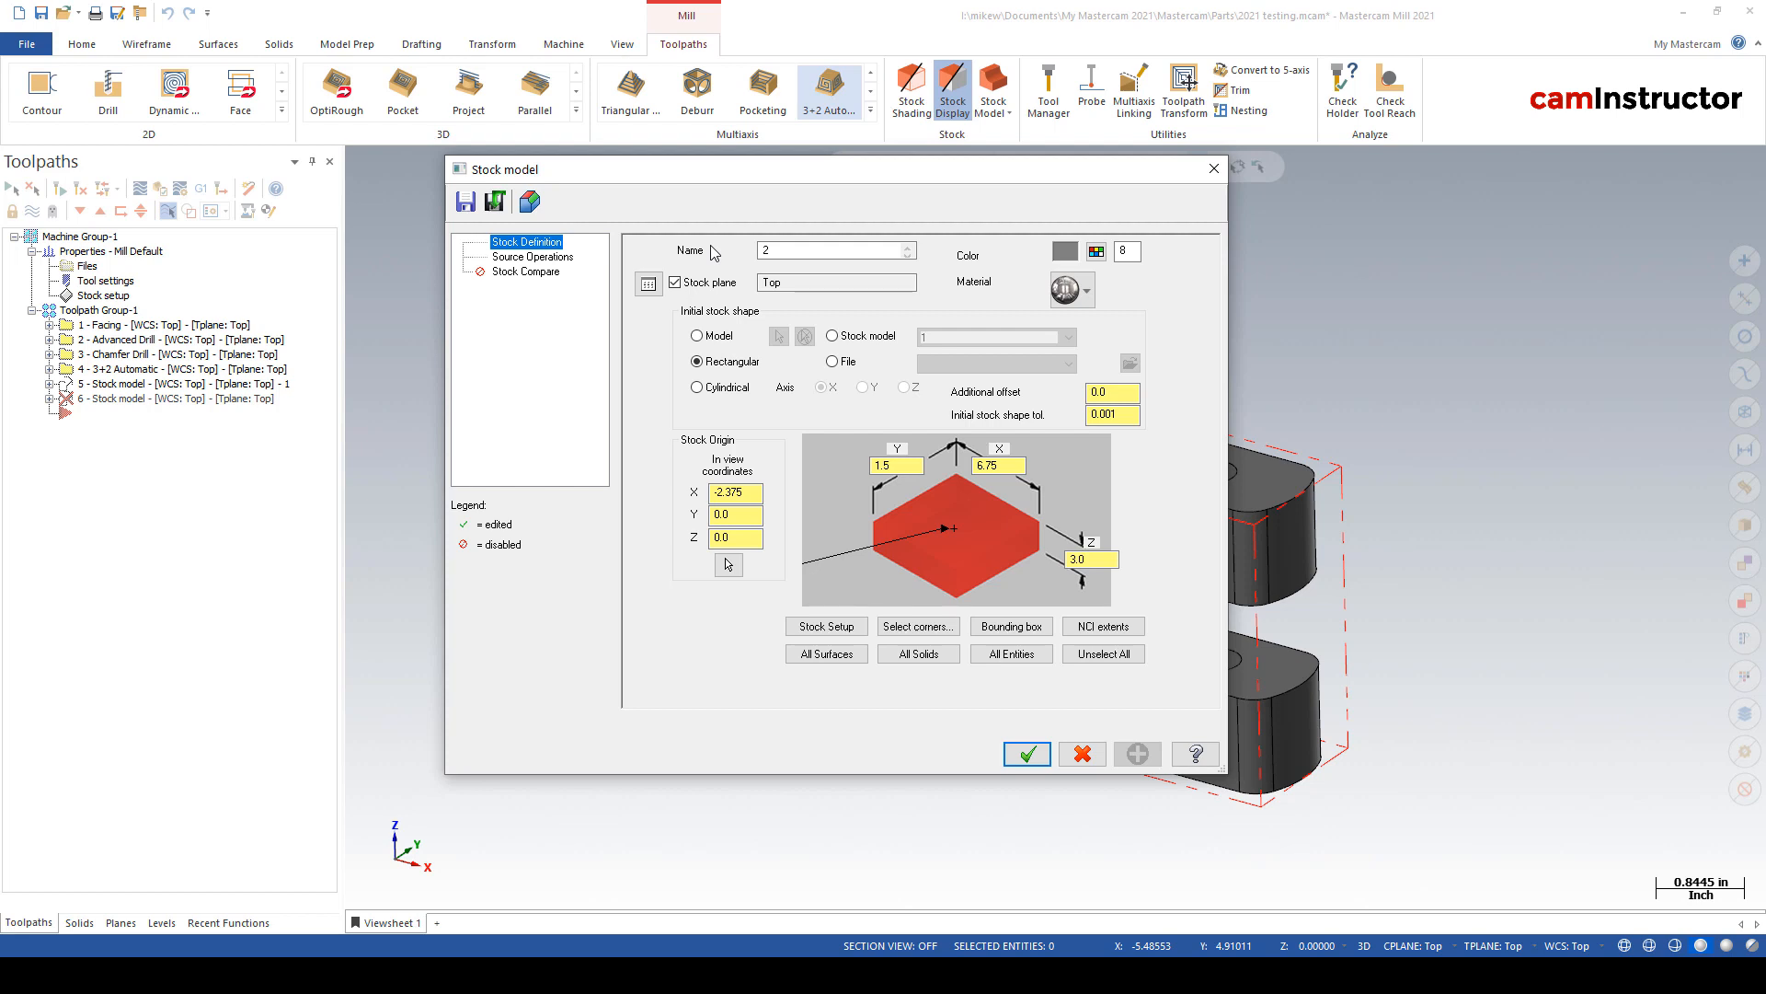